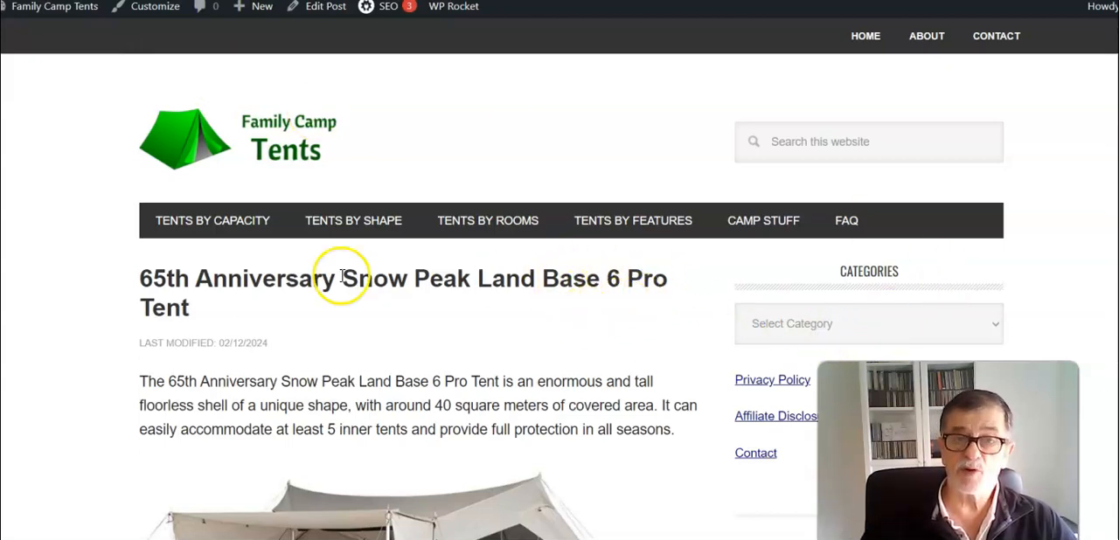
# Scroll so the review title, intro paragraph and tent-with-awning photo are fully visible.
pyautogui.scroll(-3)
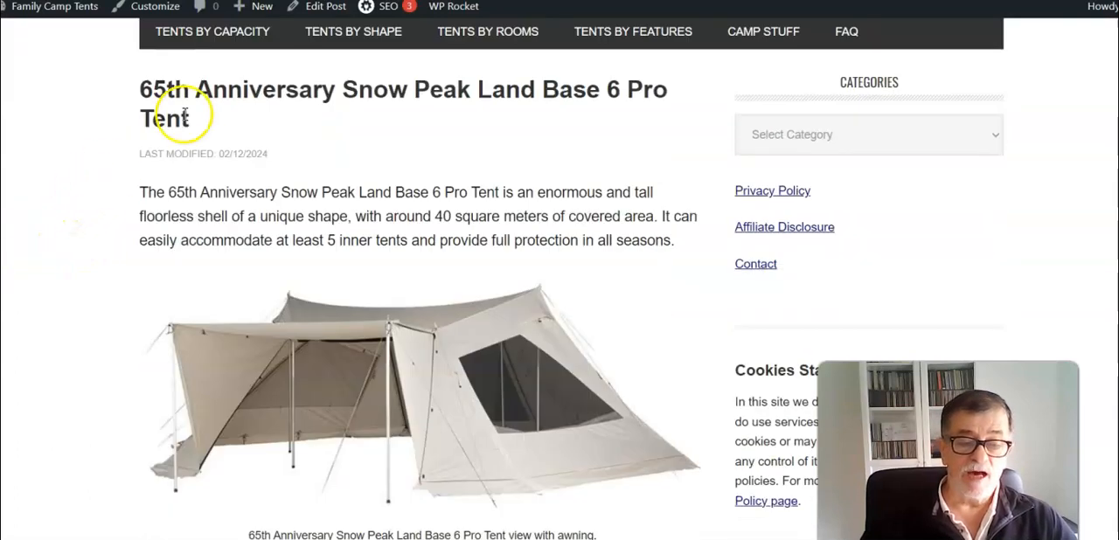
pyautogui.moveTo(155, 221)
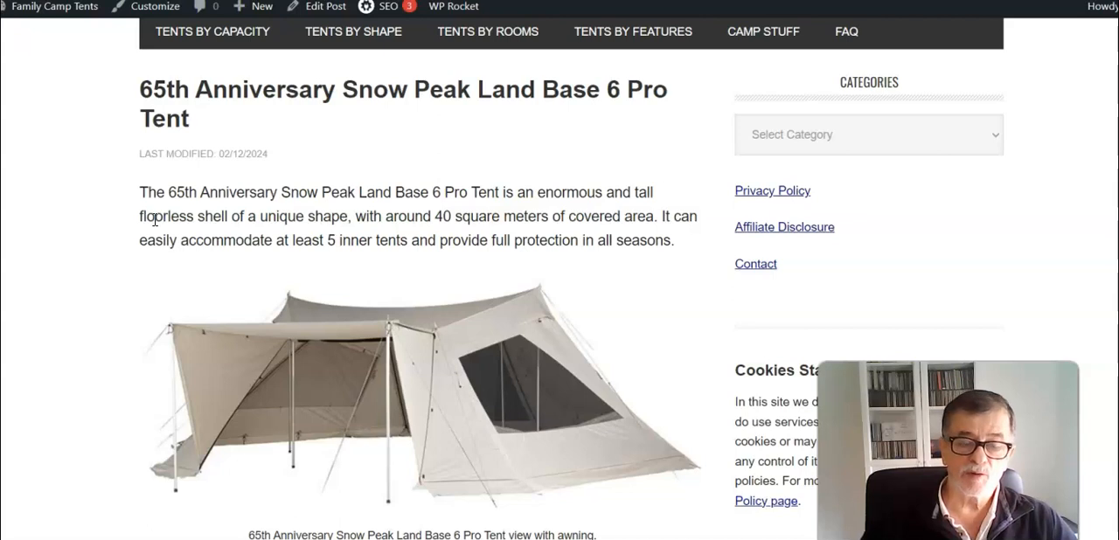
pyautogui.moveTo(113, 285)
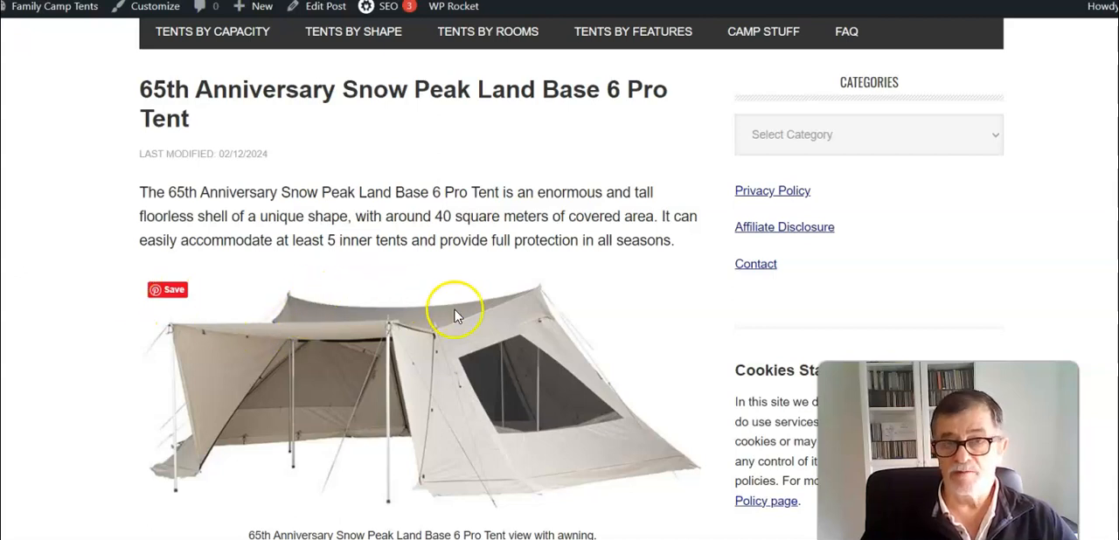
pyautogui.moveTo(516, 319)
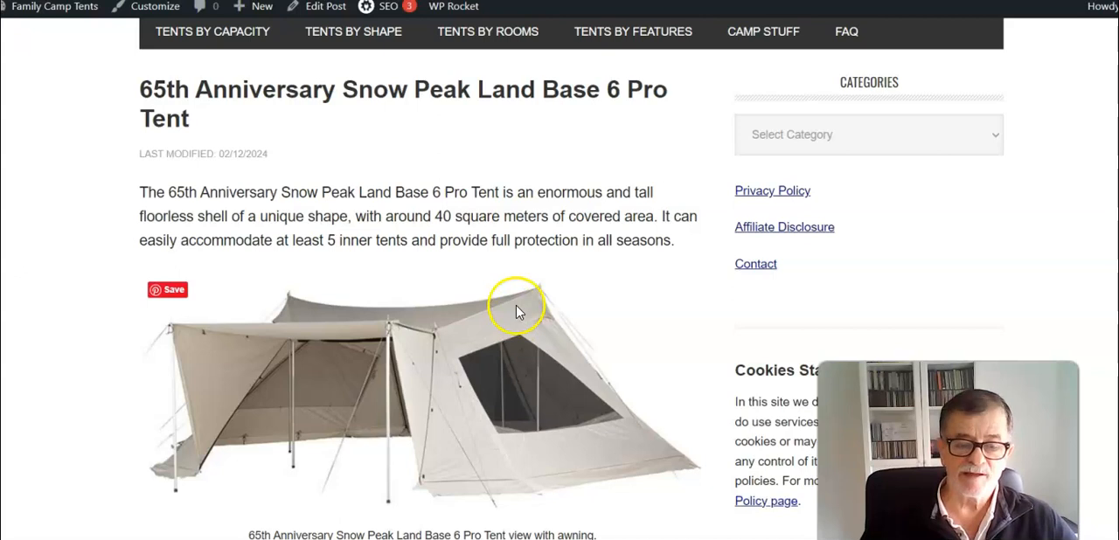
pyautogui.moveTo(193, 463)
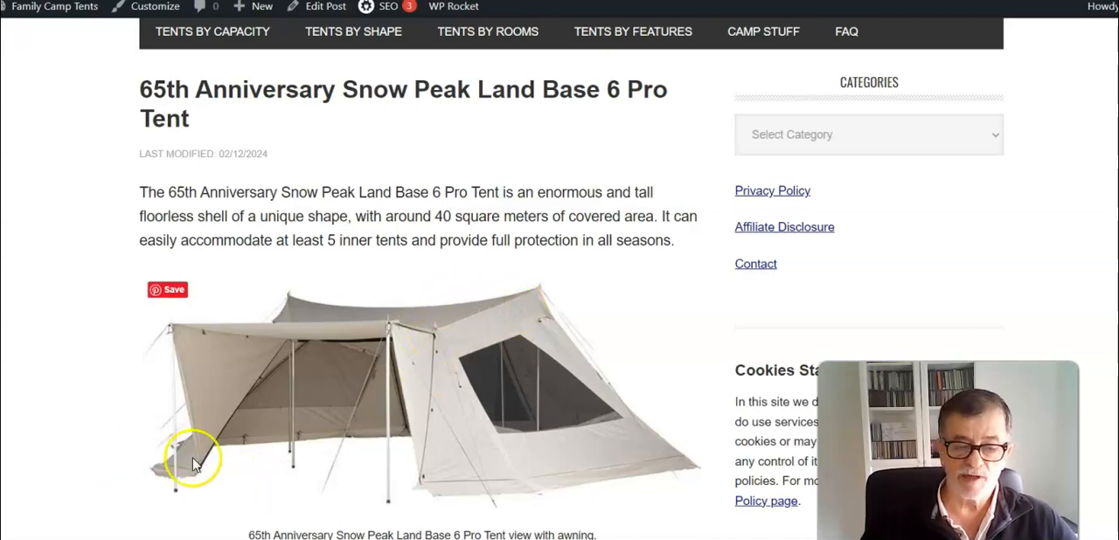
pyautogui.moveTo(229, 514)
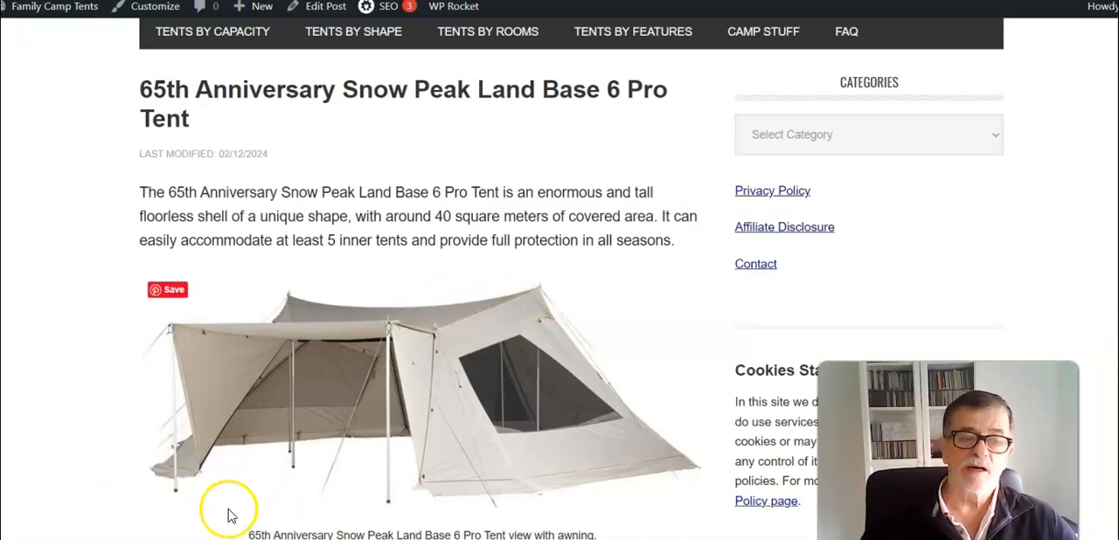
pyautogui.moveTo(233, 494)
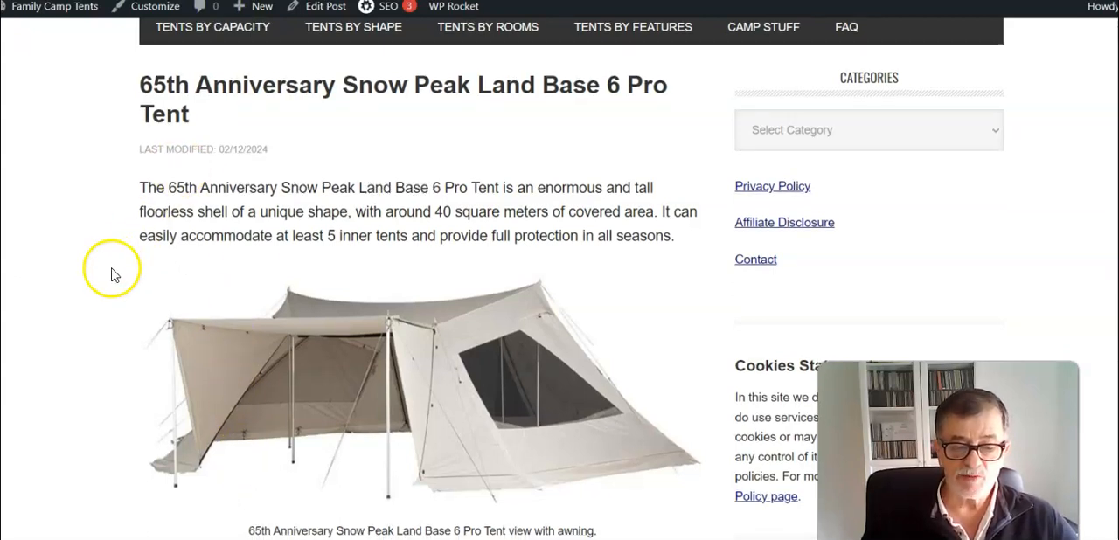
# Scroll past the intro to the photo caption and the start of the Key features & benefits list.
pyautogui.scroll(-3)
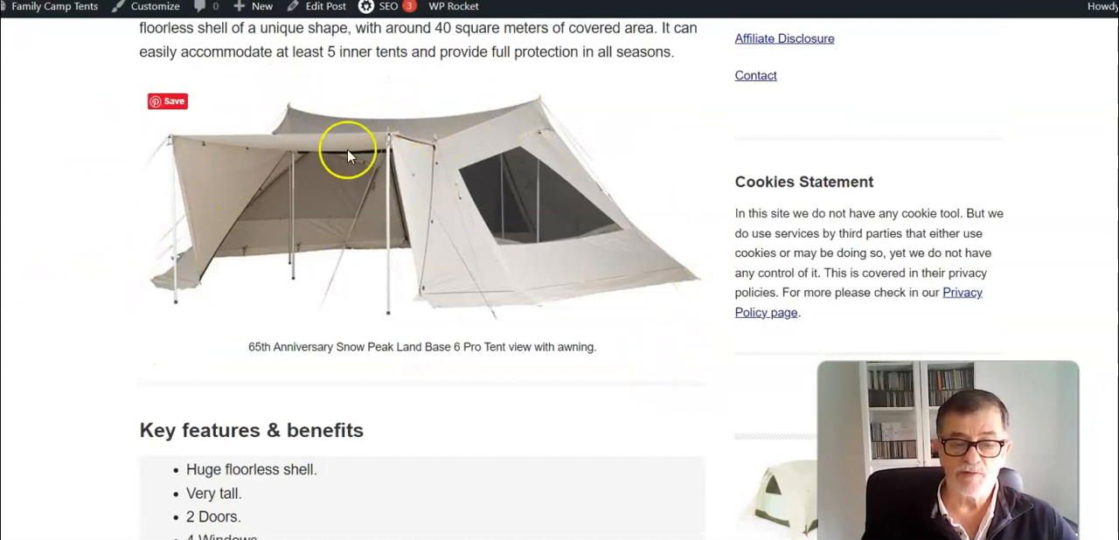
pyautogui.moveTo(420, 187)
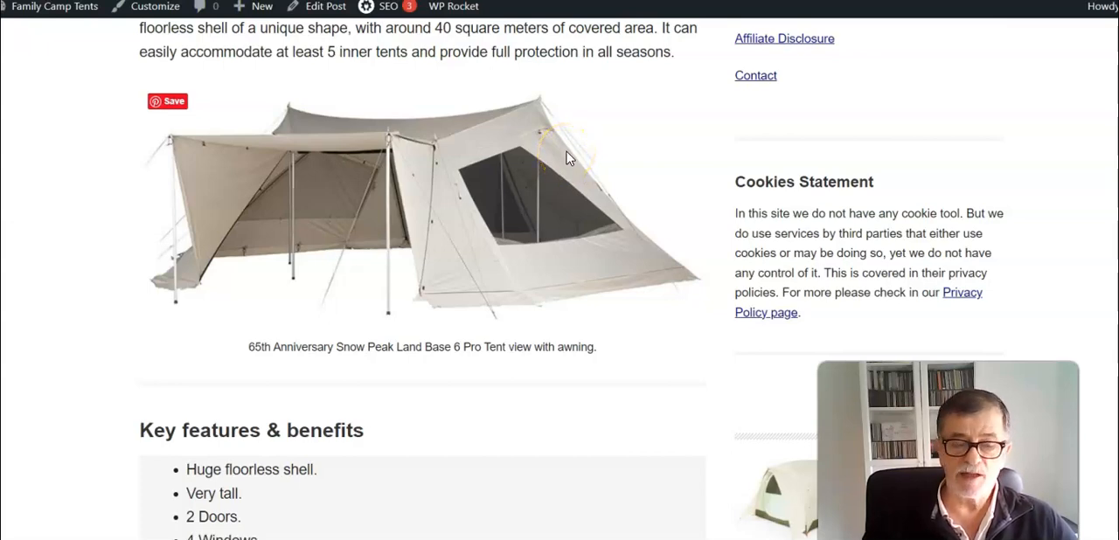
pyautogui.scroll(-3)
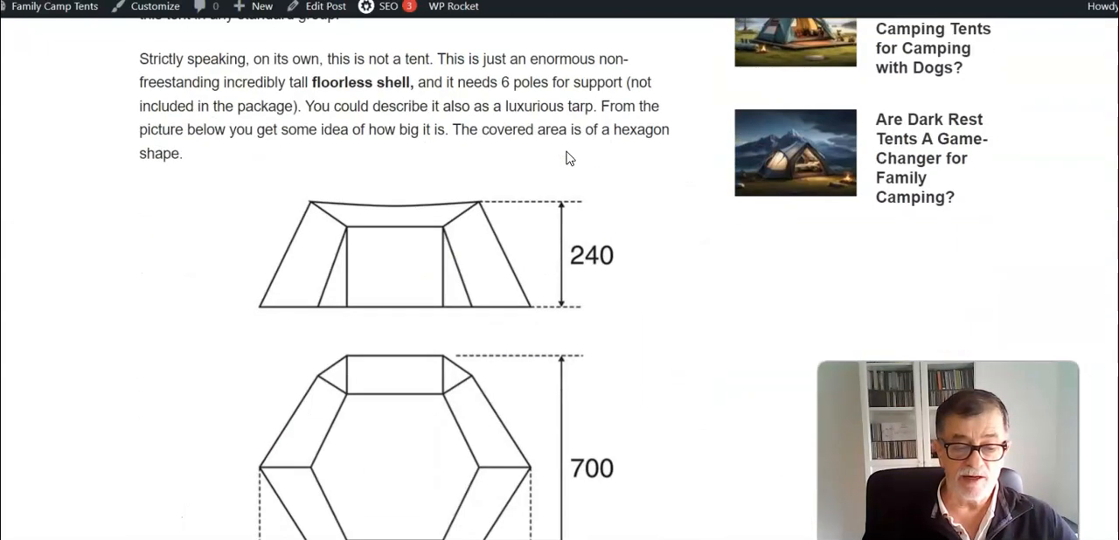
pyautogui.scroll(-3)
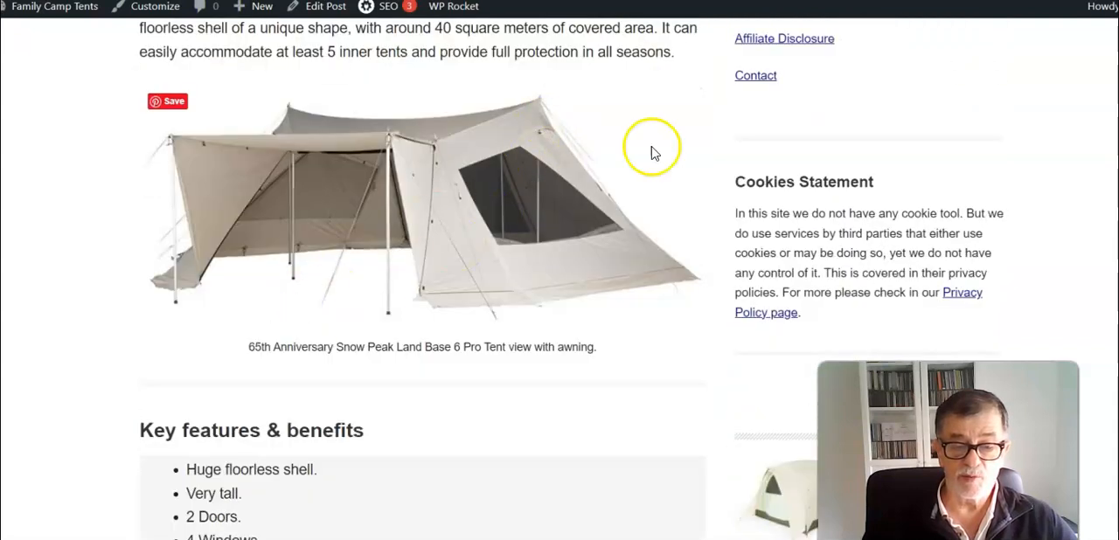
pyautogui.moveTo(288, 245)
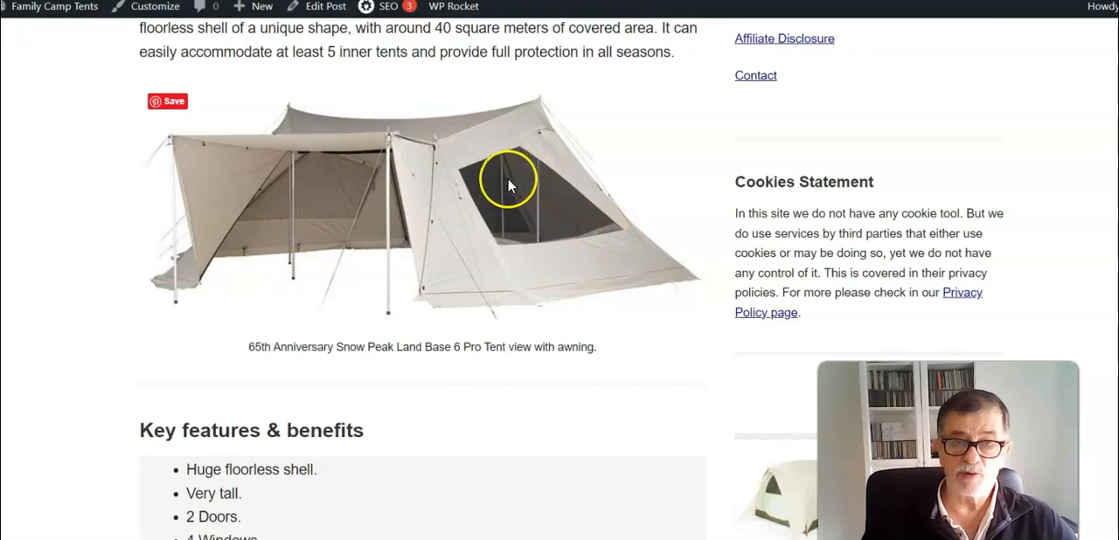
pyautogui.moveTo(559, 234)
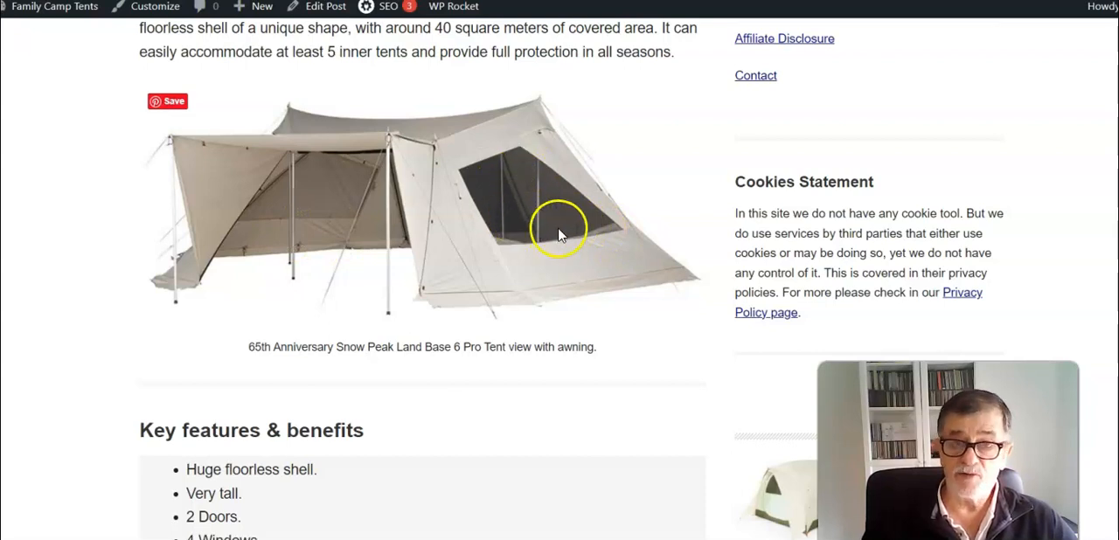
pyautogui.moveTo(430, 207)
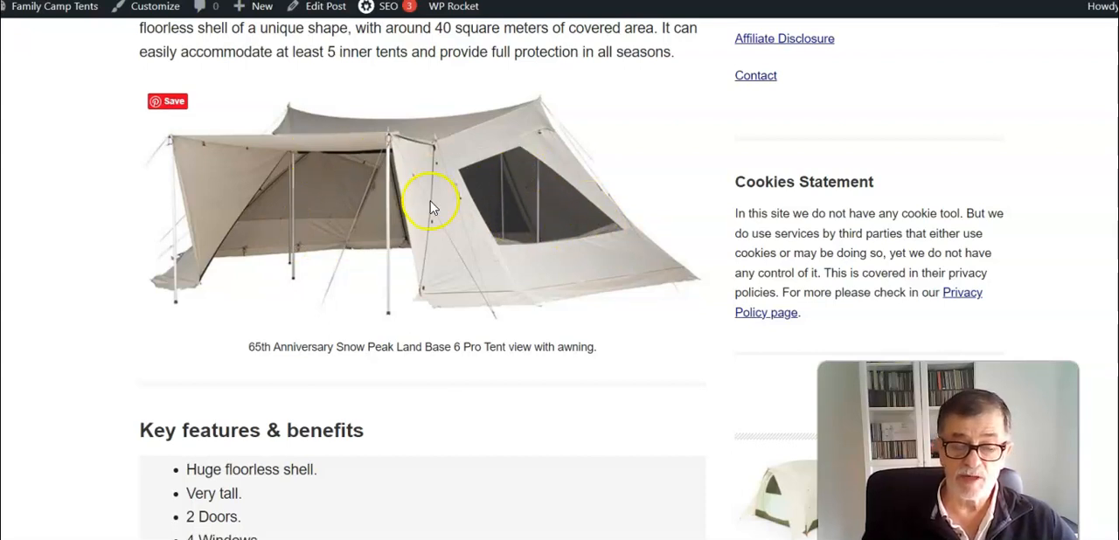
pyautogui.moveTo(546, 241)
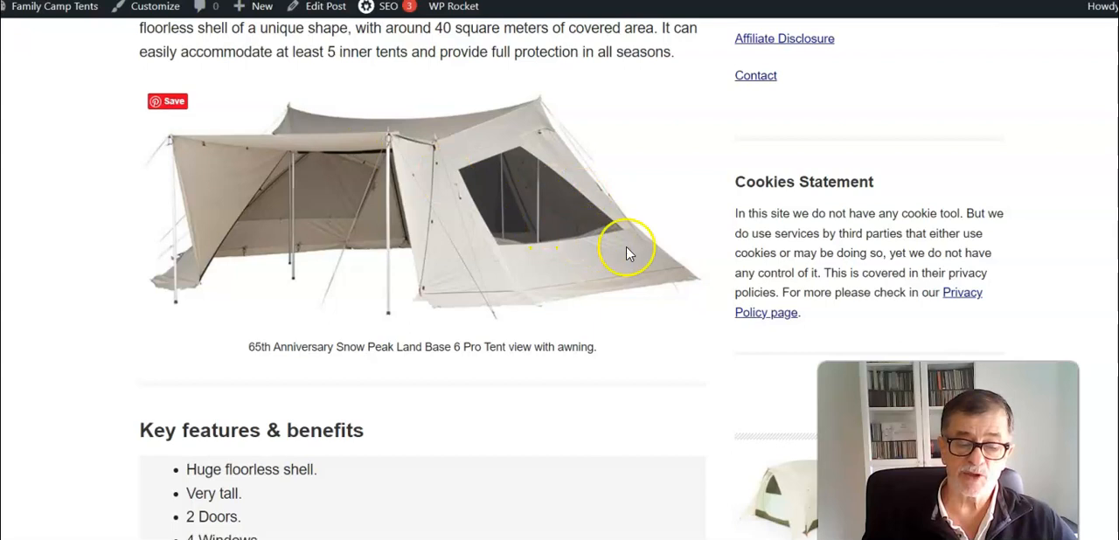
pyautogui.moveTo(585, 220)
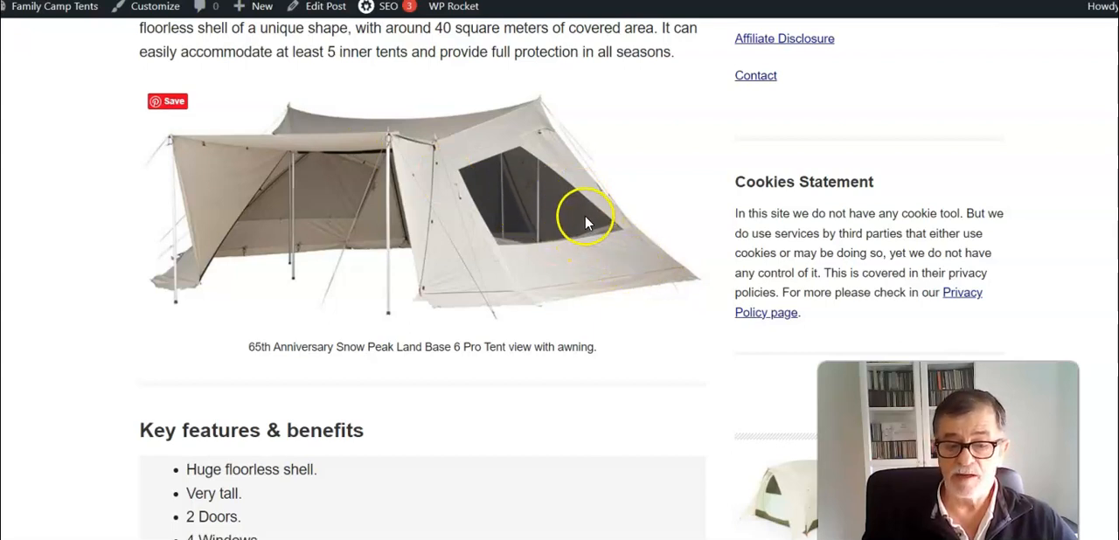
pyautogui.moveTo(319, 148)
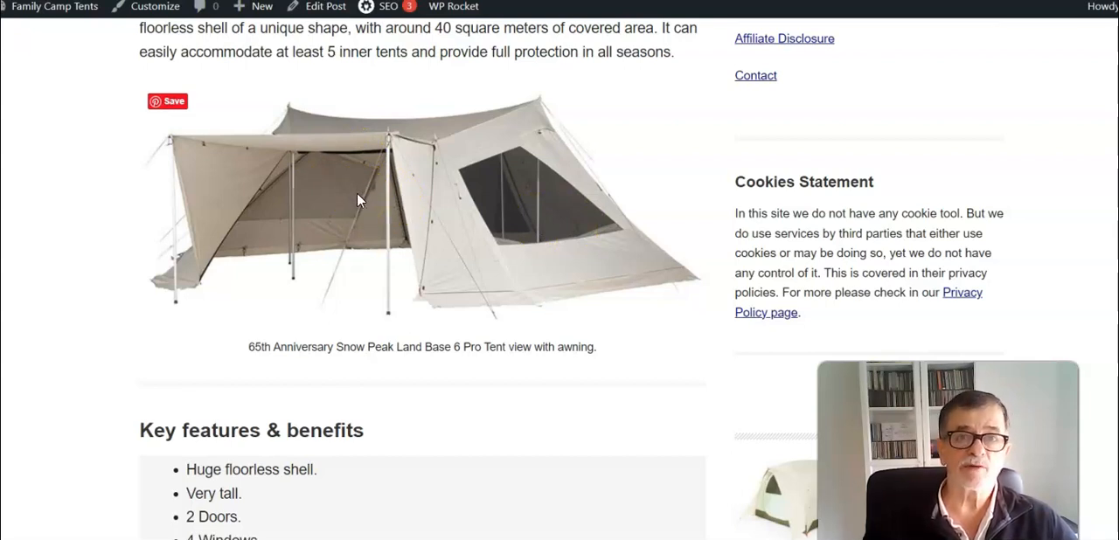
# Scroll past the features and 'What this is about' to the floor plan diagram and doors paragraph.
pyautogui.scroll(-3)
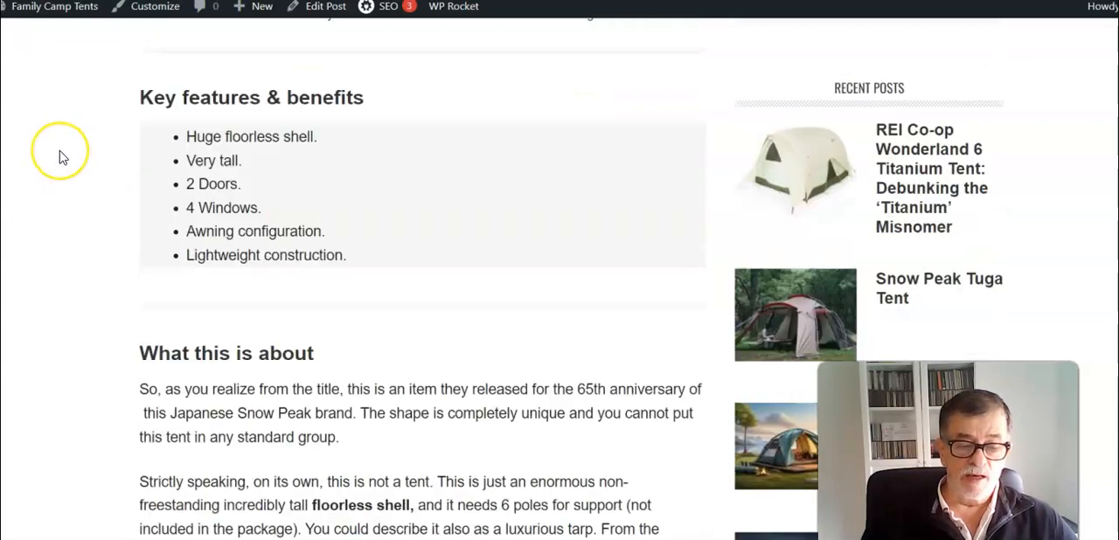
pyautogui.scroll(-3)
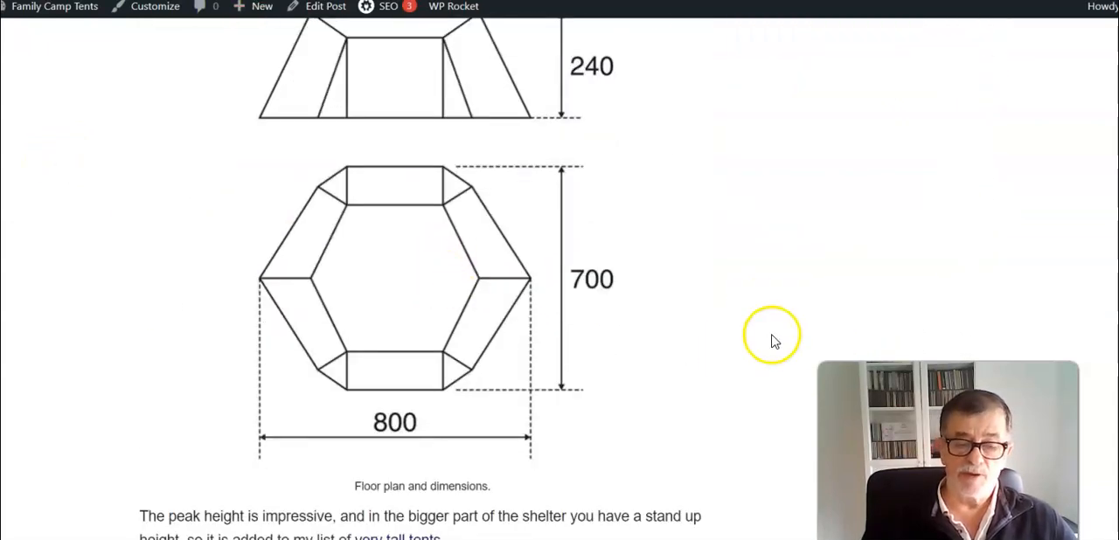
pyautogui.moveTo(467, 232)
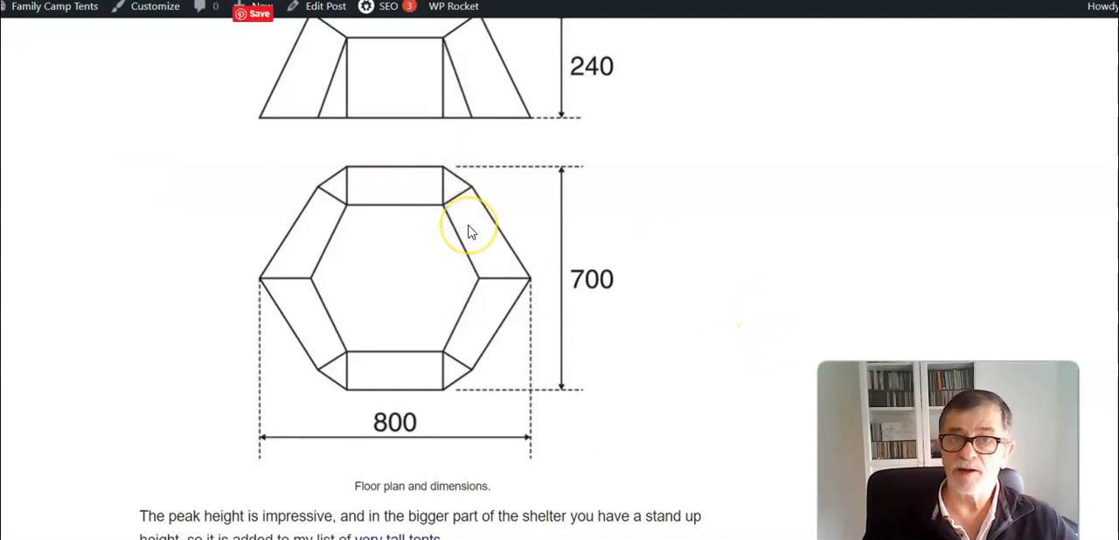
pyautogui.moveTo(380, 167)
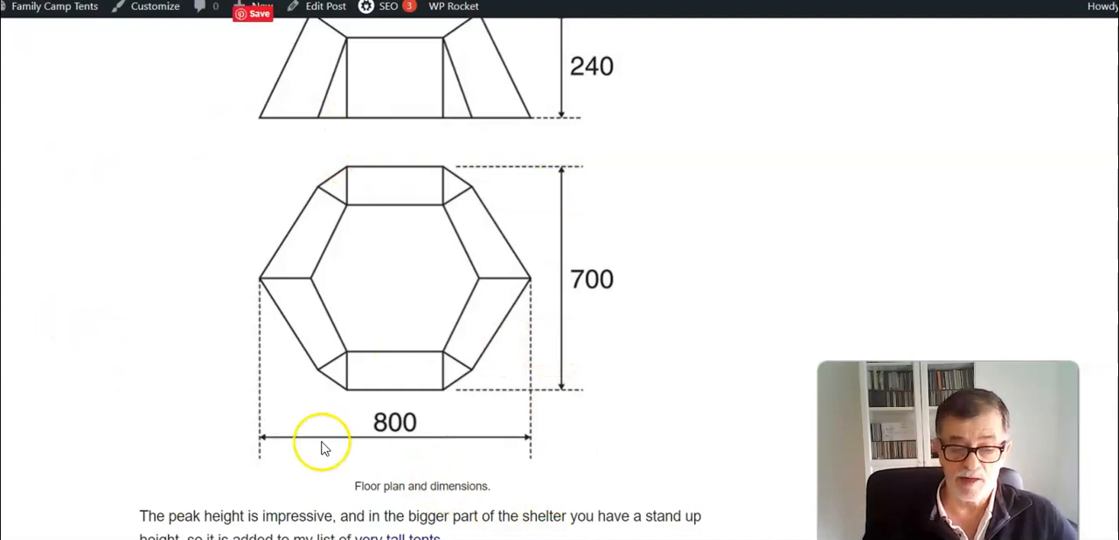
pyautogui.moveTo(584, 304)
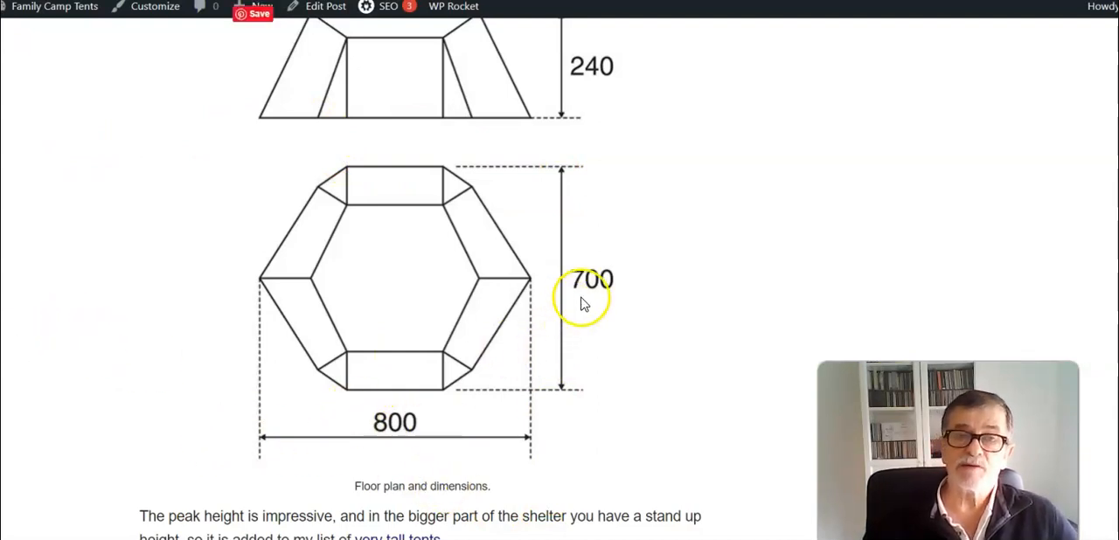
pyautogui.moveTo(392, 186)
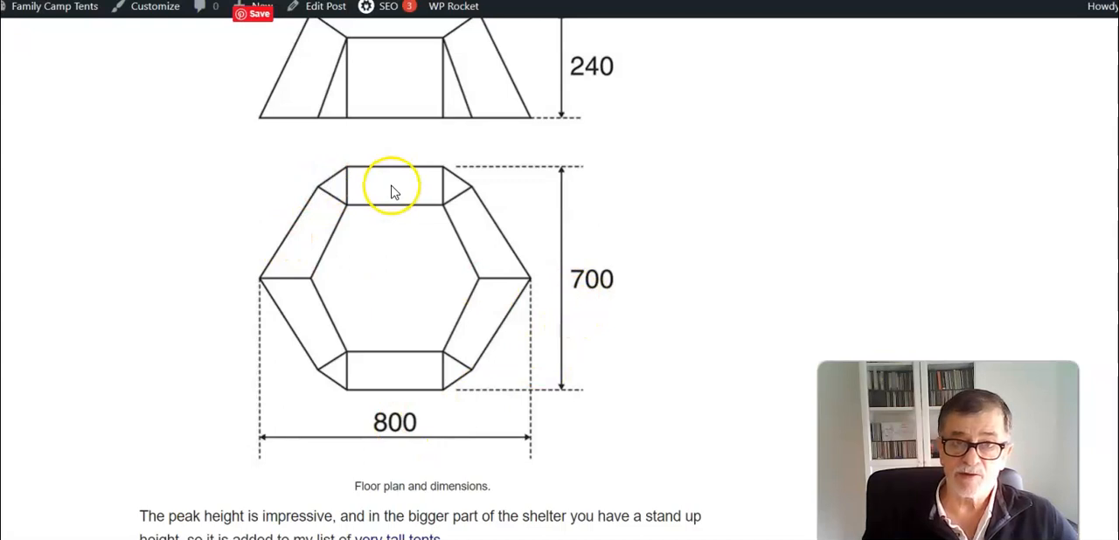
pyautogui.moveTo(61, 175)
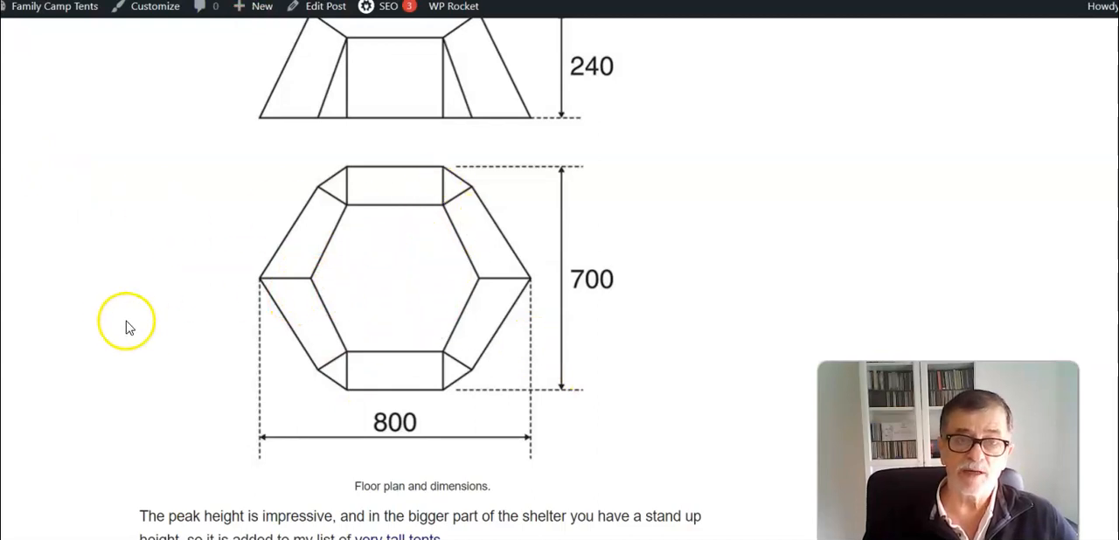
pyautogui.scroll(-3)
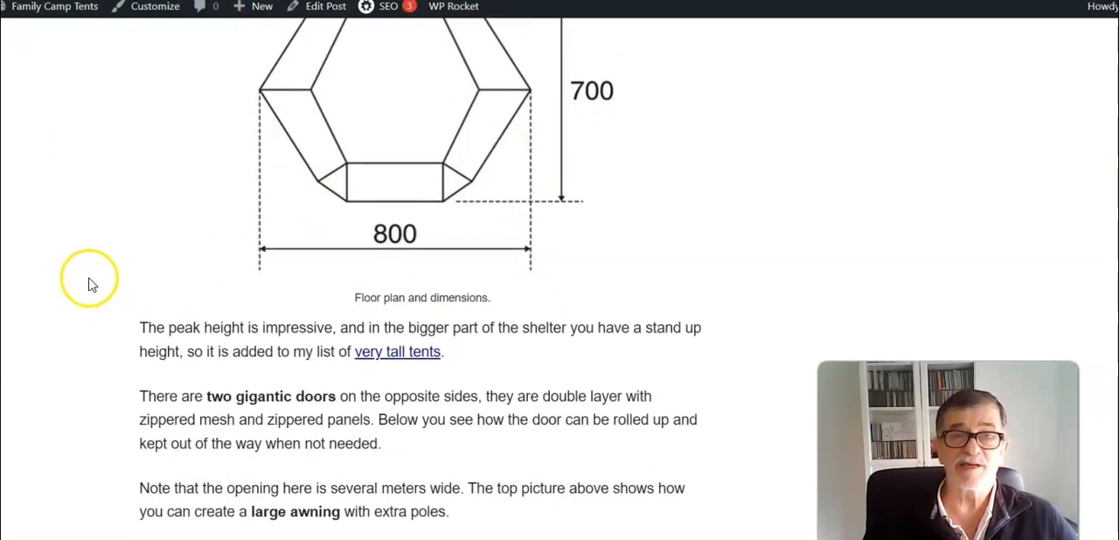
pyautogui.moveTo(155, 271)
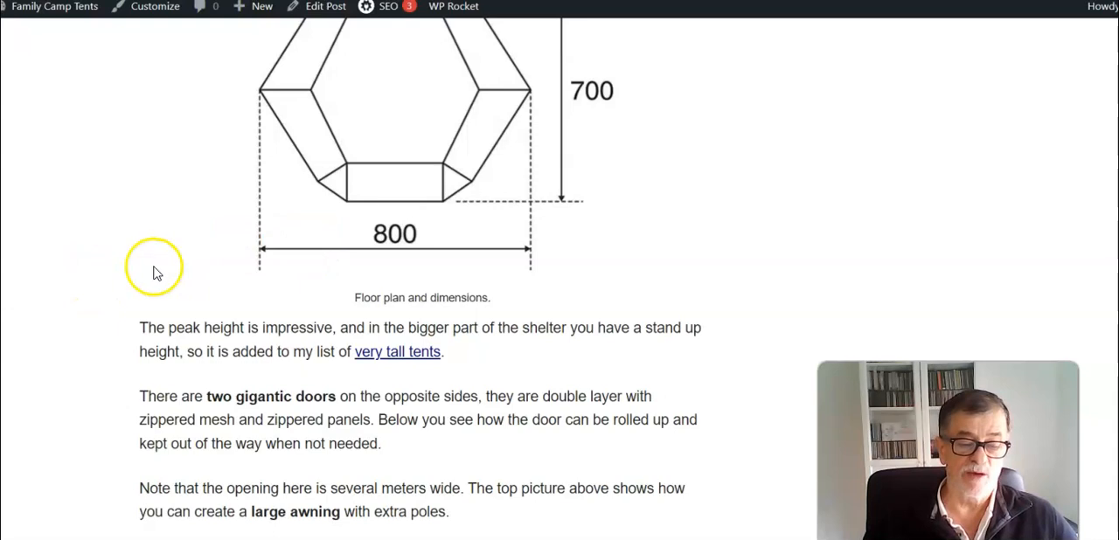
pyautogui.moveTo(279, 351)
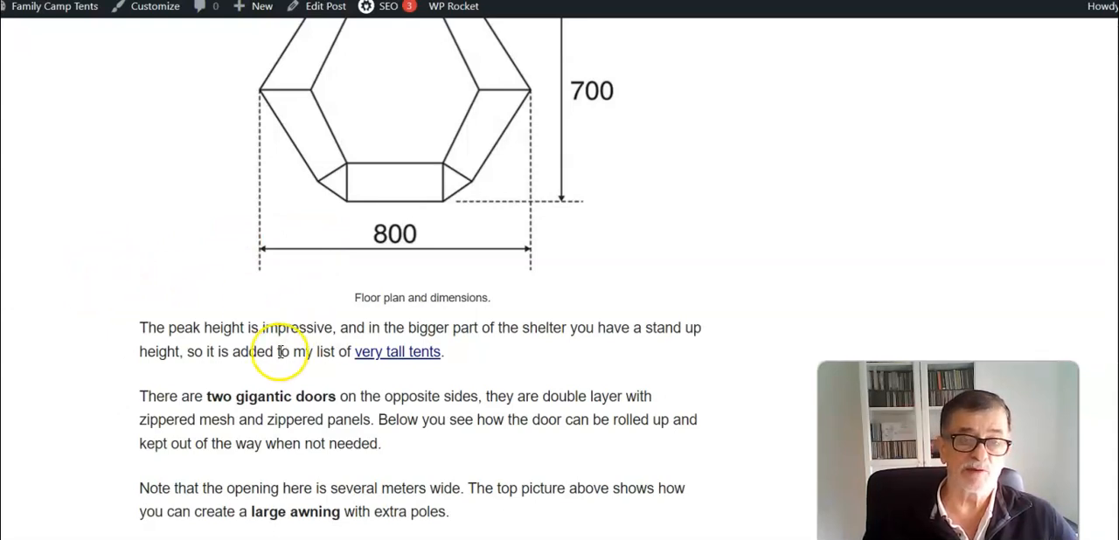
pyautogui.moveTo(173, 301)
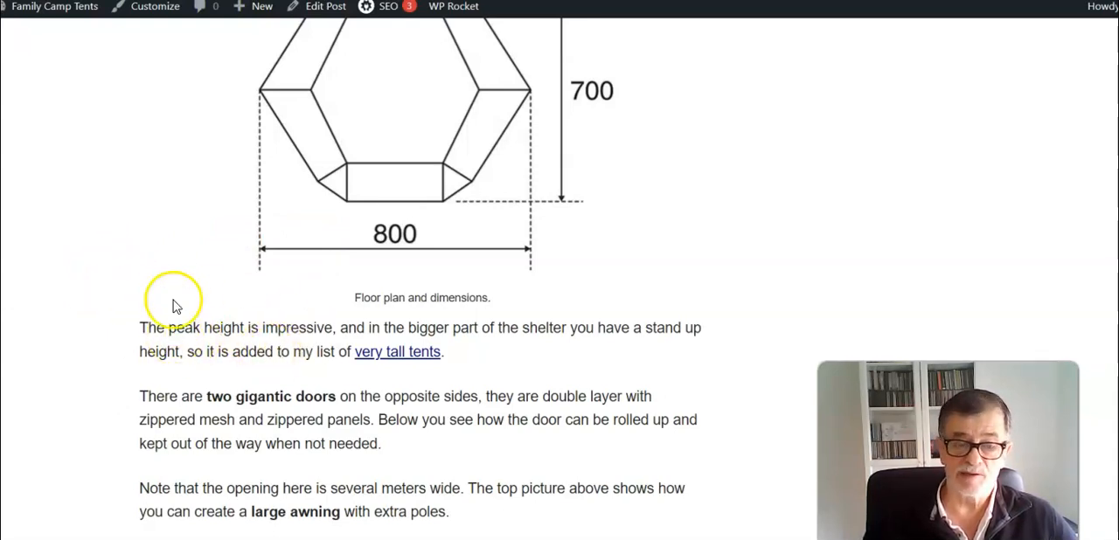
pyautogui.scroll(-3)
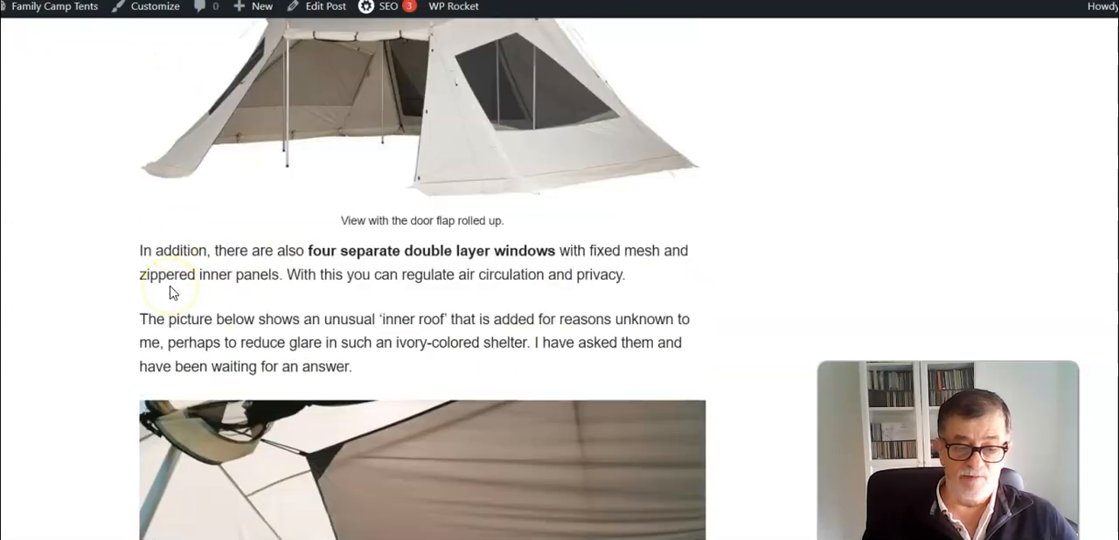
pyautogui.scroll(-3)
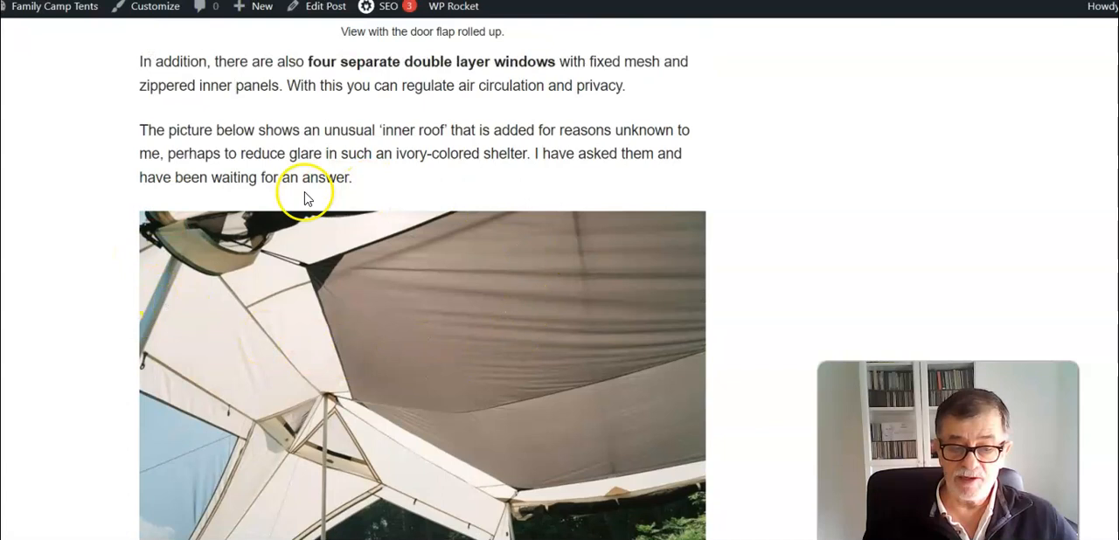
pyautogui.moveTo(271, 245)
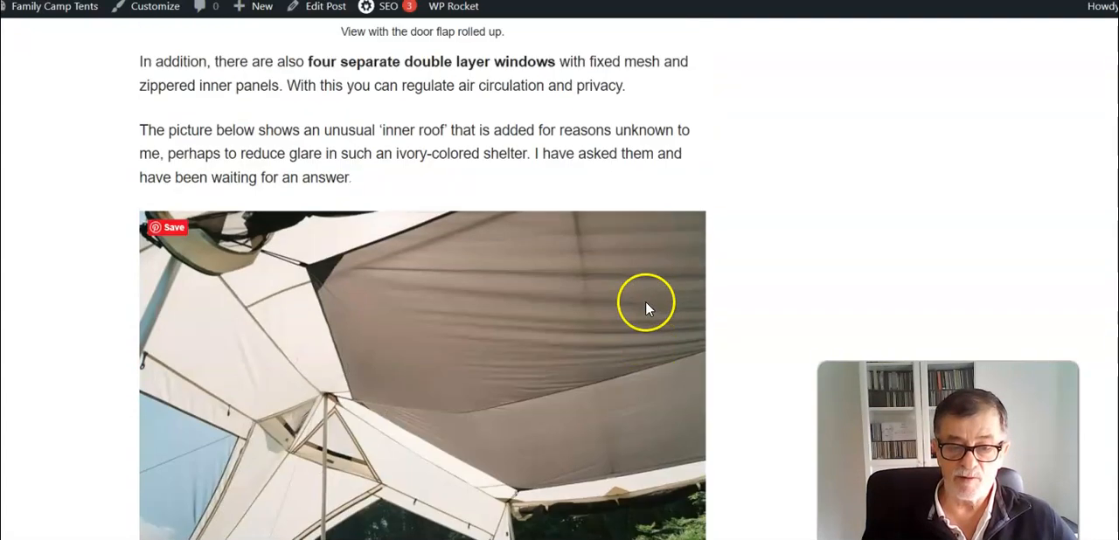
pyautogui.moveTo(529, 343)
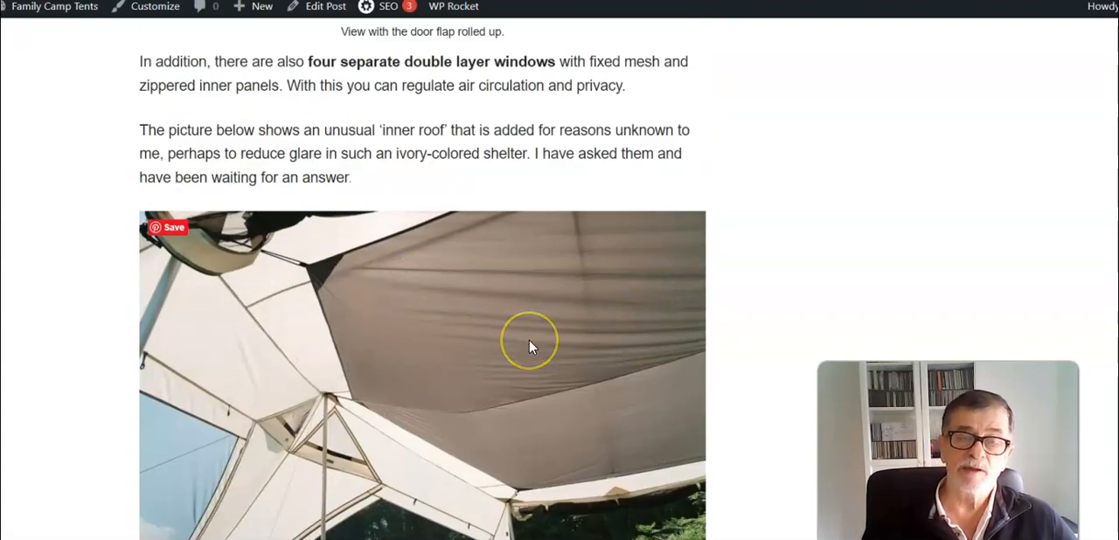
pyautogui.moveTo(356, 290)
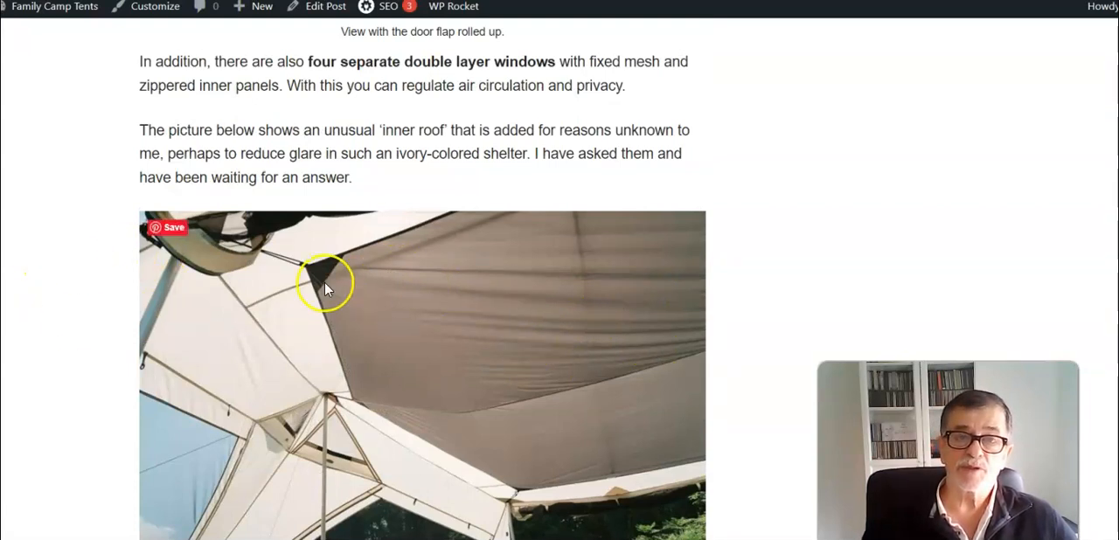
pyautogui.moveTo(435, 296)
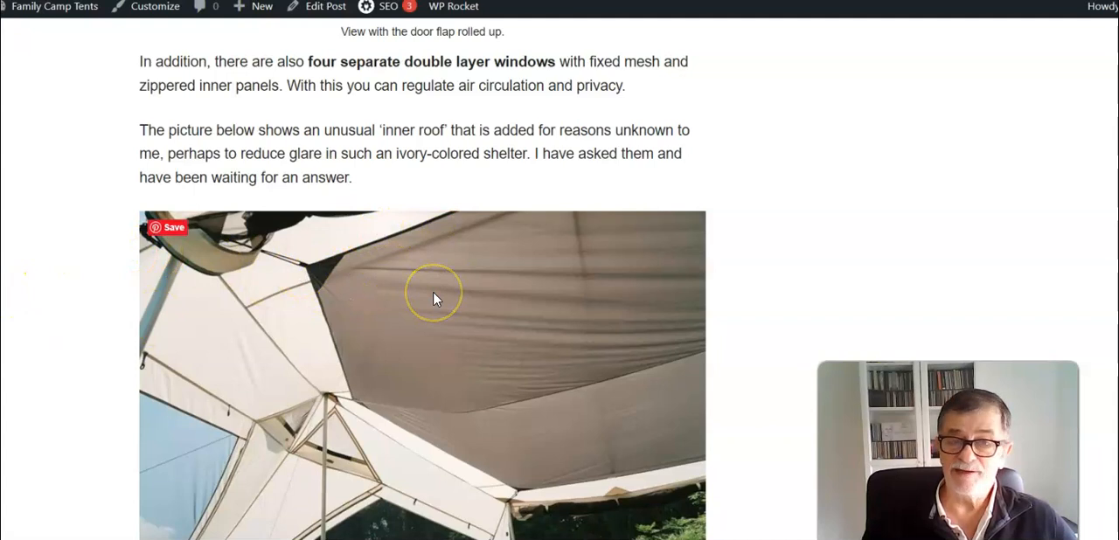
pyautogui.moveTo(383, 279)
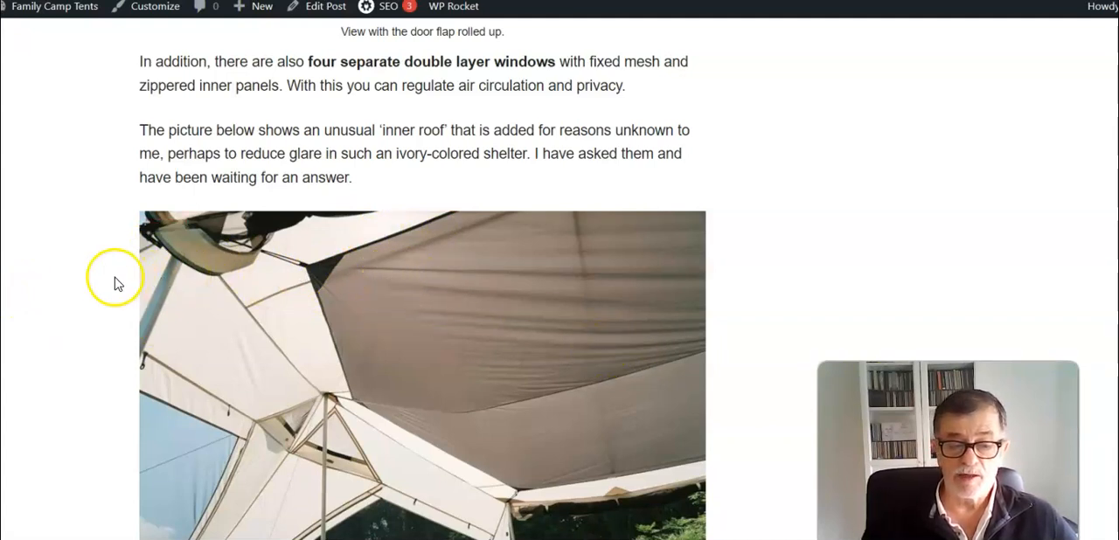
pyautogui.moveTo(88, 281)
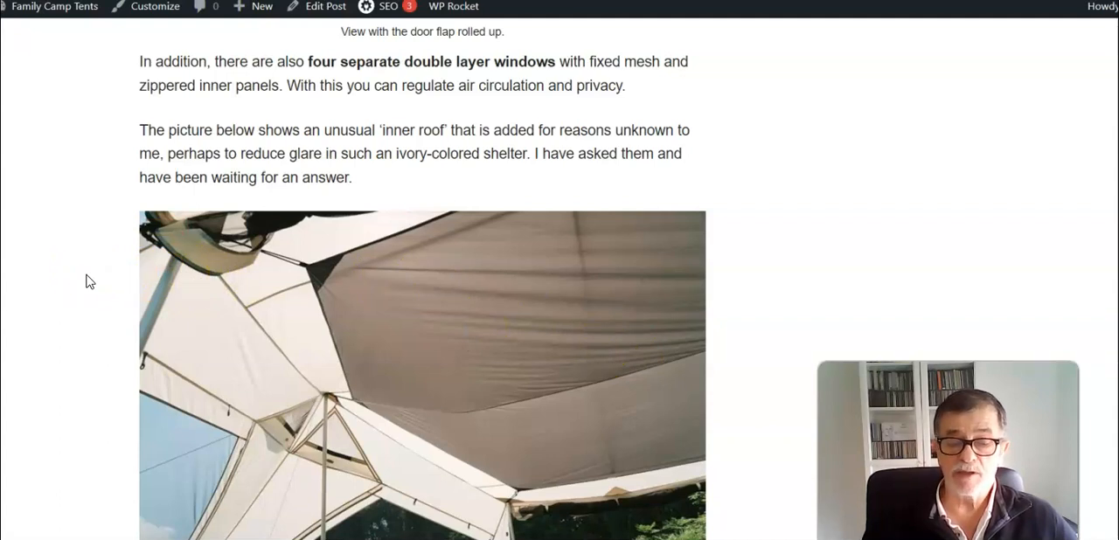
pyautogui.moveTo(82, 285)
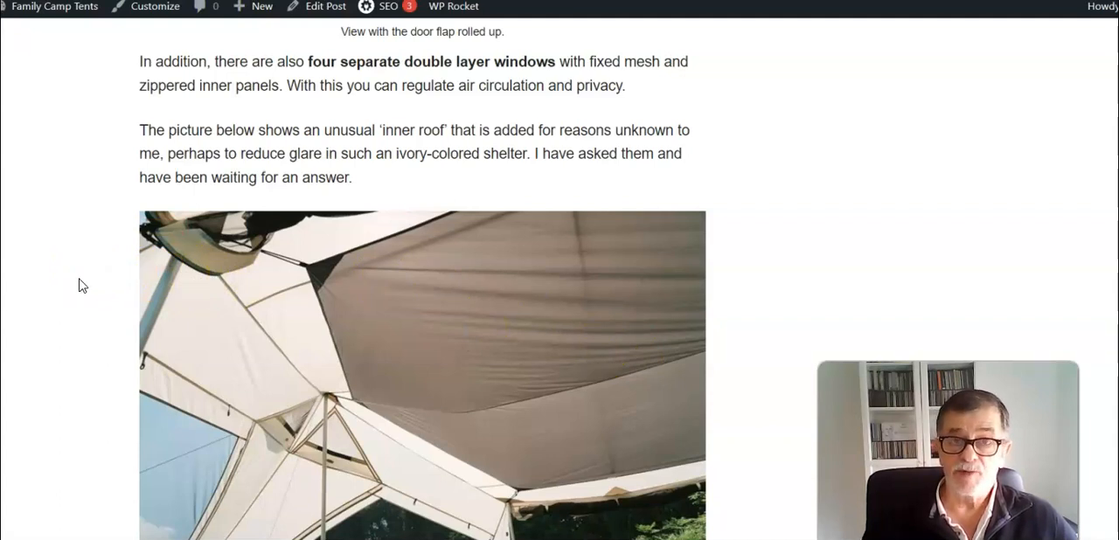
pyautogui.moveTo(201, 172)
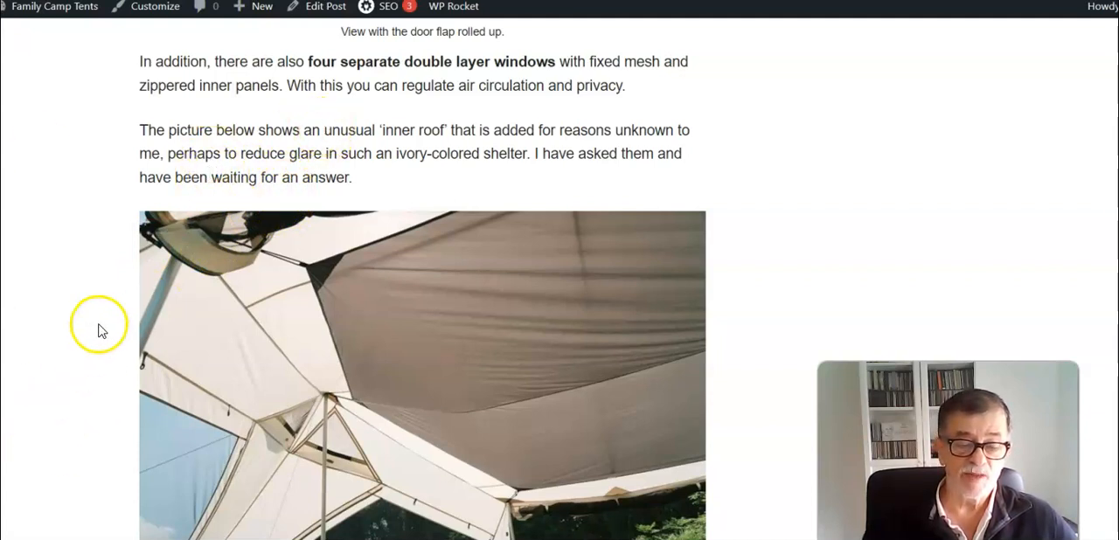
pyautogui.moveTo(122, 290)
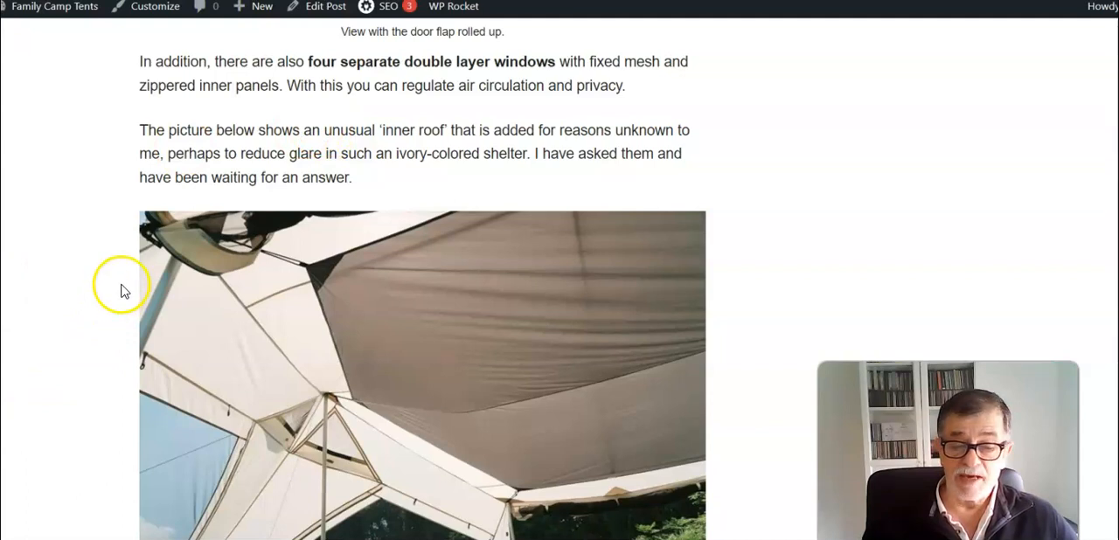
pyautogui.moveTo(524, 339)
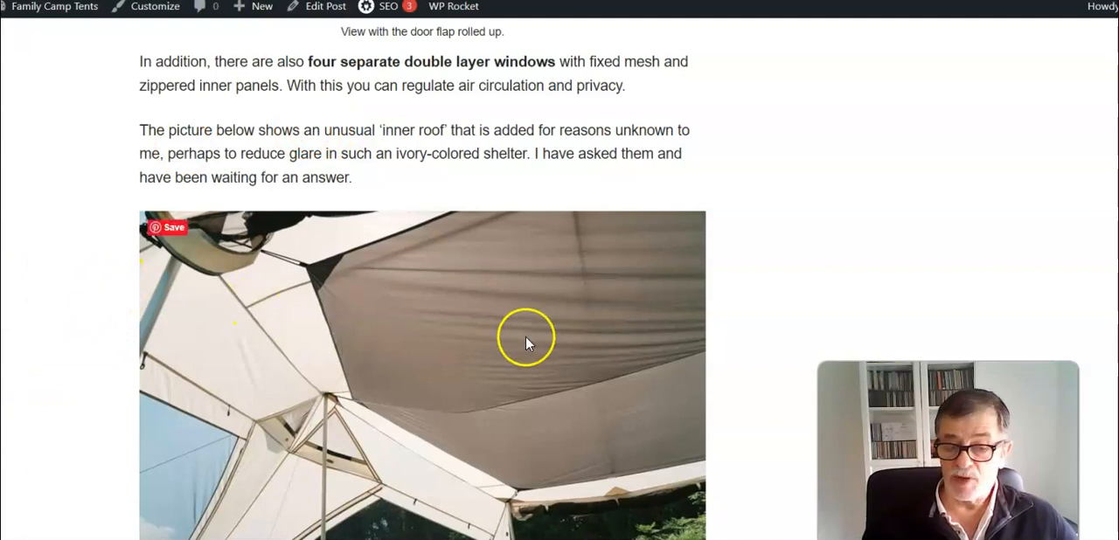
pyautogui.scroll(-3)
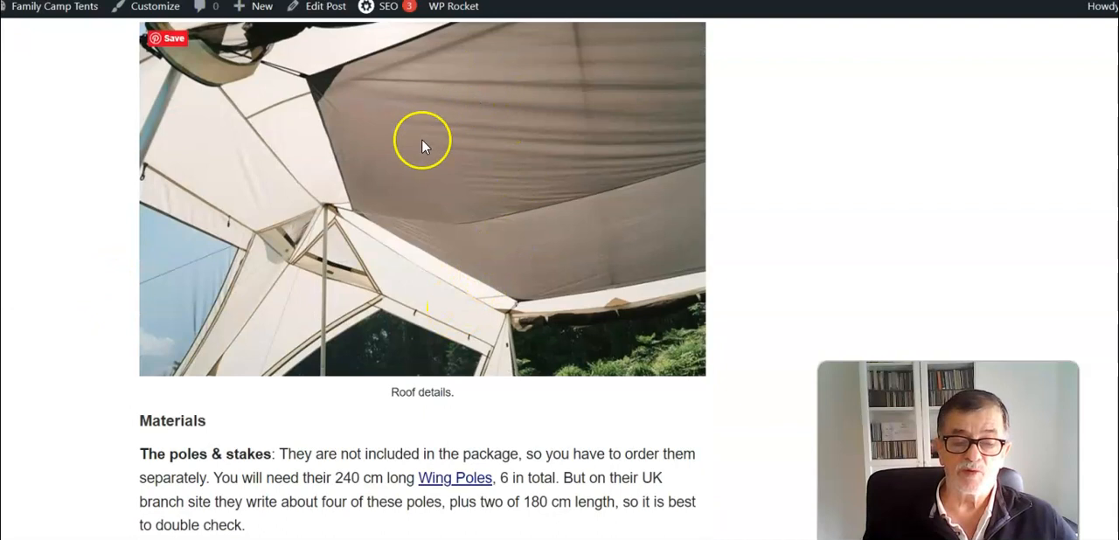
pyautogui.moveTo(363, 297)
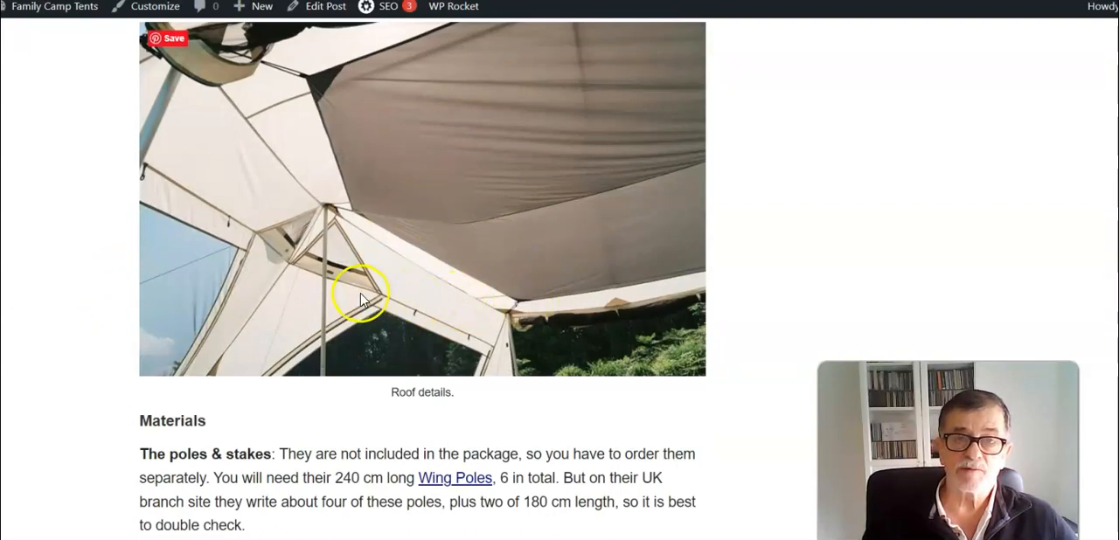
pyautogui.moveTo(362, 277)
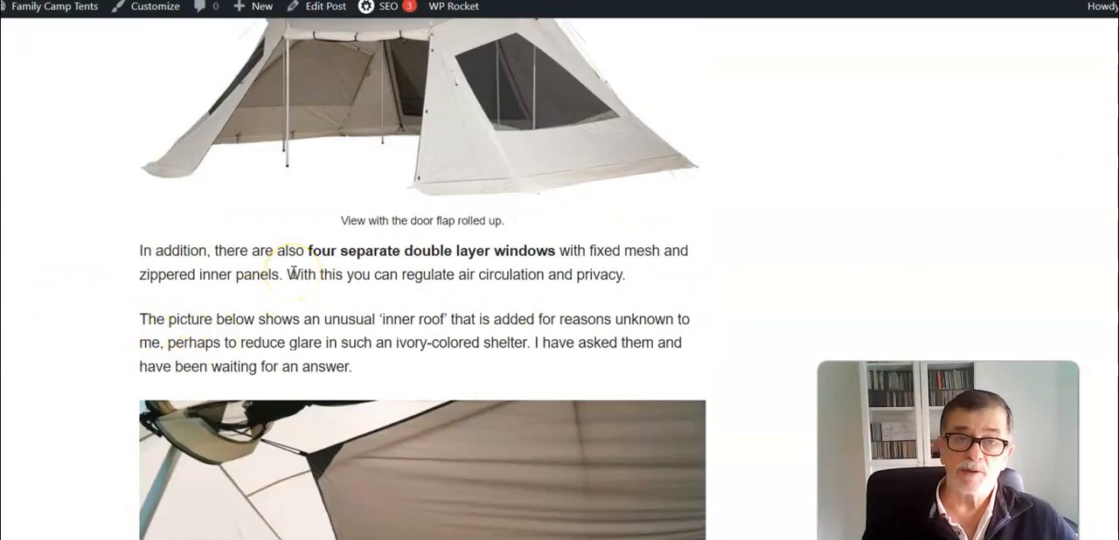
pyautogui.moveTo(221, 295)
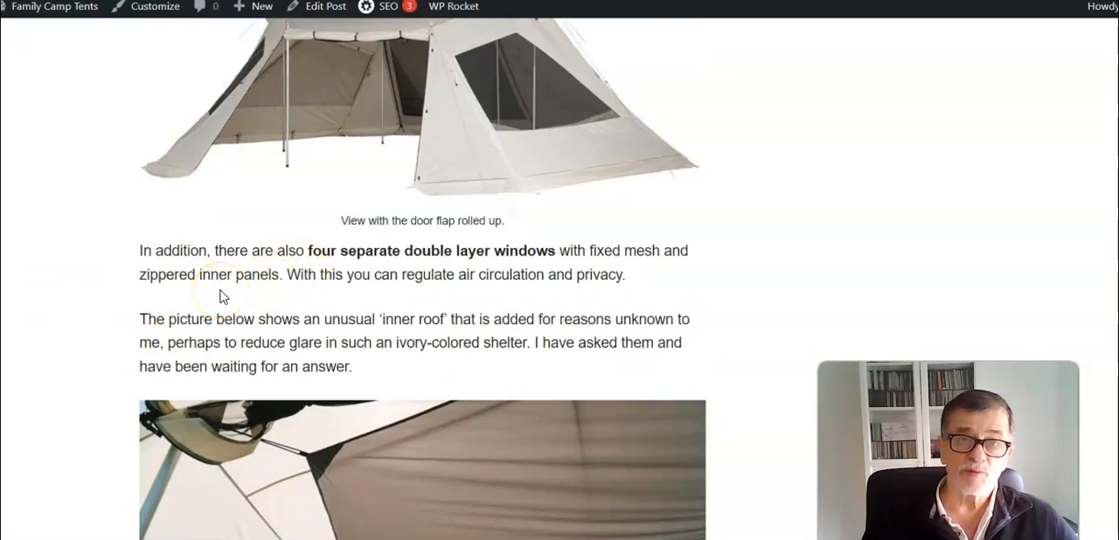
pyautogui.moveTo(202, 298)
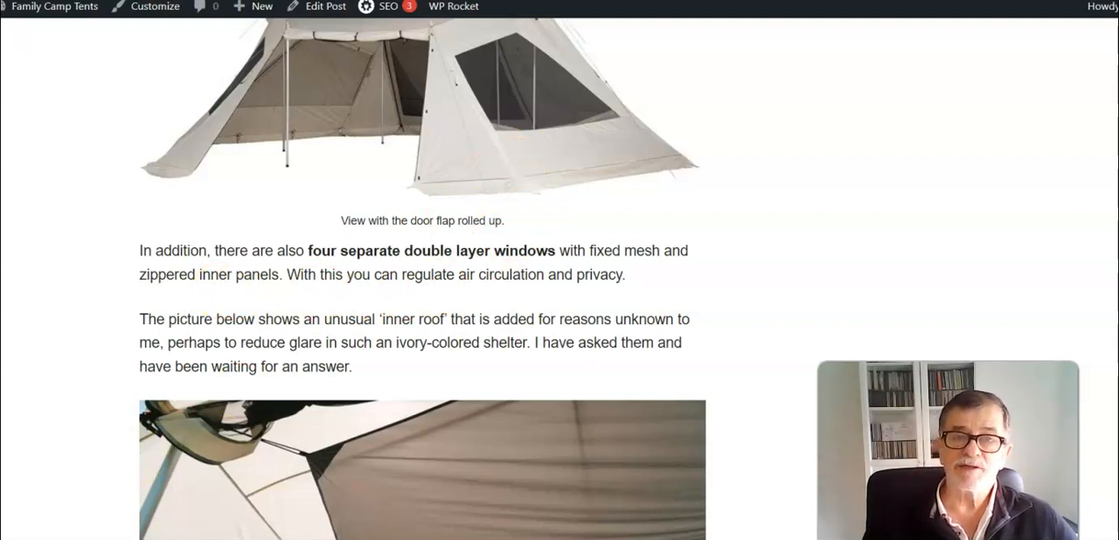
pyautogui.scroll(-3)
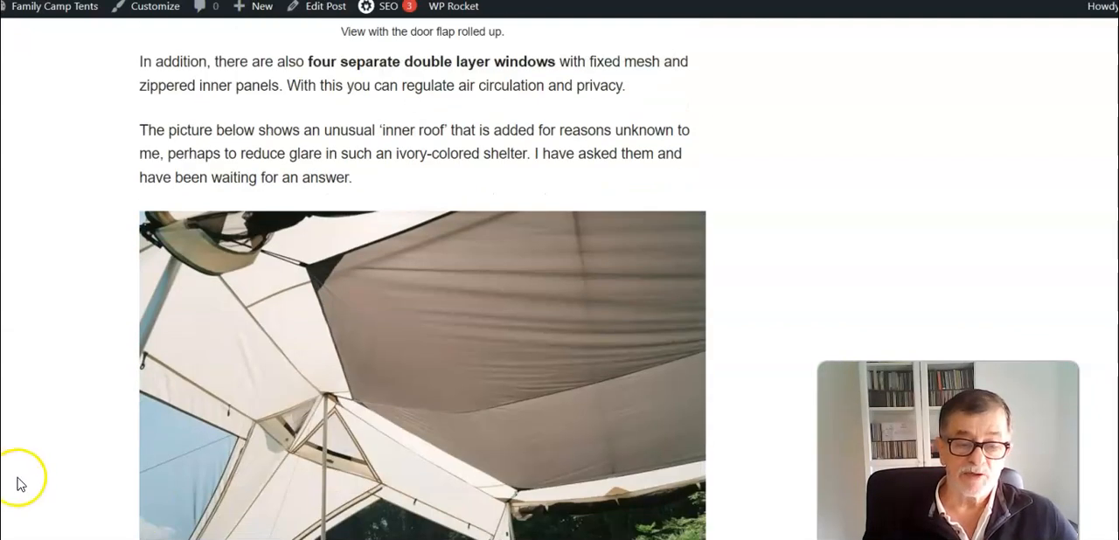
pyautogui.moveTo(441, 310)
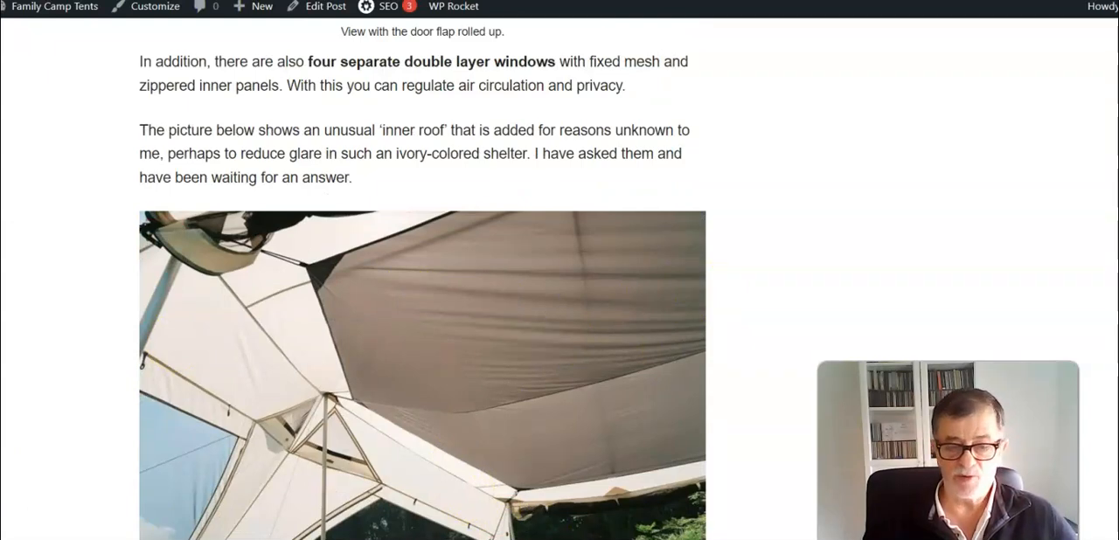
pyautogui.scroll(-3)
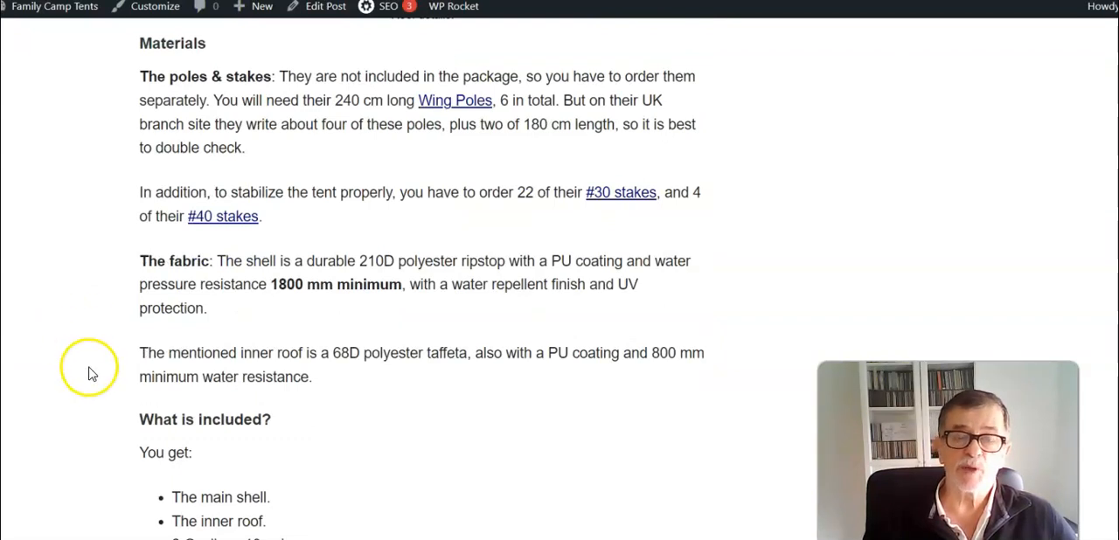
pyautogui.moveTo(92, 363)
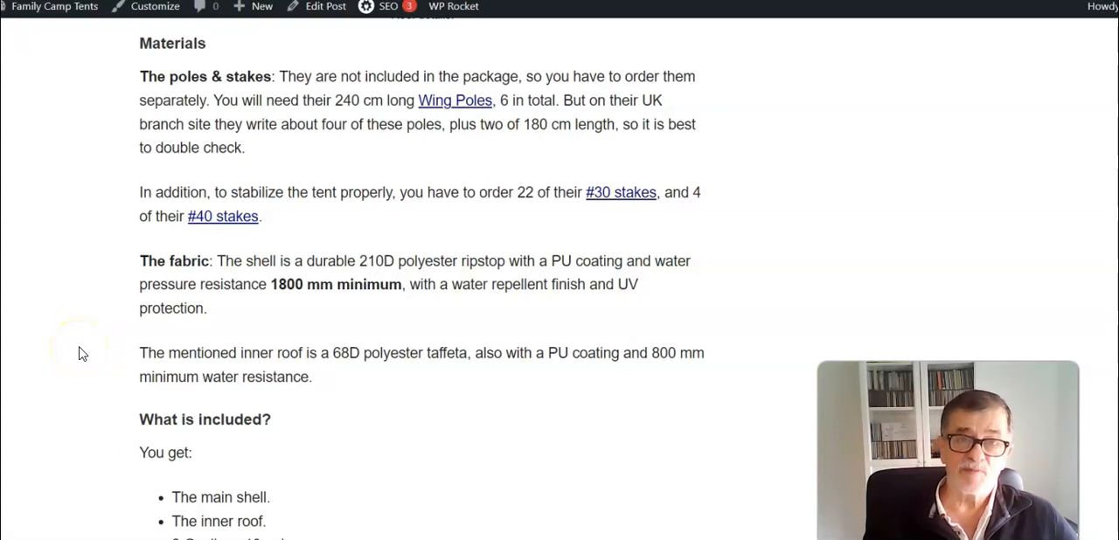
pyautogui.moveTo(103, 269)
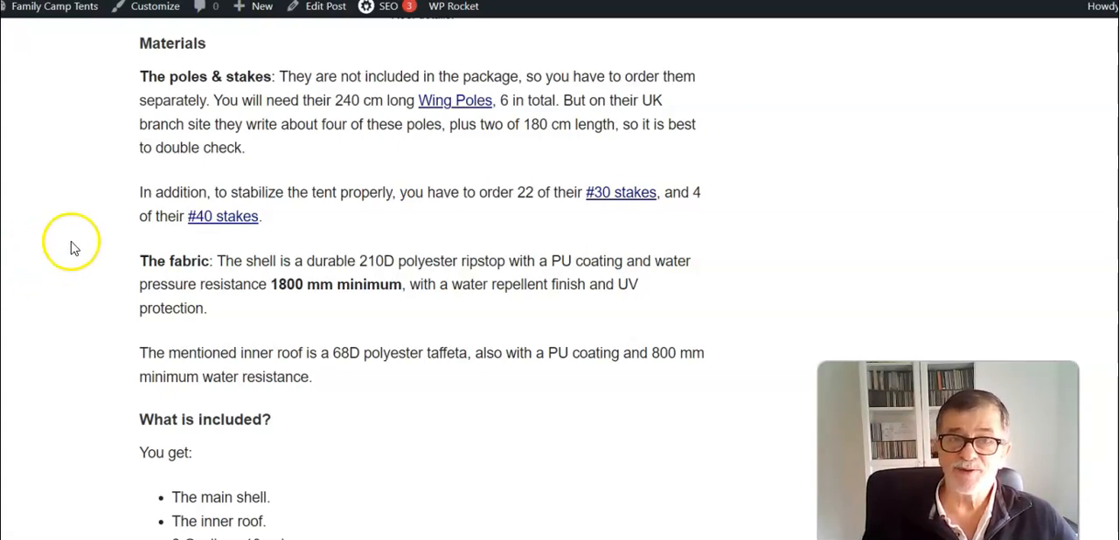
pyautogui.moveTo(131, 308)
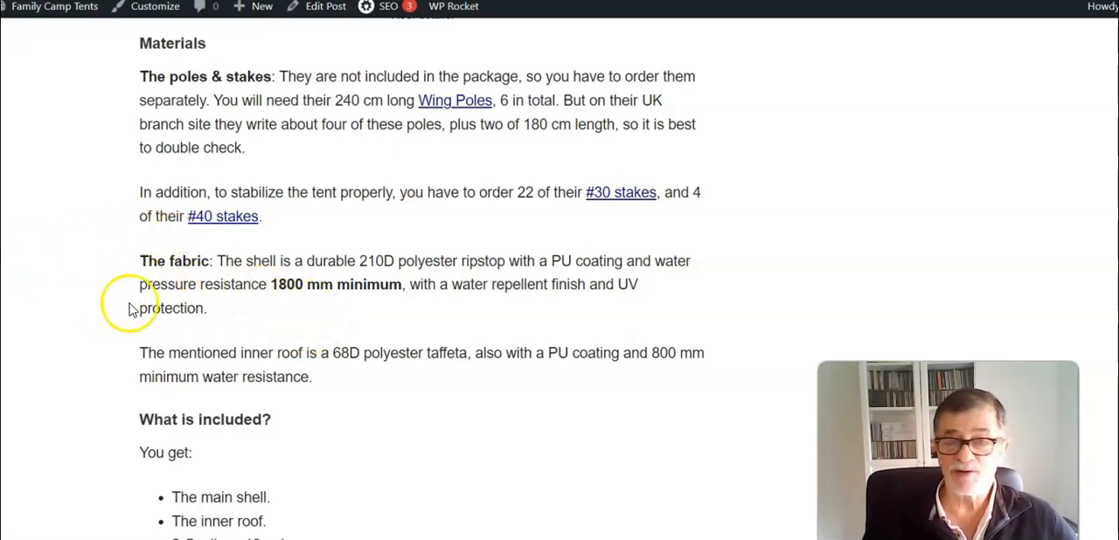
pyautogui.moveTo(122, 288)
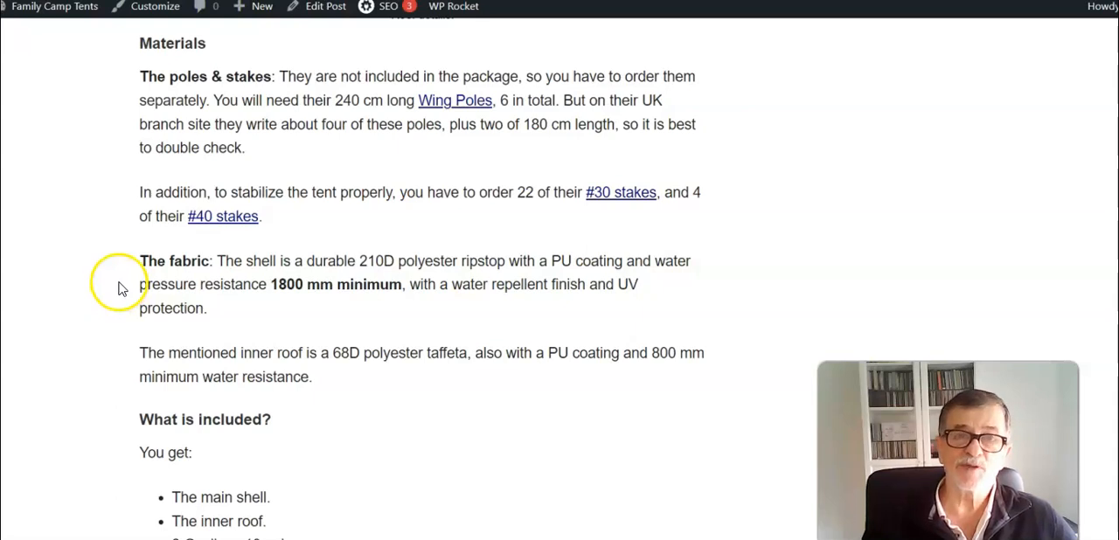
pyautogui.moveTo(125, 292)
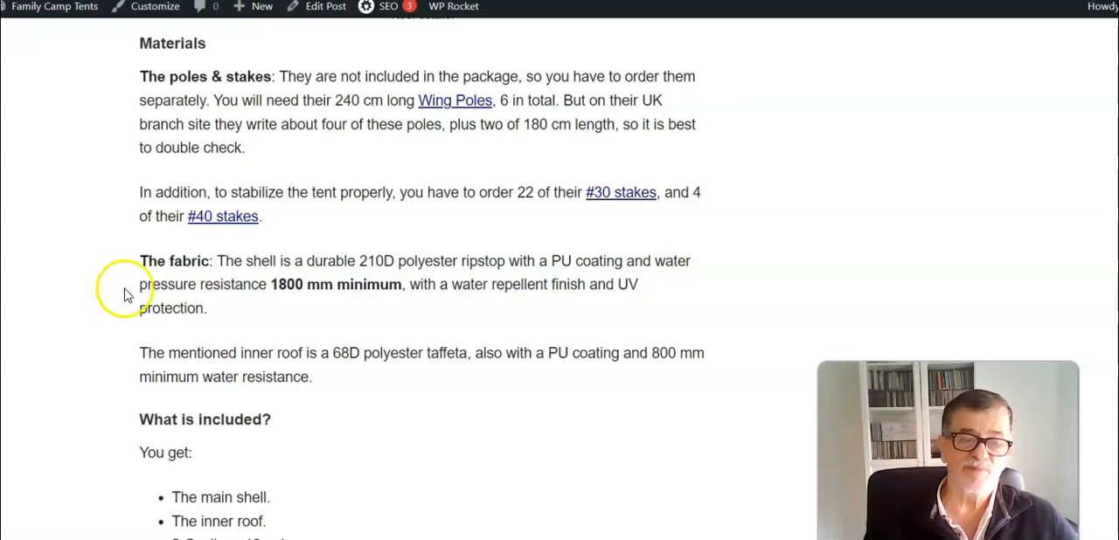
pyautogui.moveTo(533, 489)
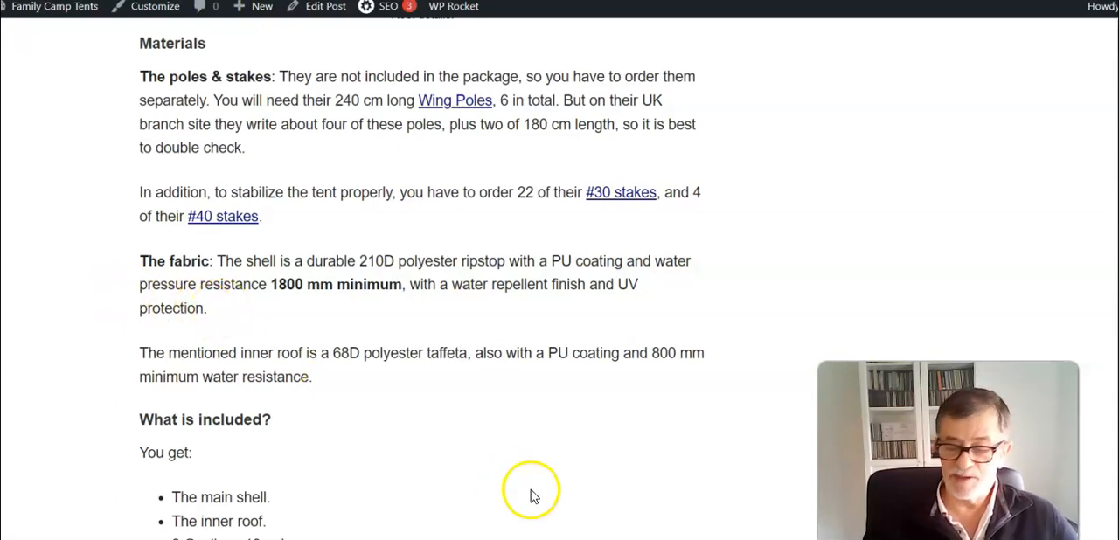
pyautogui.moveTo(536, 489)
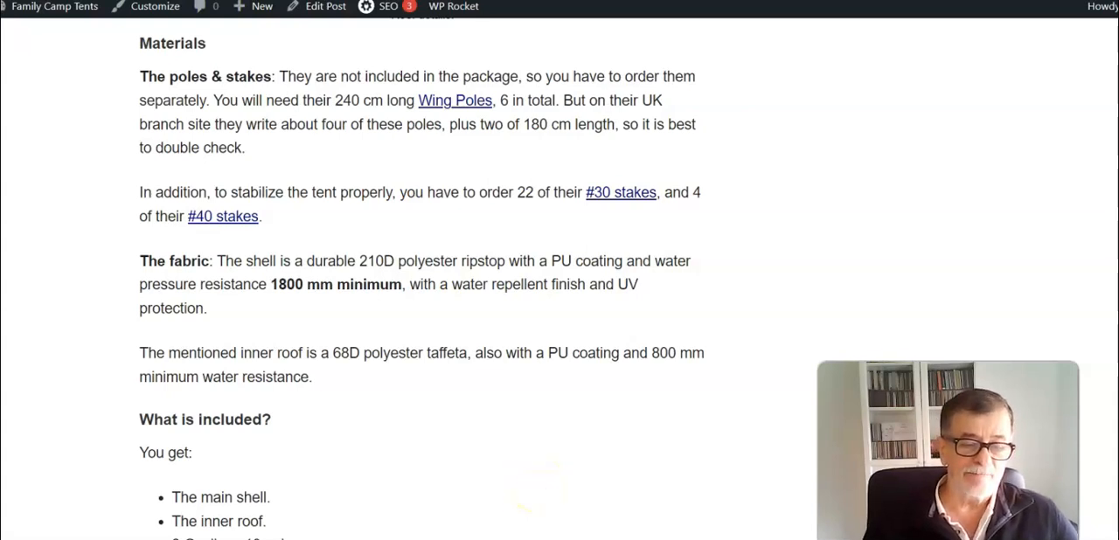
pyautogui.moveTo(542, 349)
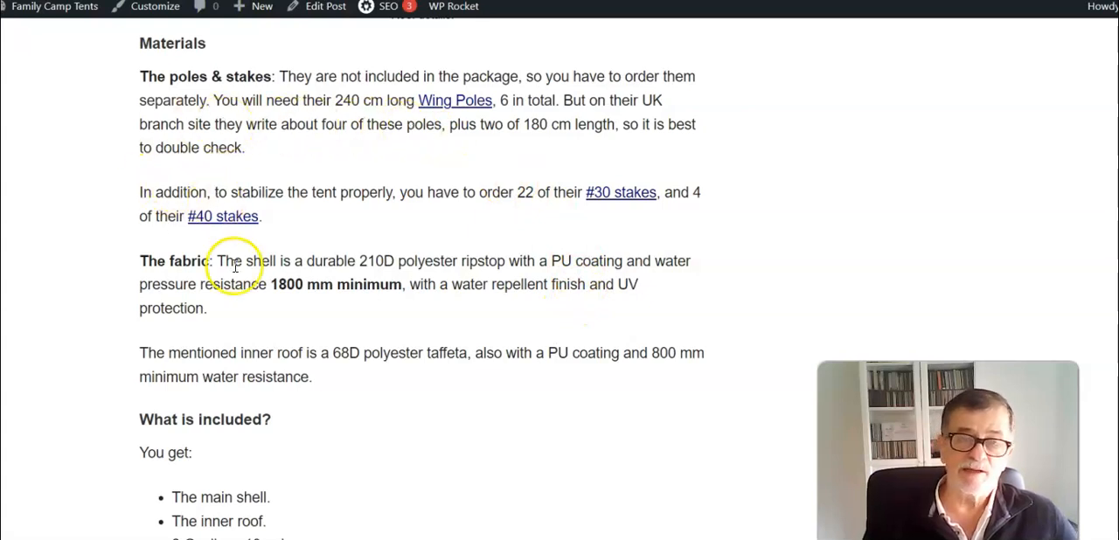
pyautogui.moveTo(378, 118)
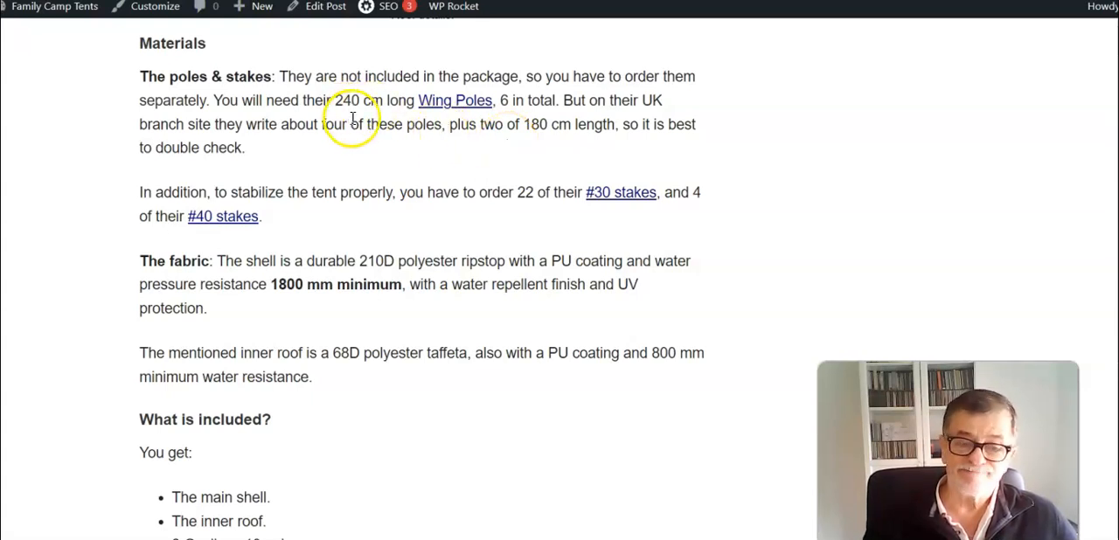
pyautogui.moveTo(412, 186)
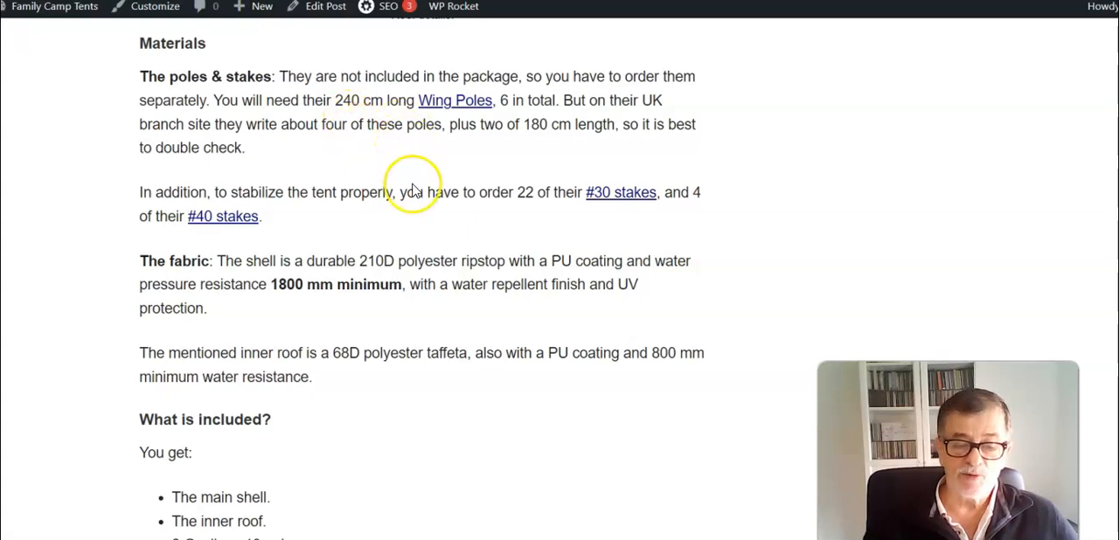
pyautogui.moveTo(356, 133)
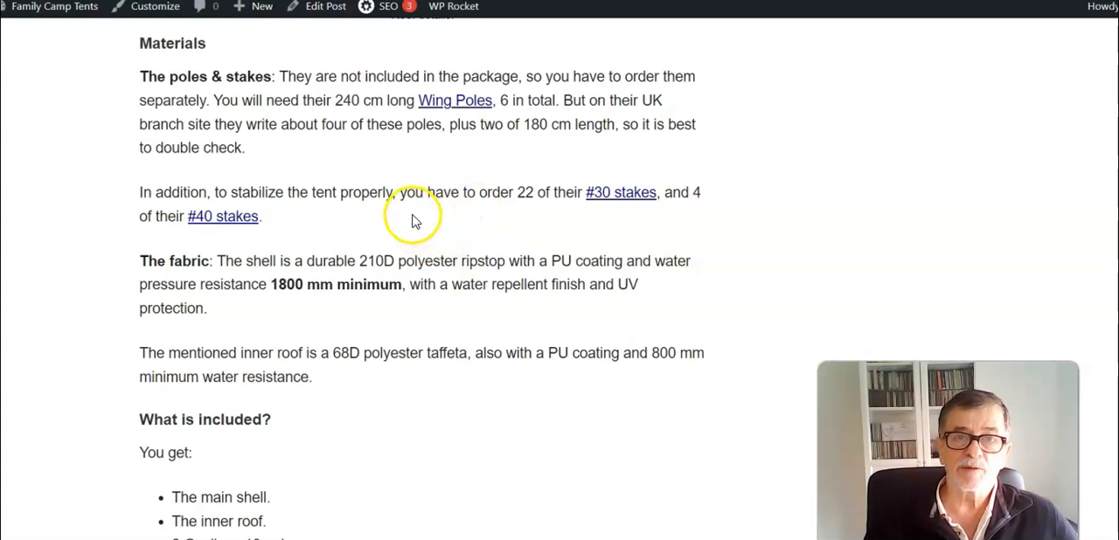
pyautogui.moveTo(355, 131)
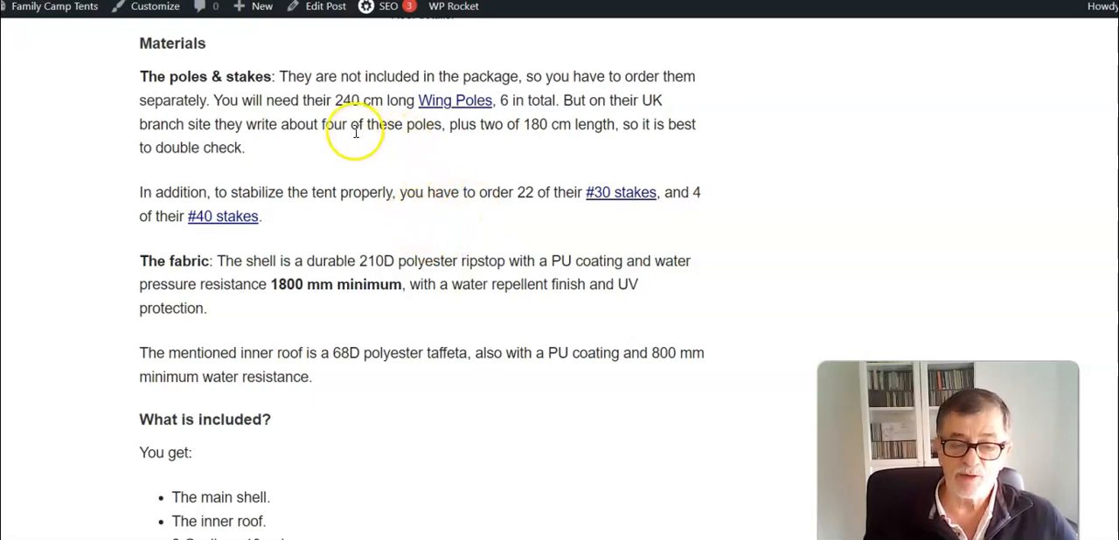
pyautogui.moveTo(433, 153)
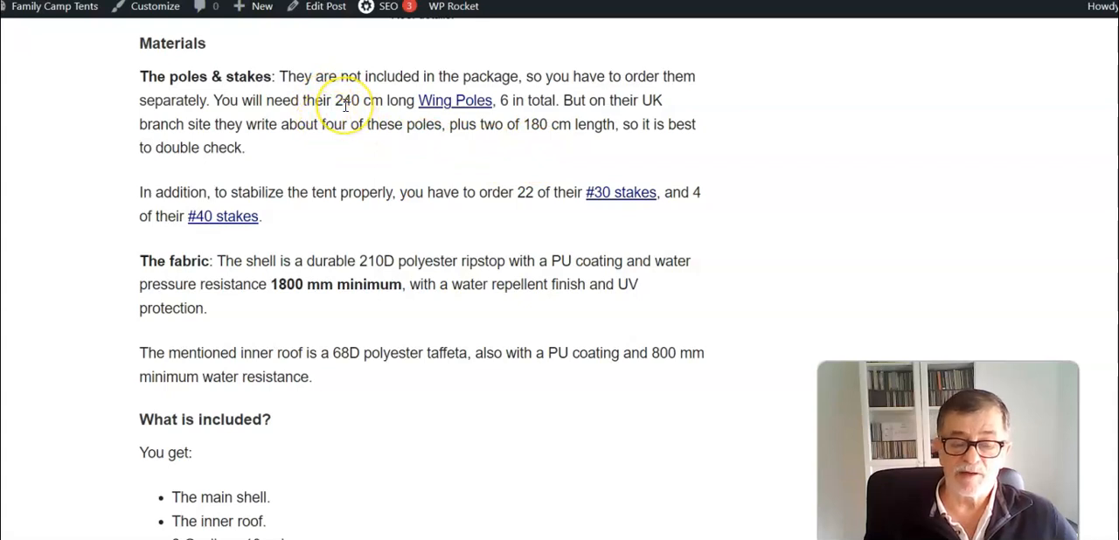
pyautogui.moveTo(340, 181)
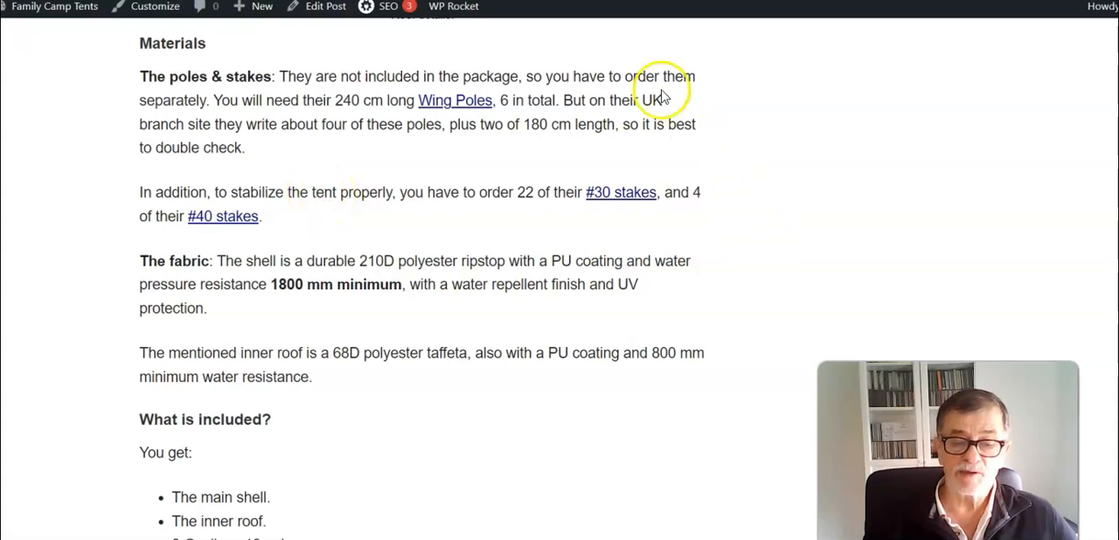
pyautogui.moveTo(677, 142)
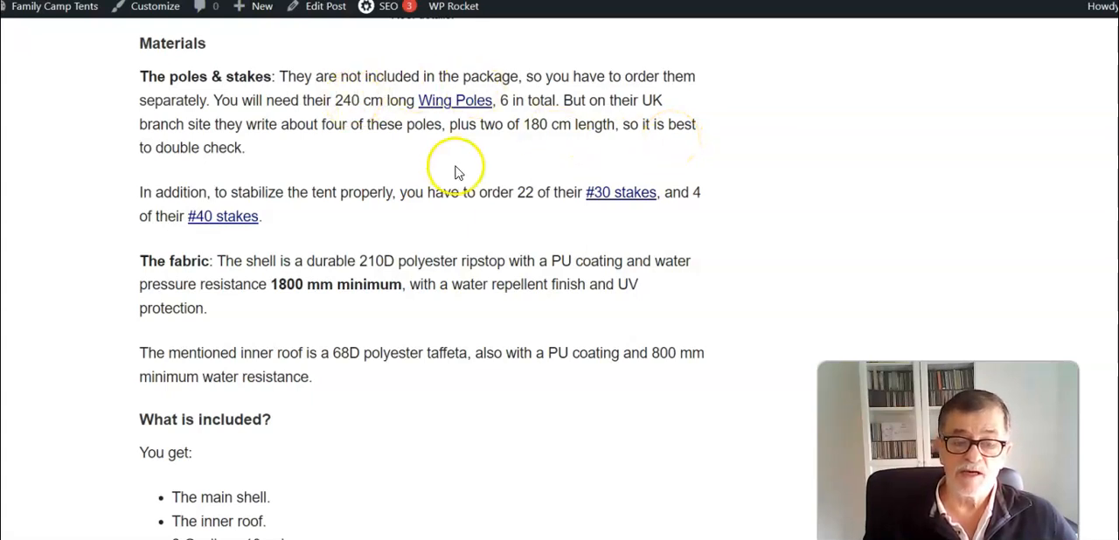
pyautogui.moveTo(506, 144)
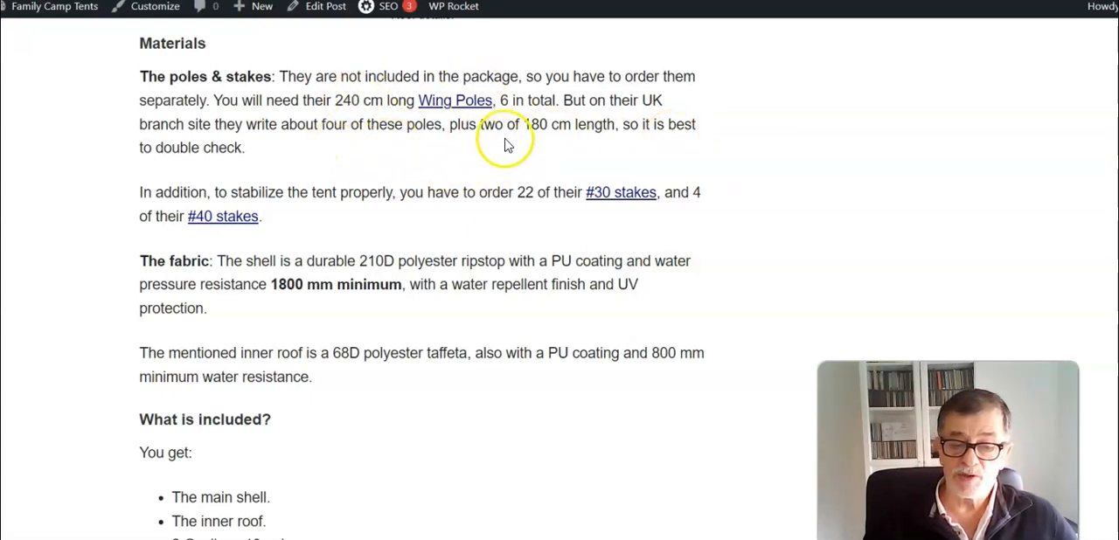
pyautogui.moveTo(341, 103)
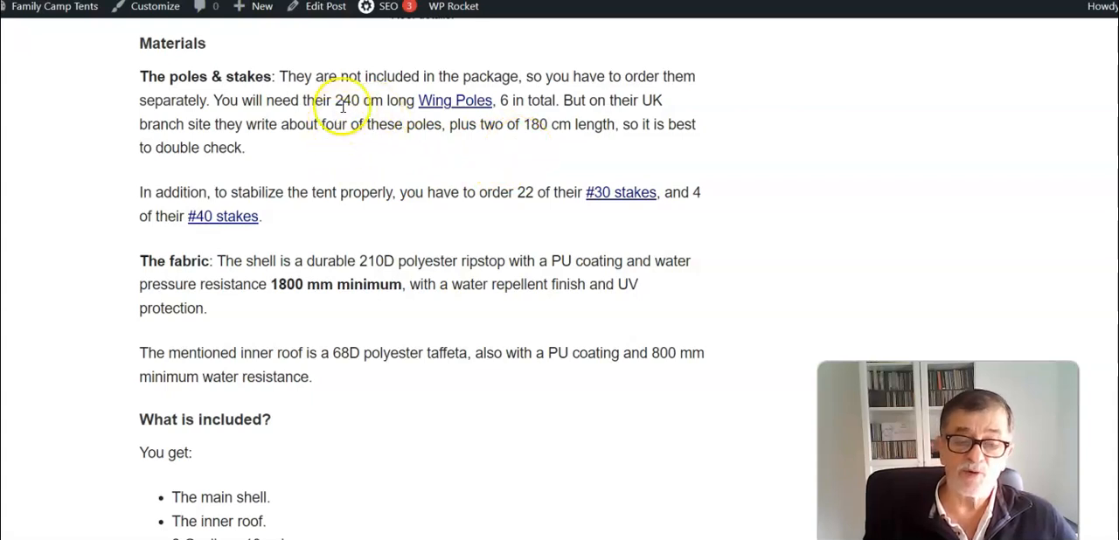
pyautogui.moveTo(511, 144)
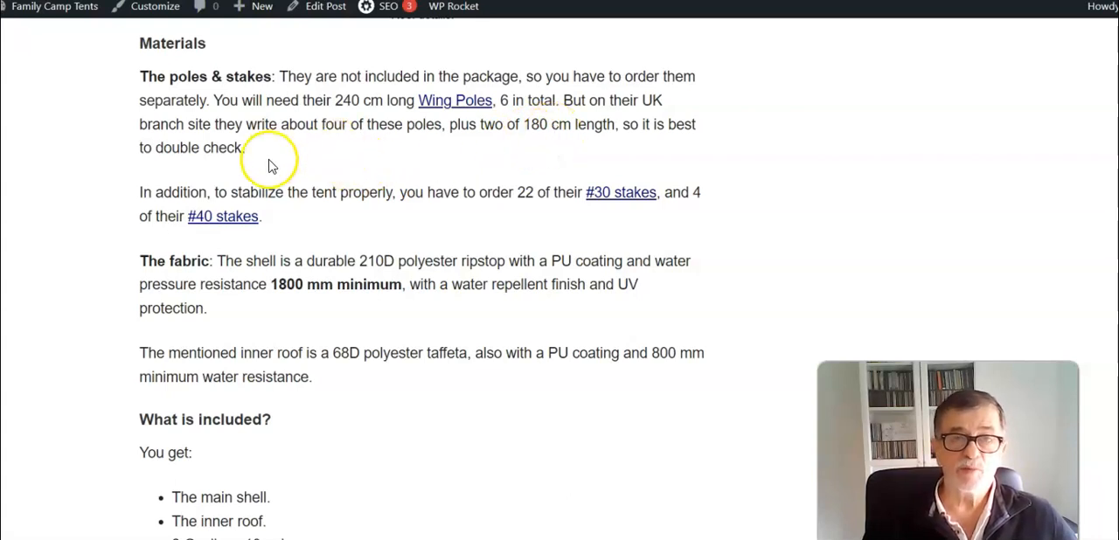
pyautogui.moveTo(281, 159)
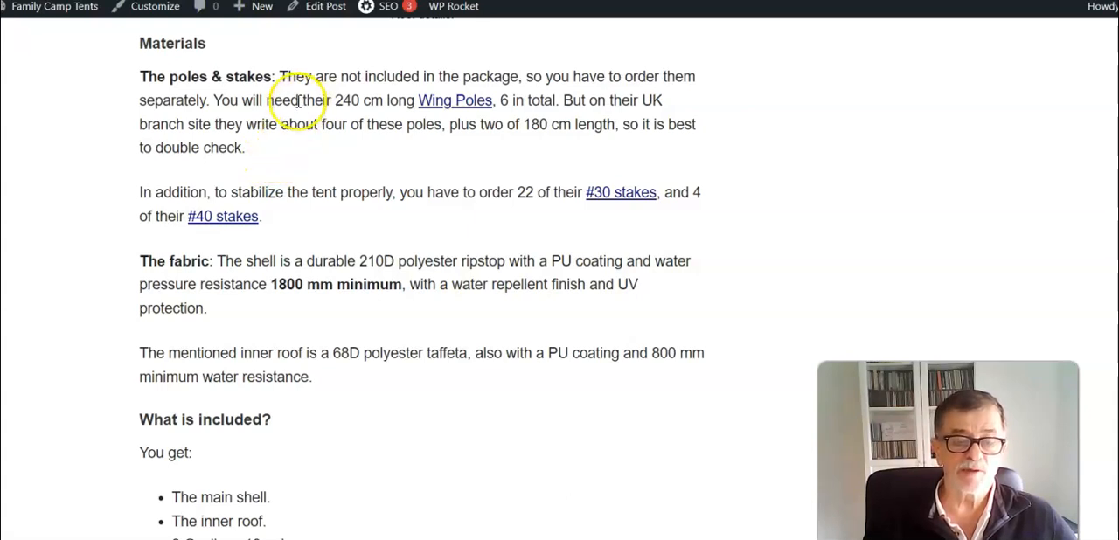
pyautogui.moveTo(392, 208)
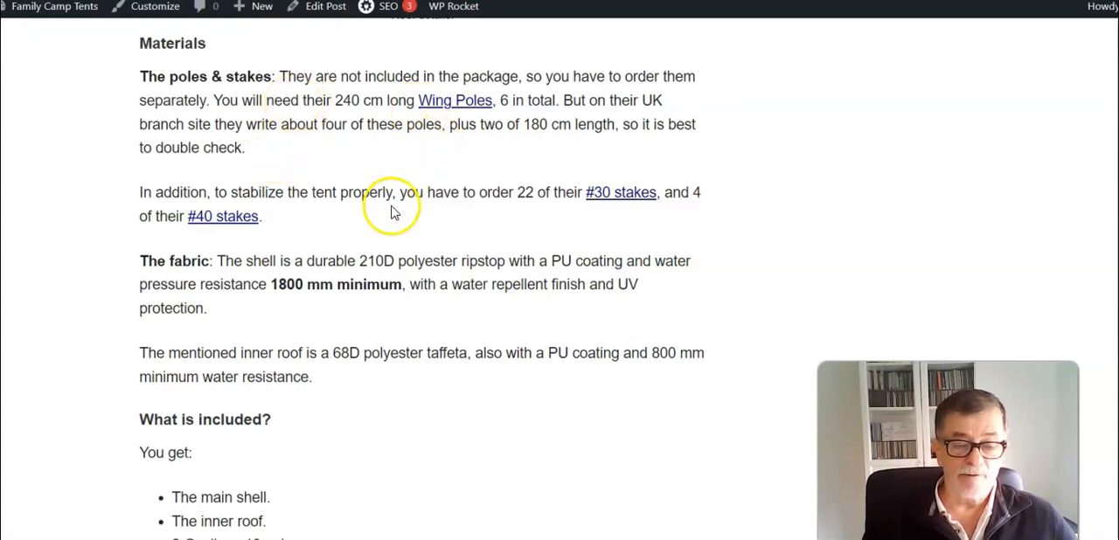
pyautogui.moveTo(538, 215)
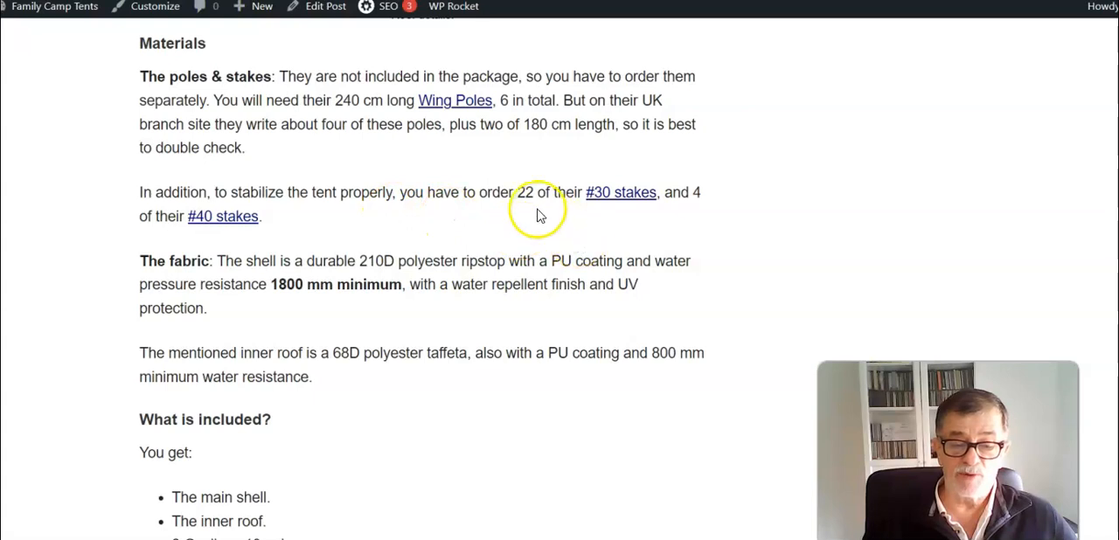
pyautogui.moveTo(54, 315)
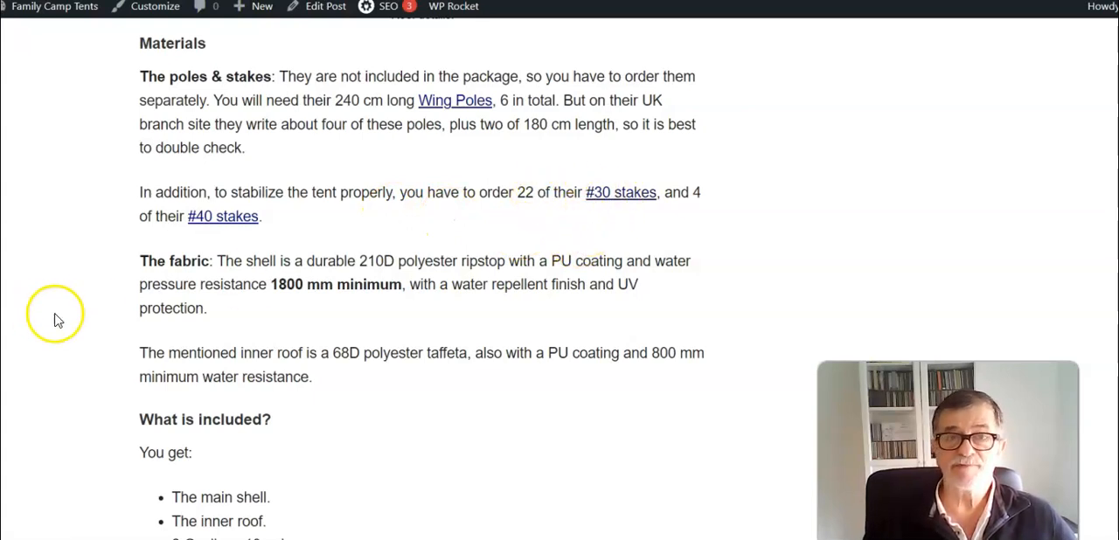
pyautogui.moveTo(236, 184)
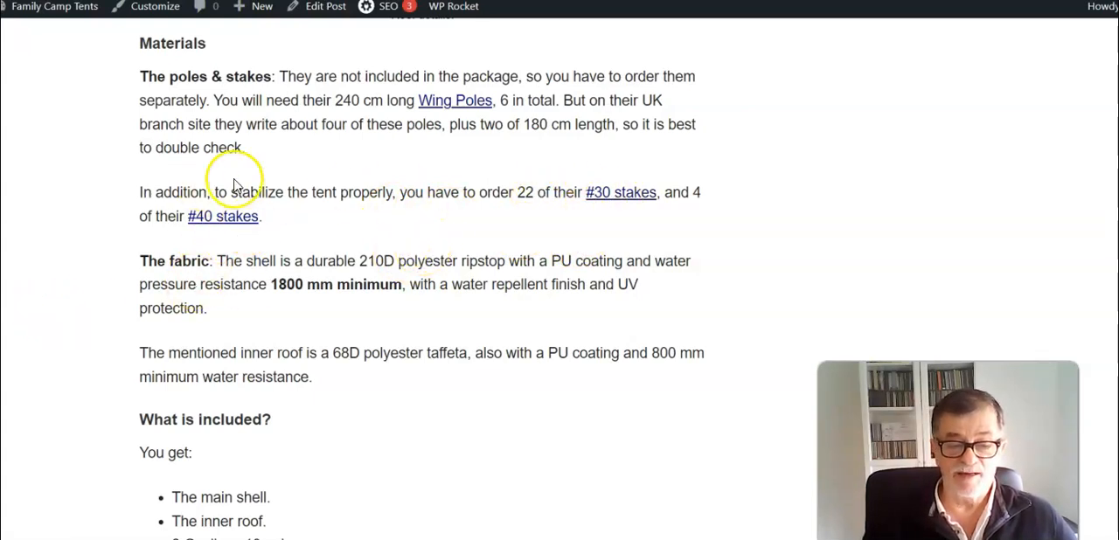
pyautogui.moveTo(368, 192)
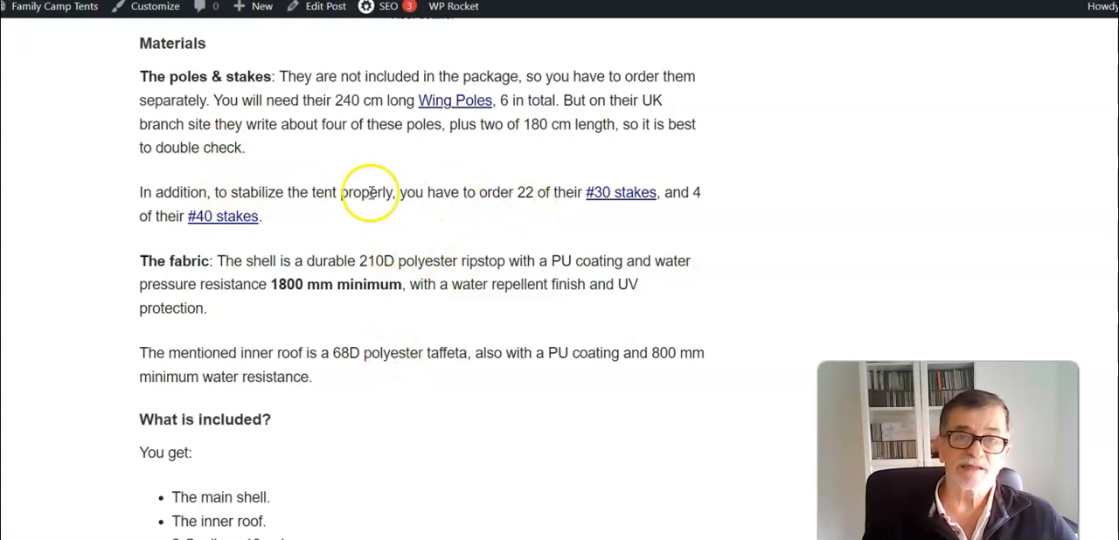
pyautogui.moveTo(428, 210)
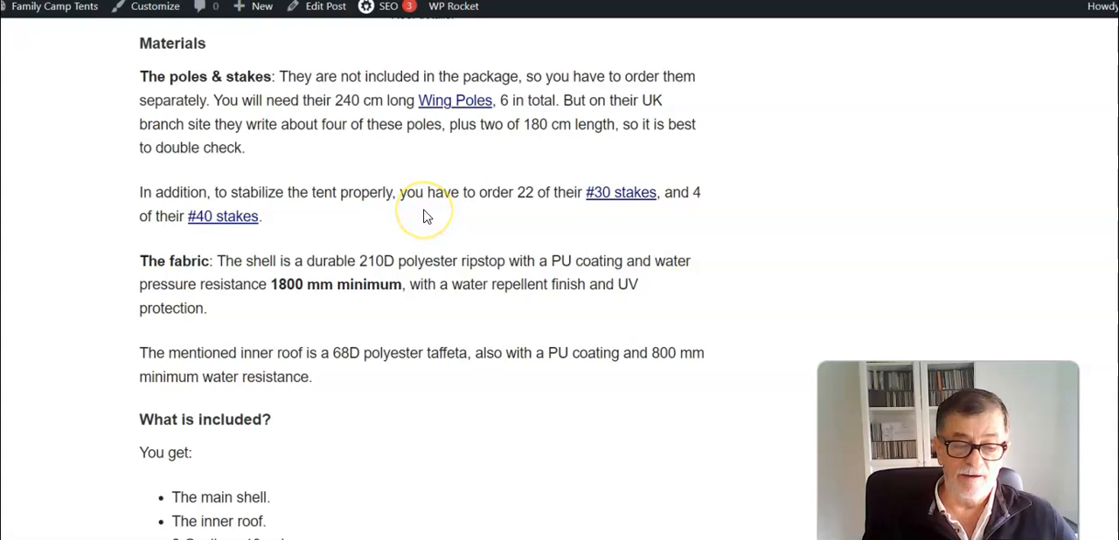
pyautogui.moveTo(411, 219)
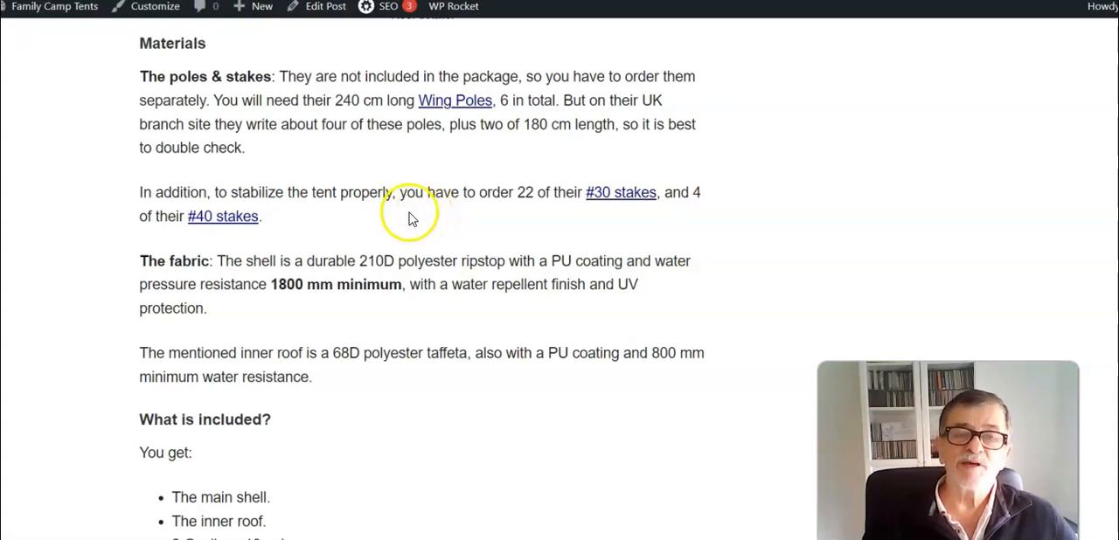
pyautogui.moveTo(453, 117)
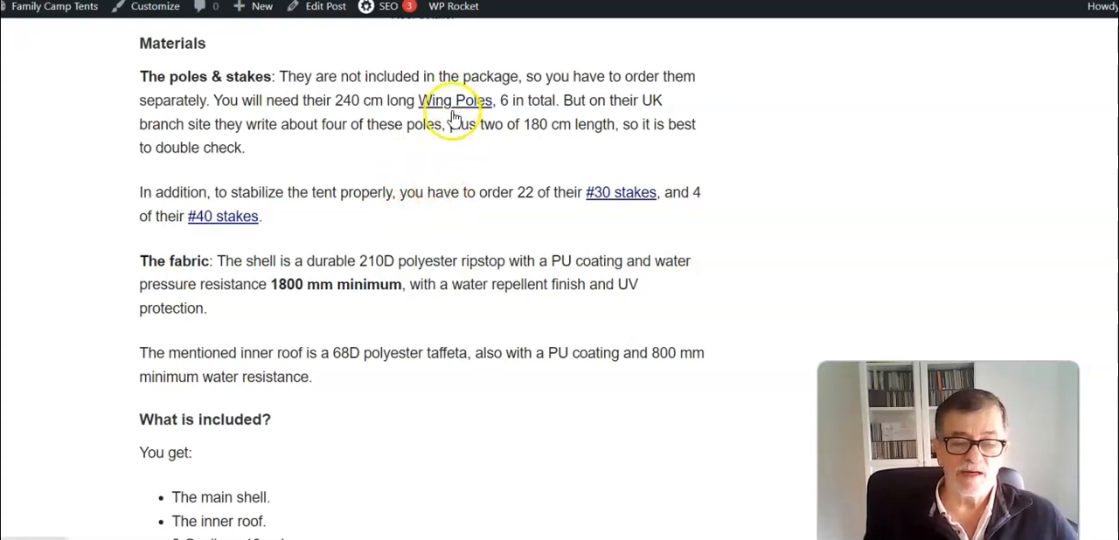
pyautogui.moveTo(431, 143)
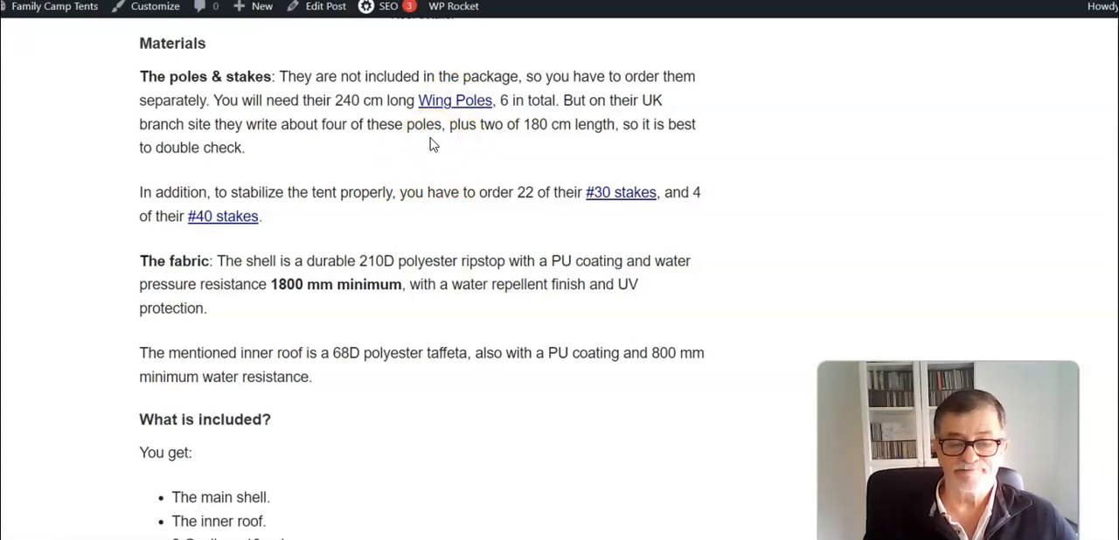
# Scroll to 'The fabric' paragraph and the 'What is included?' bullet list.
pyautogui.scroll(-3)
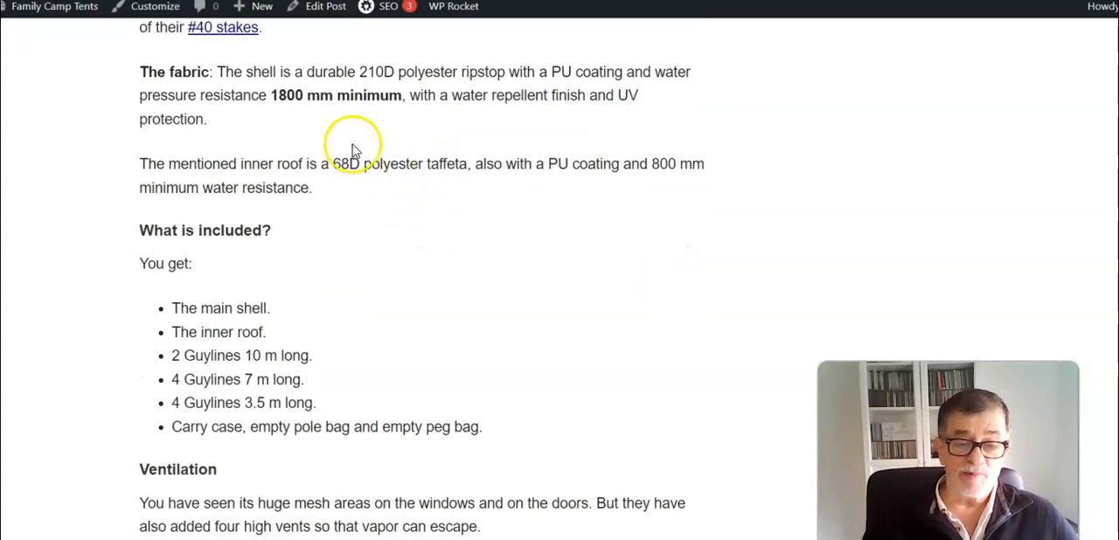
pyautogui.moveTo(380, 92)
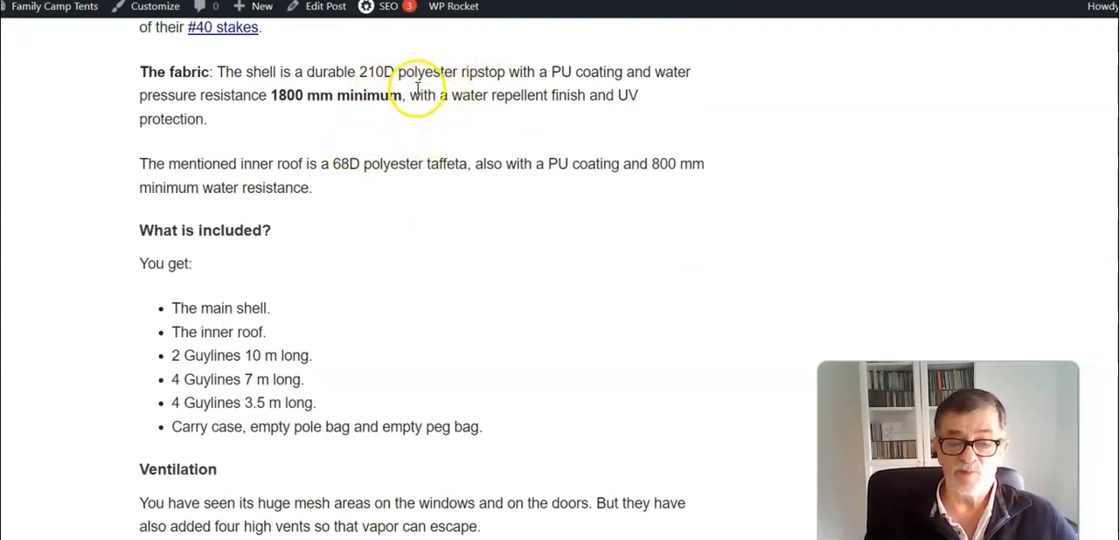
pyautogui.moveTo(581, 98)
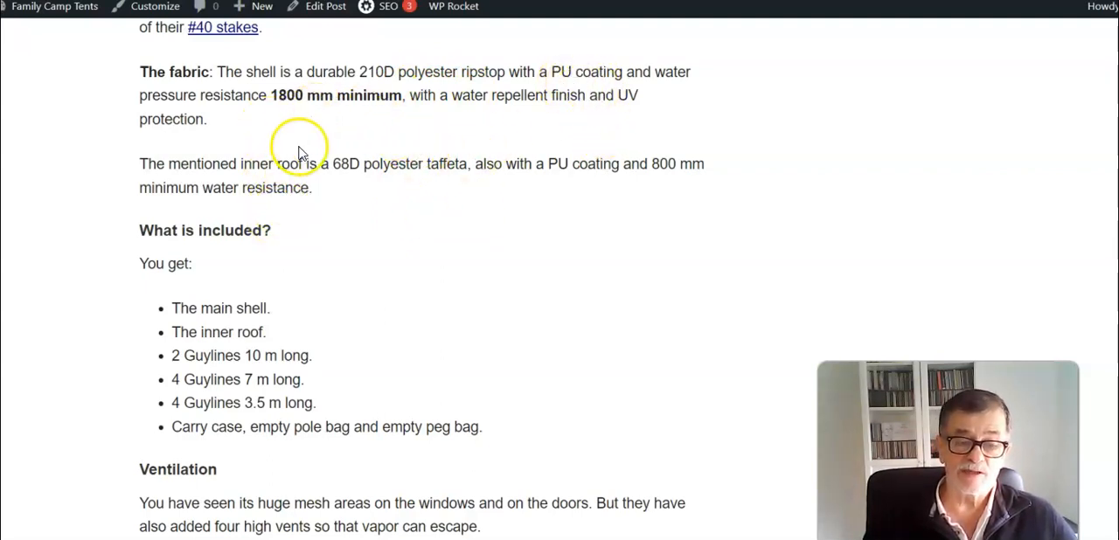
pyautogui.moveTo(341, 164)
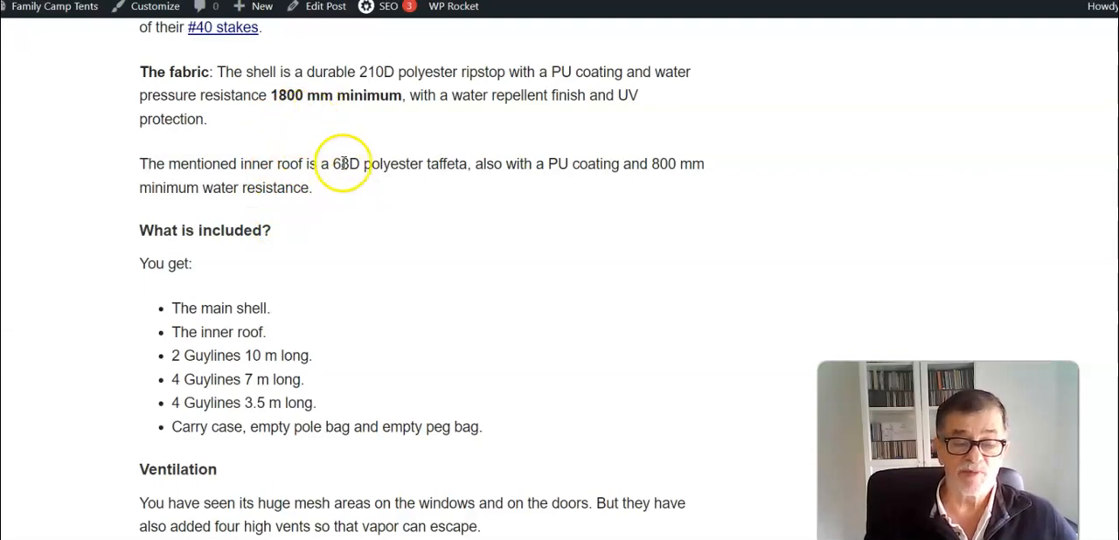
pyautogui.moveTo(297, 153)
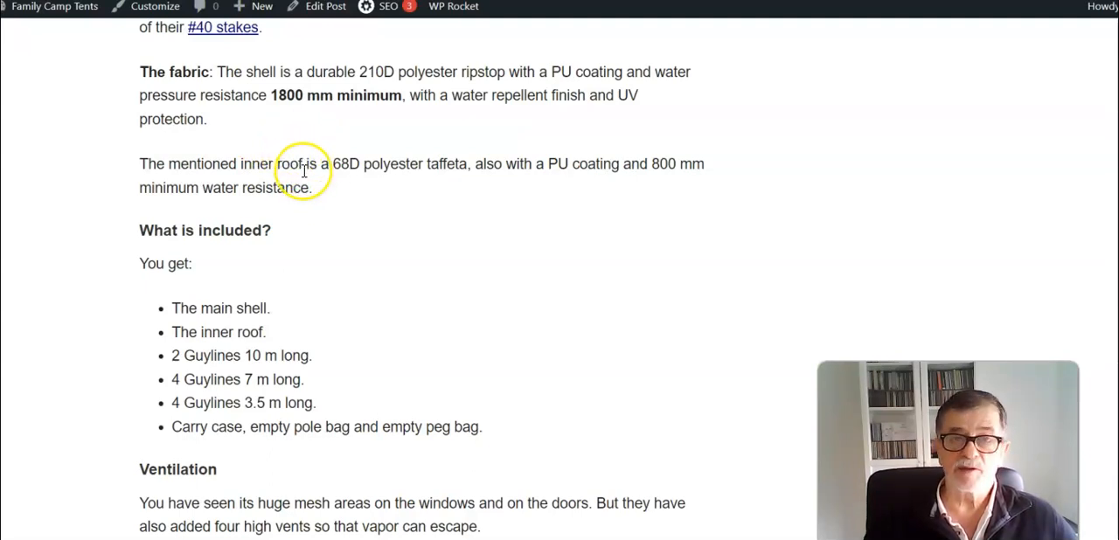
pyautogui.moveTo(522, 167)
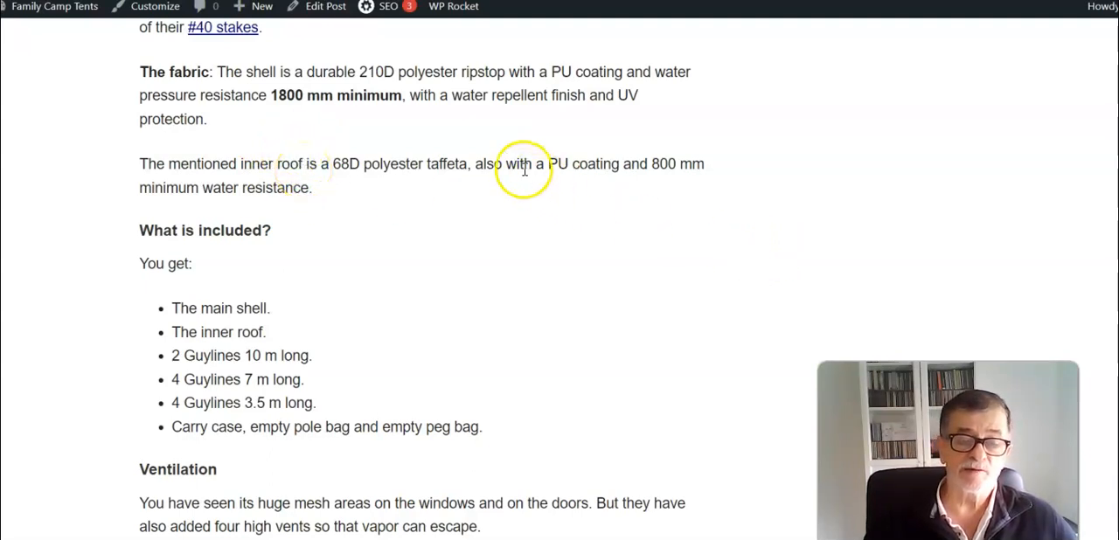
pyautogui.moveTo(514, 191)
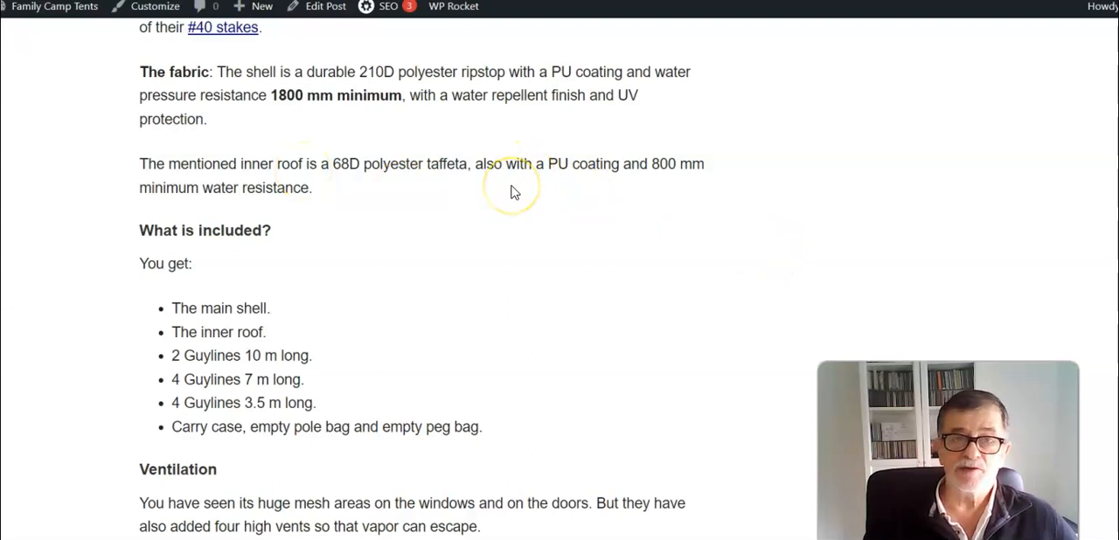
pyautogui.moveTo(442, 203)
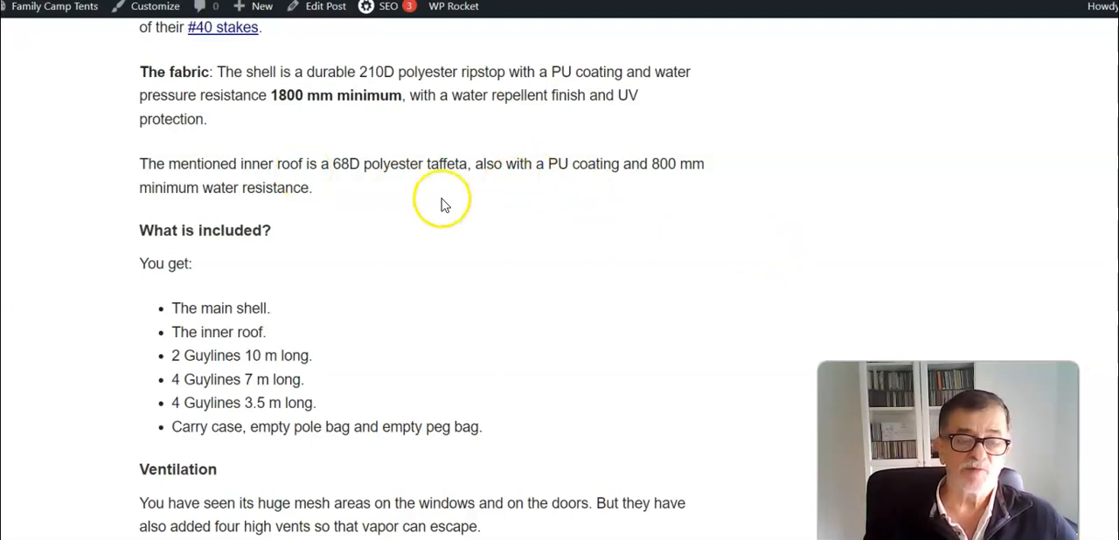
pyautogui.moveTo(436, 208)
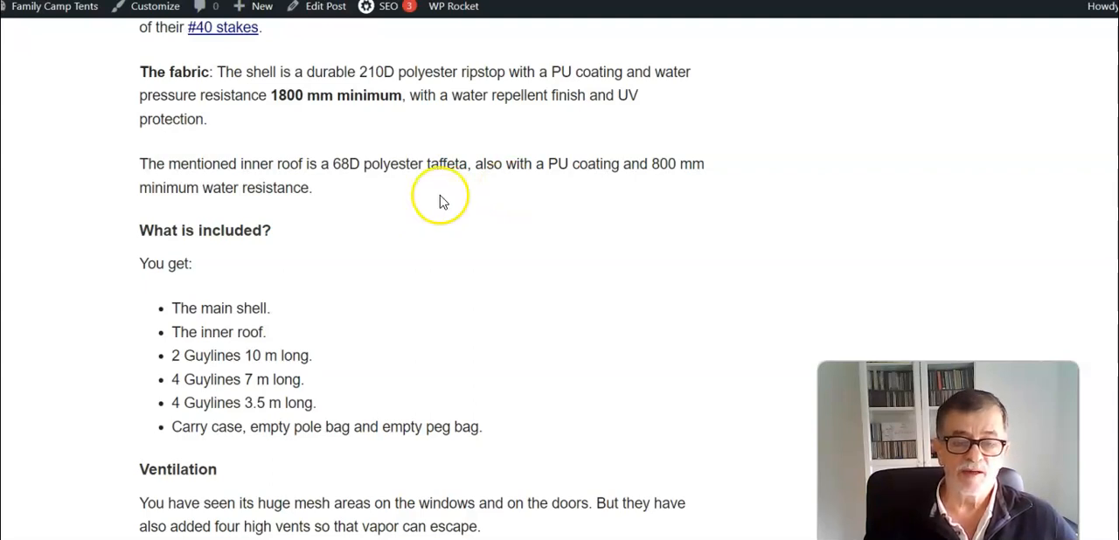
pyautogui.moveTo(453, 232)
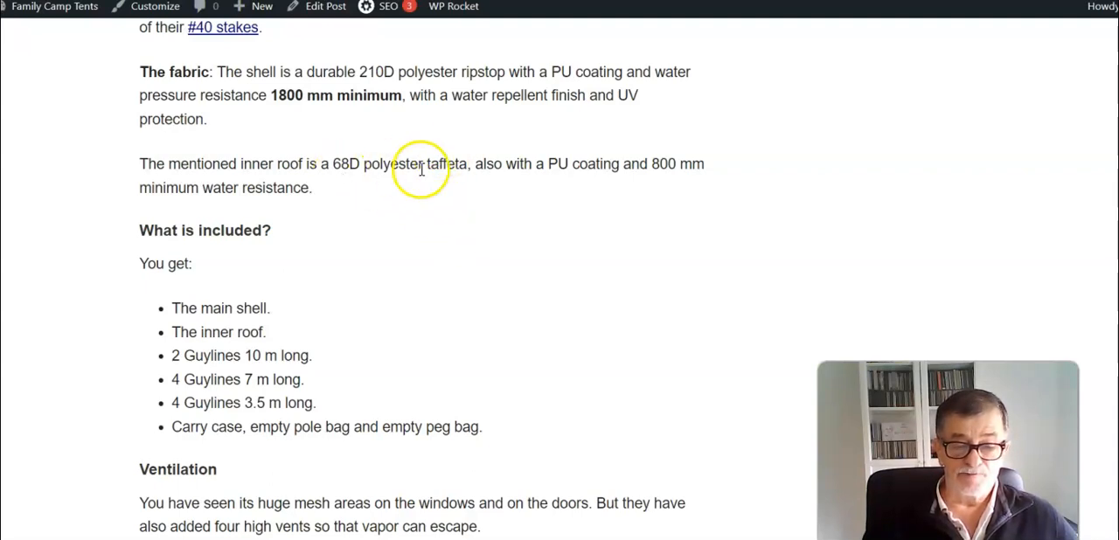
pyautogui.moveTo(315, 166)
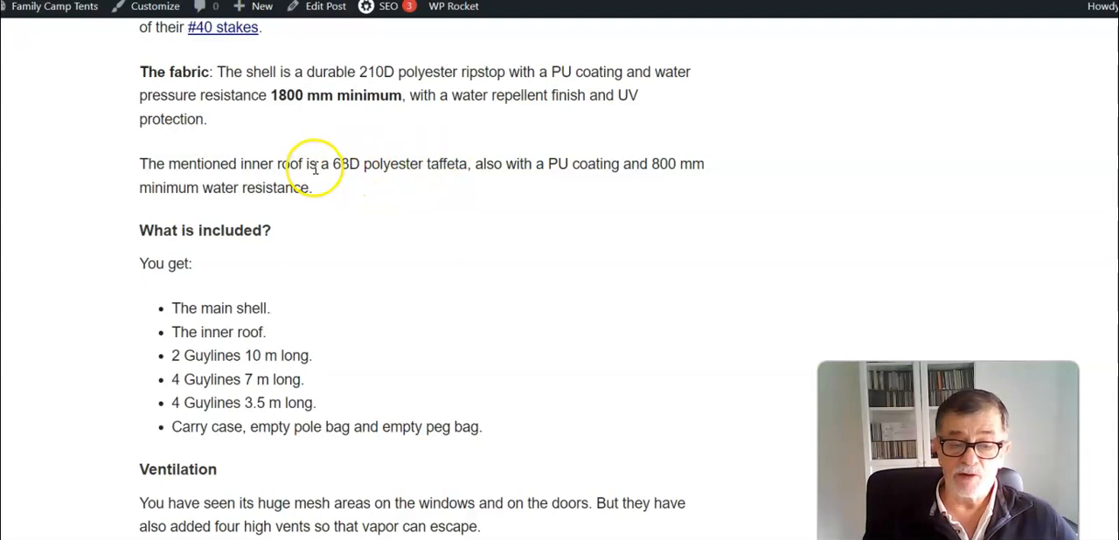
pyautogui.moveTo(343, 170)
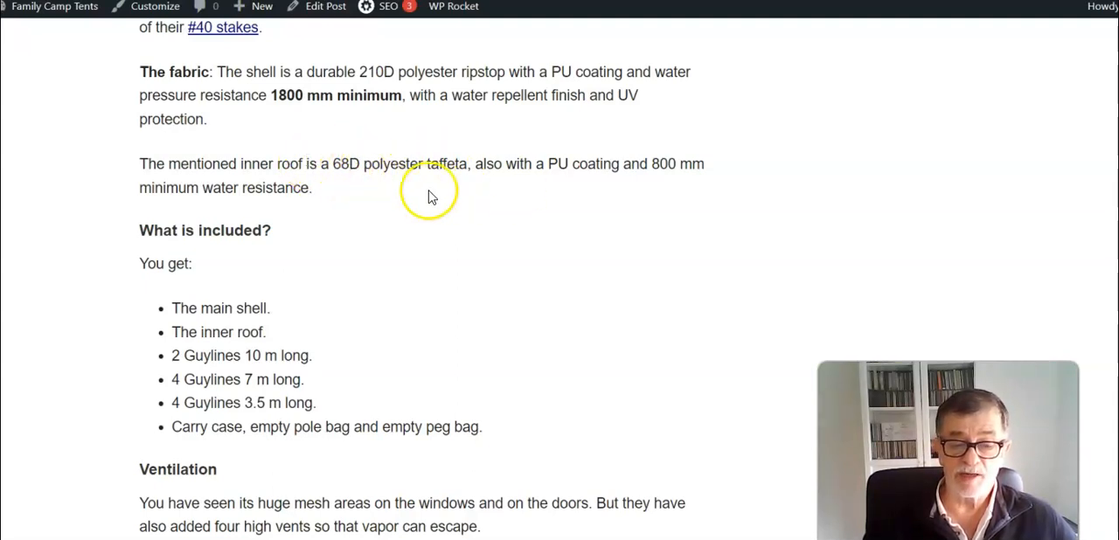
pyautogui.moveTo(403, 209)
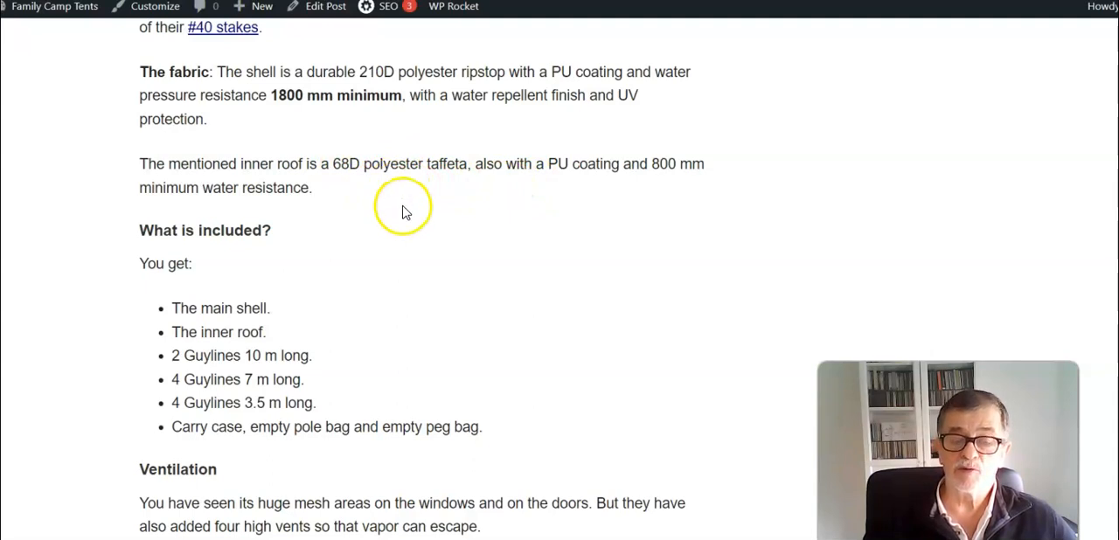
pyautogui.moveTo(666, 171)
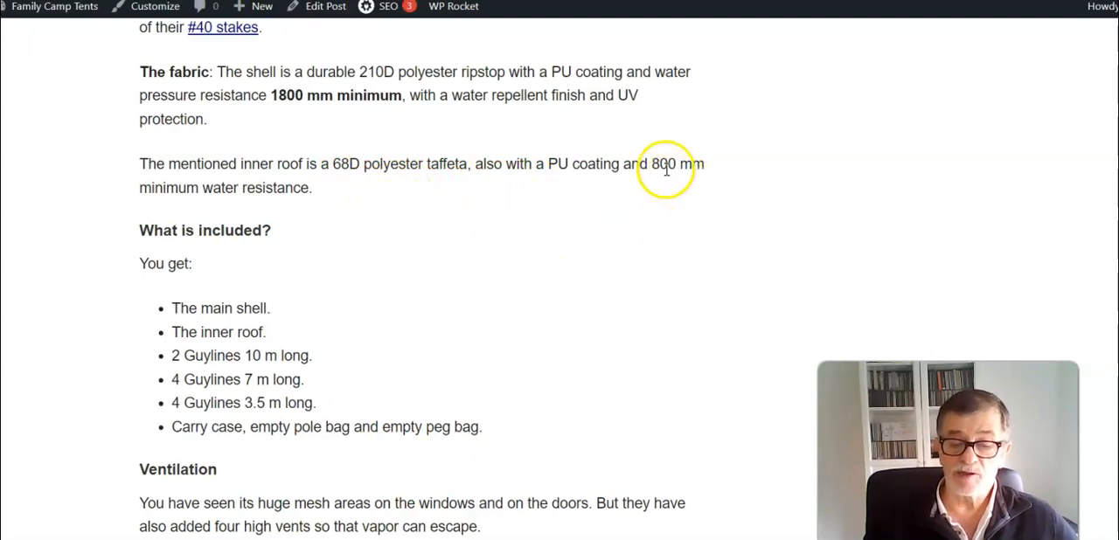
pyautogui.moveTo(440, 208)
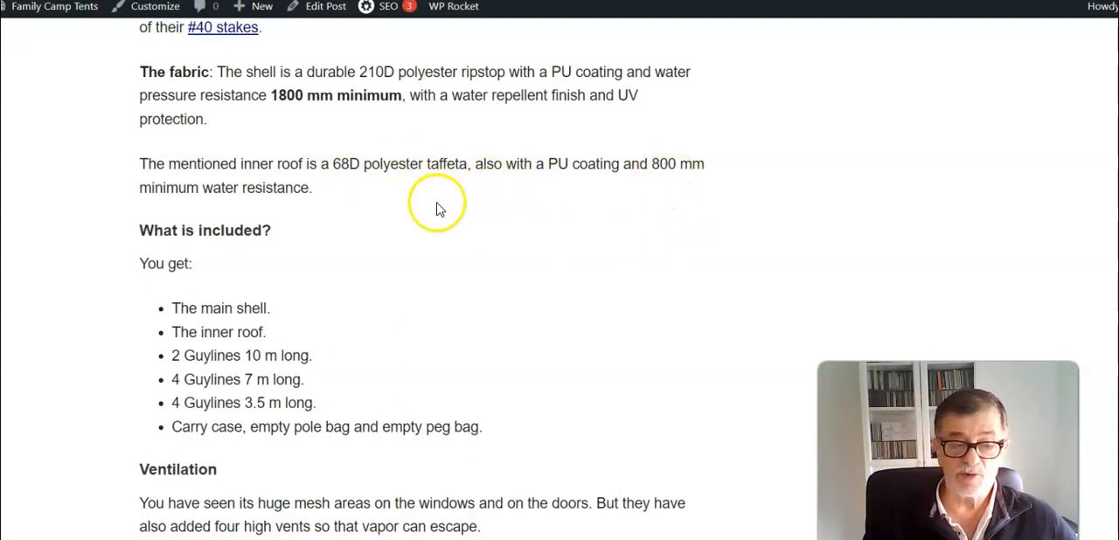
pyautogui.moveTo(471, 228)
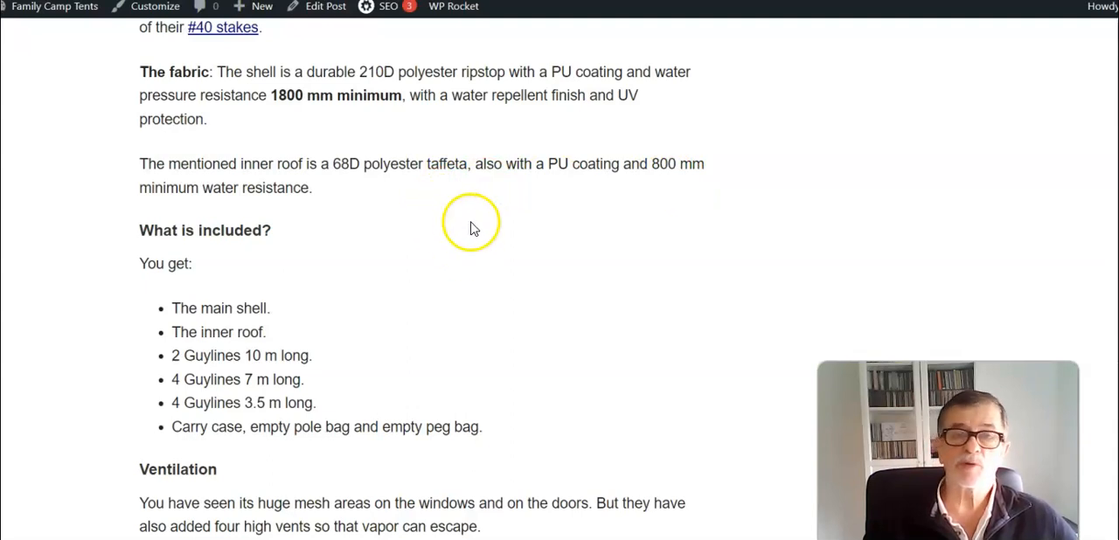
pyautogui.moveTo(452, 217)
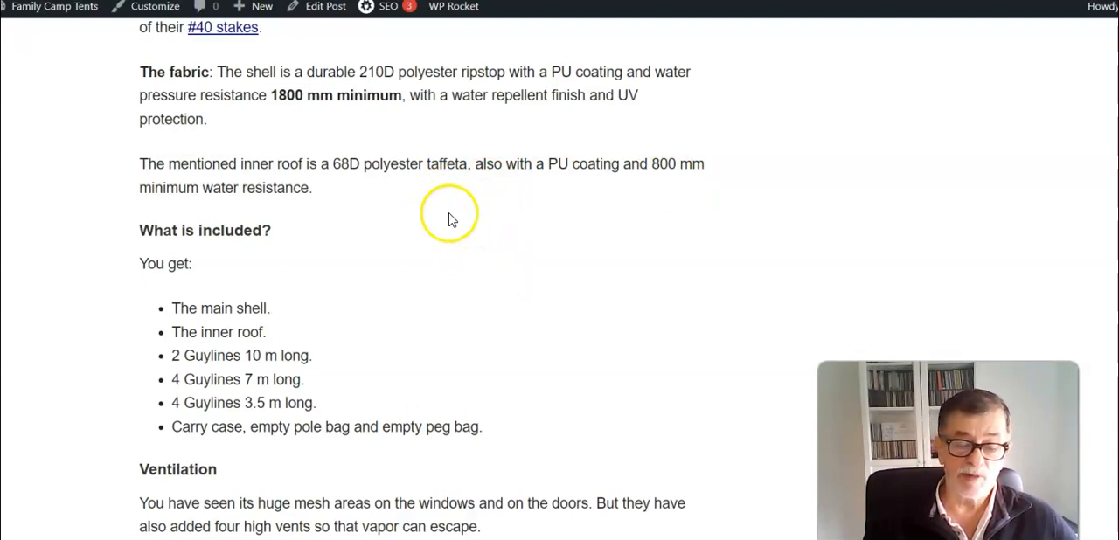
# Scroll further so the Ventilation section about missing floor vents appears below the included-items list.
pyautogui.scroll(-3)
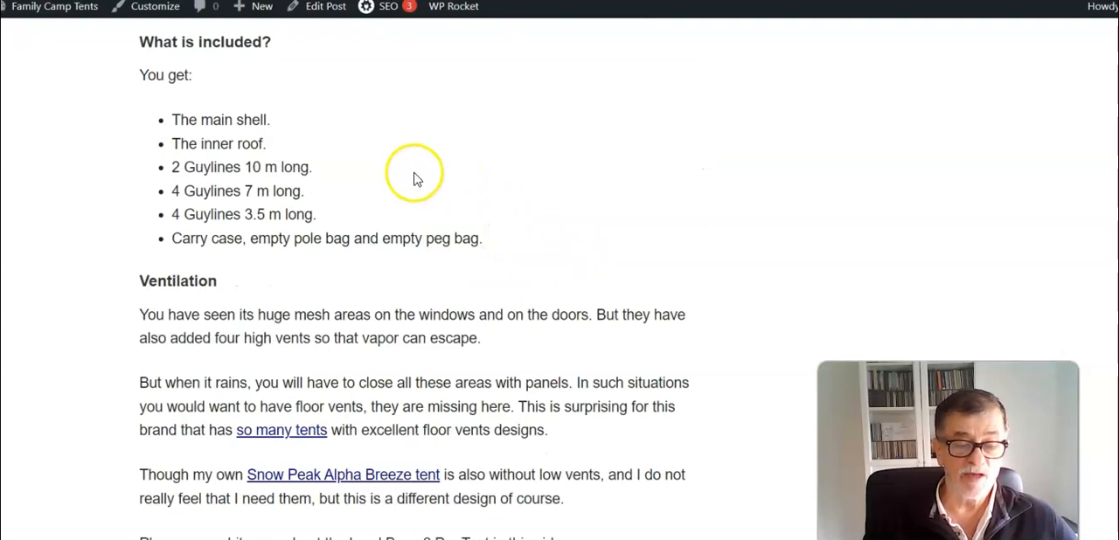
pyautogui.scroll(-3)
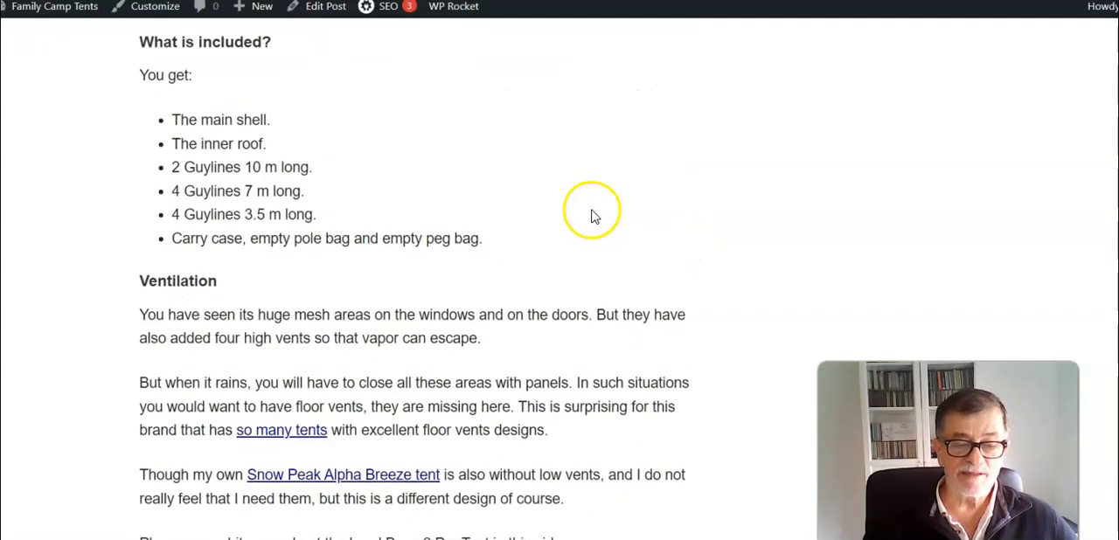
pyautogui.moveTo(455, 237)
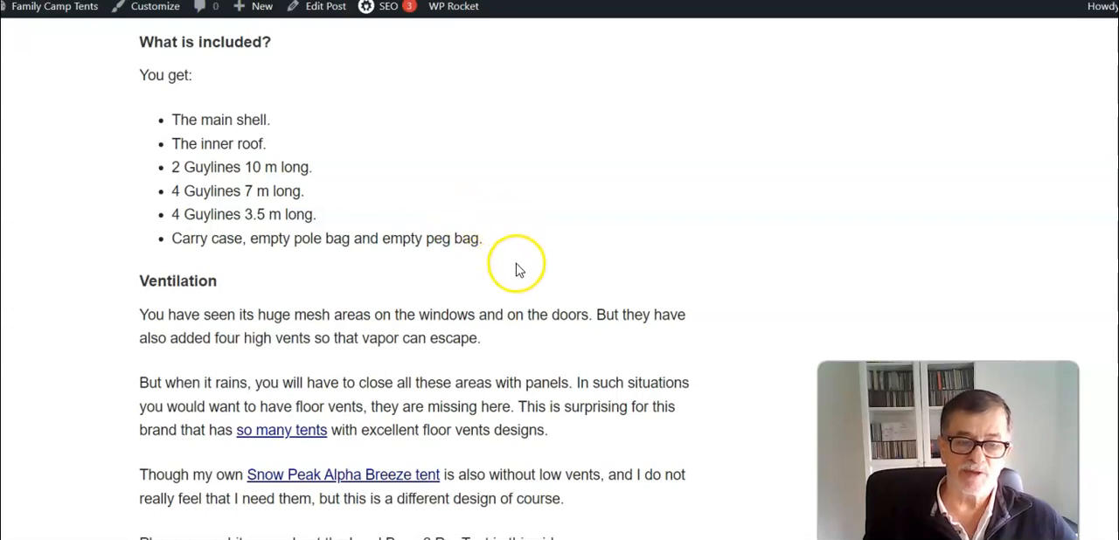
pyautogui.scroll(-3)
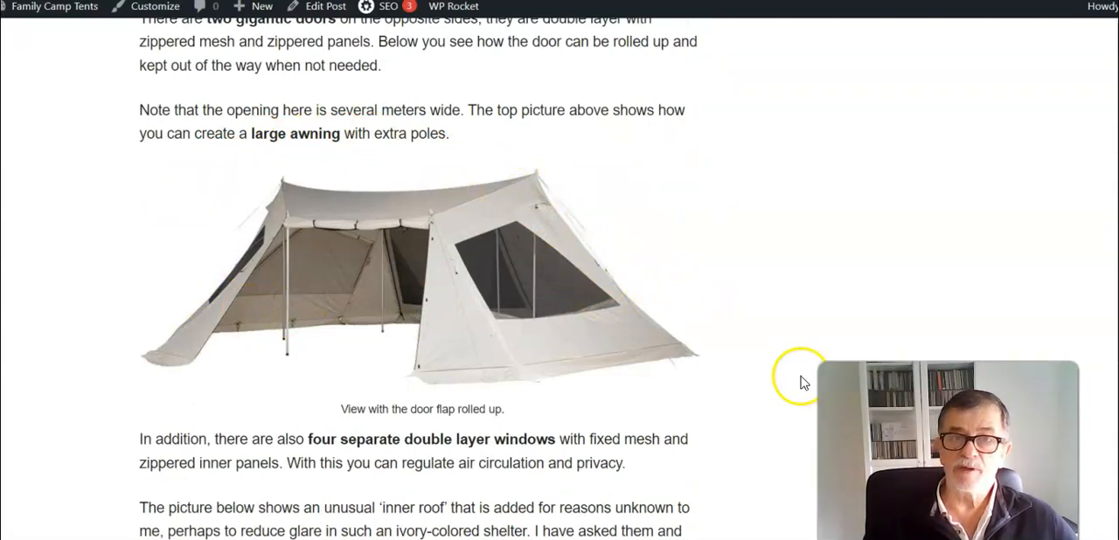
pyautogui.moveTo(319, 243)
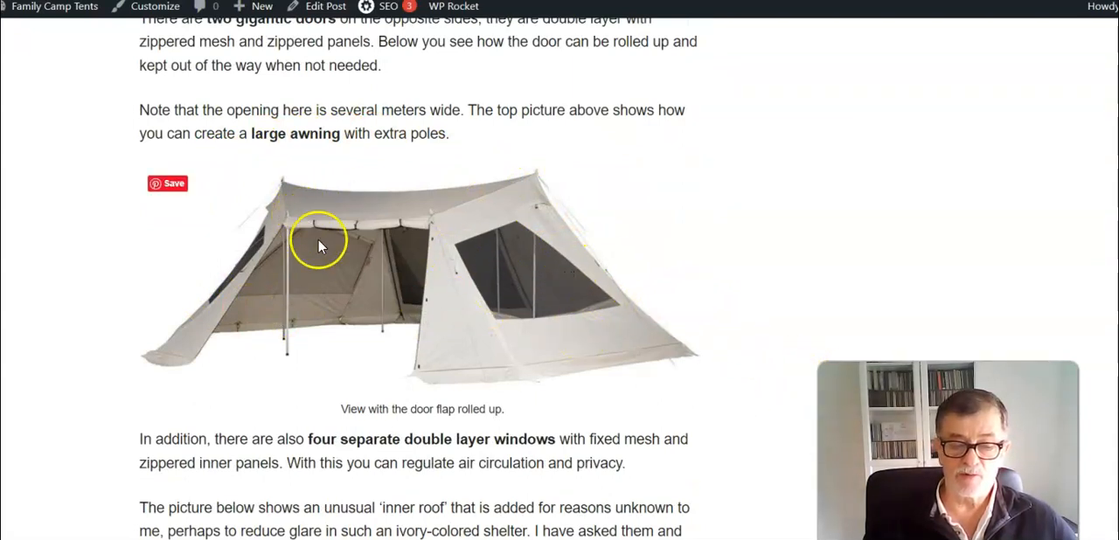
pyautogui.moveTo(625, 301)
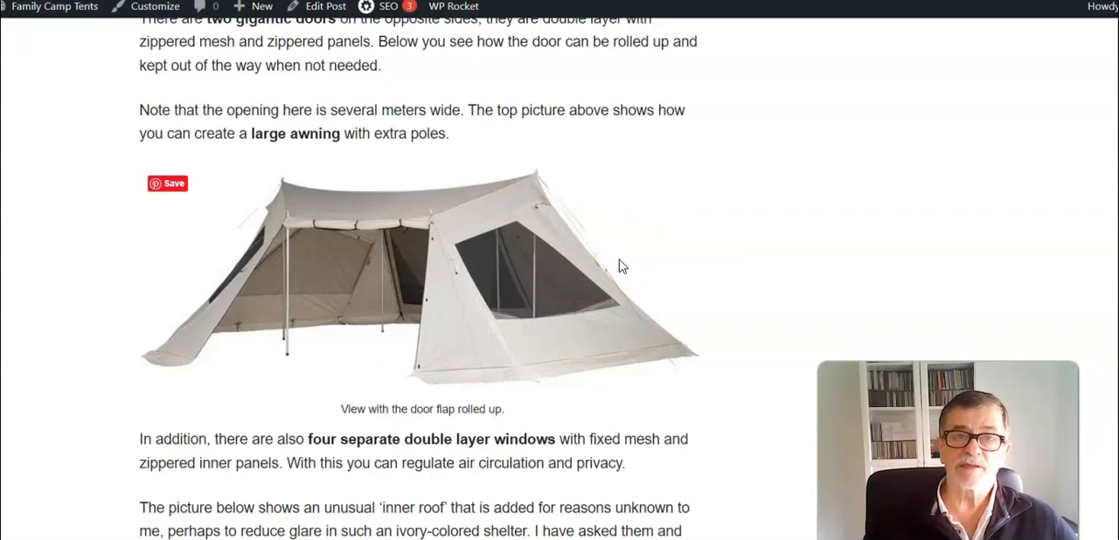
# Move to the 'View with the door flap rolled up' photo and the four-windows paragraph.
pyautogui.click(605, 304)
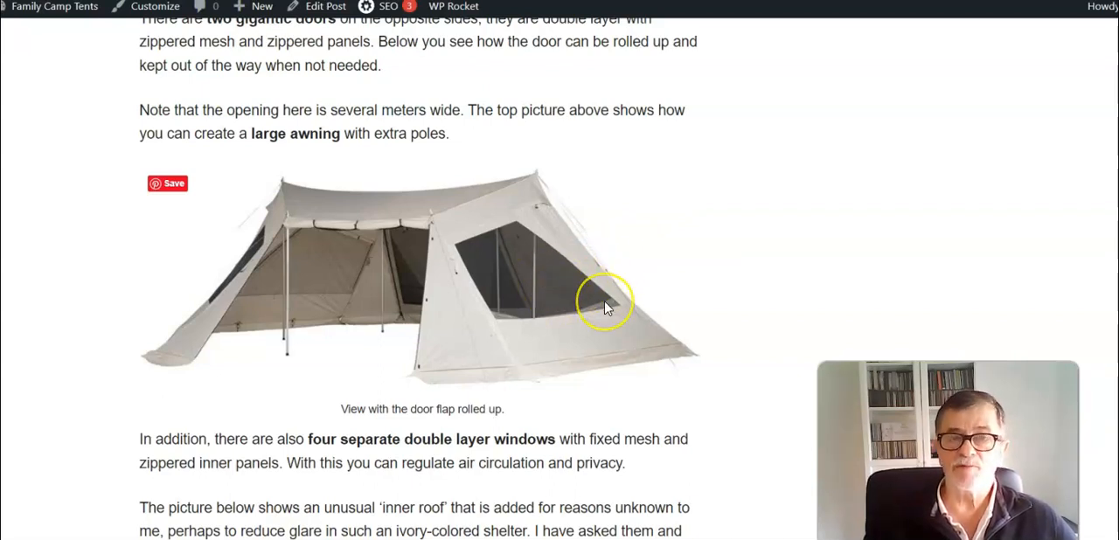
pyautogui.moveTo(415, 310)
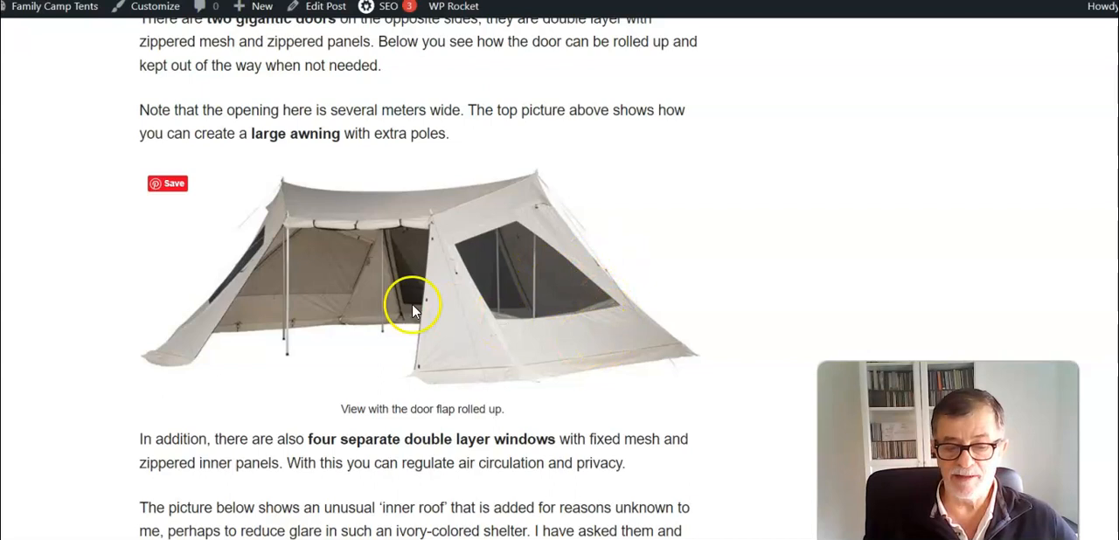
pyautogui.moveTo(642, 302)
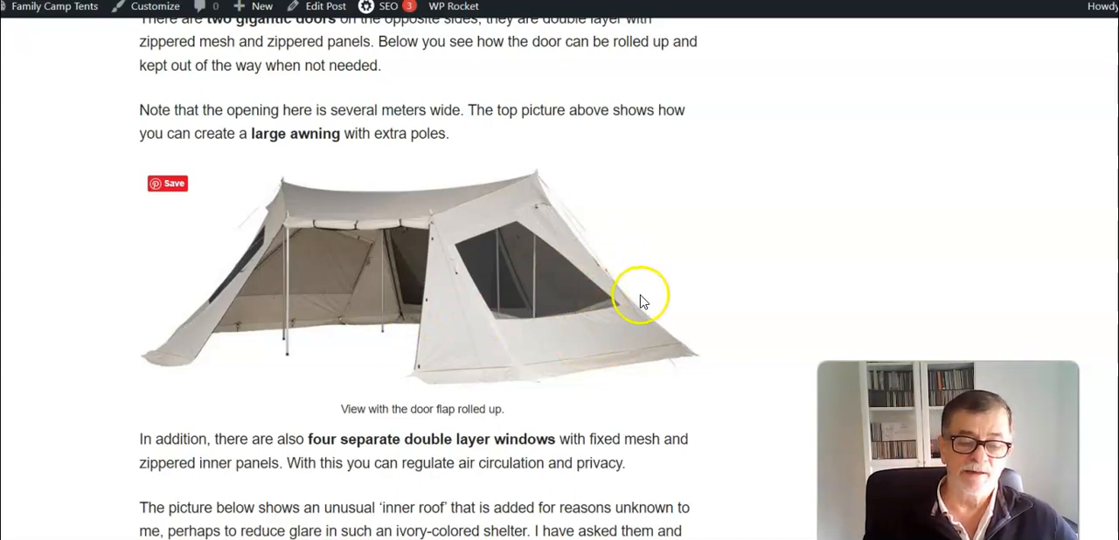
pyautogui.moveTo(632, 378)
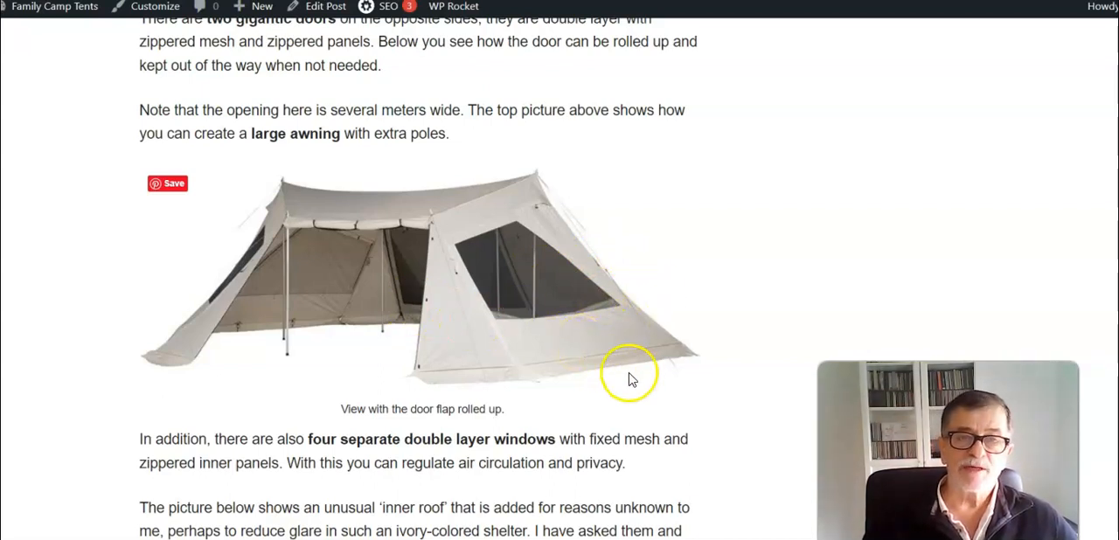
pyautogui.moveTo(590, 360)
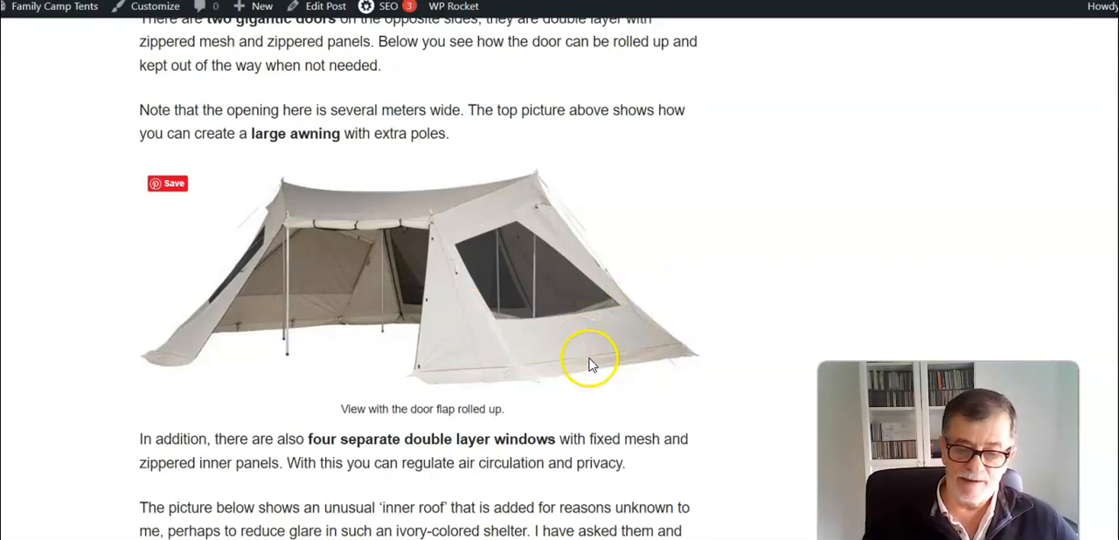
pyautogui.moveTo(147, 362)
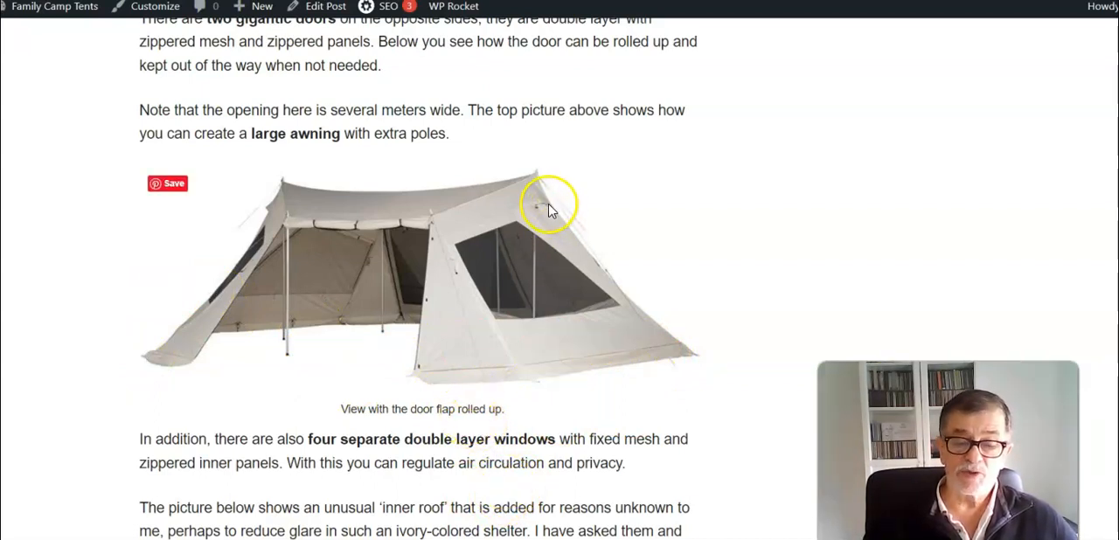
pyautogui.moveTo(511, 204)
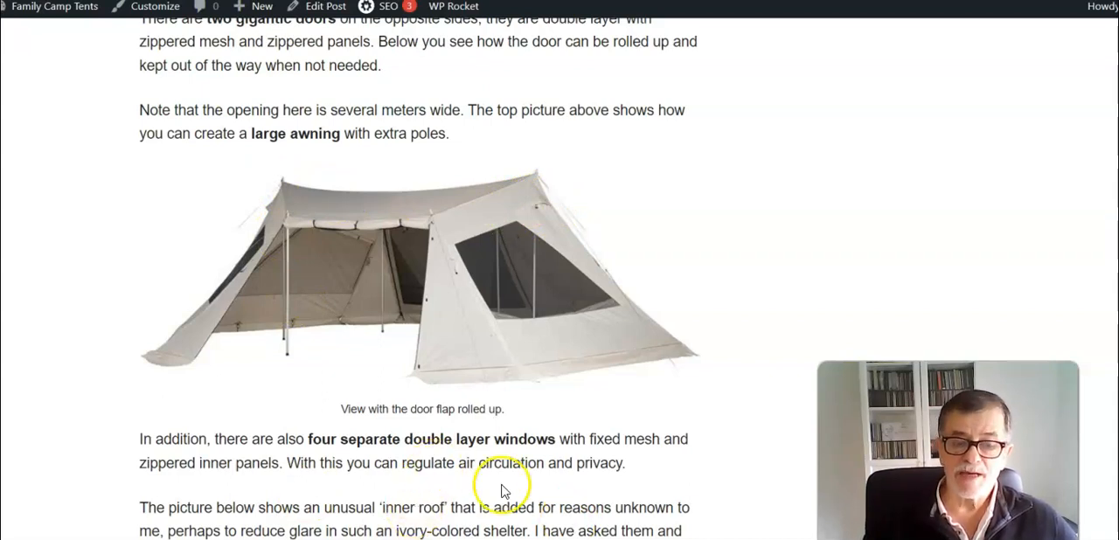
pyautogui.moveTo(99, 389)
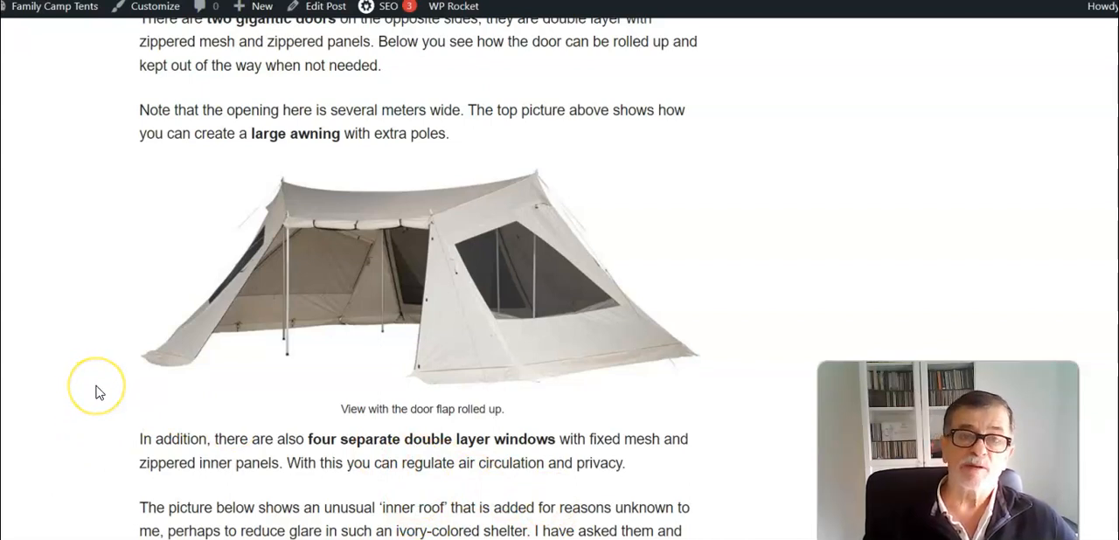
pyautogui.moveTo(144, 501)
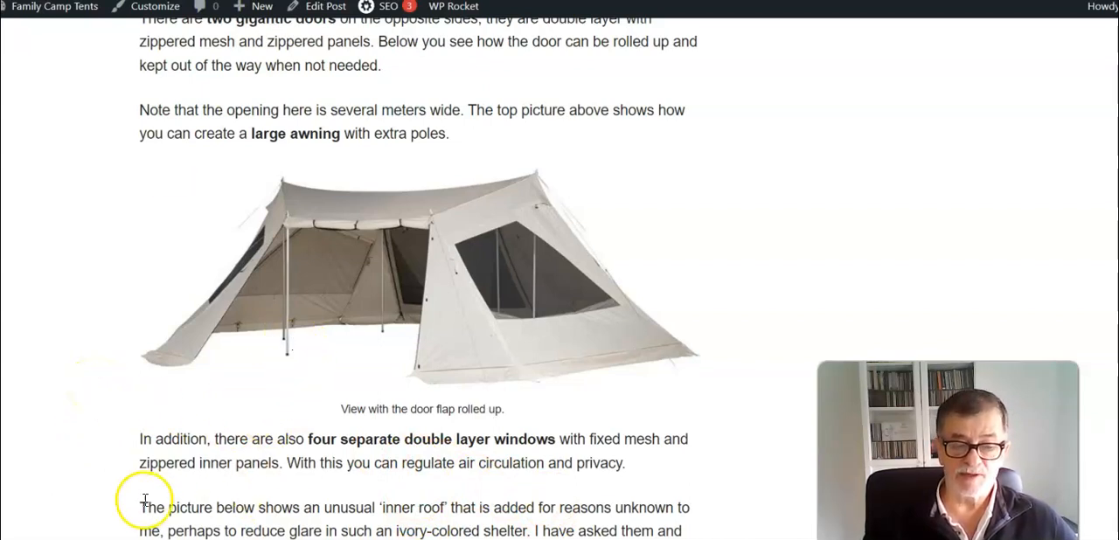
pyautogui.moveTo(118, 444)
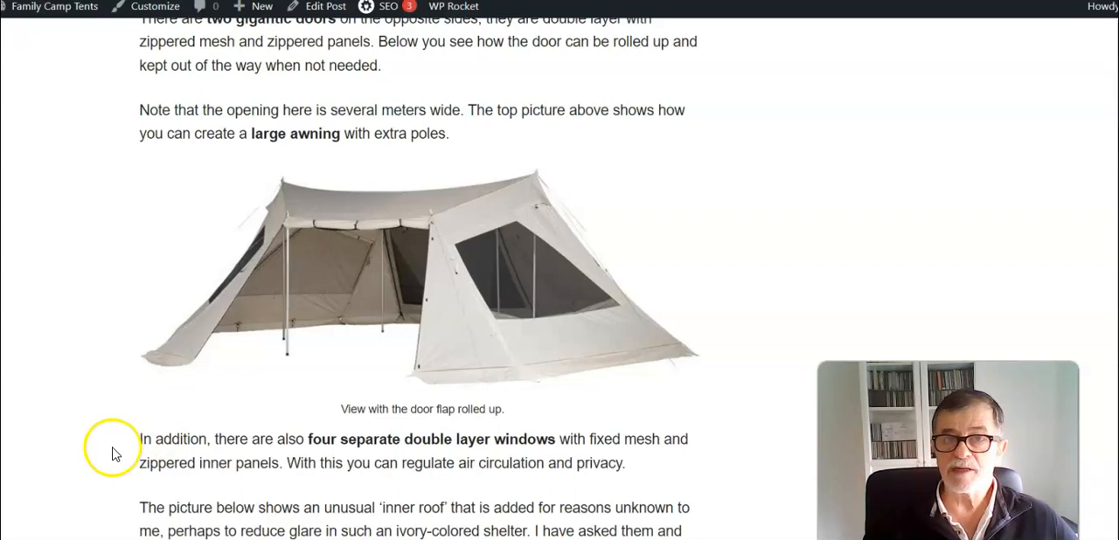
pyautogui.moveTo(67, 452)
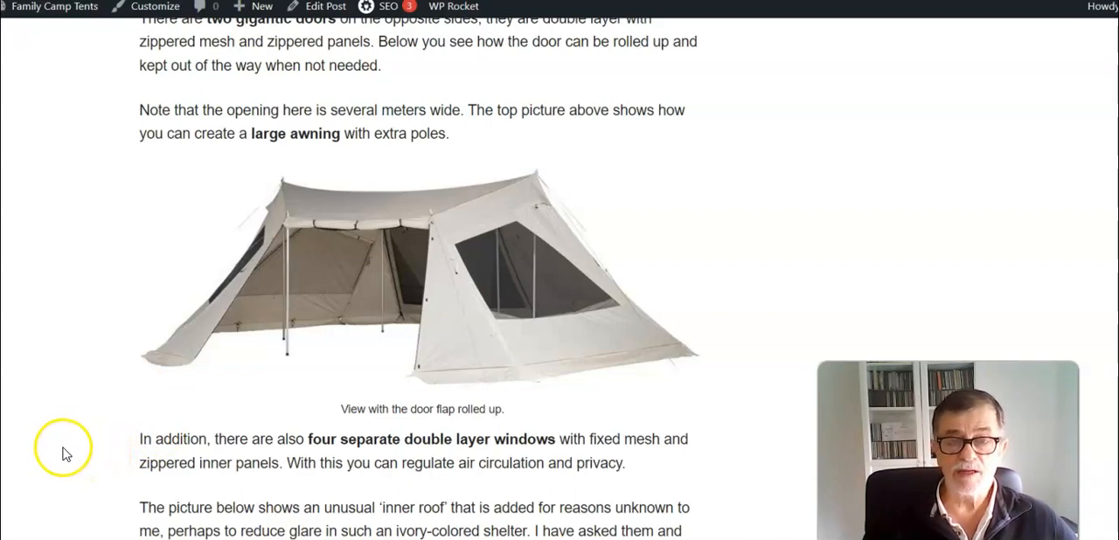
pyautogui.moveTo(120, 415)
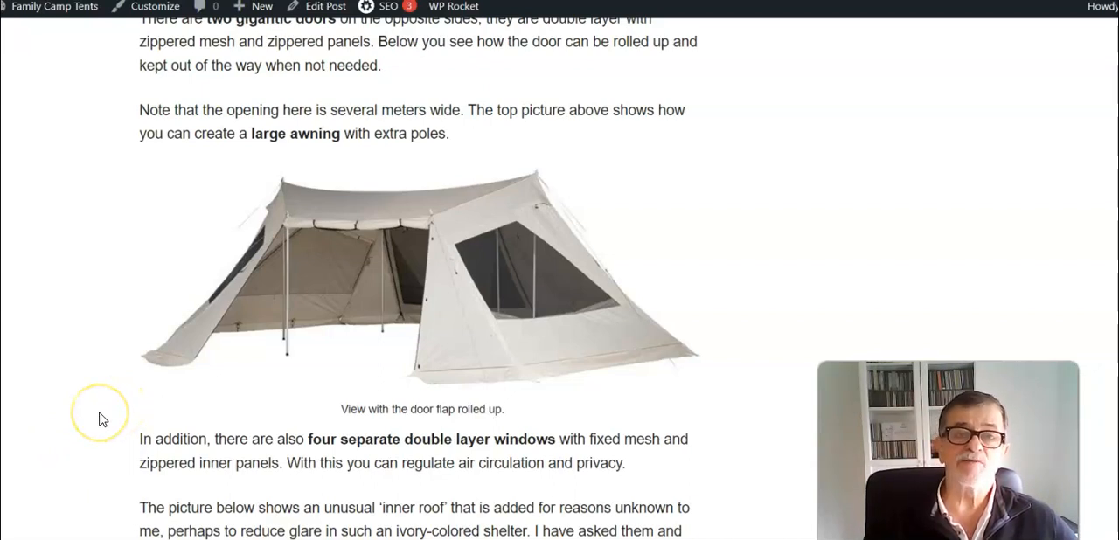
pyautogui.moveTo(127, 455)
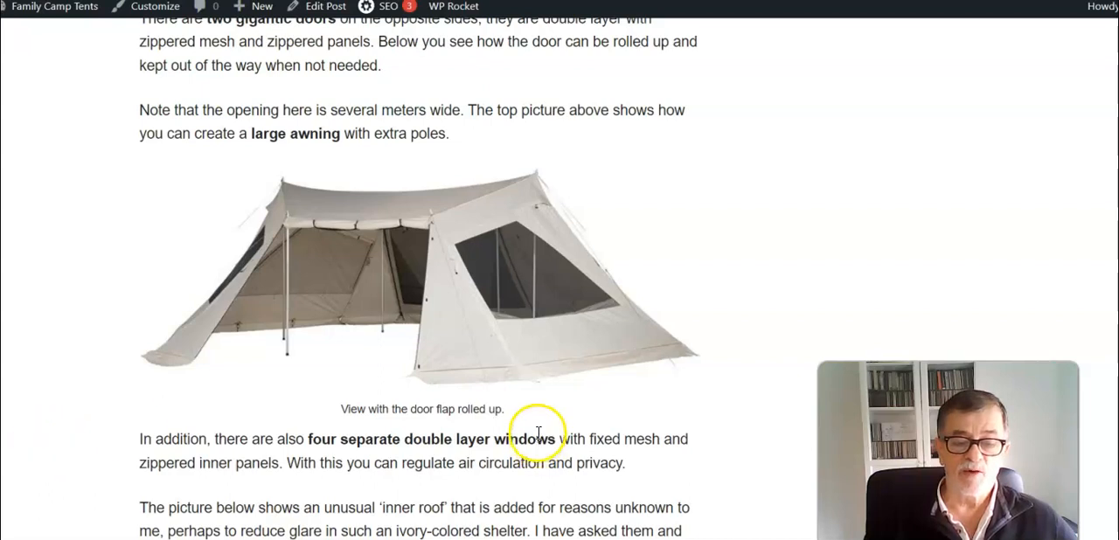
pyautogui.moveTo(341, 256)
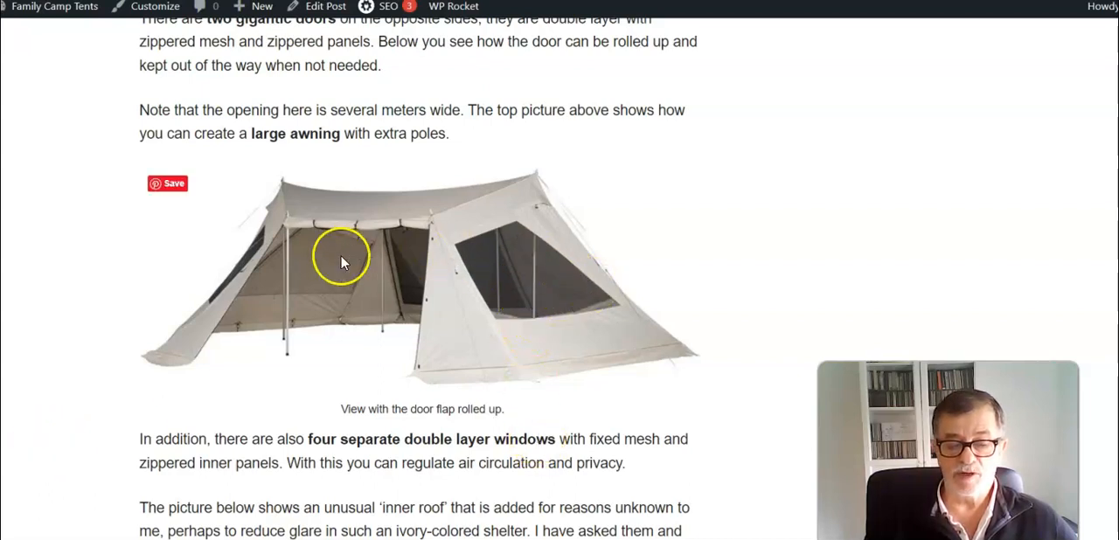
pyautogui.moveTo(387, 507)
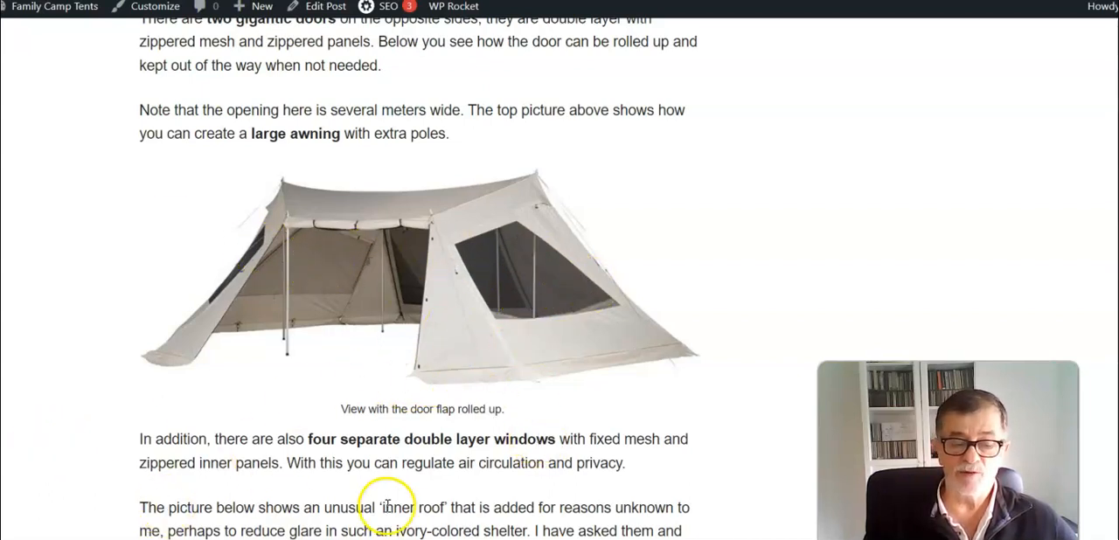
pyautogui.moveTo(170, 492)
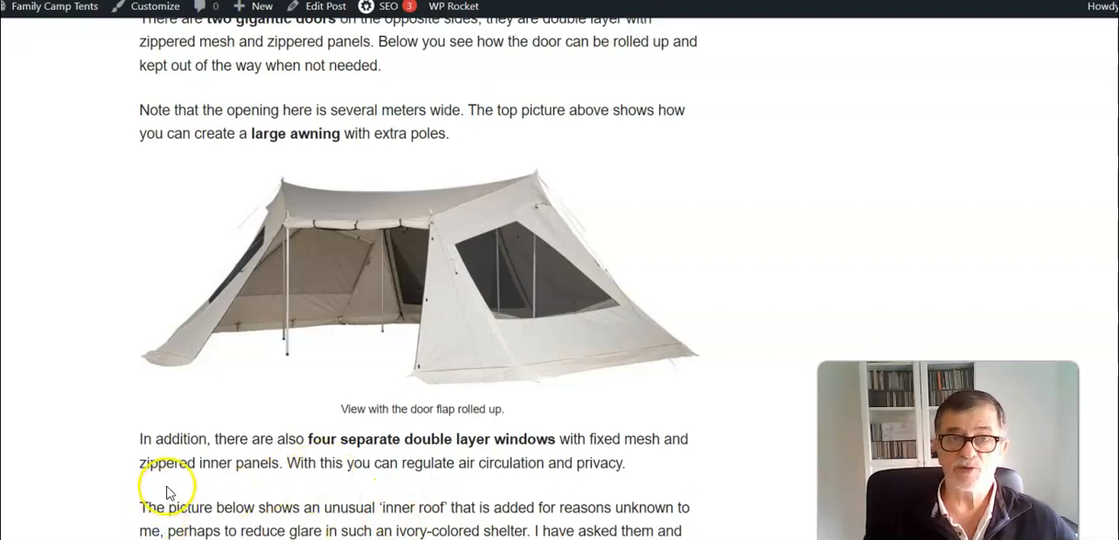
pyautogui.moveTo(199, 444)
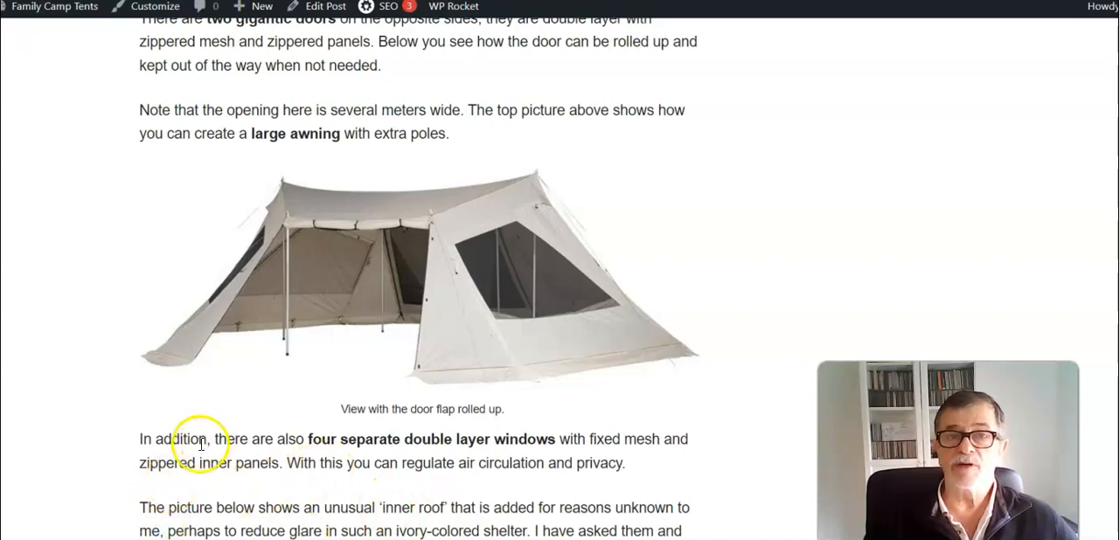
pyautogui.moveTo(172, 404)
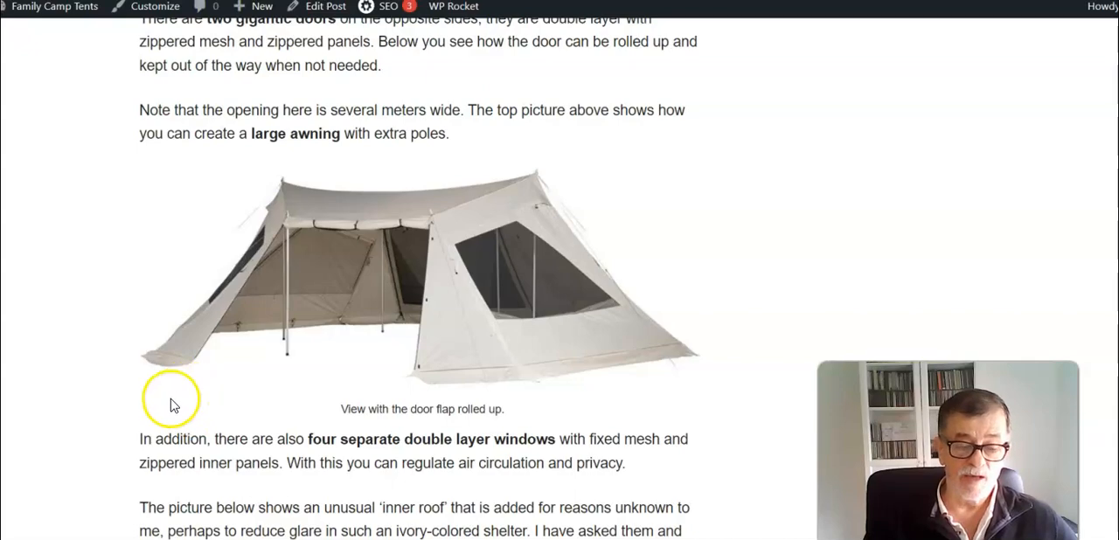
pyautogui.scroll(-3)
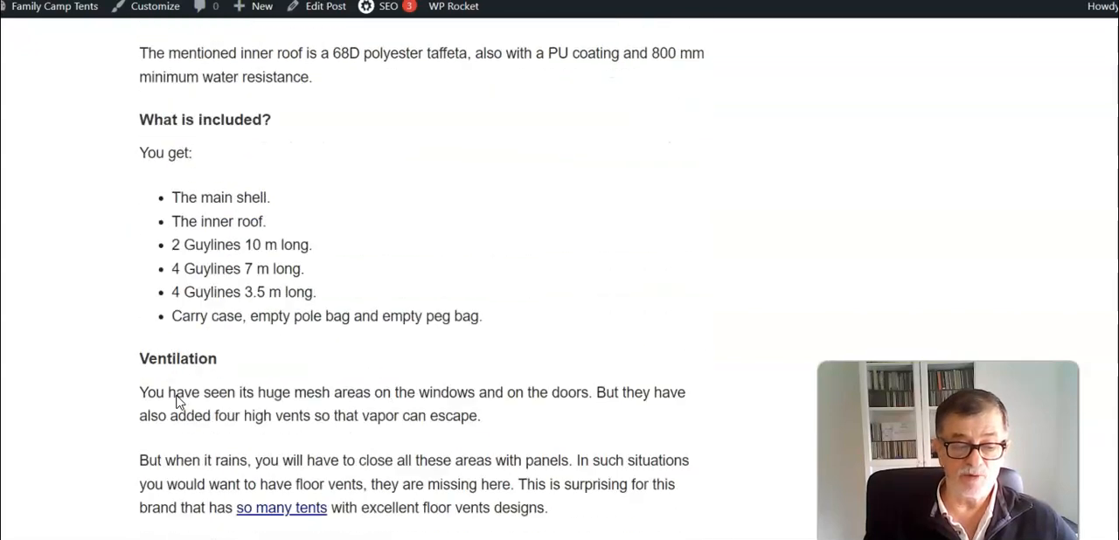
# Scroll past the weight paragraphs to the embedded YouTube video and the 'Who is it for' heading.
pyautogui.scroll(-3)
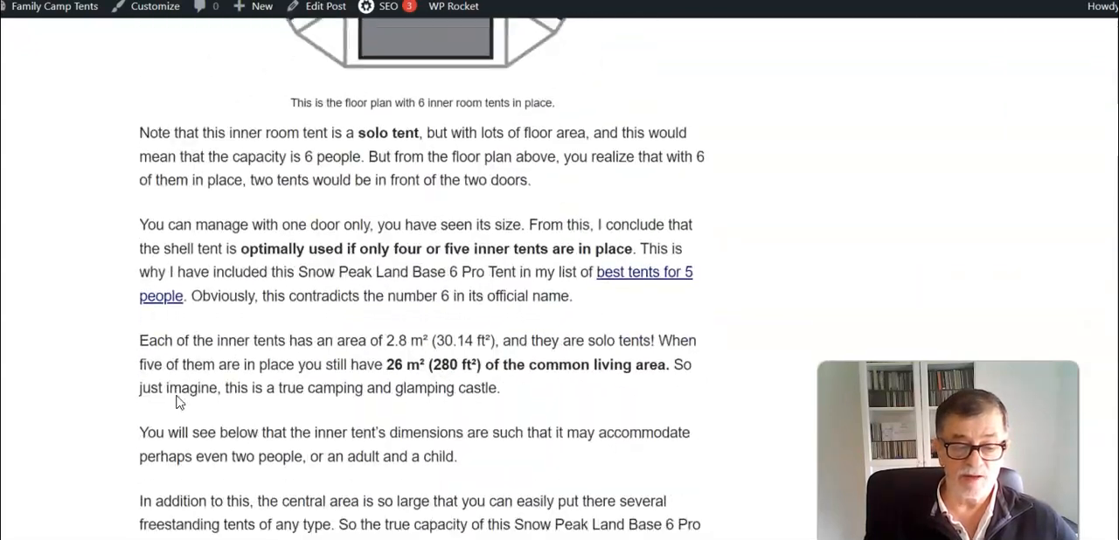
pyautogui.scroll(-3)
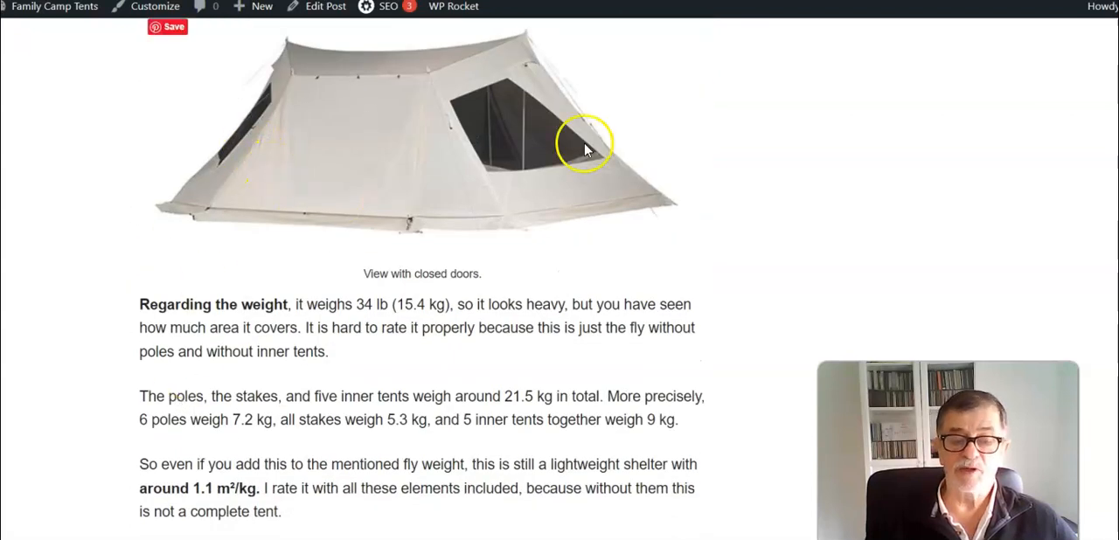
pyautogui.moveTo(575, 284)
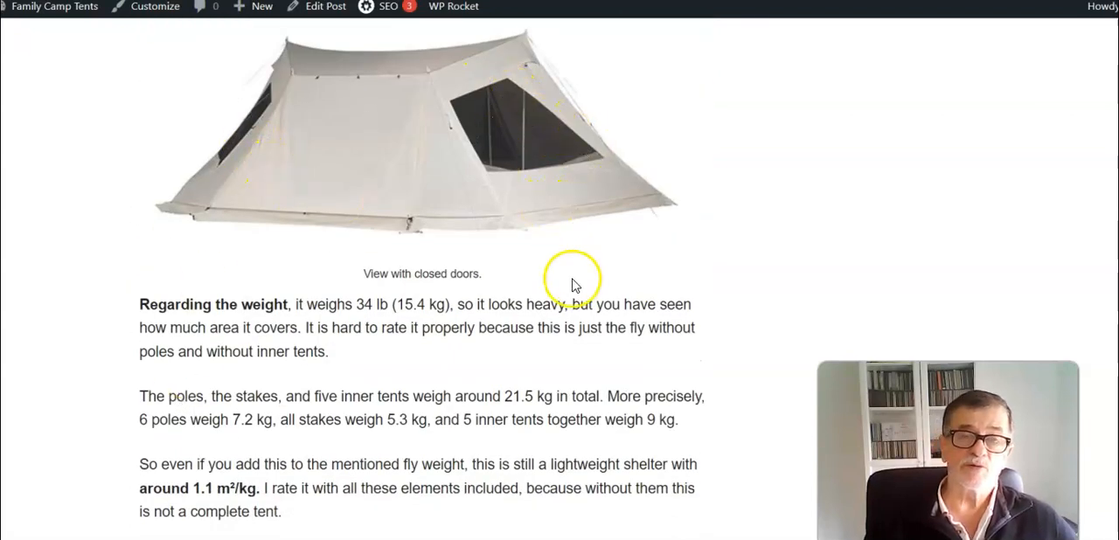
pyautogui.moveTo(441, 415)
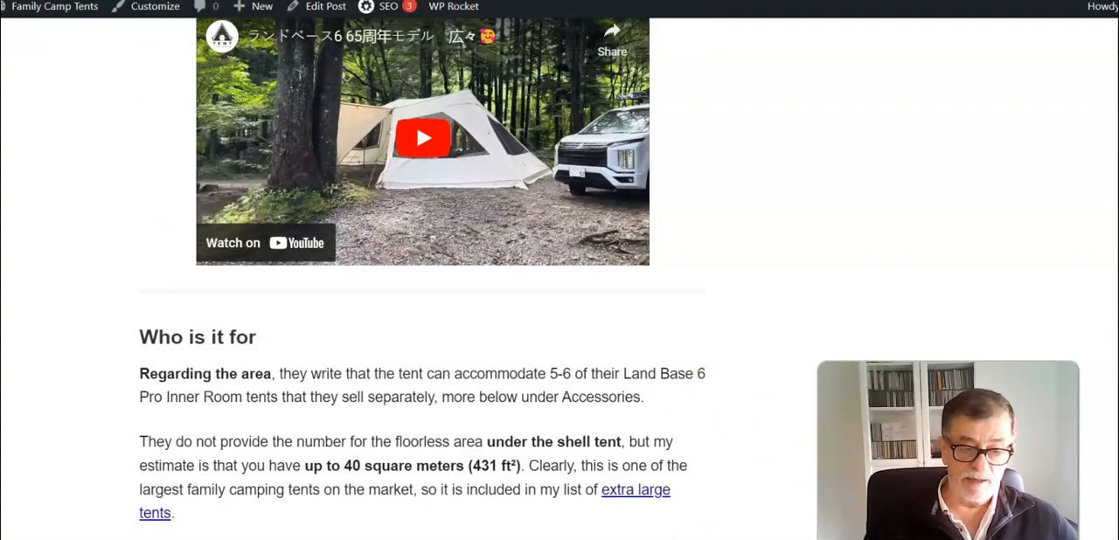
pyautogui.scroll(-3)
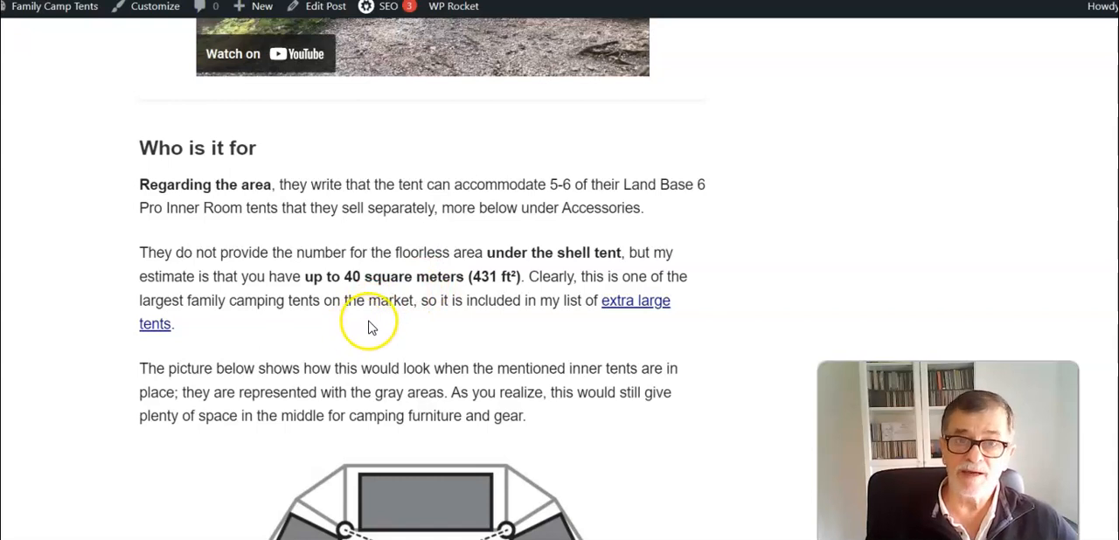
# Scroll past the area estimate to the floor plan image with six inner room tents.
pyautogui.scroll(-3)
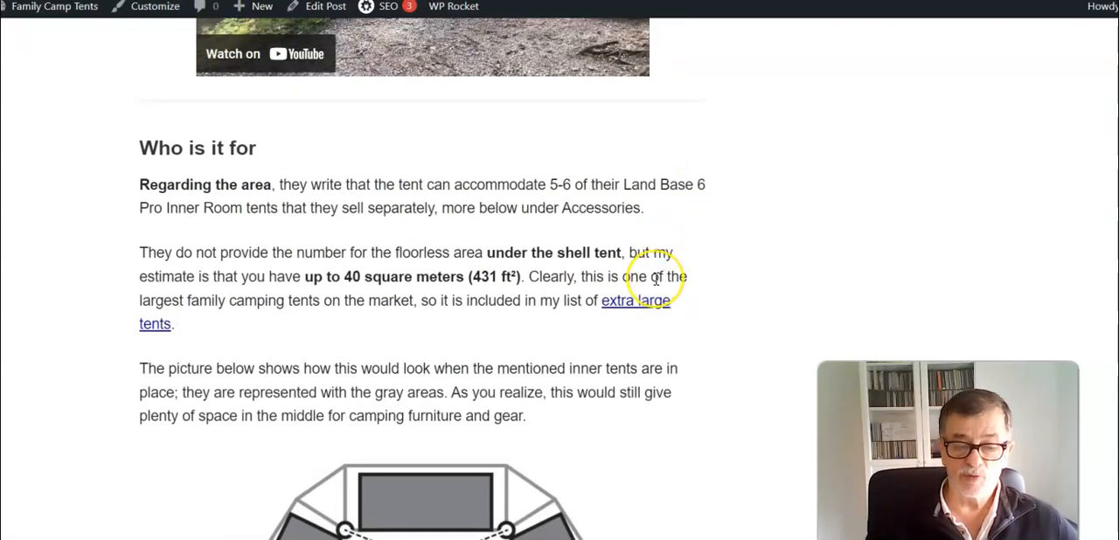
pyautogui.scroll(-3)
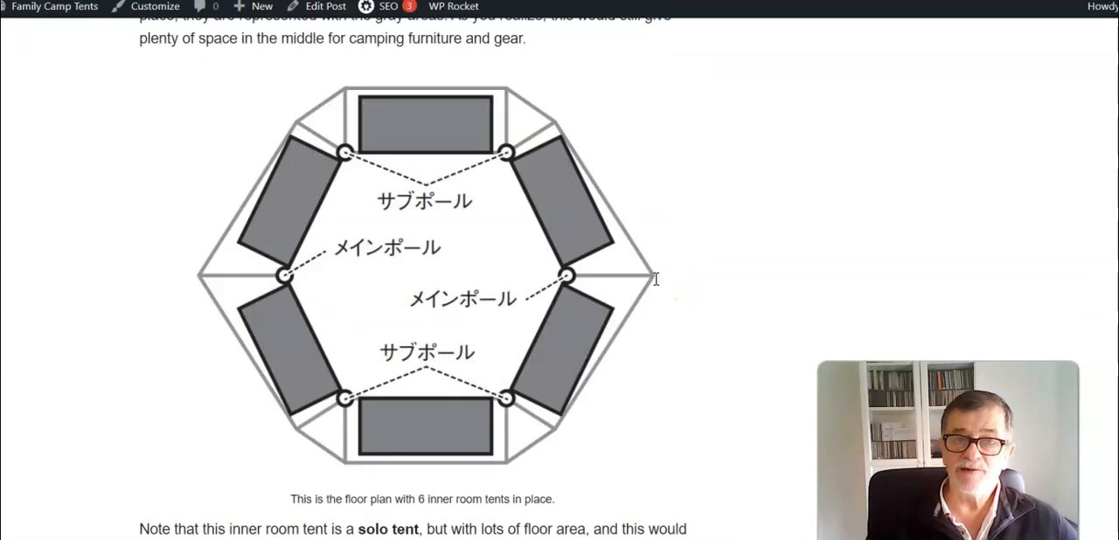
# Scroll around the six-inner-tent floor plan caption and the solo tent note.
pyautogui.scroll(-3)
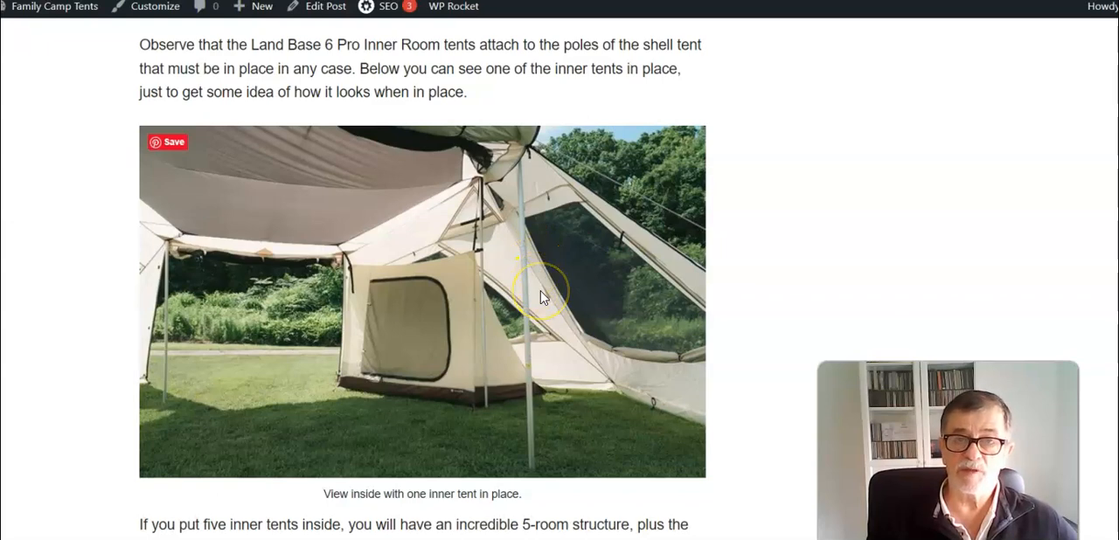
pyautogui.moveTo(459, 419)
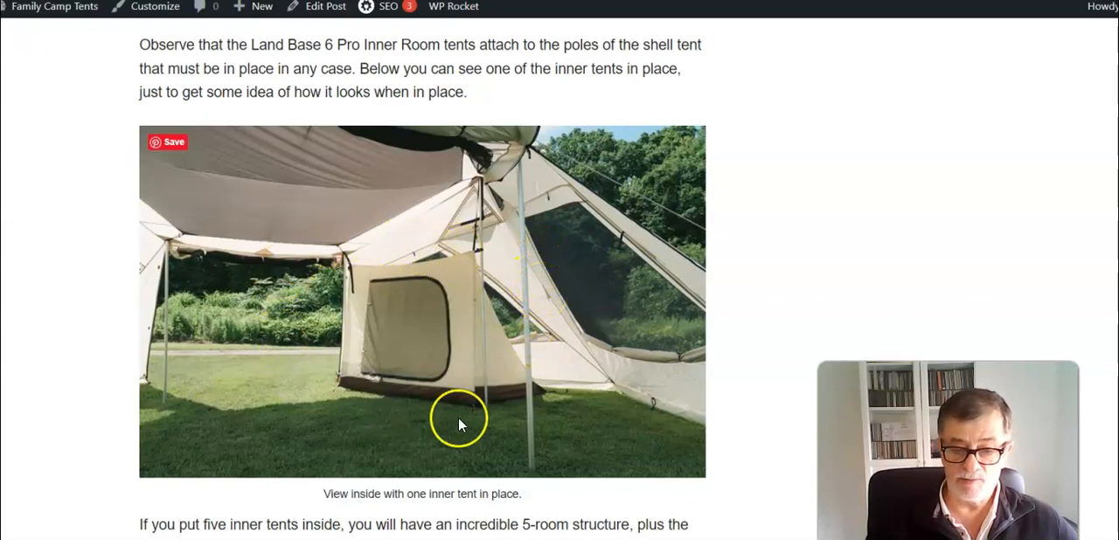
pyautogui.moveTo(369, 339)
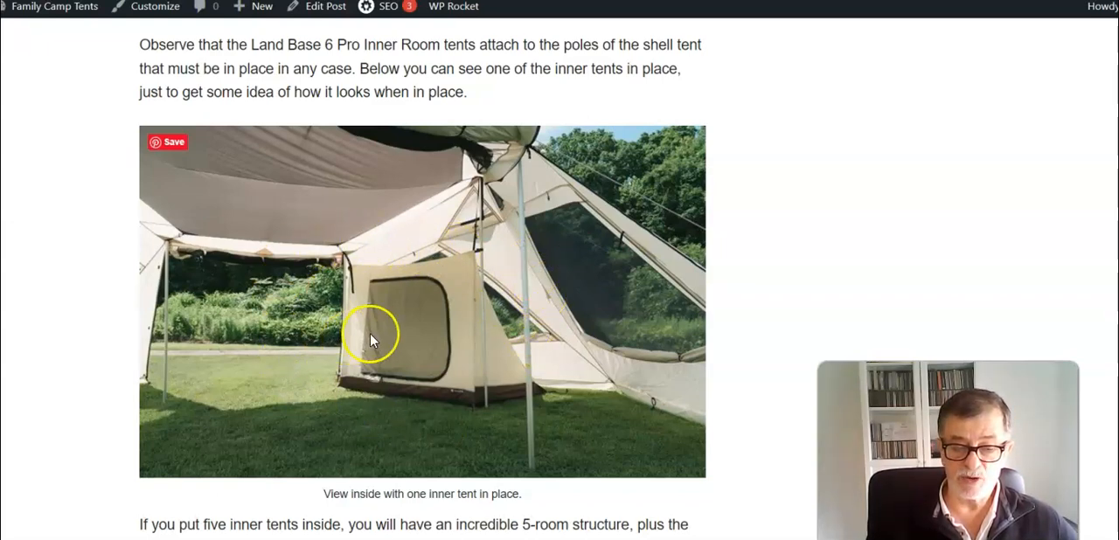
pyautogui.scroll(-3)
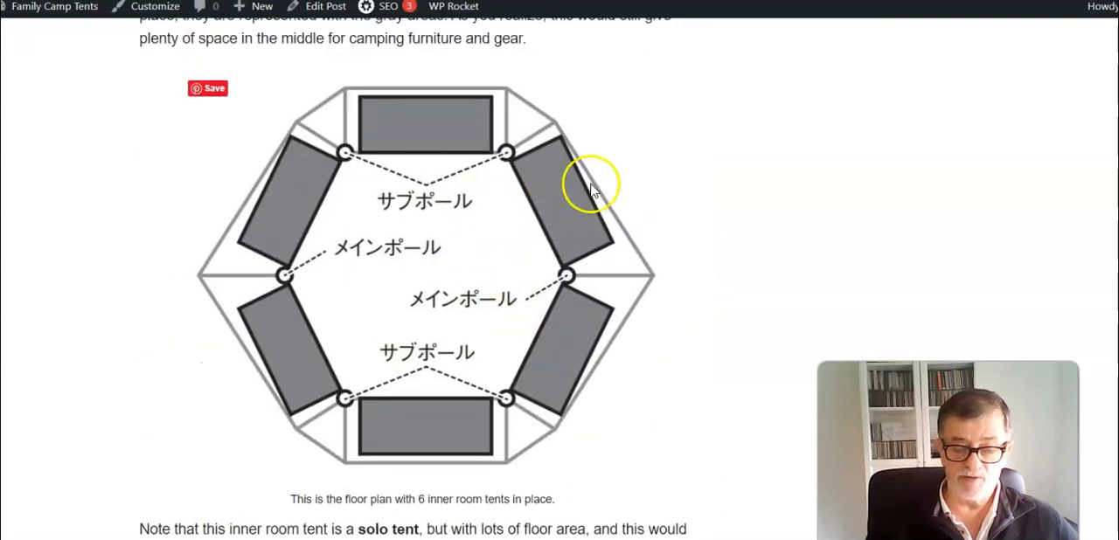
pyautogui.moveTo(575, 192)
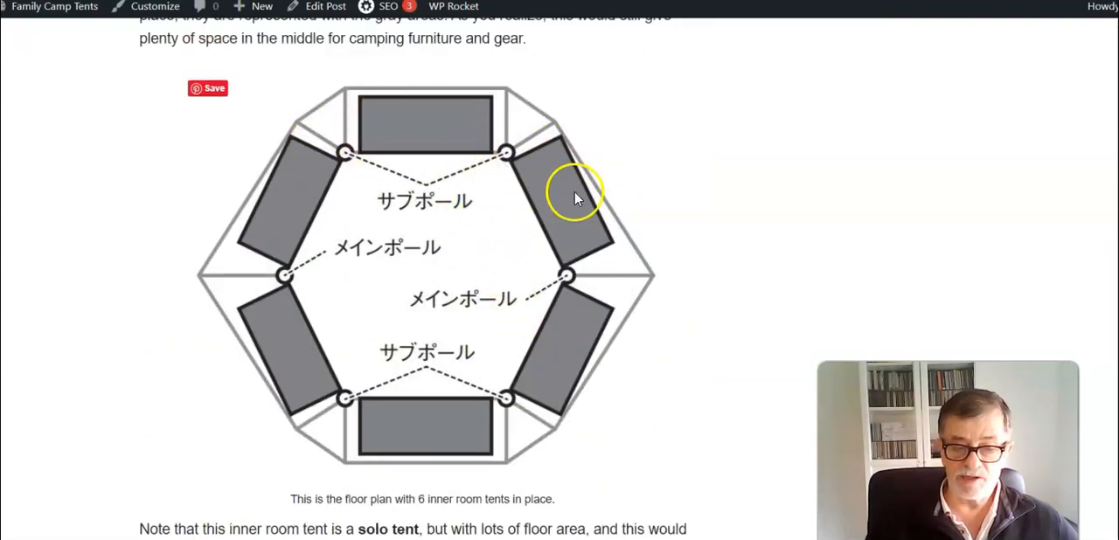
pyautogui.moveTo(287, 190)
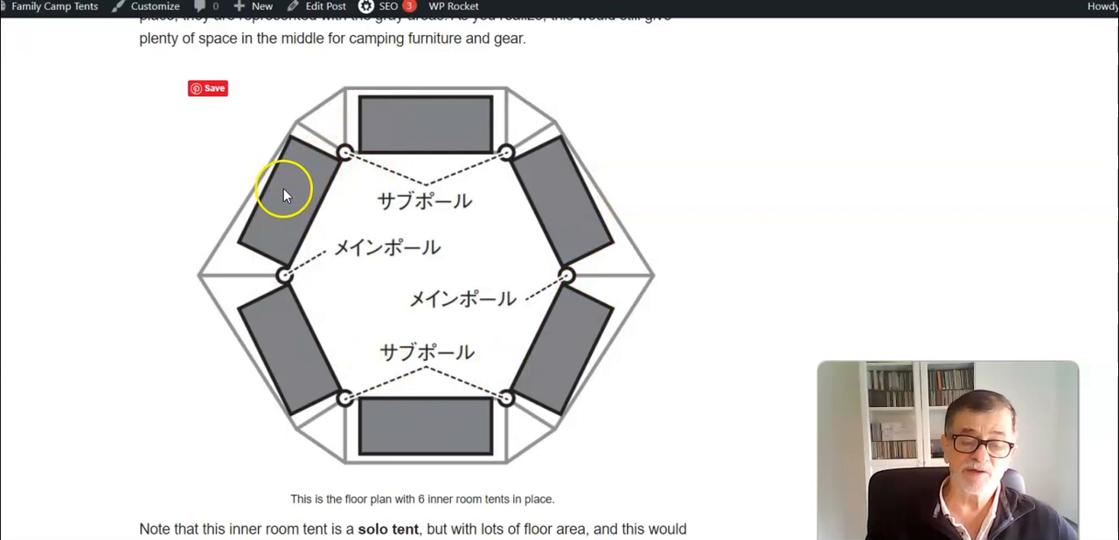
pyautogui.moveTo(415, 157)
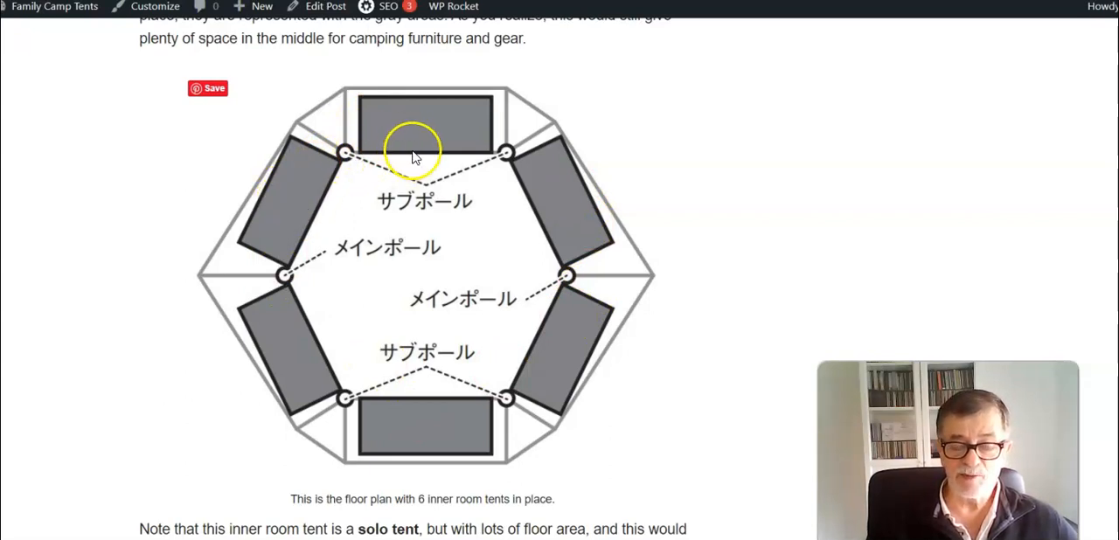
pyautogui.moveTo(415, 332)
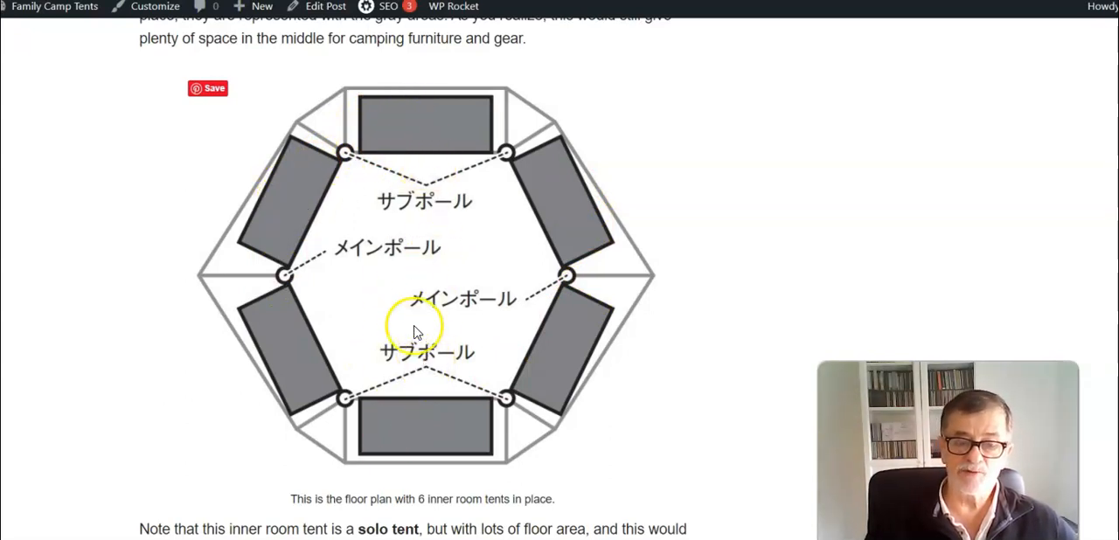
pyautogui.moveTo(396, 341)
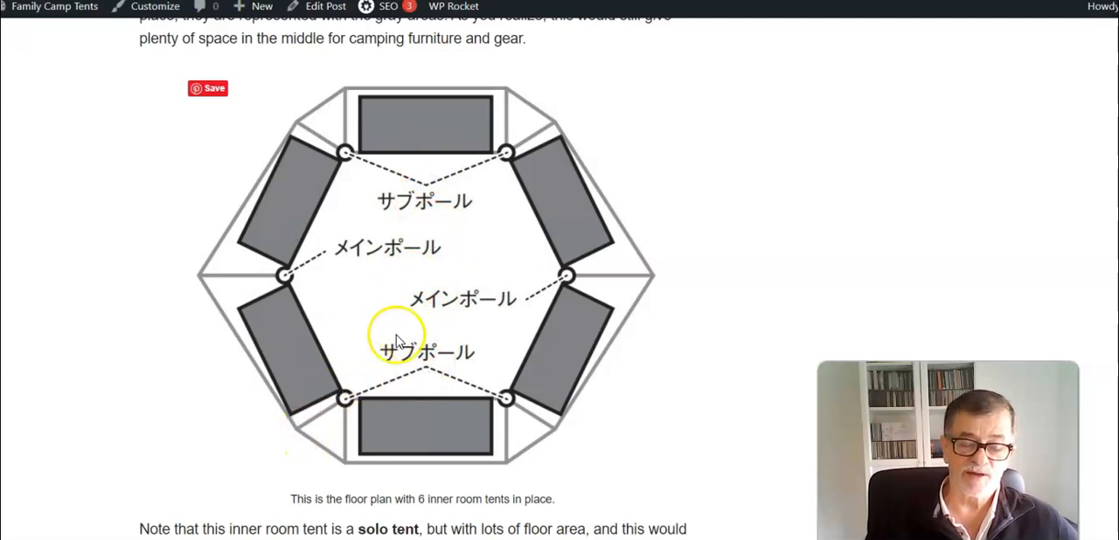
pyautogui.moveTo(339, 317)
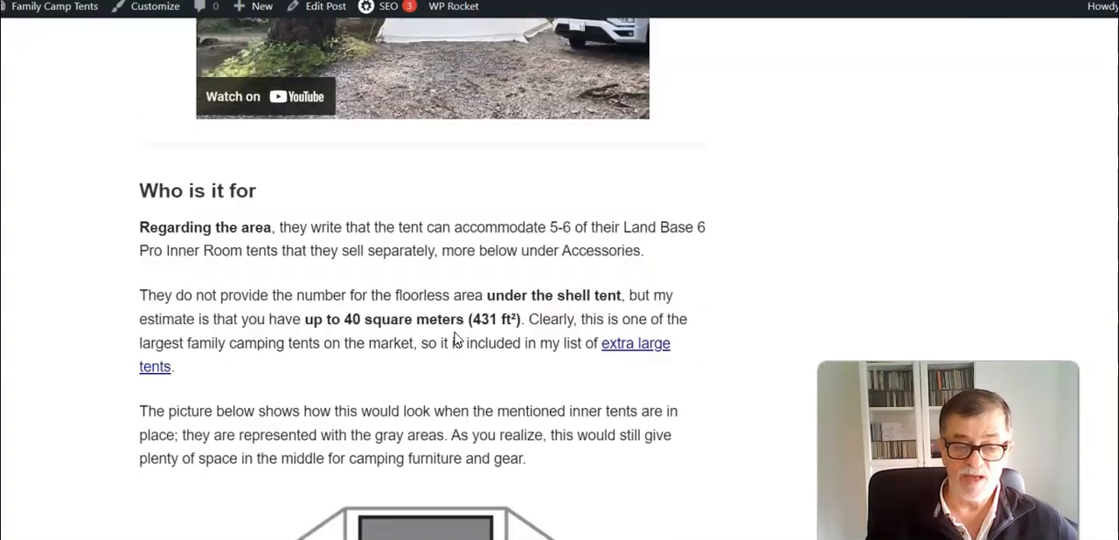
pyautogui.scroll(-3)
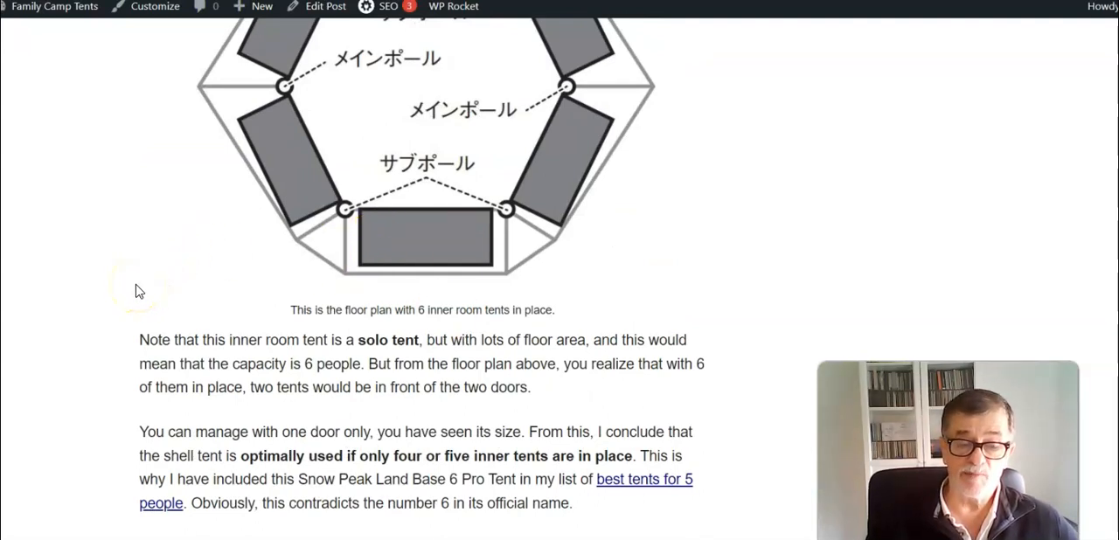
pyautogui.scroll(3)
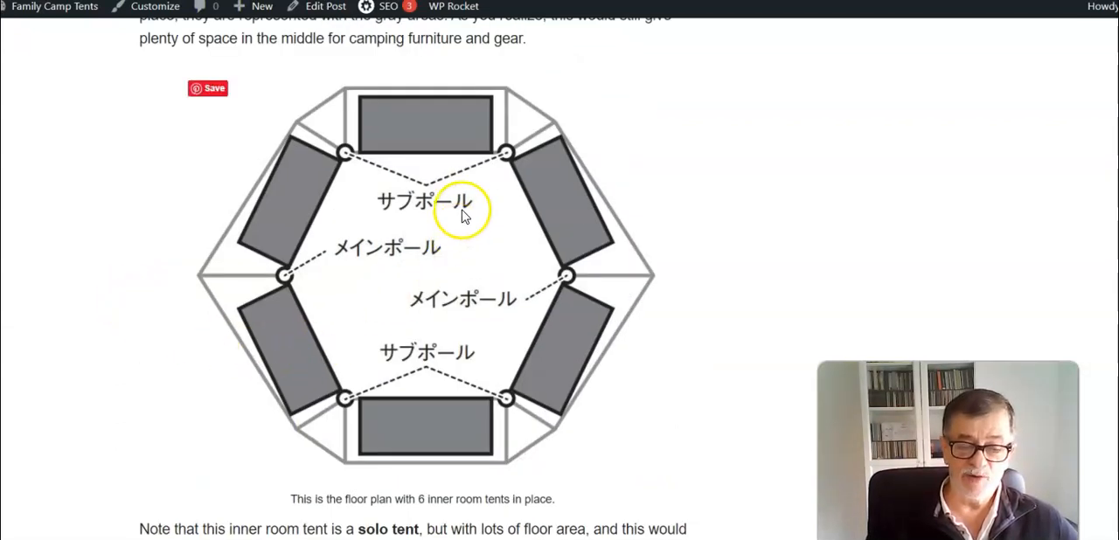
pyautogui.moveTo(402, 258)
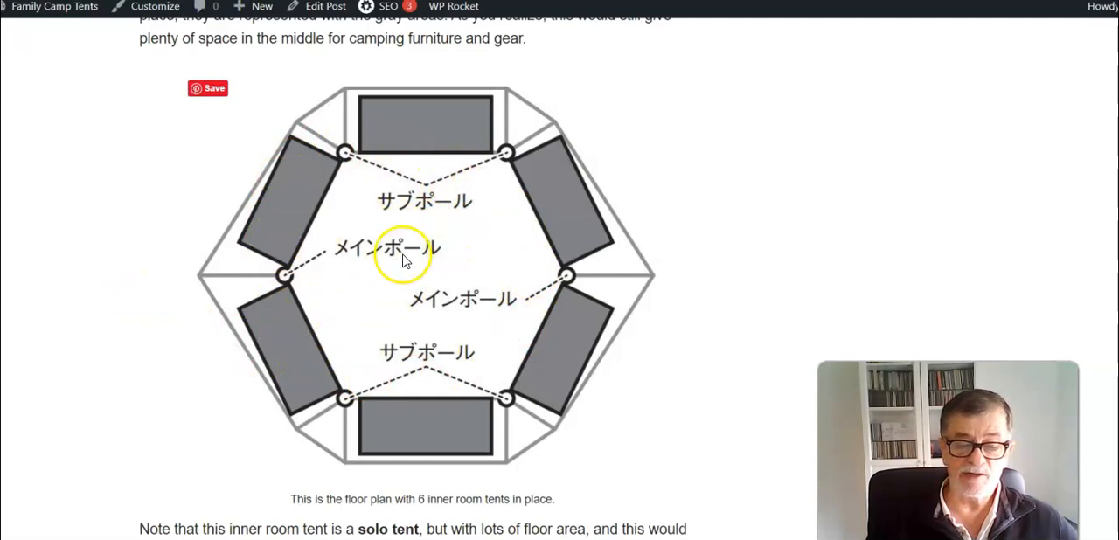
pyautogui.moveTo(491, 120)
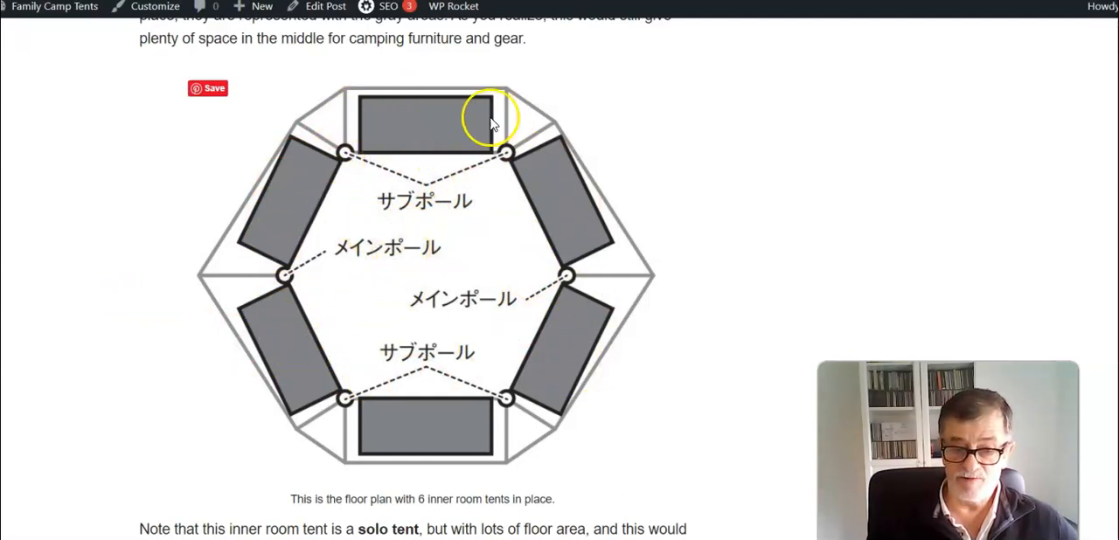
pyautogui.moveTo(428, 194)
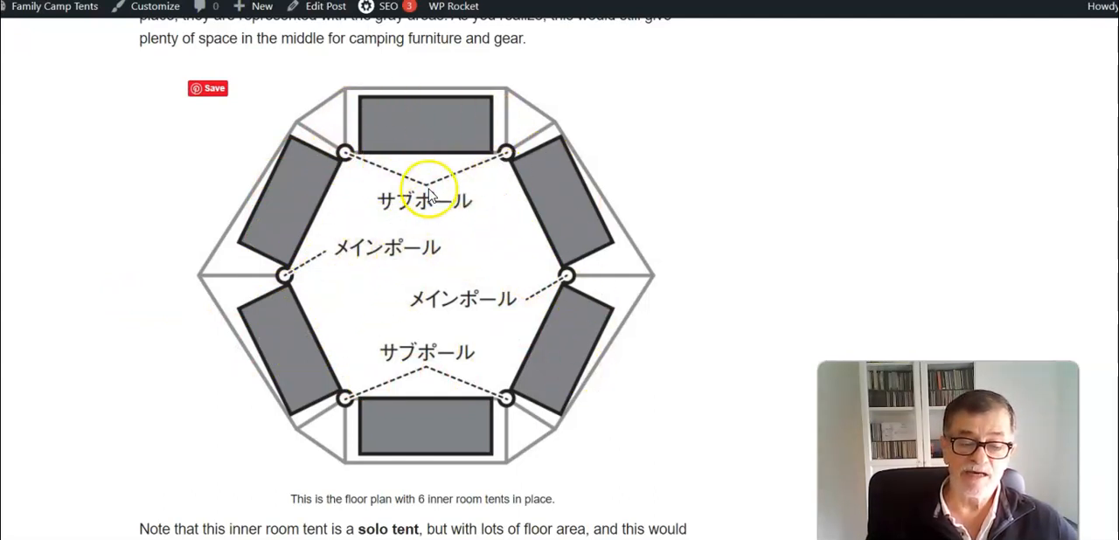
pyautogui.moveTo(419, 307)
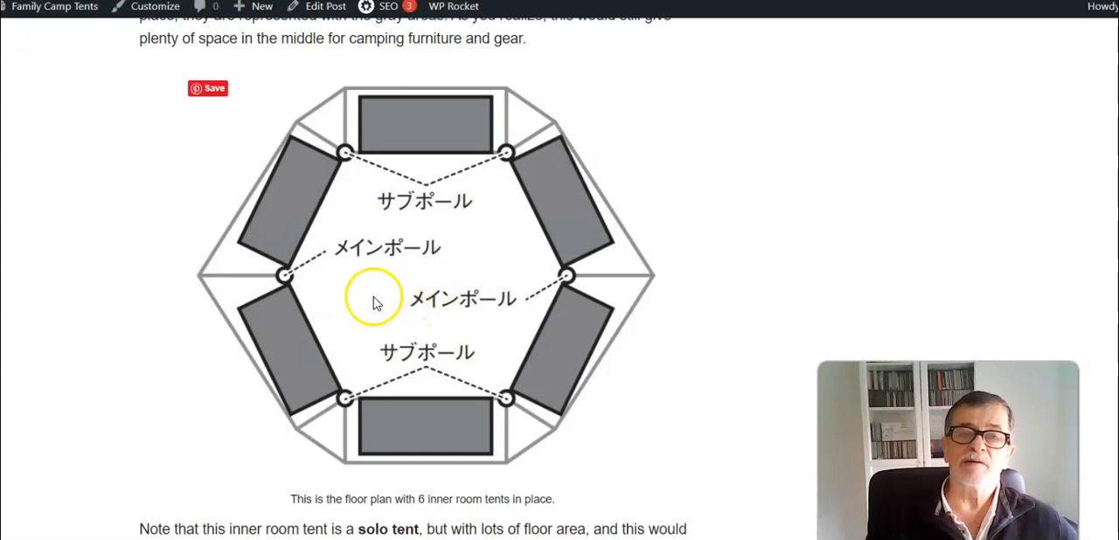
pyautogui.moveTo(391, 262)
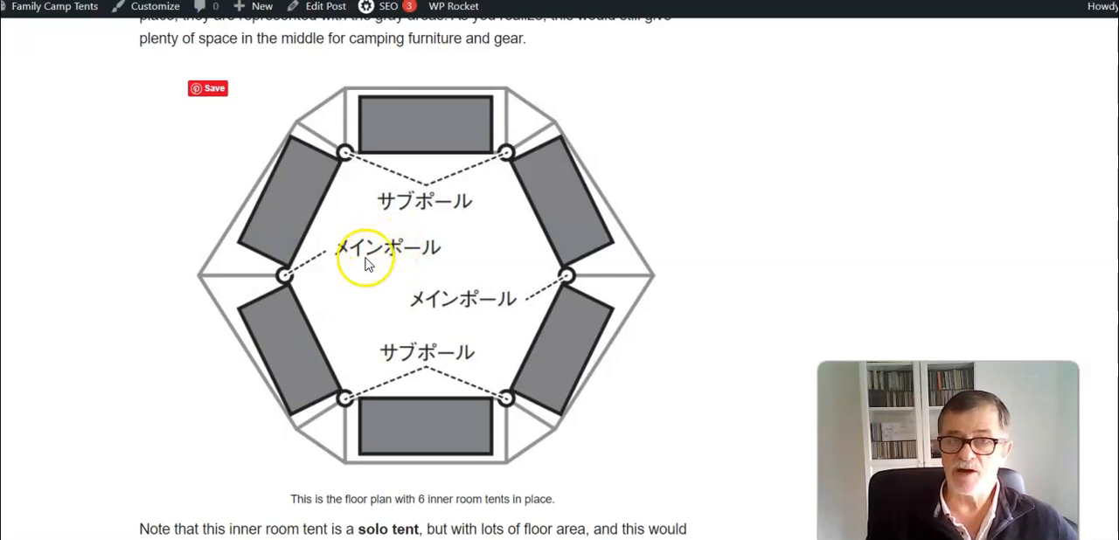
pyautogui.moveTo(136, 310)
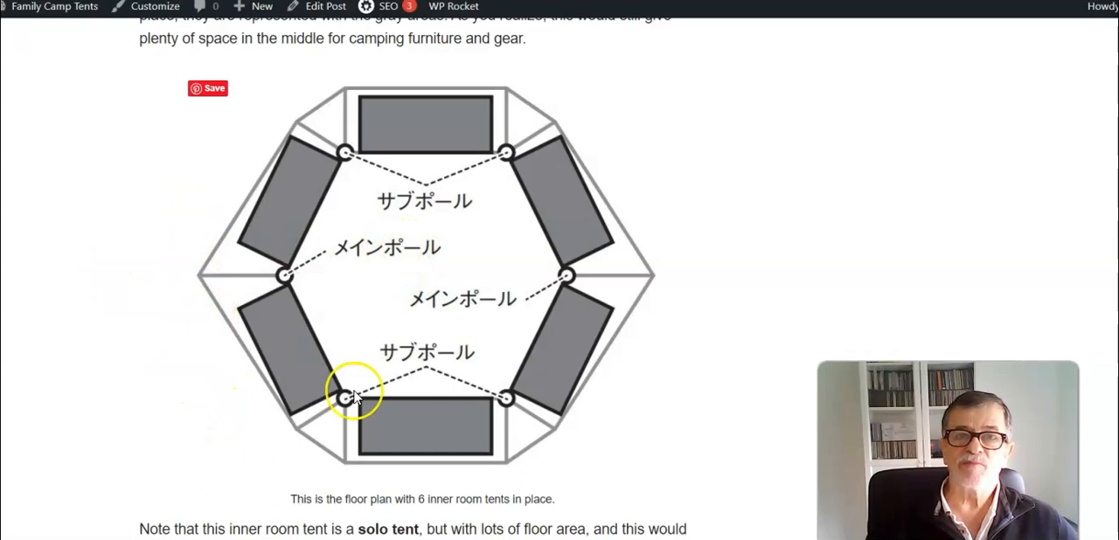
pyautogui.moveTo(302, 402)
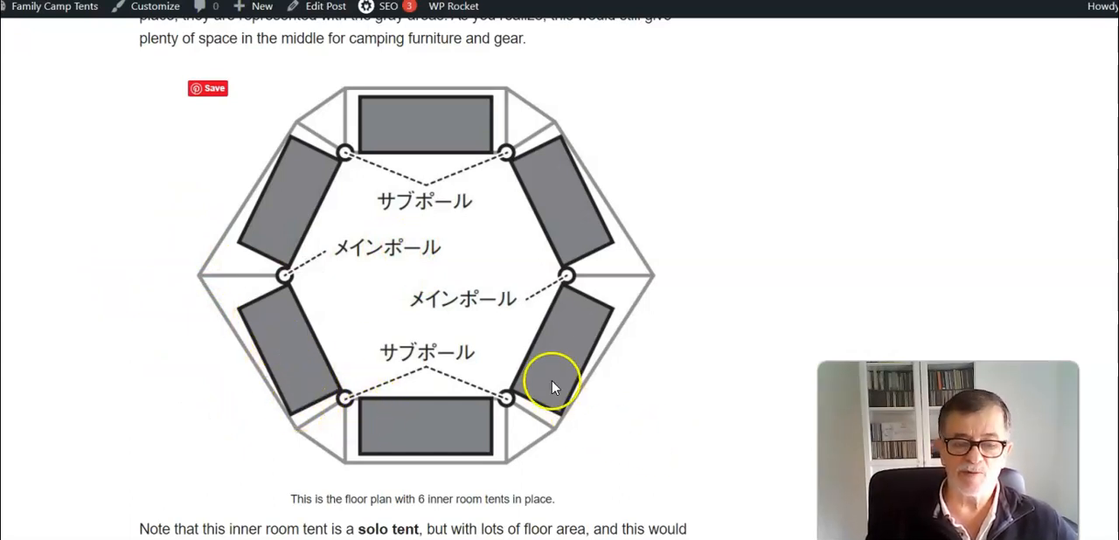
pyautogui.moveTo(249, 276)
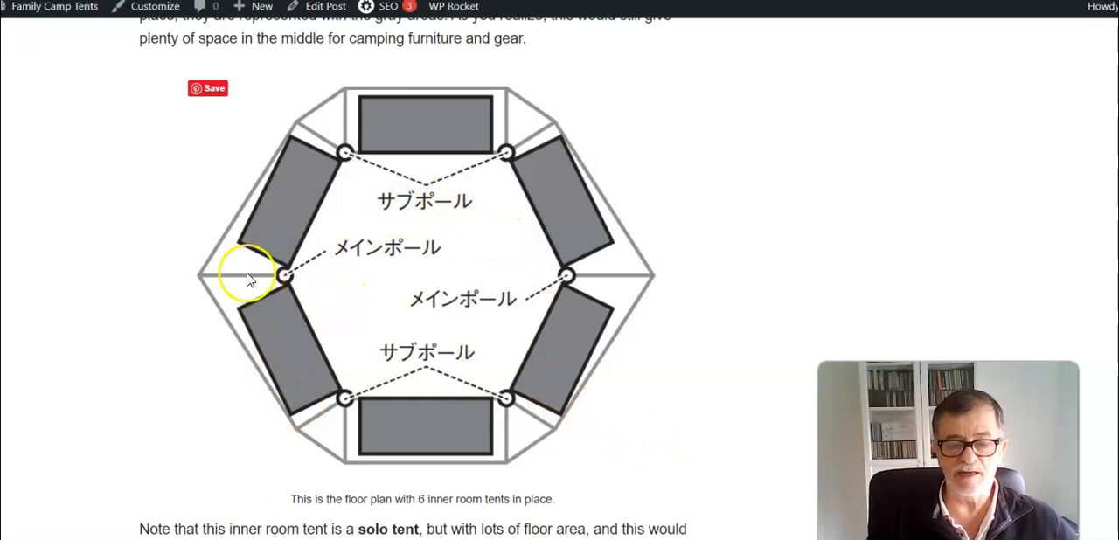
pyautogui.moveTo(440, 330)
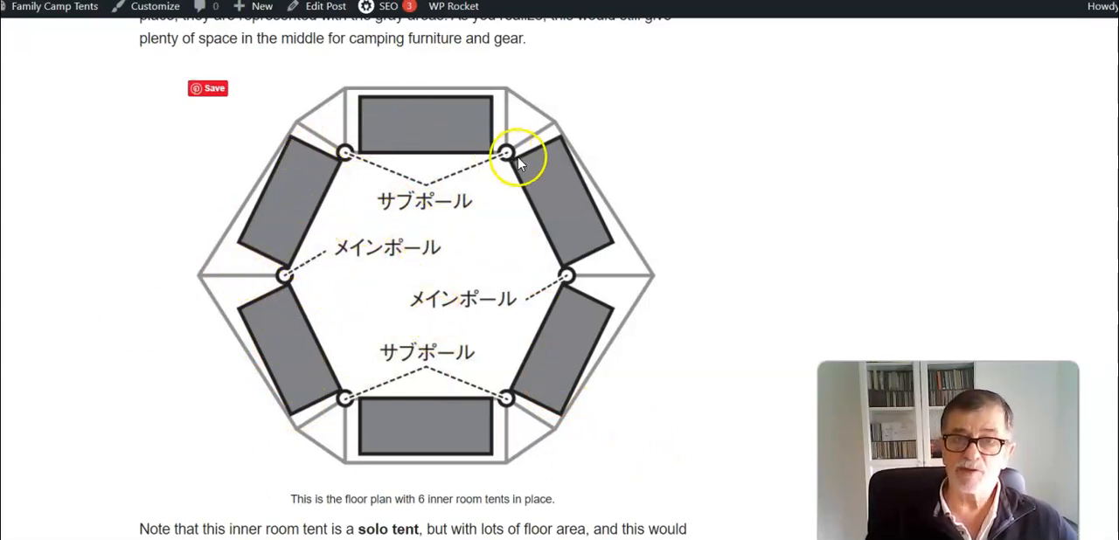
# Scroll on to the paragraphs on each inner tent's area and the large common living space.
pyautogui.scroll(-3)
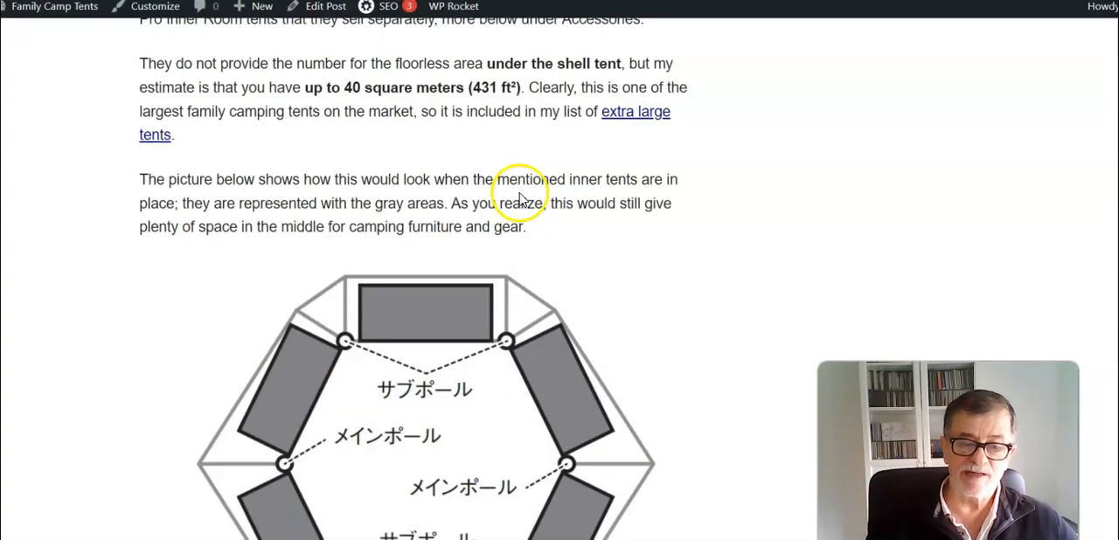
pyautogui.scroll(-3)
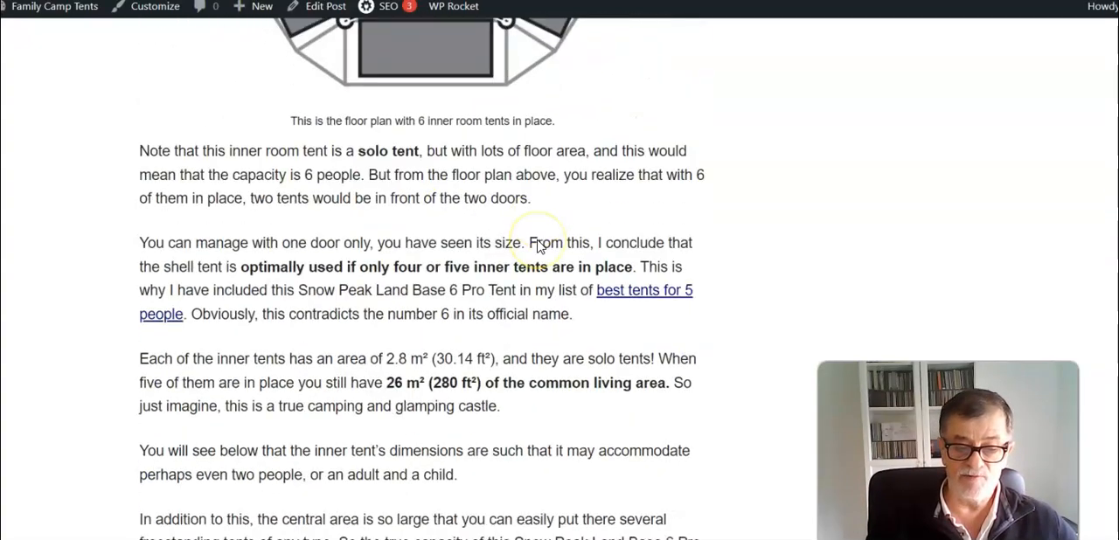
pyautogui.scroll(-3)
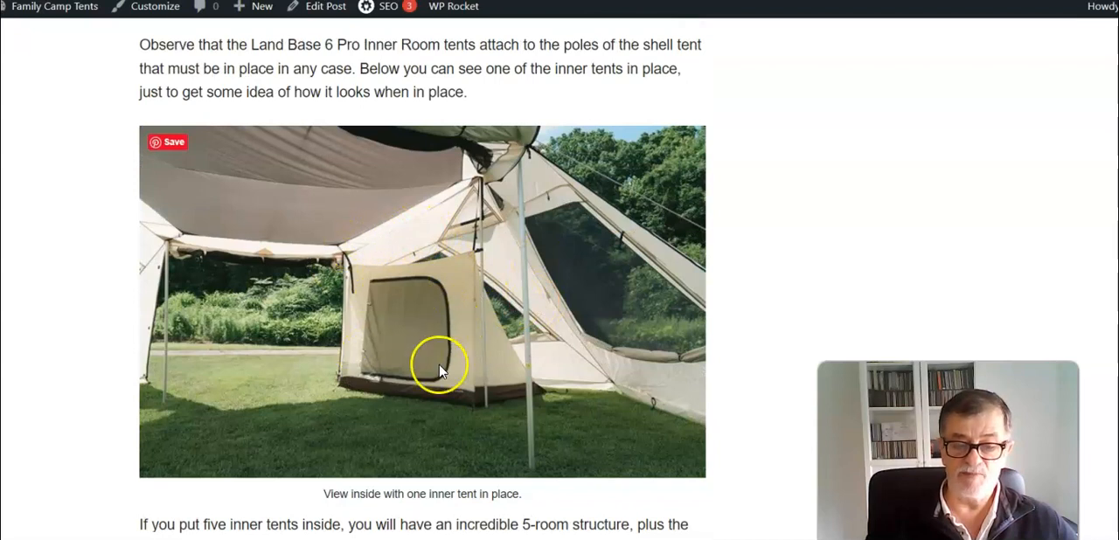
pyautogui.moveTo(324, 339)
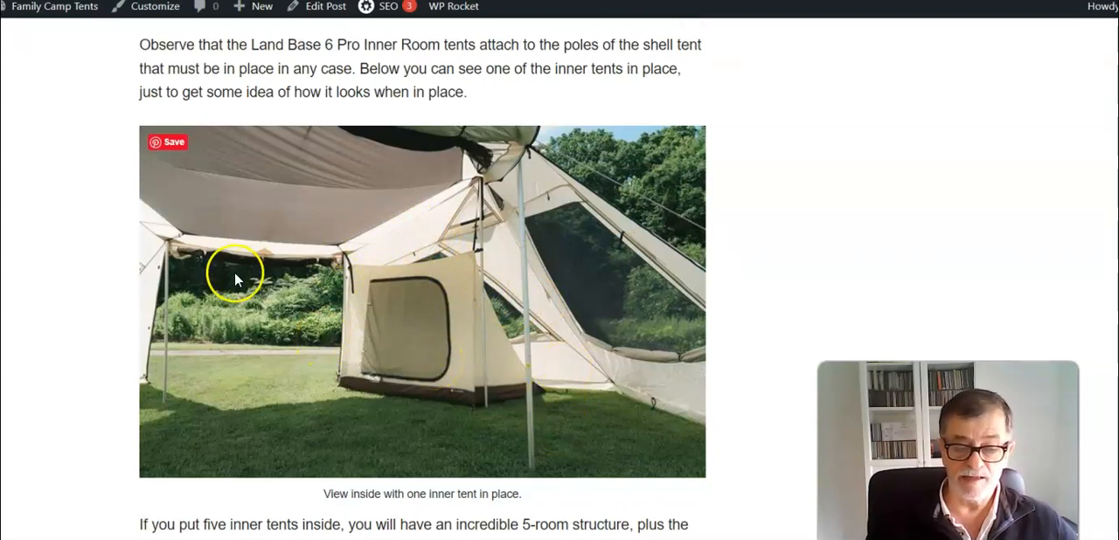
pyautogui.moveTo(269, 351)
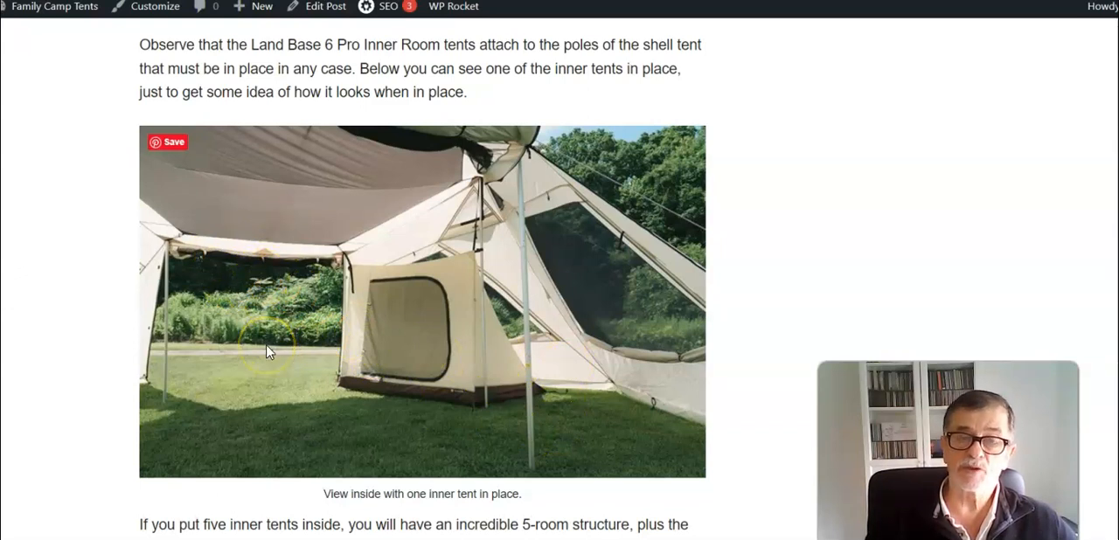
pyautogui.moveTo(219, 345)
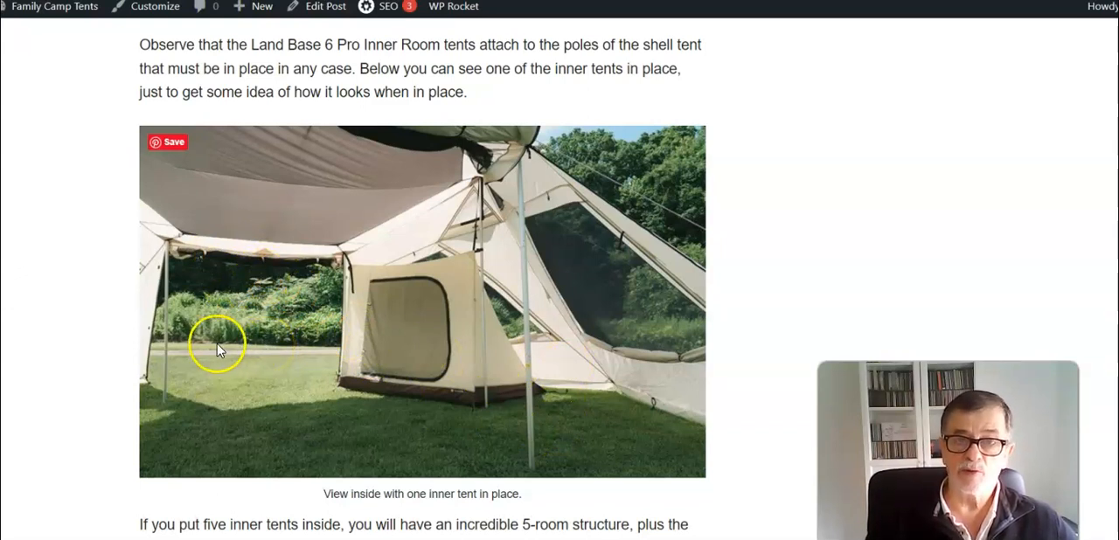
pyautogui.scroll(-3)
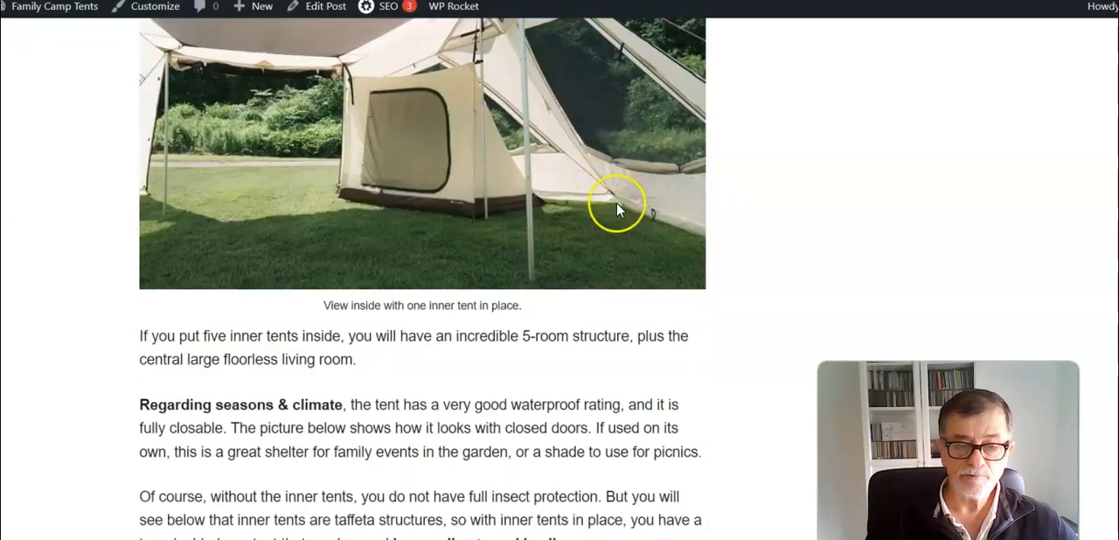
pyautogui.scroll(-3)
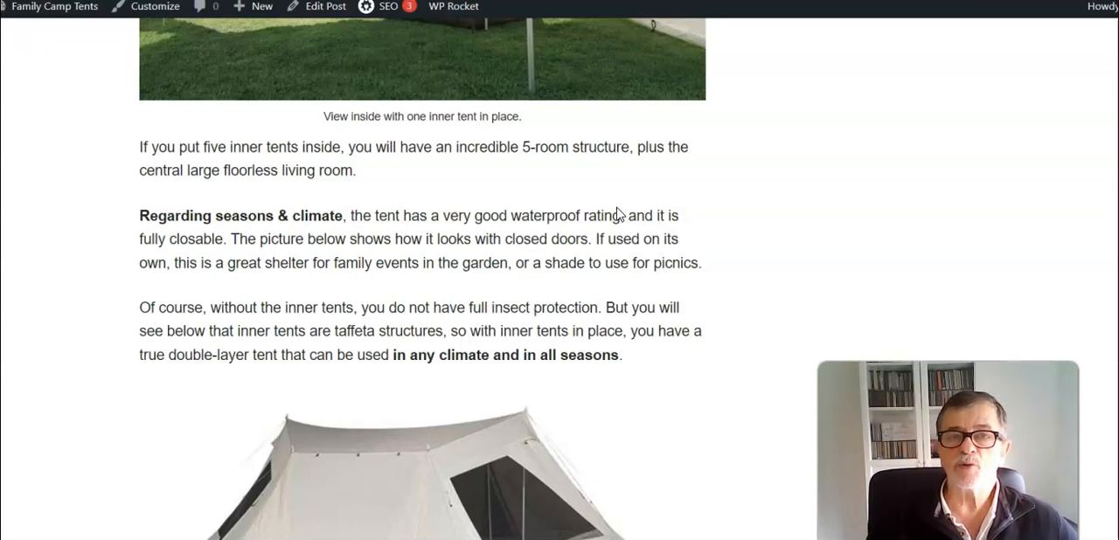
pyautogui.scroll(-3)
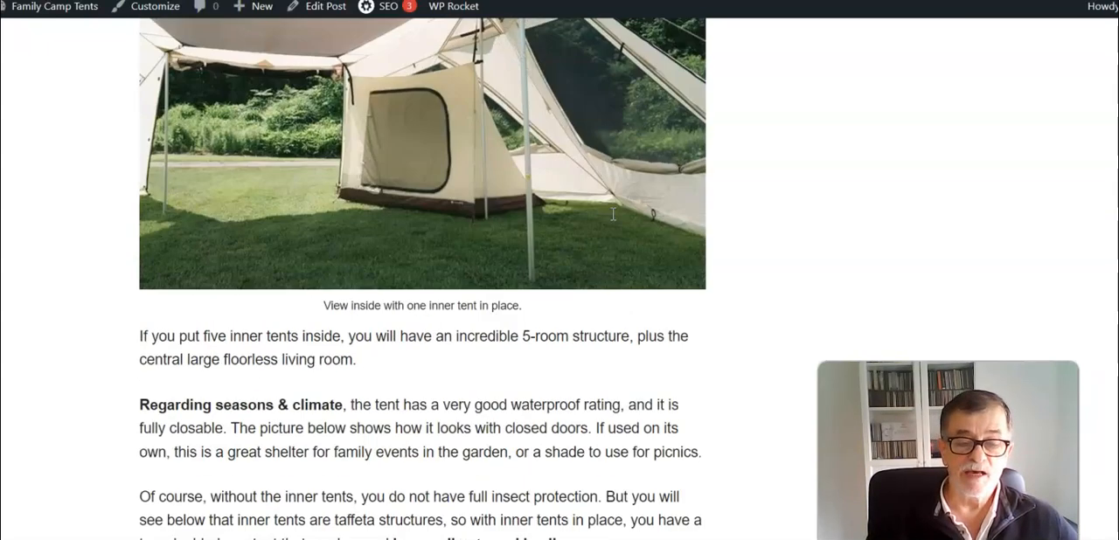
pyautogui.scroll(-3)
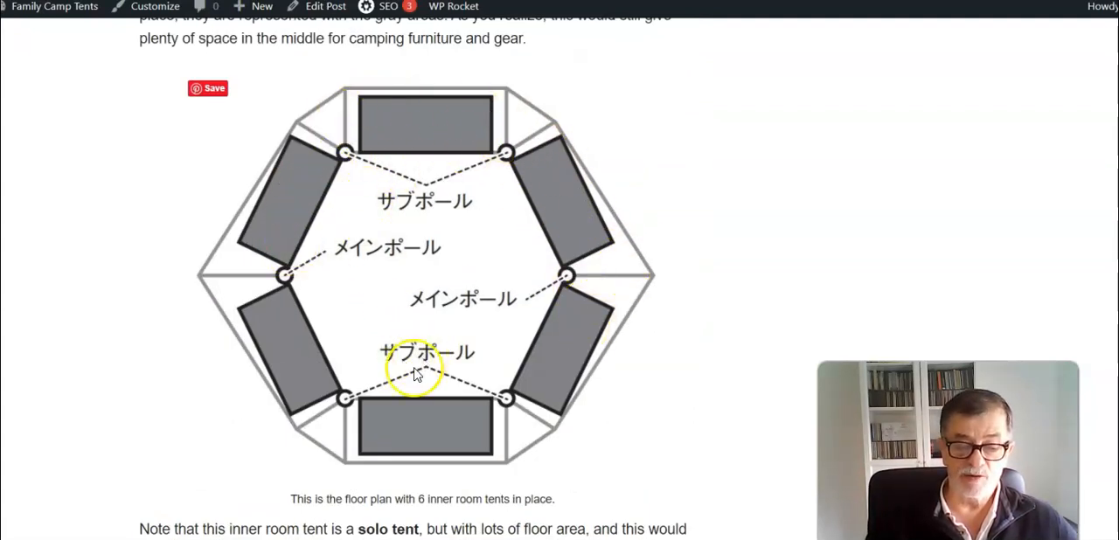
pyautogui.moveTo(399, 426)
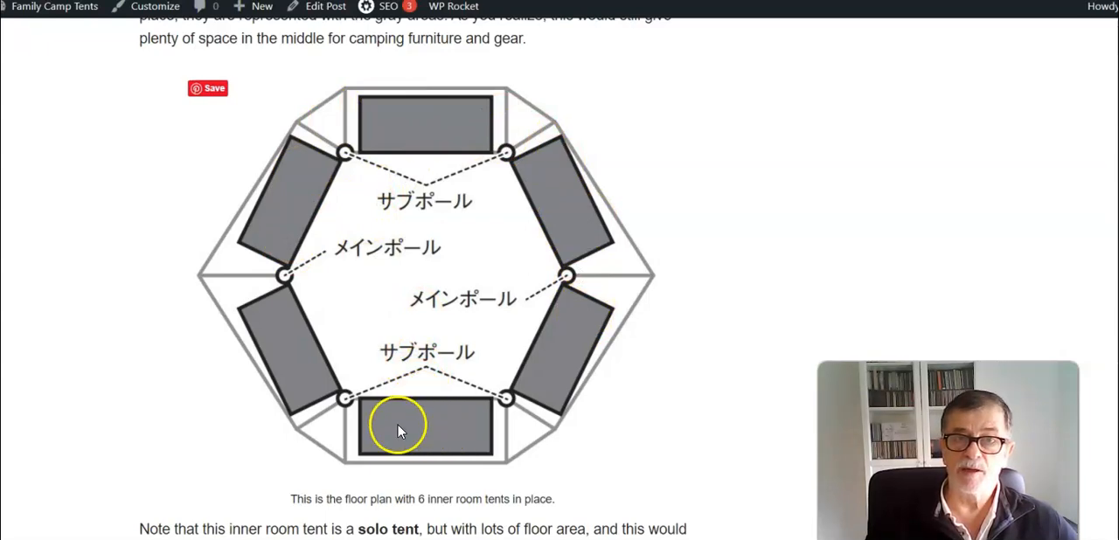
pyautogui.moveTo(441, 431)
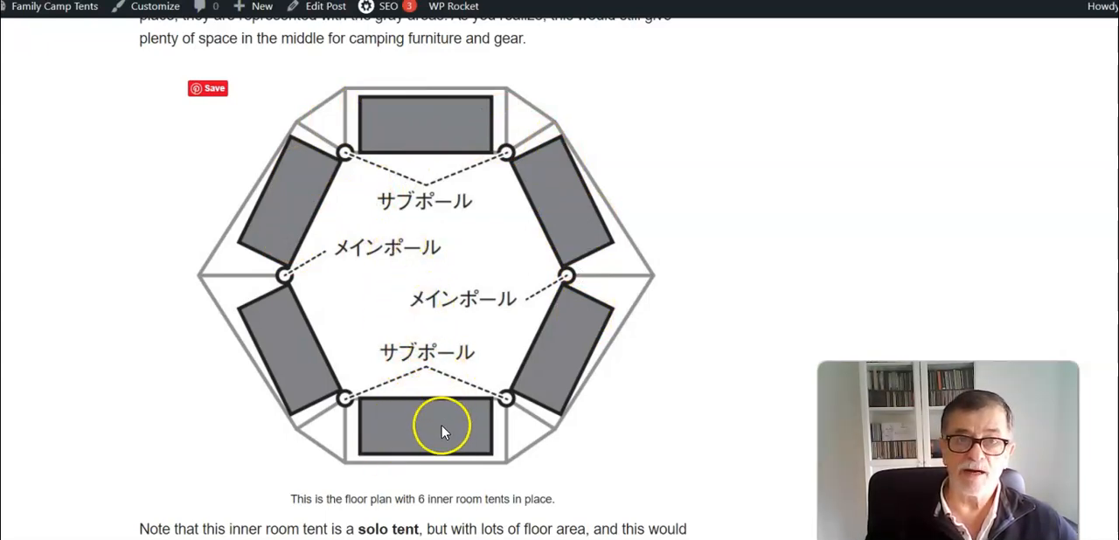
pyautogui.scroll(-3)
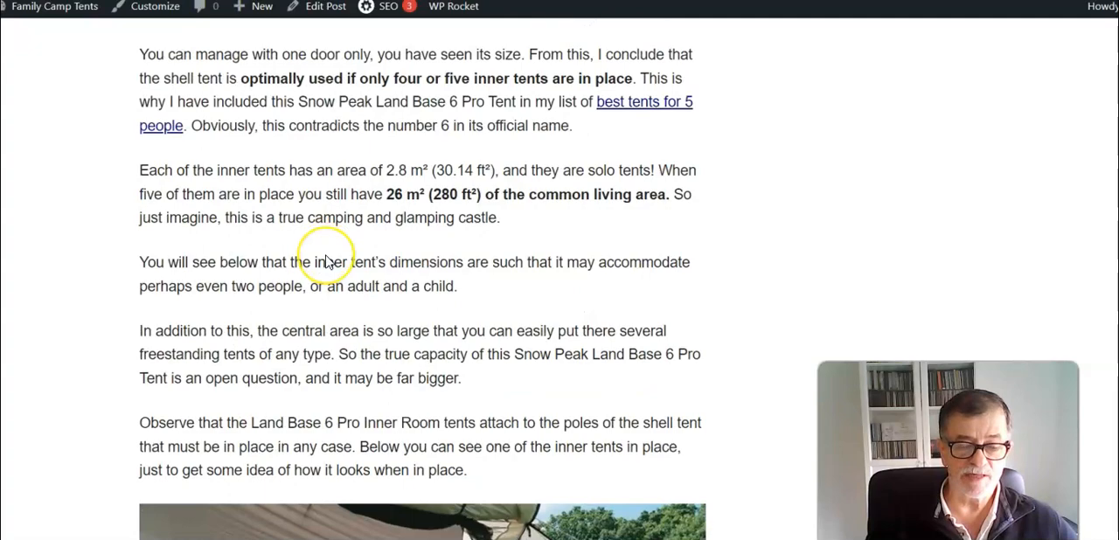
# Scroll past the closed-doors photo to the 'Regarding the weight' and packed-size paragraphs.
pyautogui.scroll(-3)
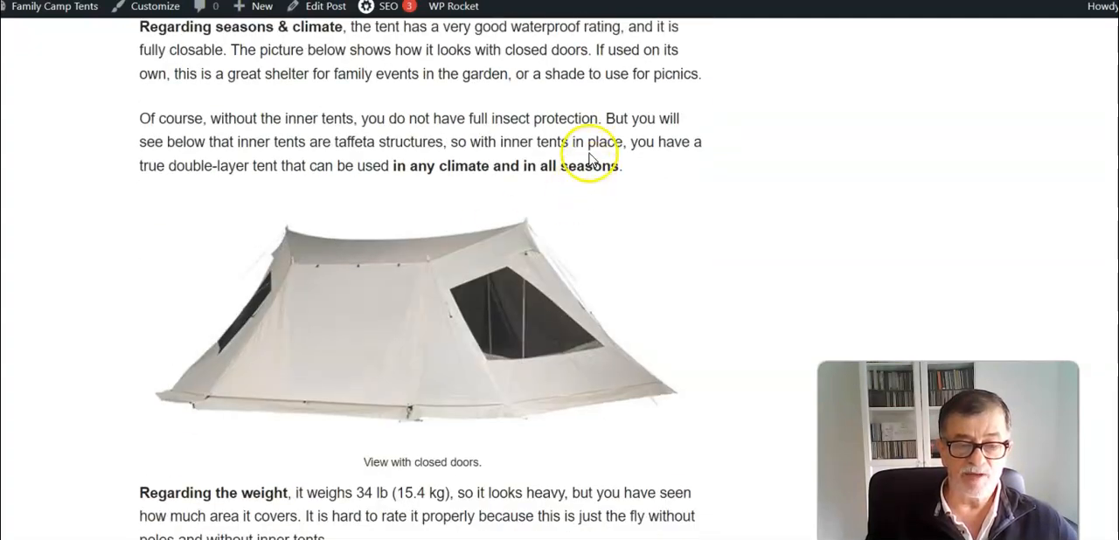
pyautogui.moveTo(708, 188)
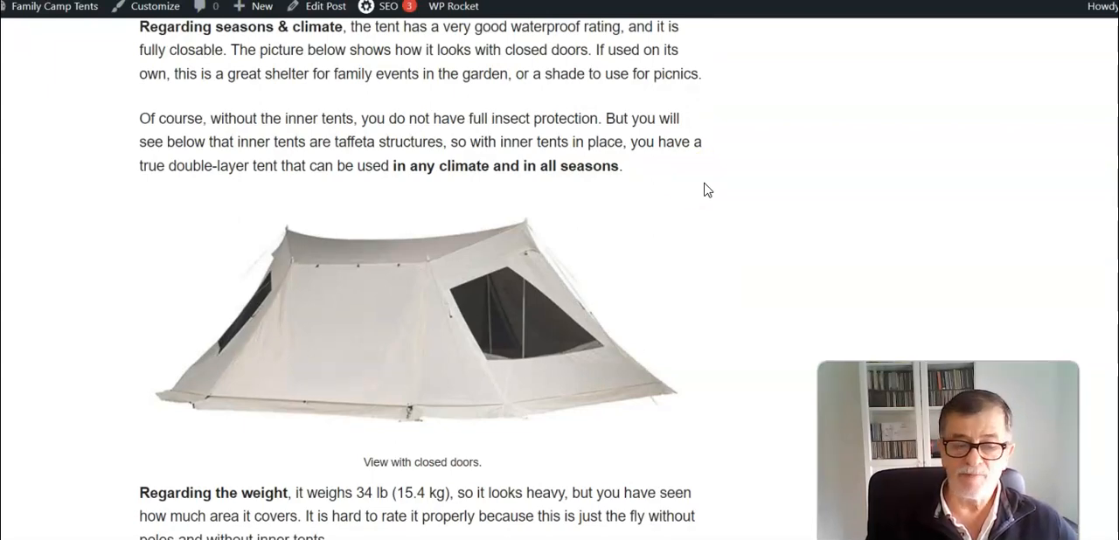
pyautogui.scroll(-3)
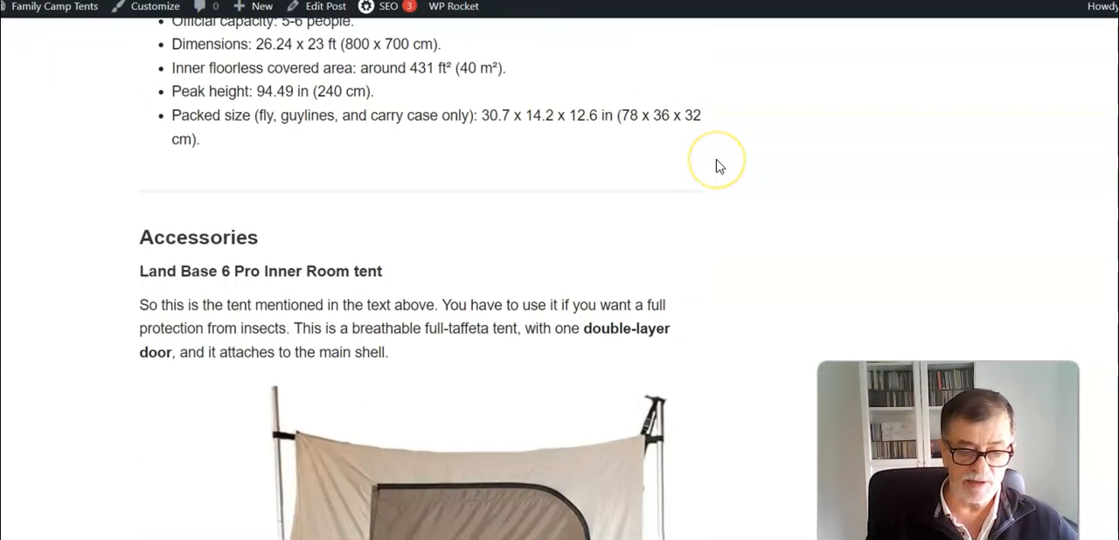
pyautogui.scroll(-3)
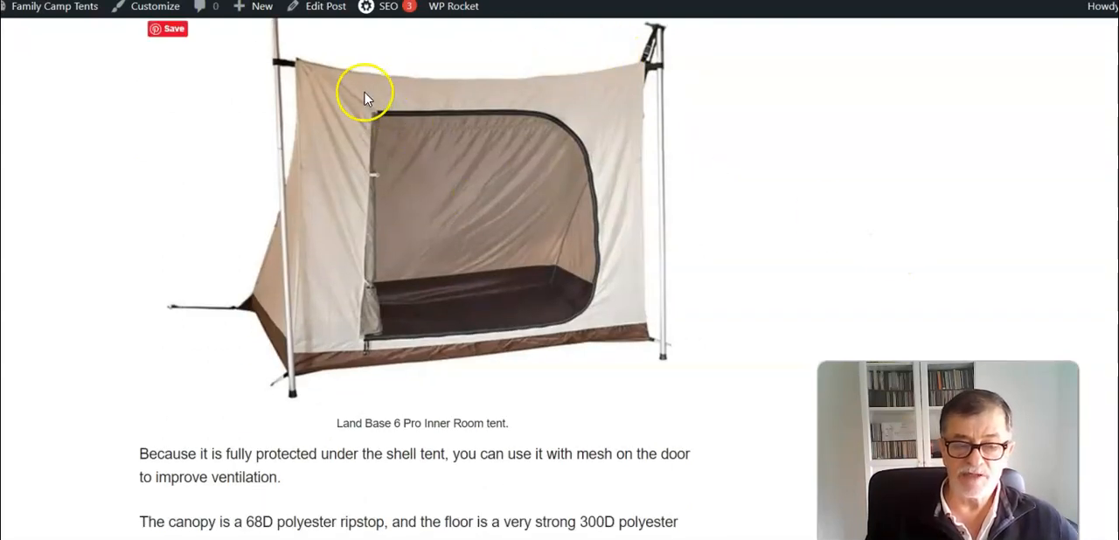
pyautogui.moveTo(478, 196)
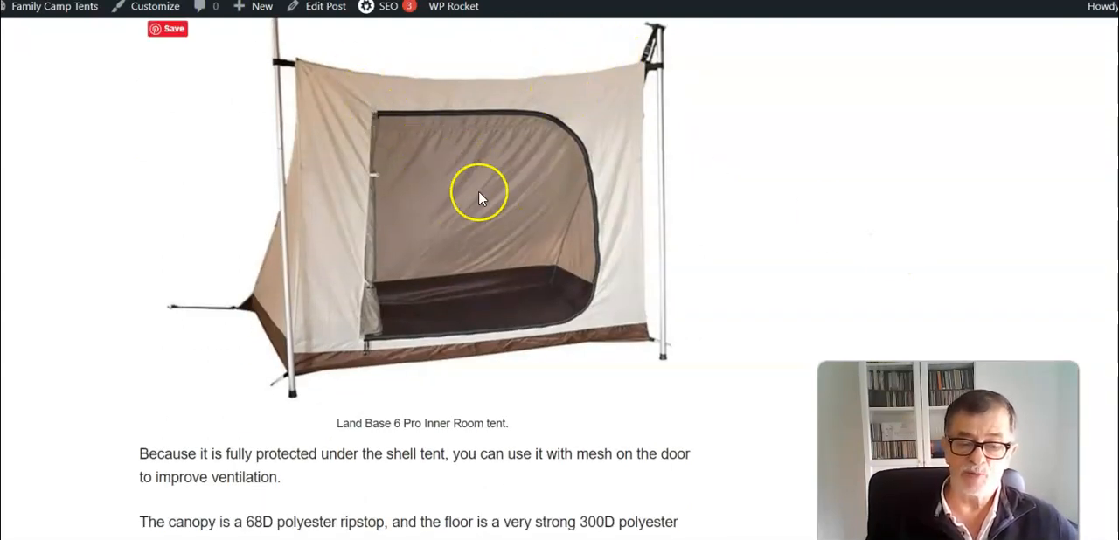
pyautogui.moveTo(462, 194)
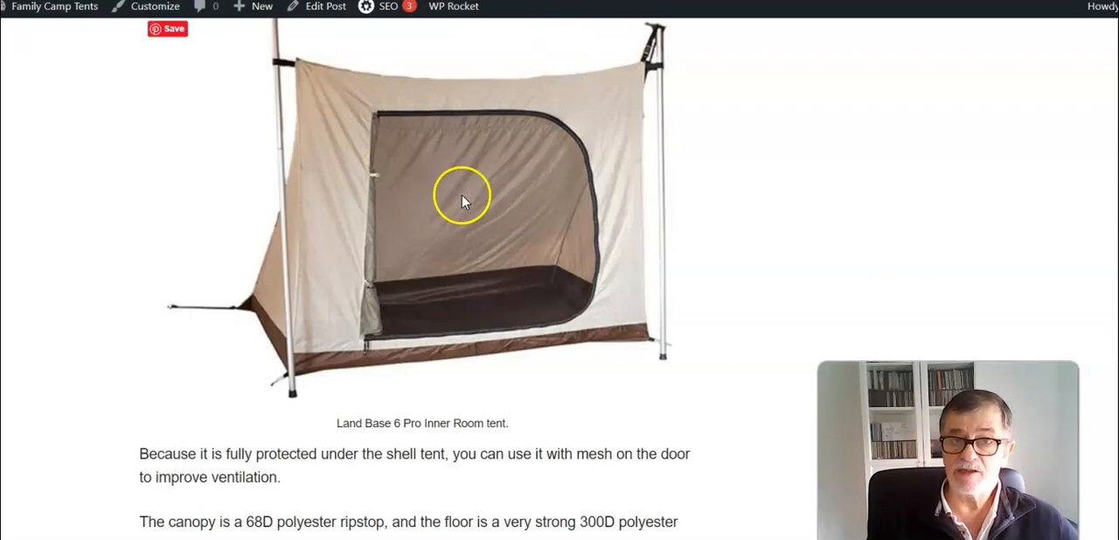
pyautogui.moveTo(419, 245)
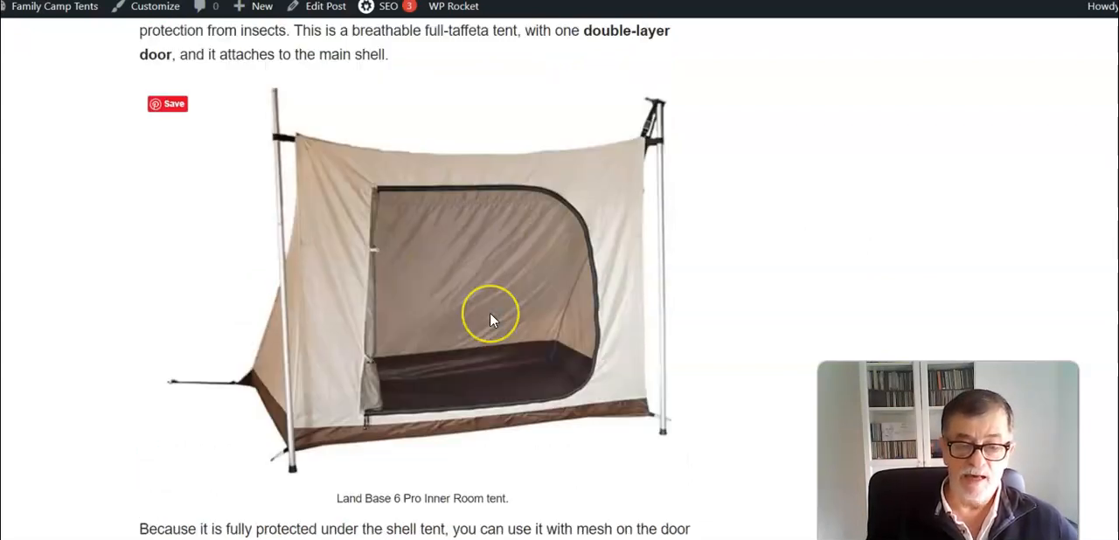
pyautogui.scroll(-3)
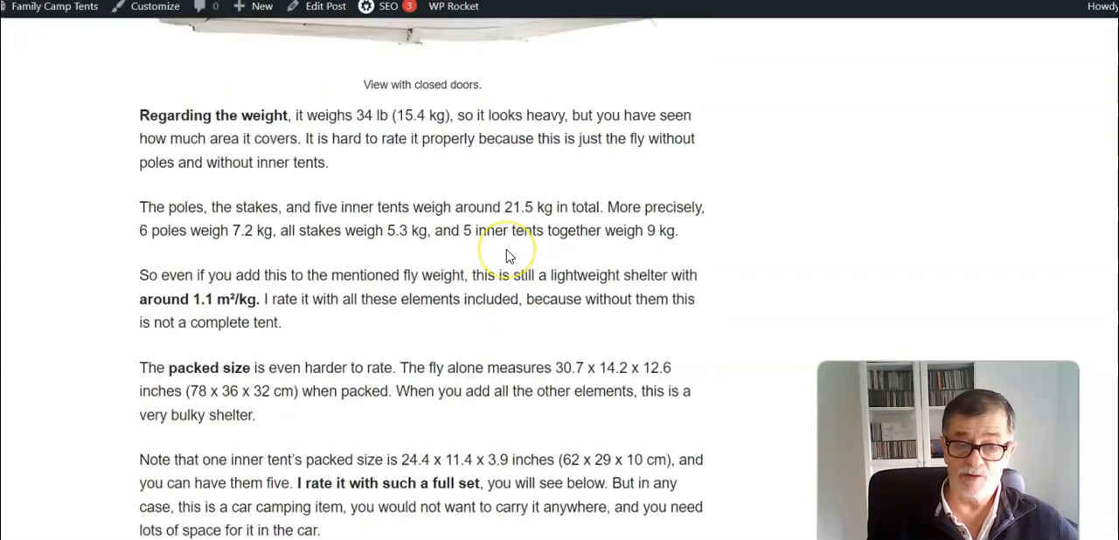
# Scroll the review down to the paragraphs on the tent's weight and packed size.
pyautogui.scroll(3)
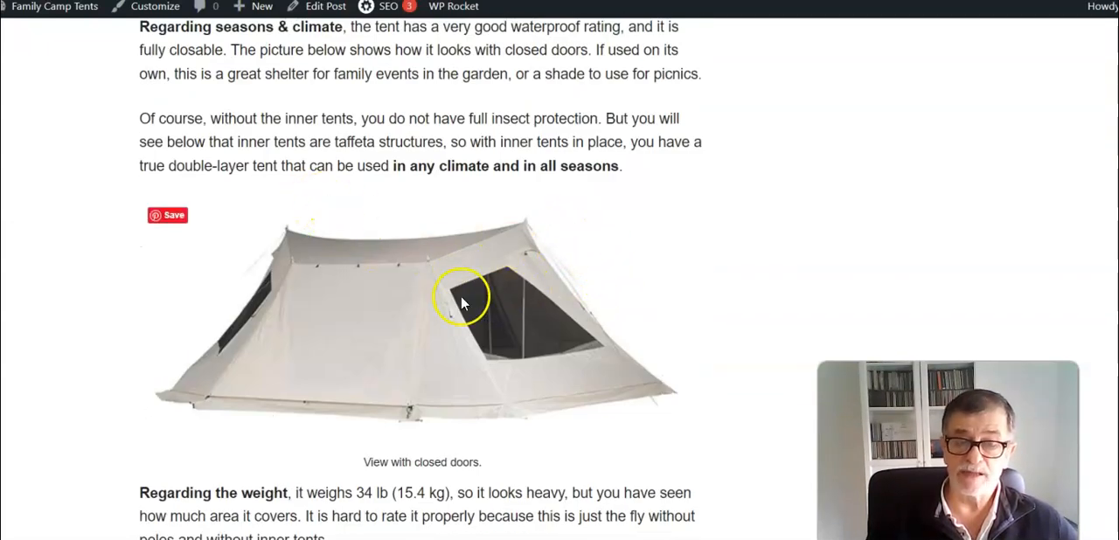
pyautogui.moveTo(664, 231)
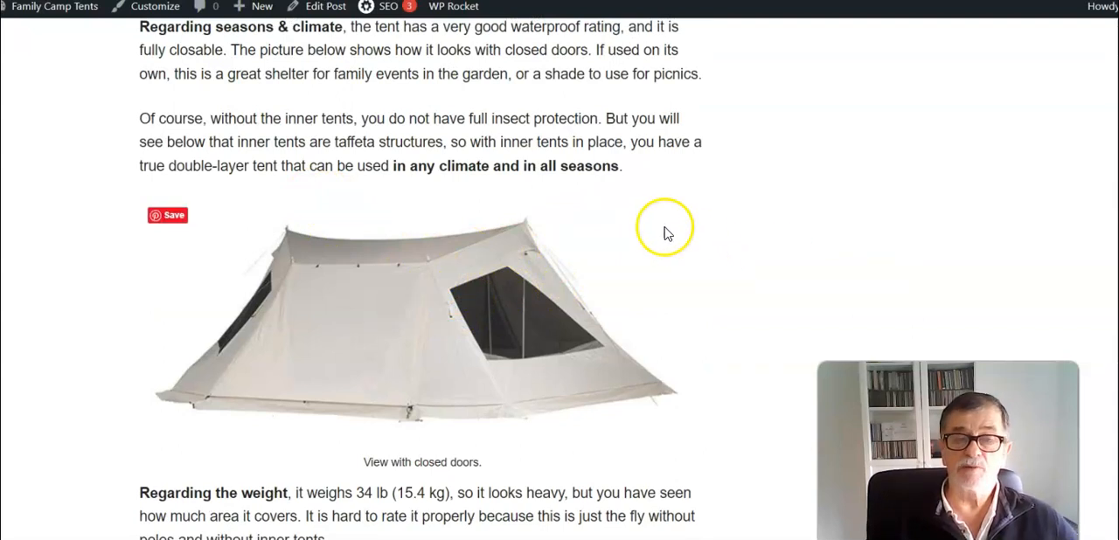
pyautogui.moveTo(708, 164)
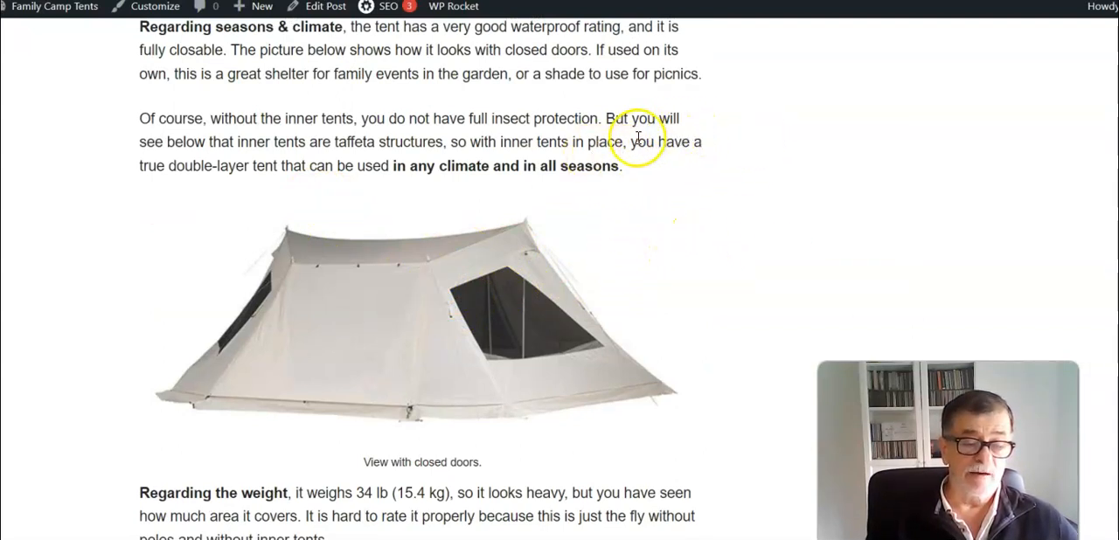
pyautogui.moveTo(514, 146)
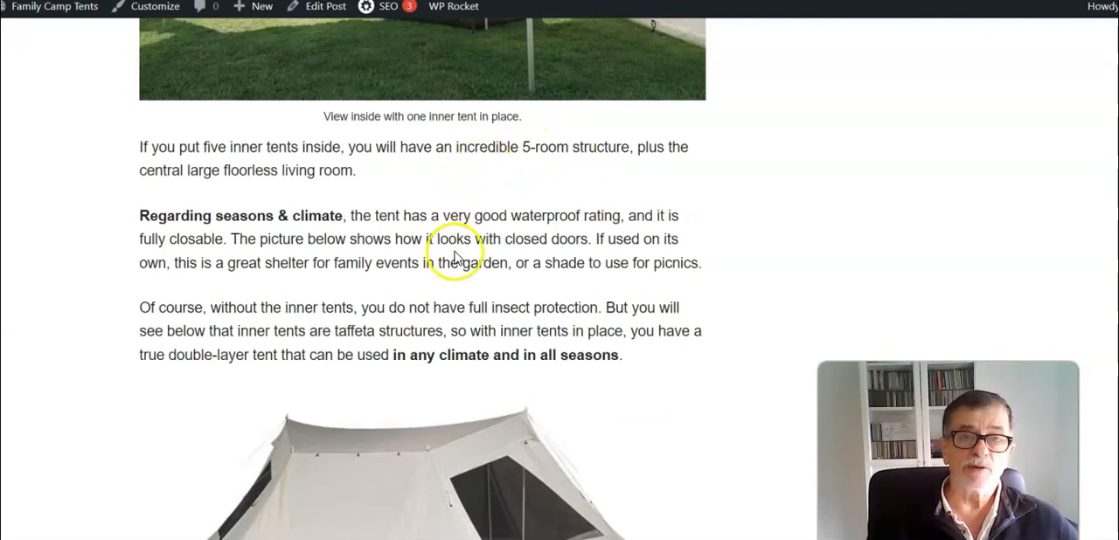
pyautogui.moveTo(456, 256)
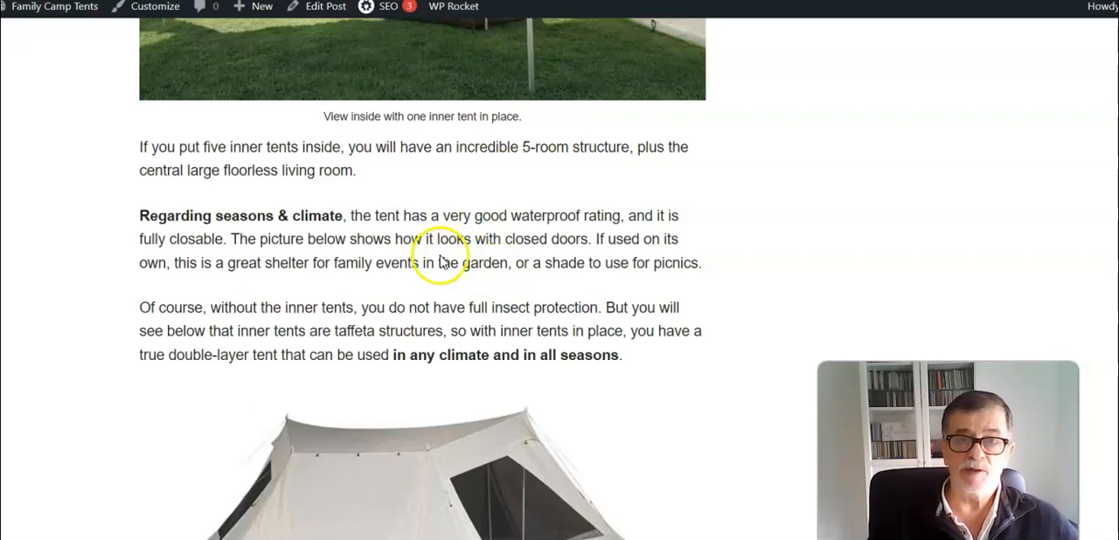
pyautogui.scroll(-3)
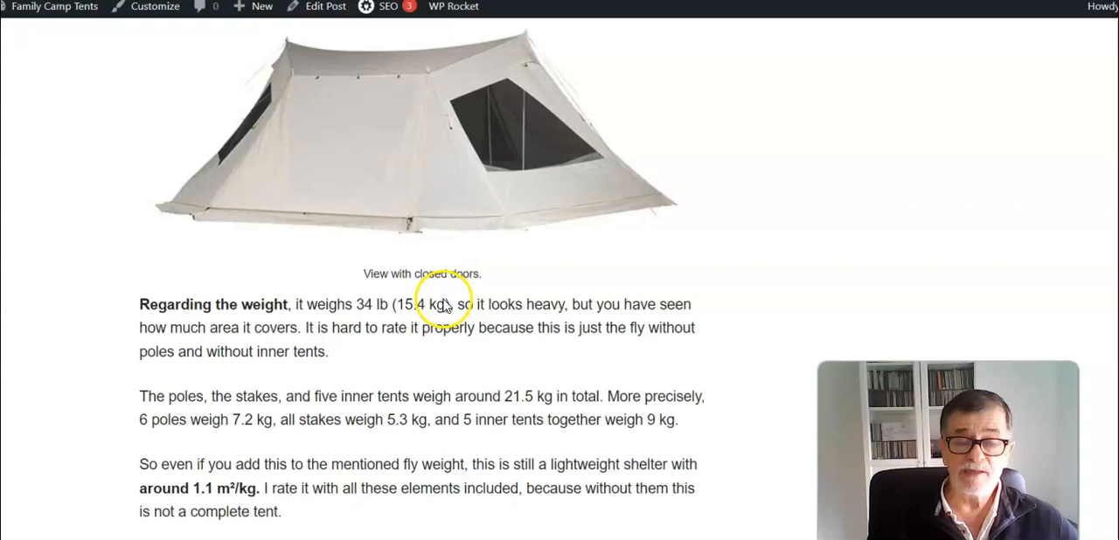
pyautogui.moveTo(471, 304)
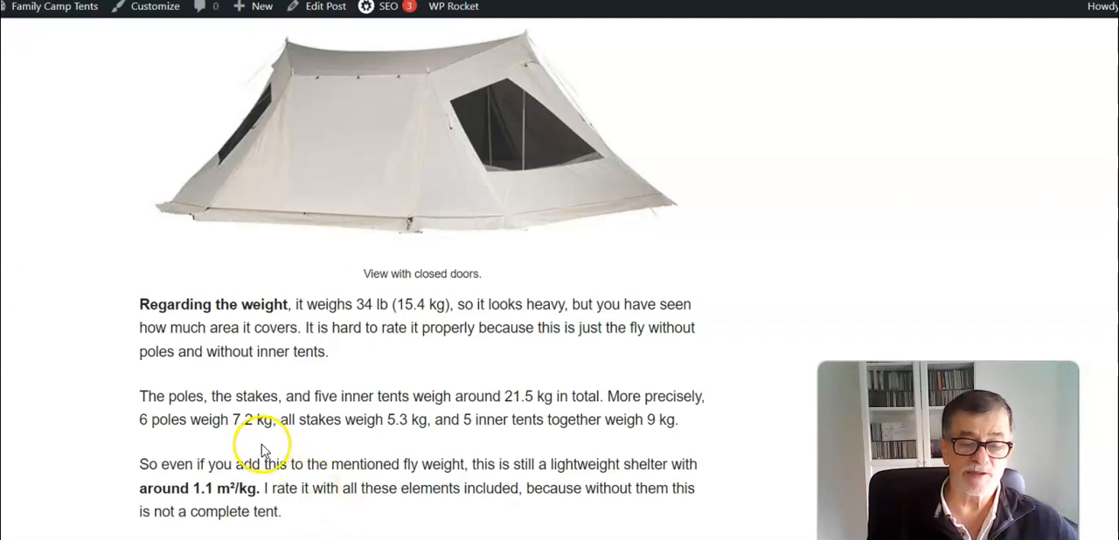
pyautogui.moveTo(273, 409)
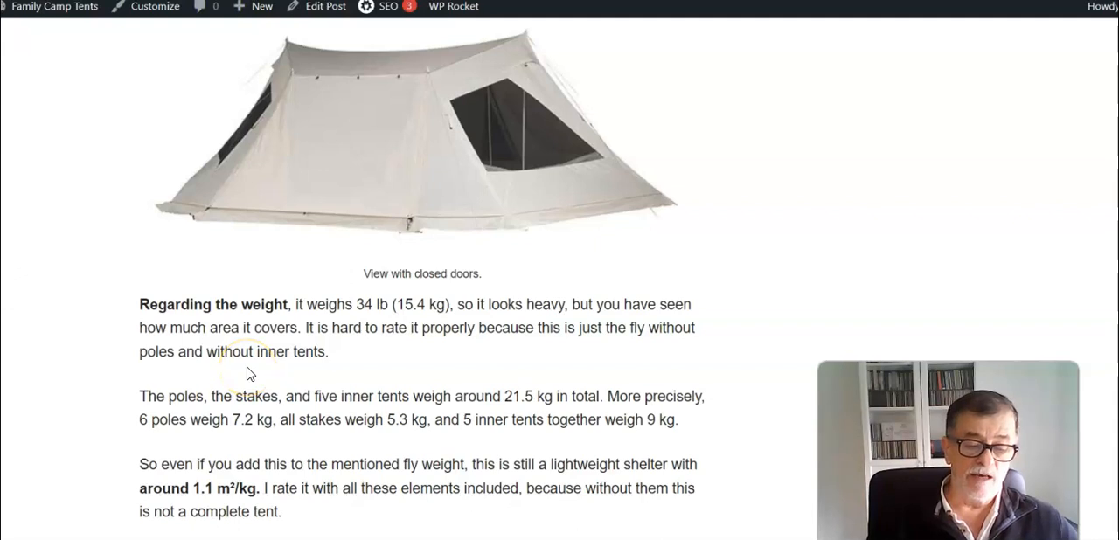
pyautogui.moveTo(253, 367)
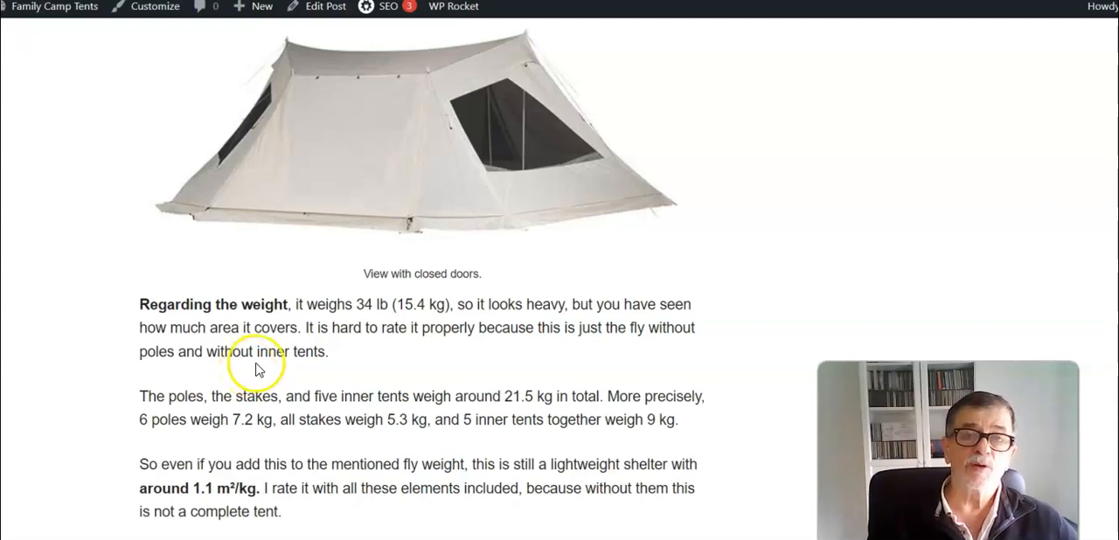
pyautogui.moveTo(271, 354)
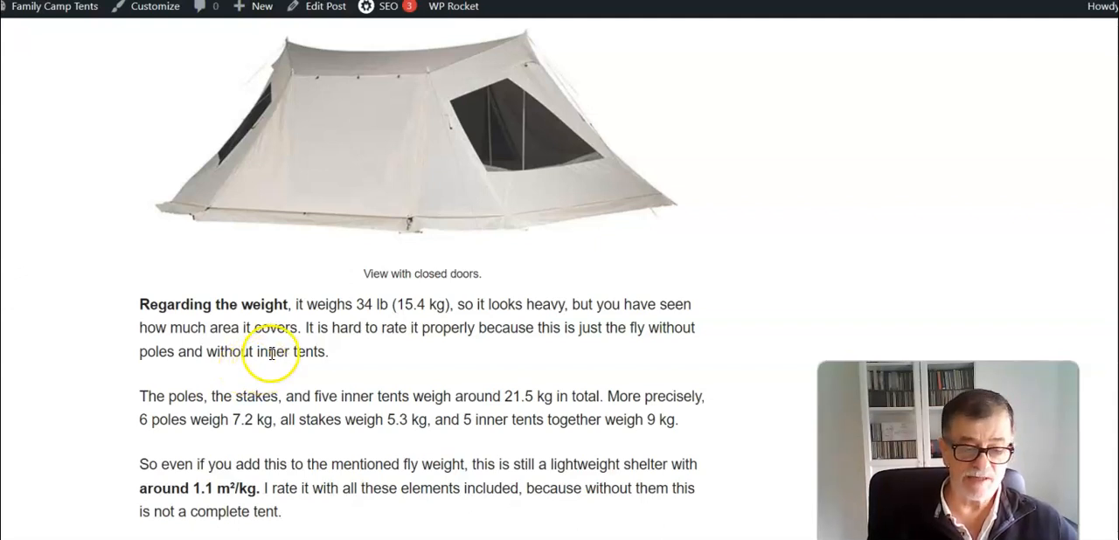
pyautogui.scroll(-3)
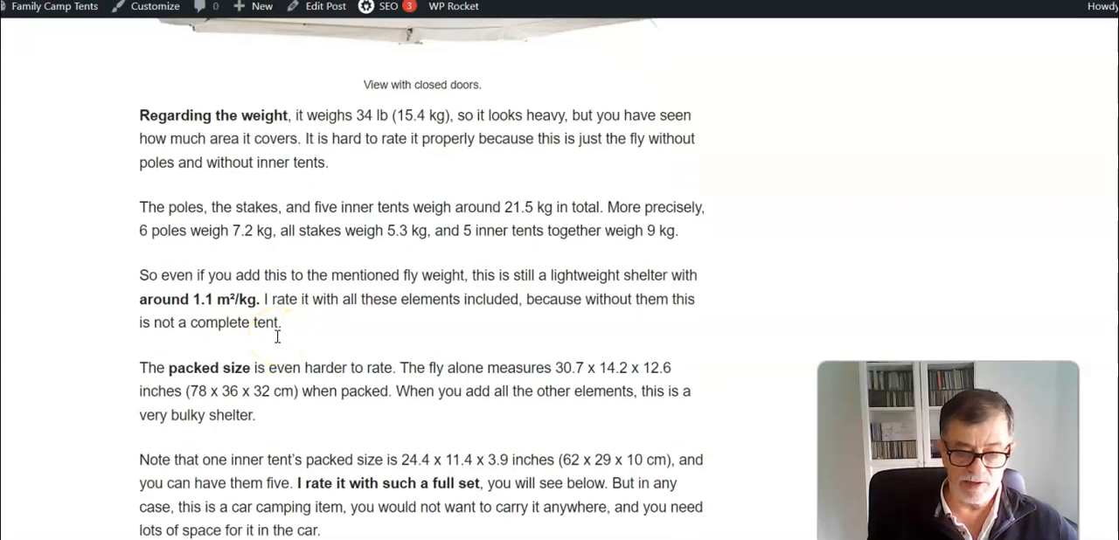
pyautogui.scroll(-3)
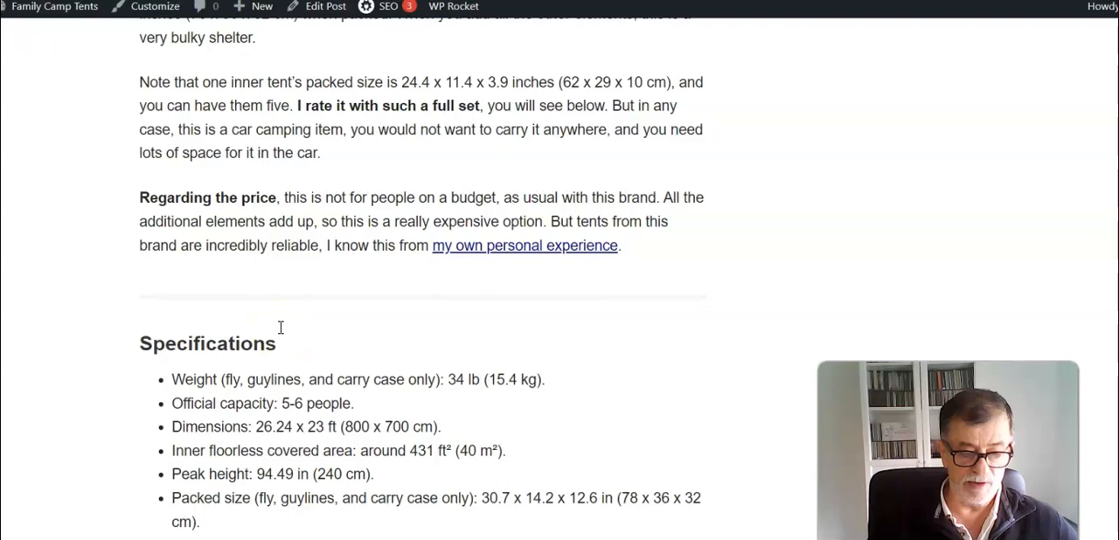
pyautogui.scroll(3)
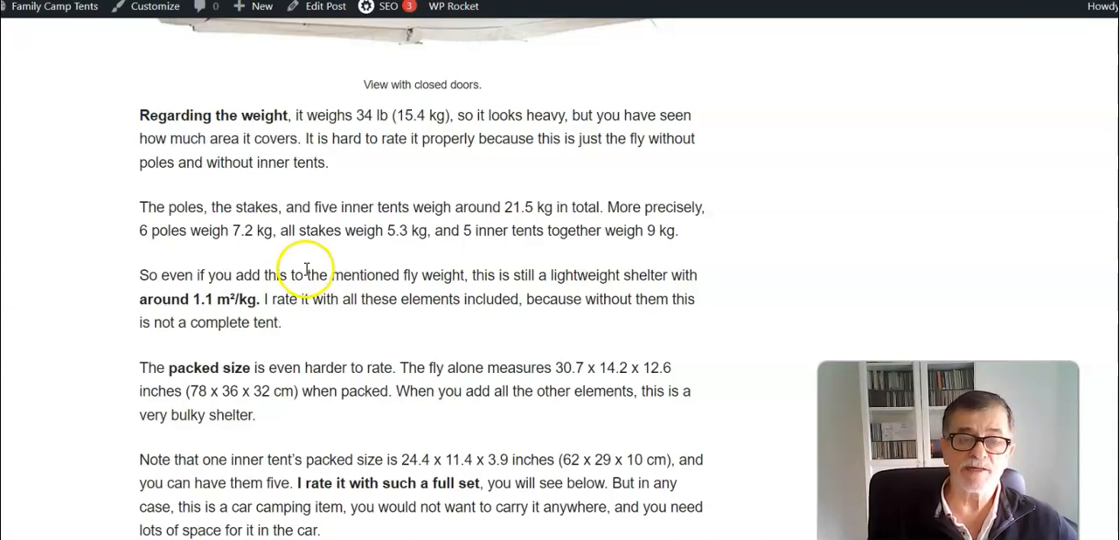
pyautogui.scroll(-3)
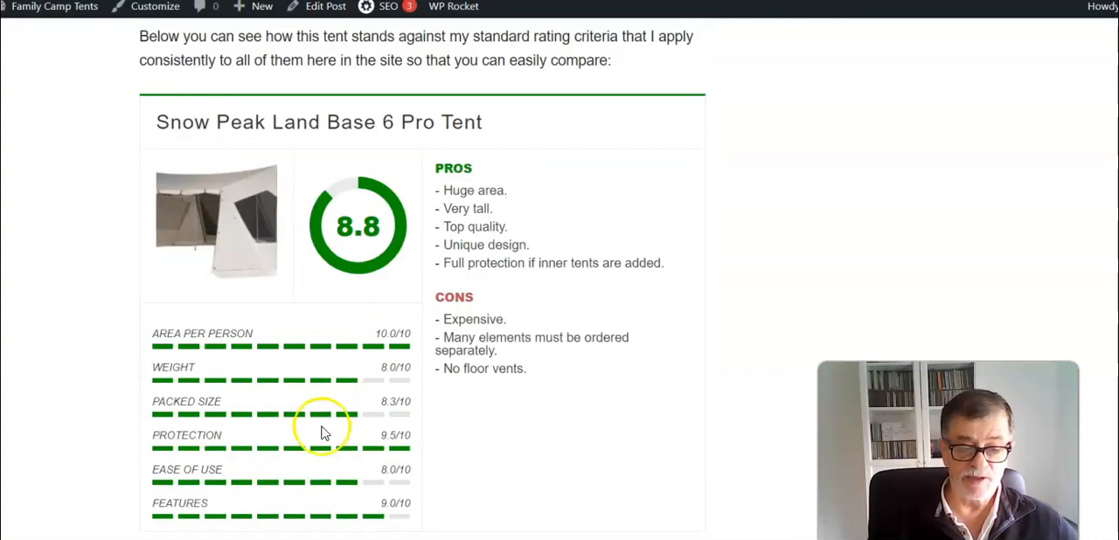
pyautogui.moveTo(354, 406)
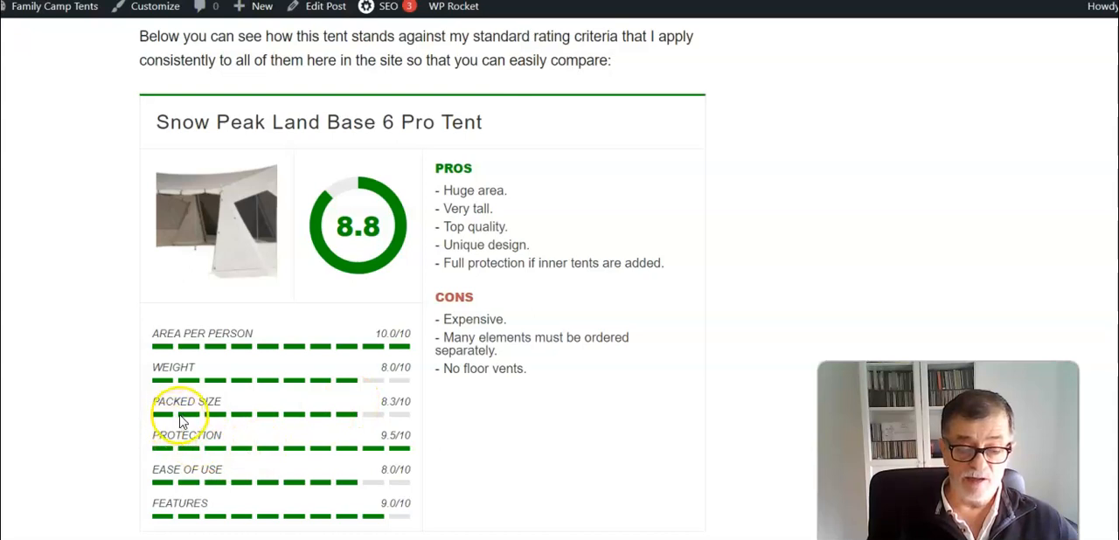
pyautogui.moveTo(210, 376)
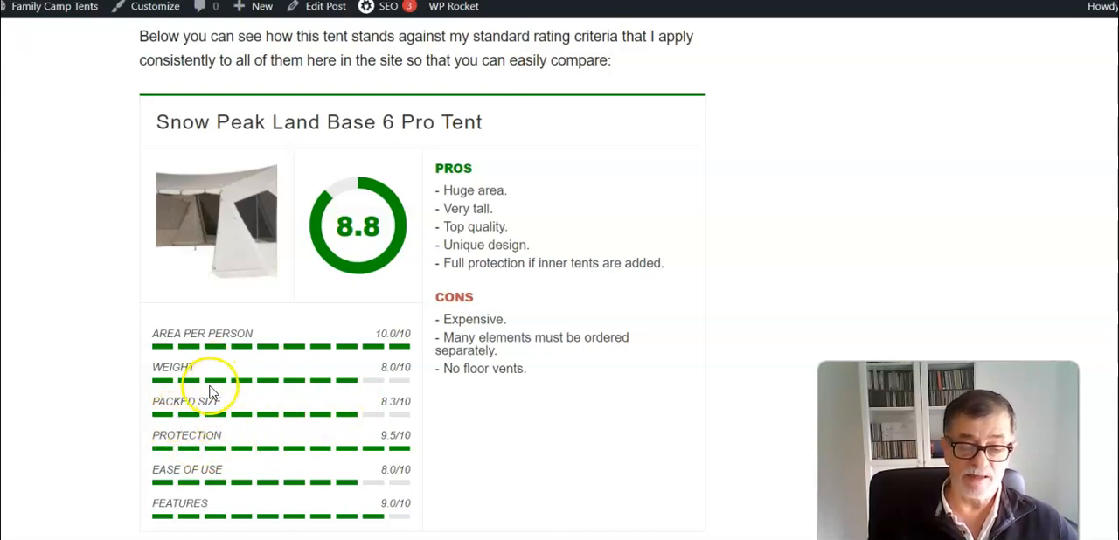
pyautogui.moveTo(81, 409)
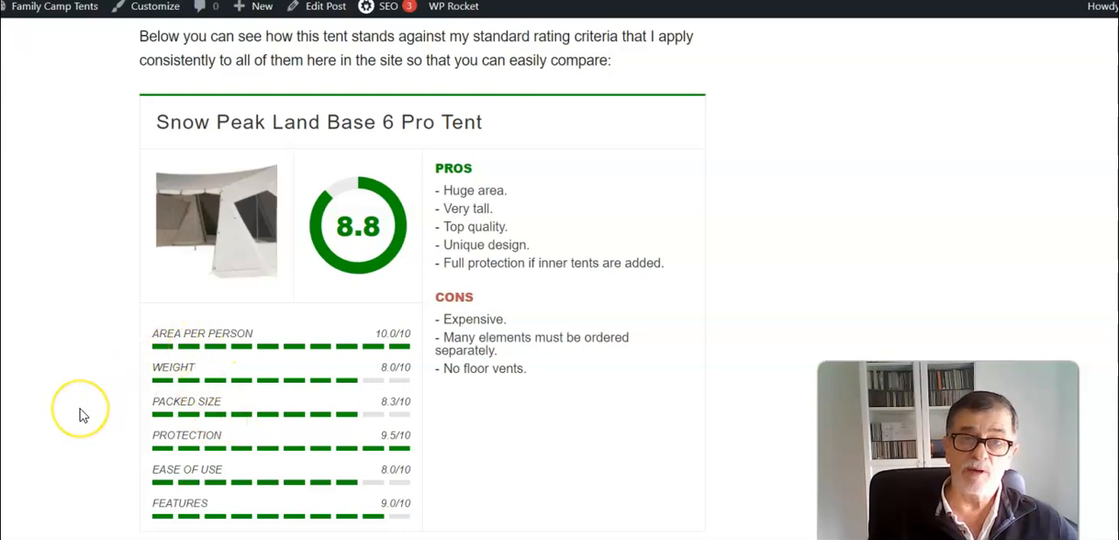
pyautogui.moveTo(121, 441)
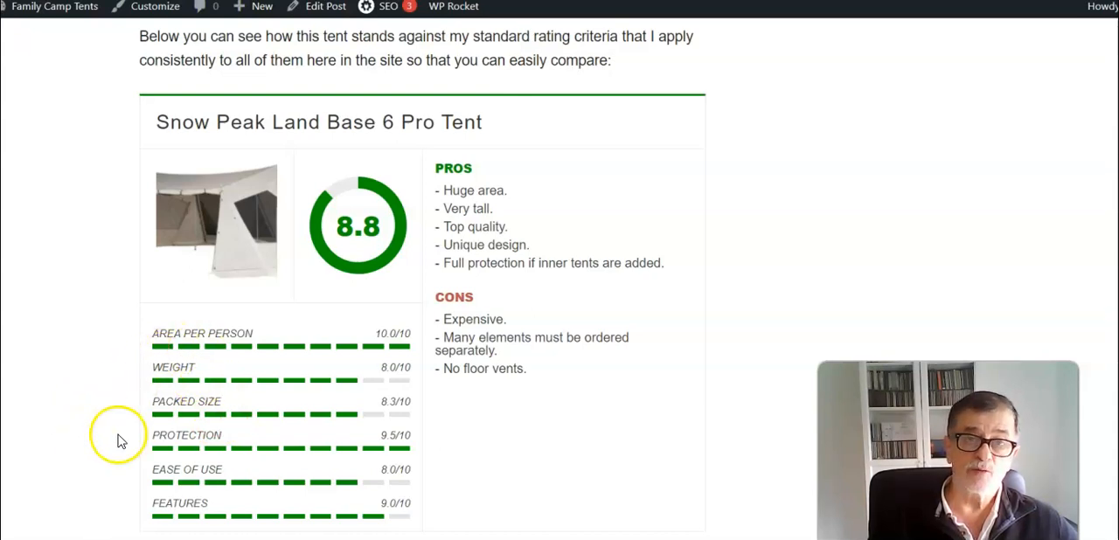
pyautogui.moveTo(61, 422)
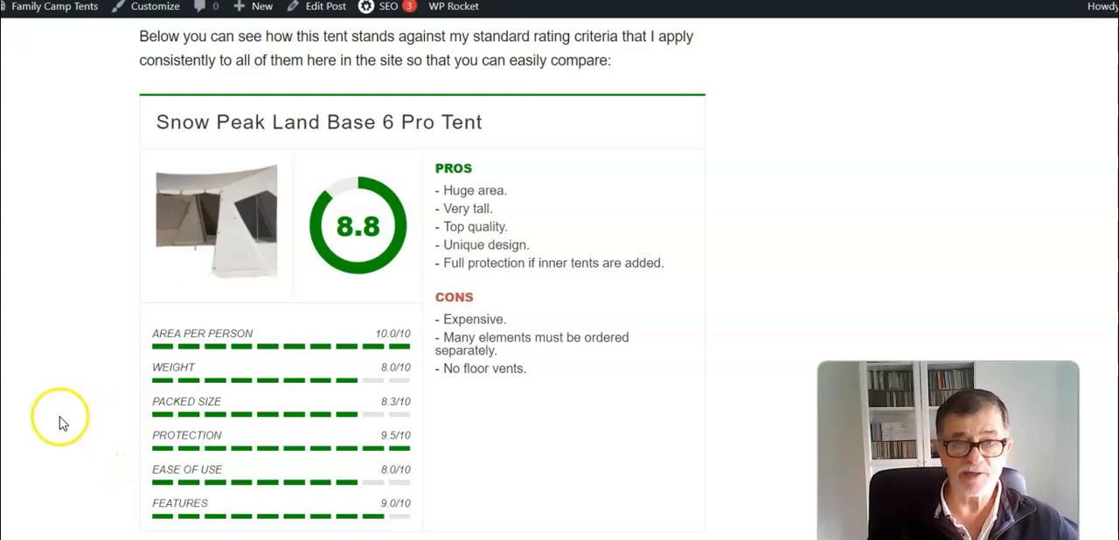
pyautogui.moveTo(229, 413)
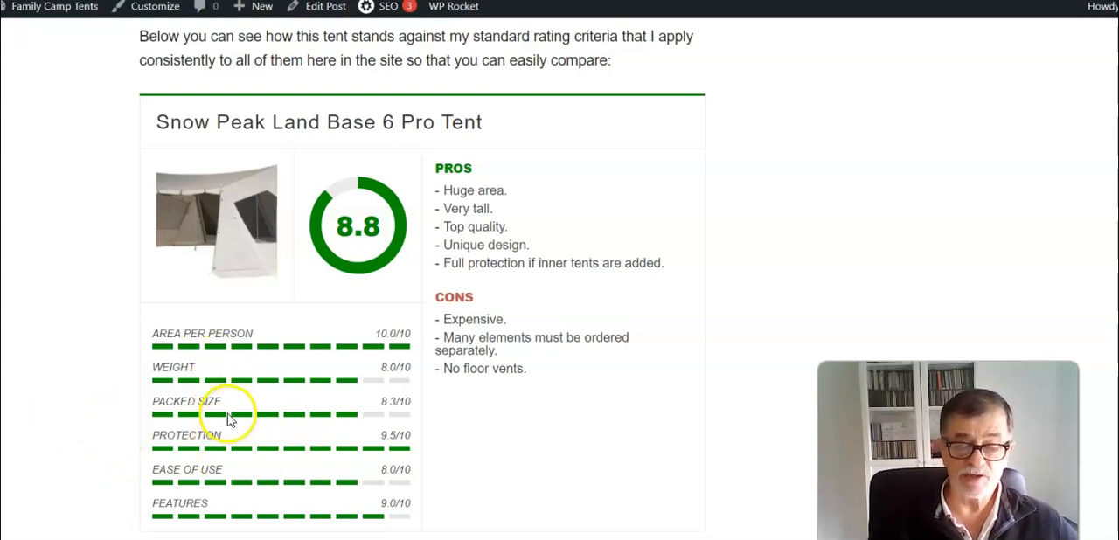
pyautogui.moveTo(143, 422)
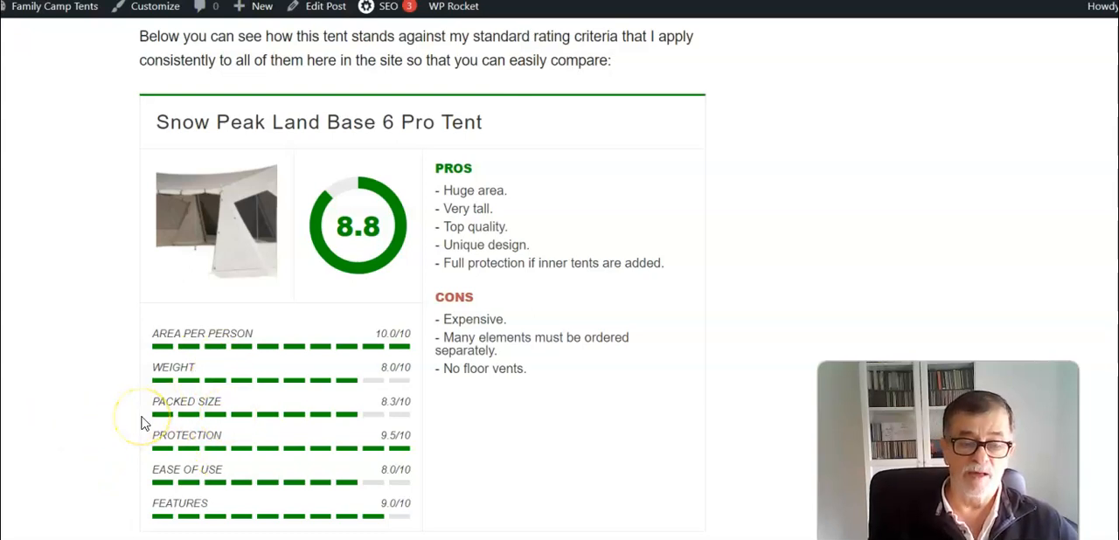
# Scroll past the 8.8 rating summary to the mat photo and footprint dimensions passage.
pyautogui.scroll(-3)
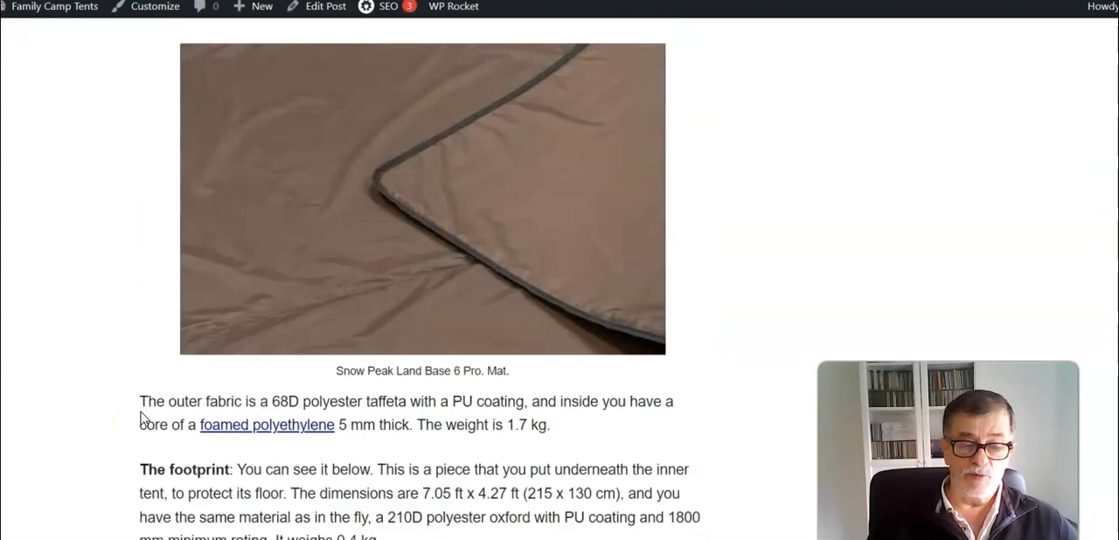
# Scroll through Accessories to the Inner Room tent materials, packed size and dimensions diagram.
pyautogui.scroll(-3)
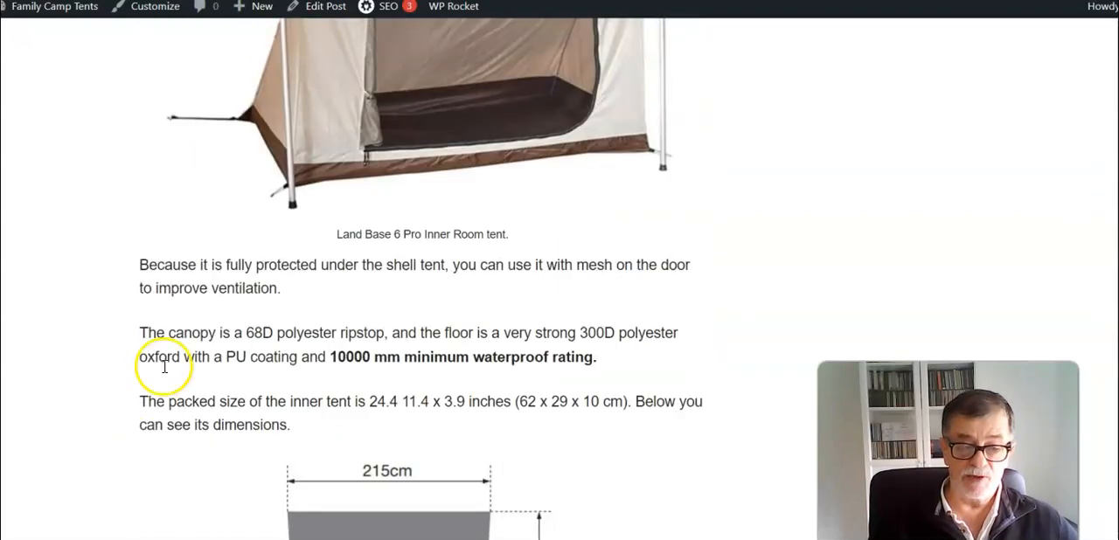
pyautogui.moveTo(479, 356)
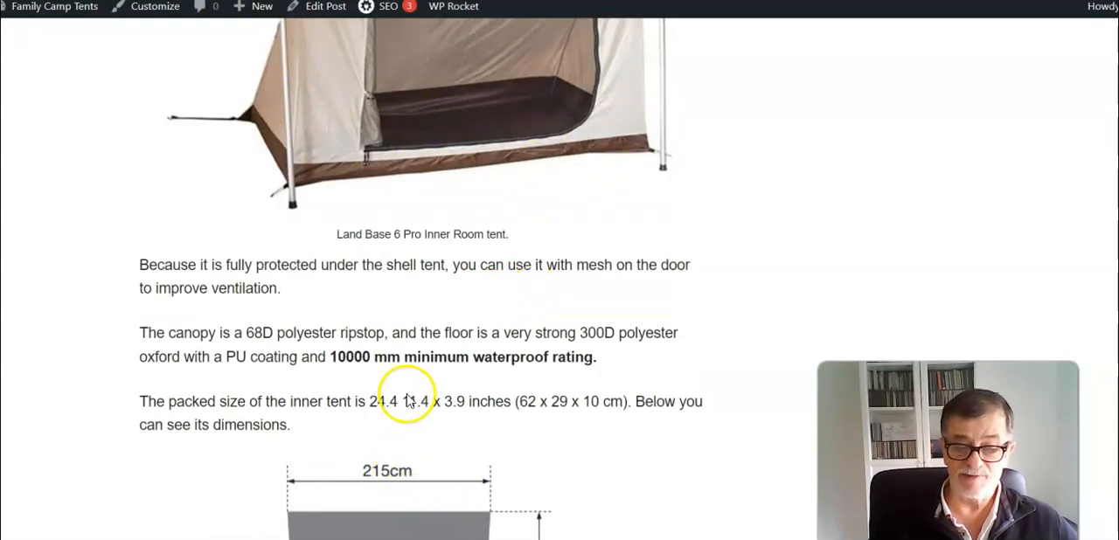
pyautogui.moveTo(358, 361)
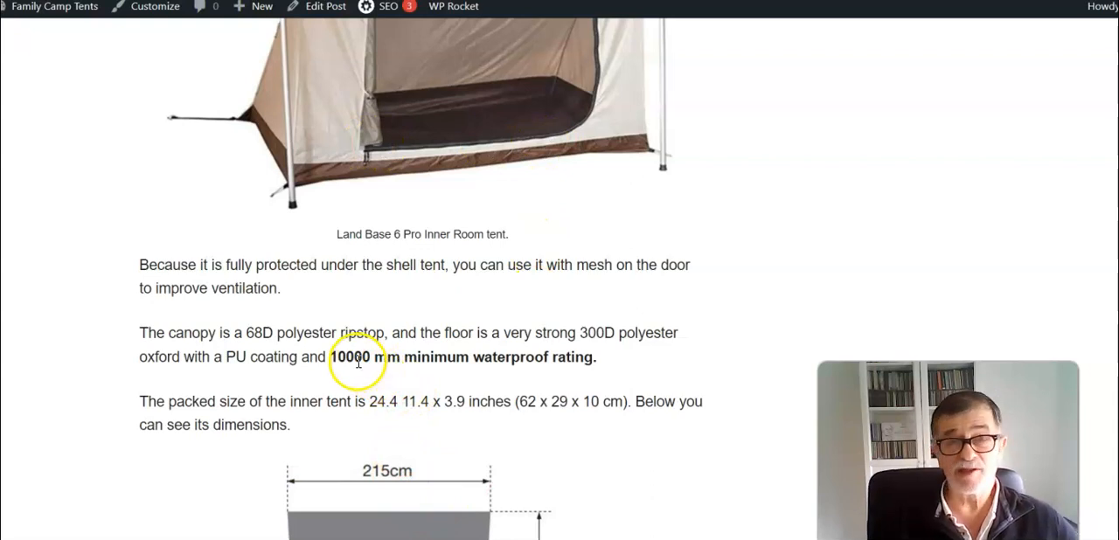
pyautogui.moveTo(530, 349)
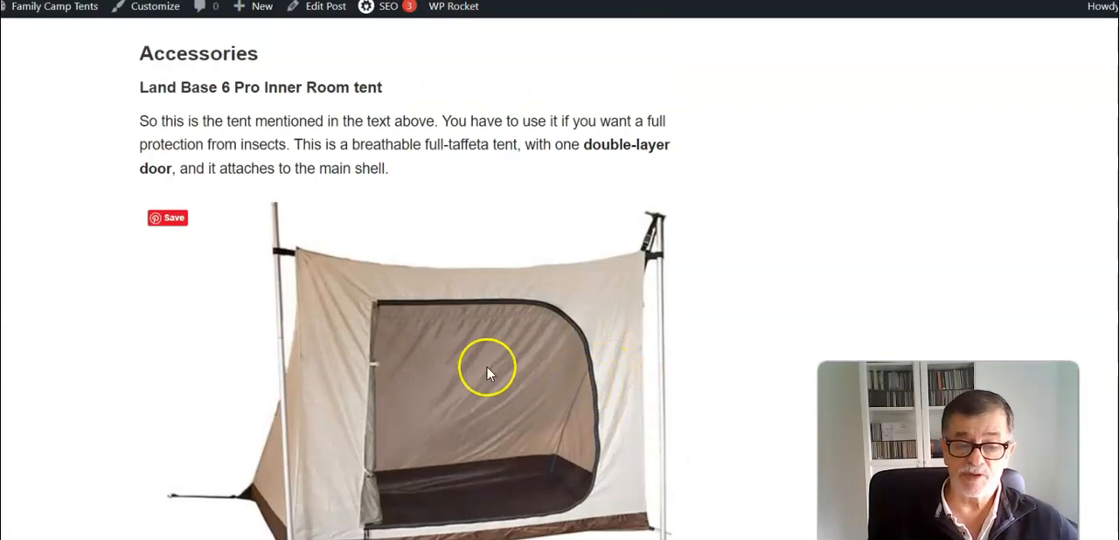
pyautogui.moveTo(721, 386)
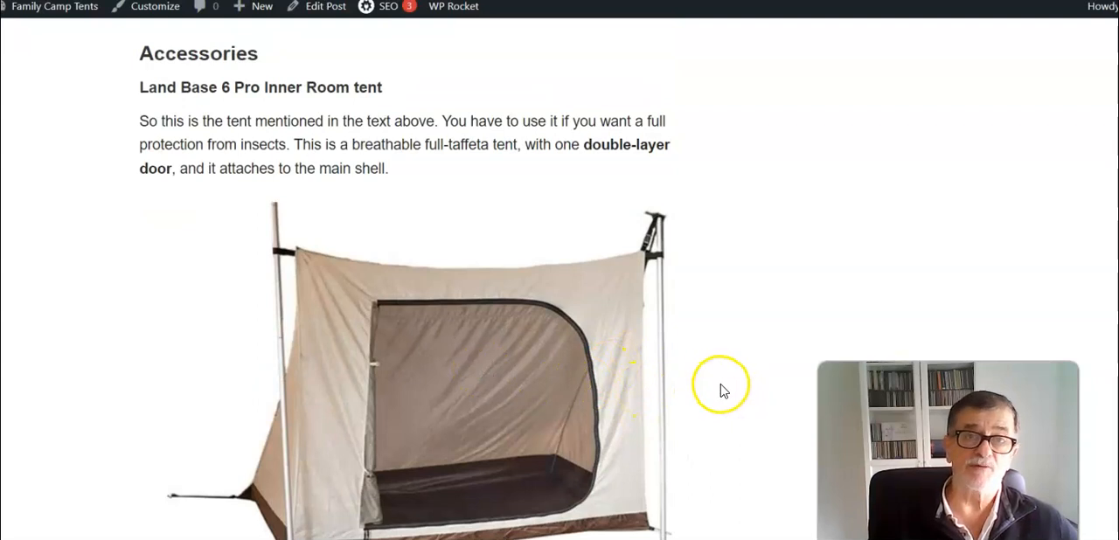
pyautogui.moveTo(852, 269)
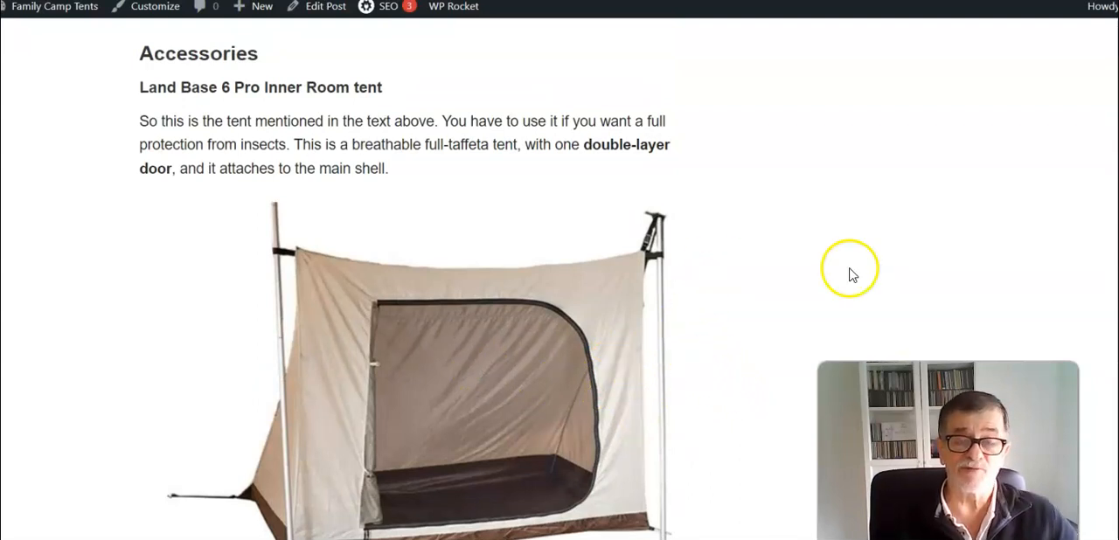
pyautogui.scroll(-3)
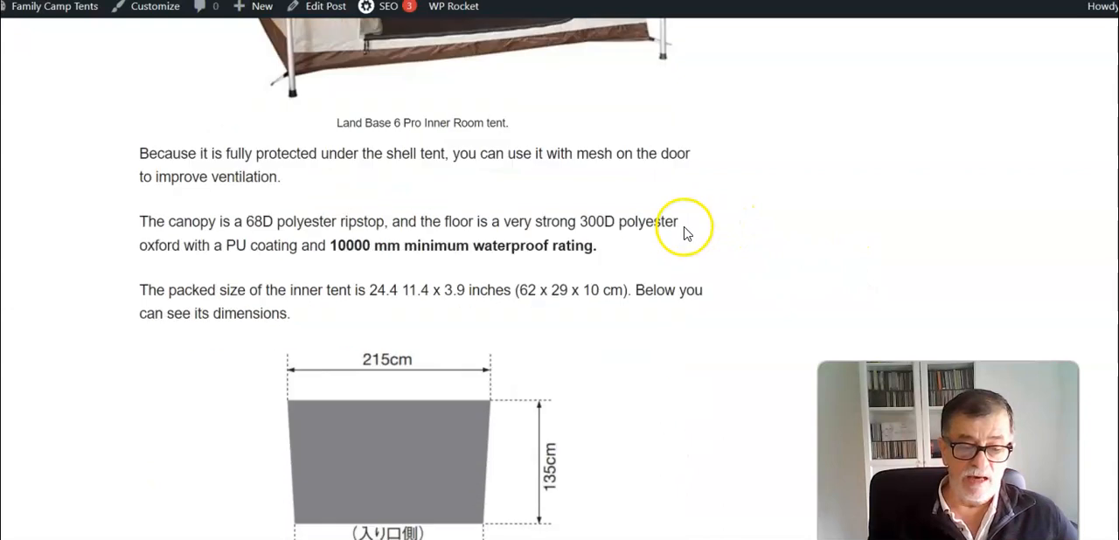
# Scroll to the Inner Room tent's packed-size line and its 215 by 135 cm diagram.
pyautogui.scroll(-3)
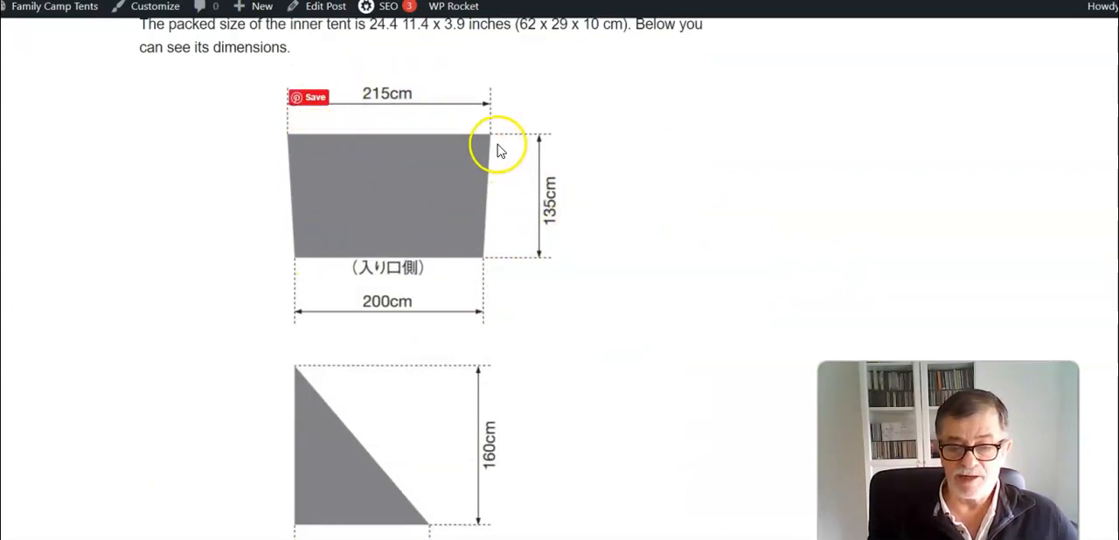
pyautogui.moveTo(381, 134)
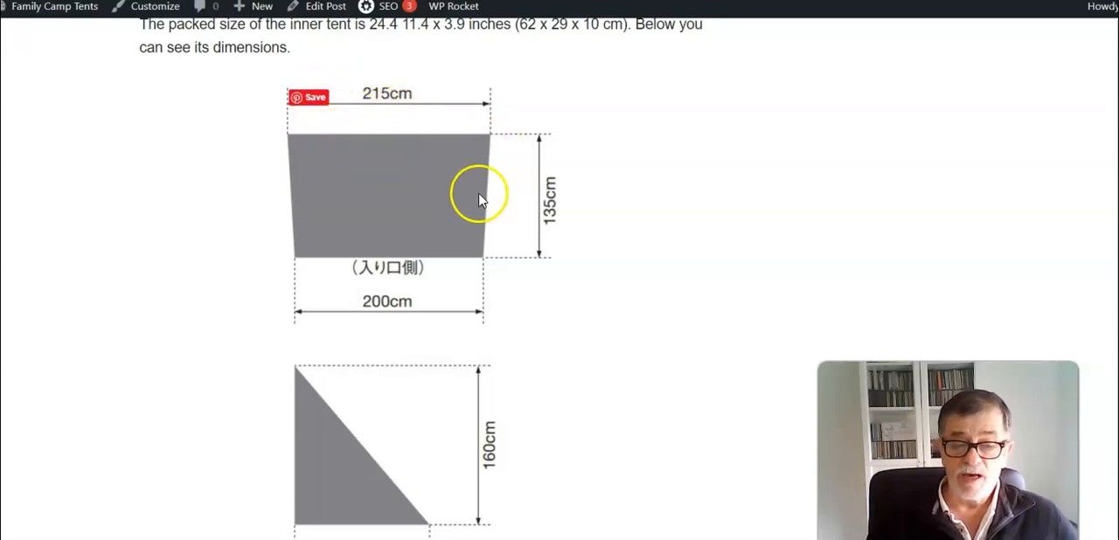
pyautogui.moveTo(568, 232)
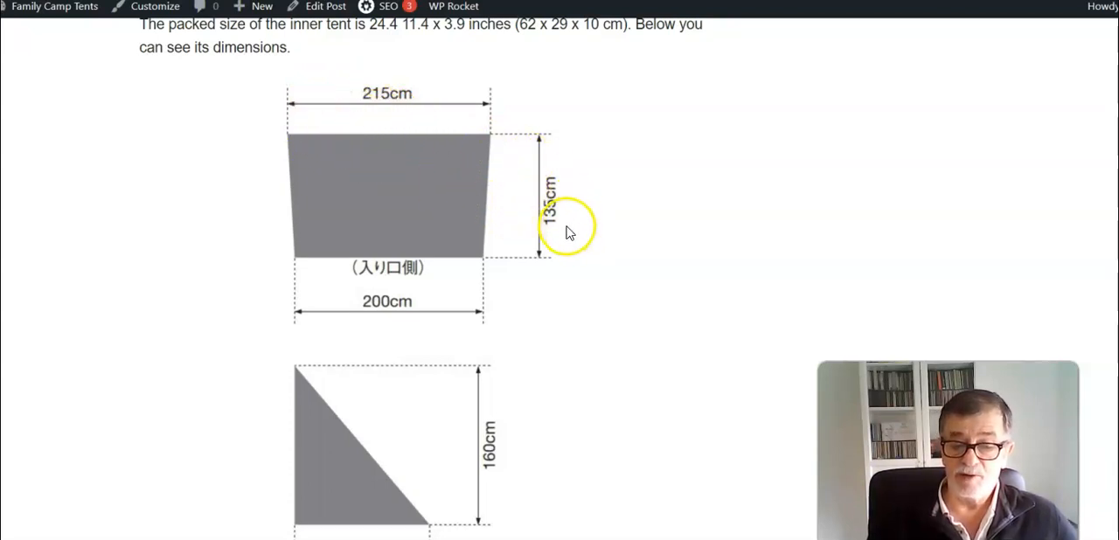
pyautogui.scroll(-3)
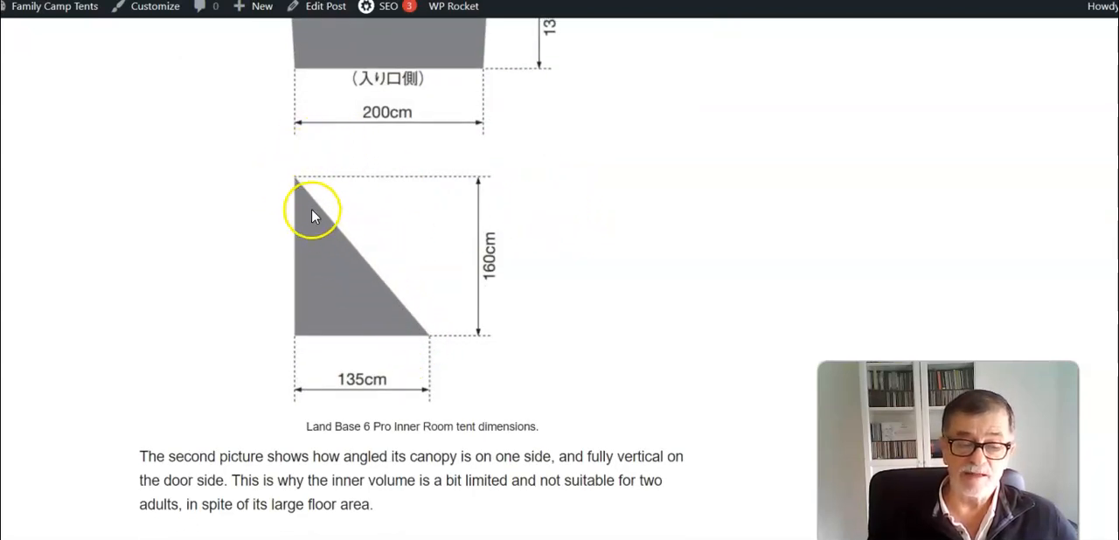
pyautogui.moveTo(380, 315)
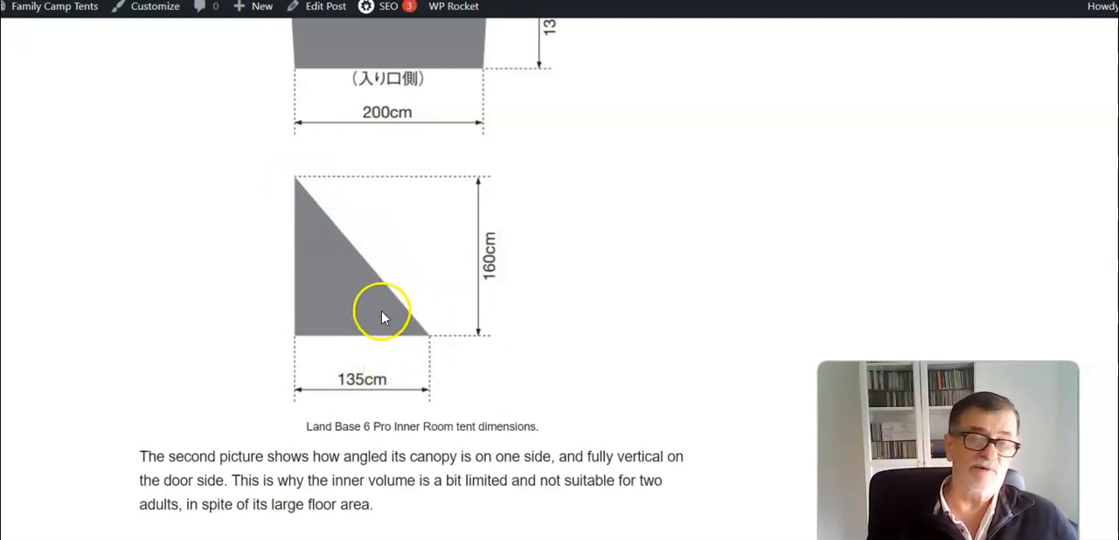
pyautogui.moveTo(397, 313)
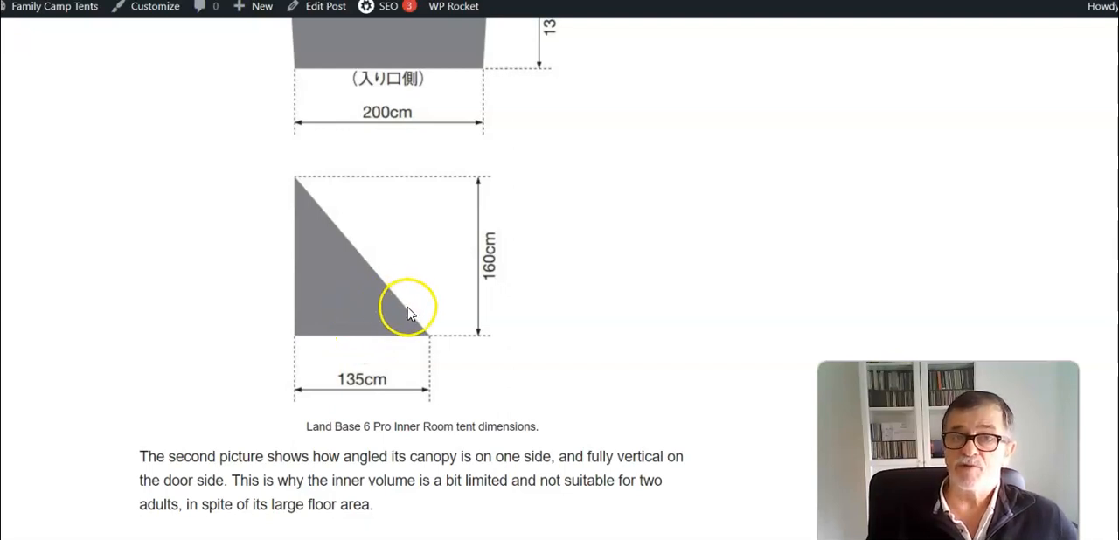
pyautogui.moveTo(435, 327)
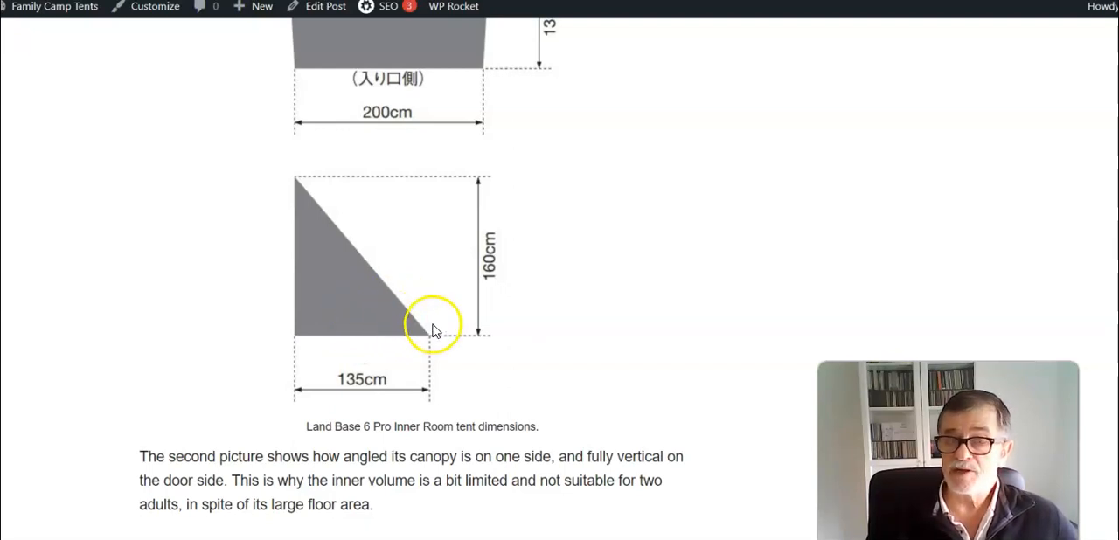
pyautogui.moveTo(374, 269)
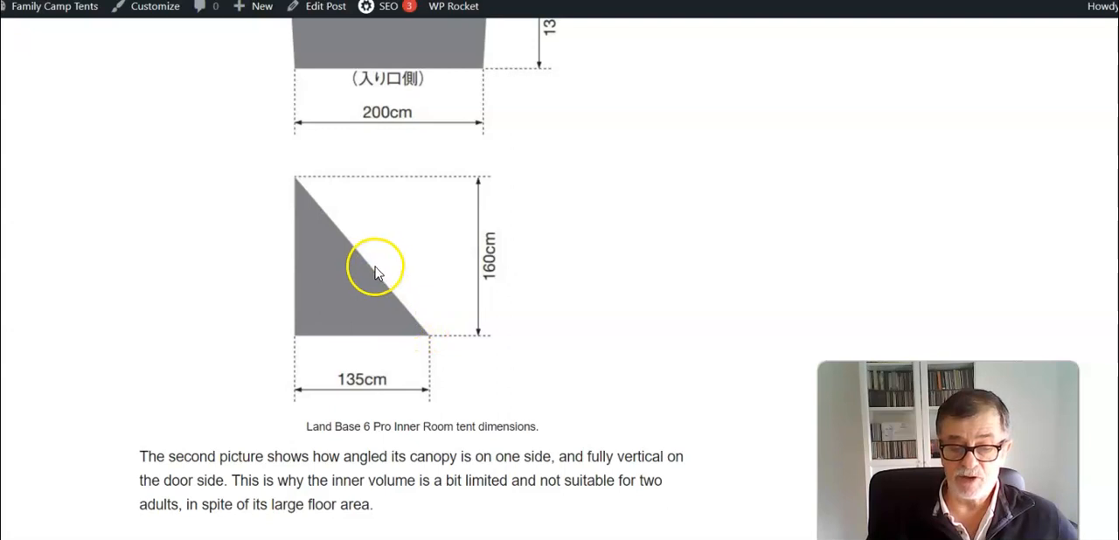
pyautogui.moveTo(376, 361)
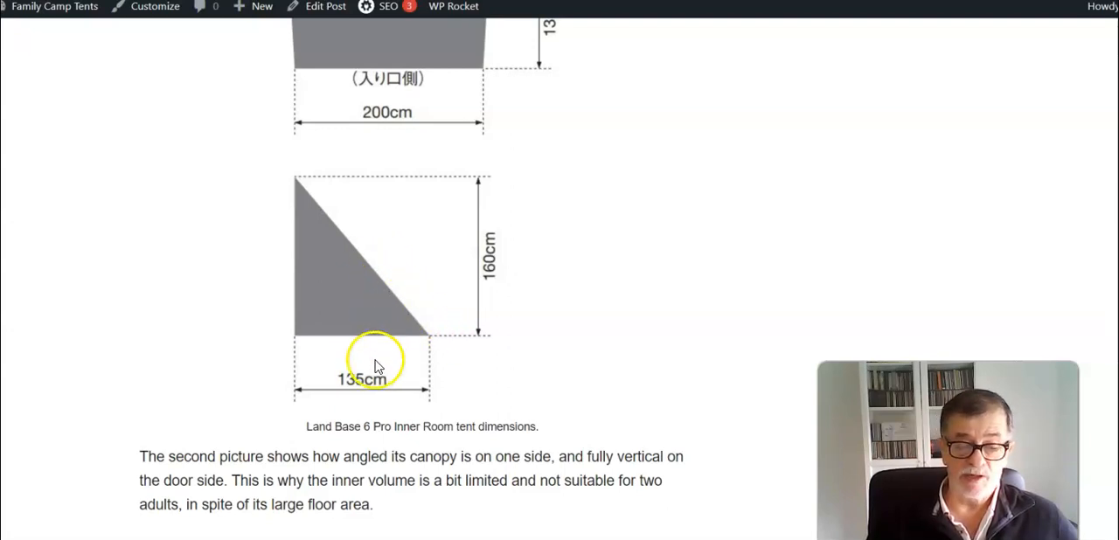
pyautogui.moveTo(162, 444)
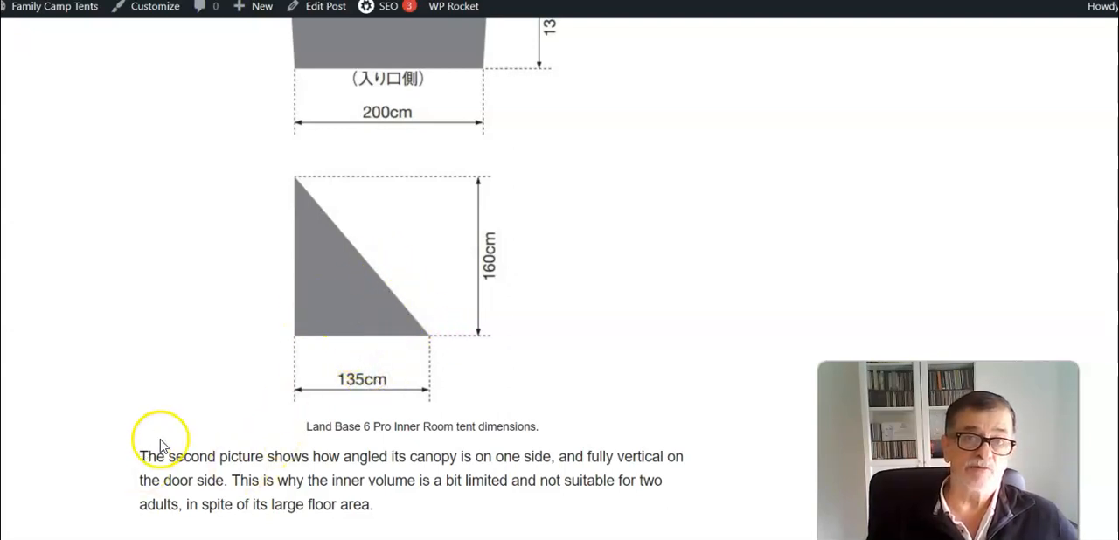
pyautogui.scroll(-3)
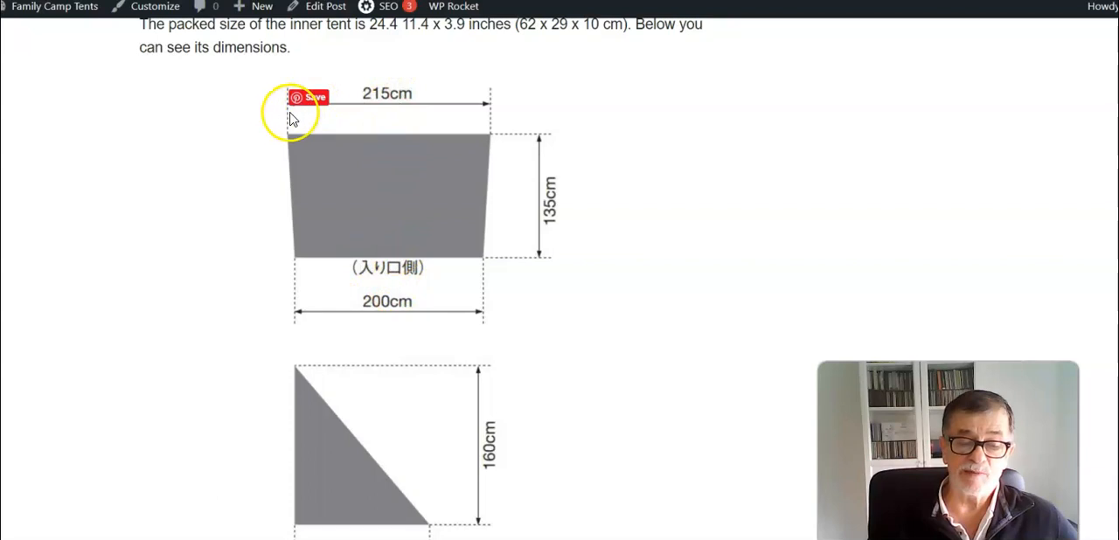
pyautogui.moveTo(302, 157)
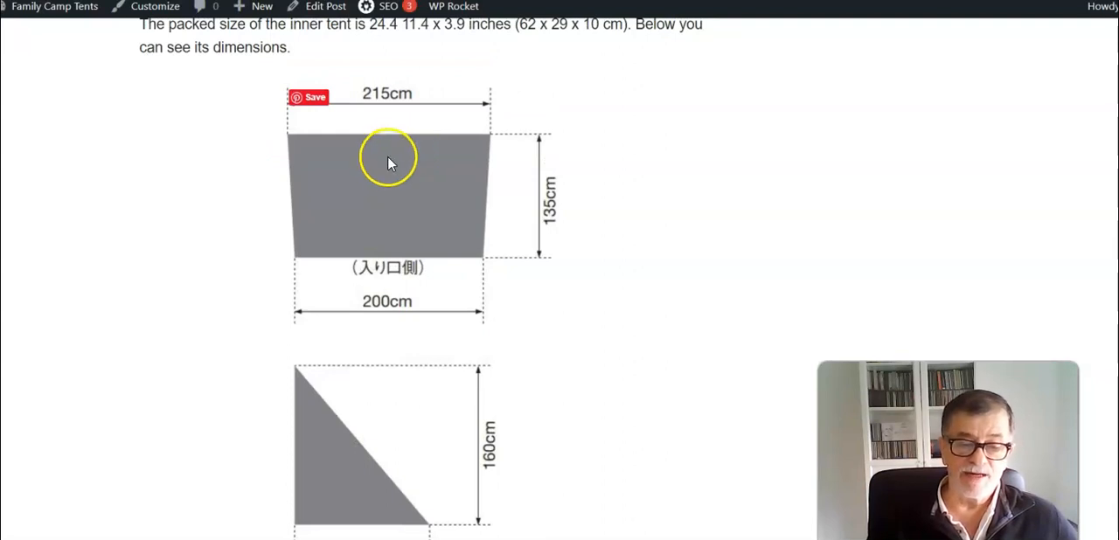
pyautogui.moveTo(391, 187)
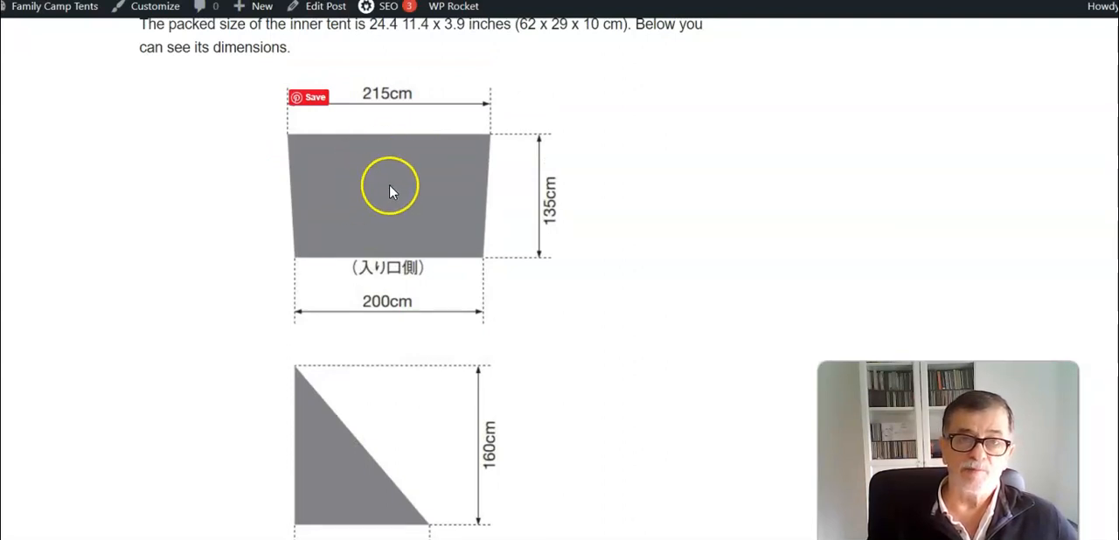
pyautogui.moveTo(362, 184)
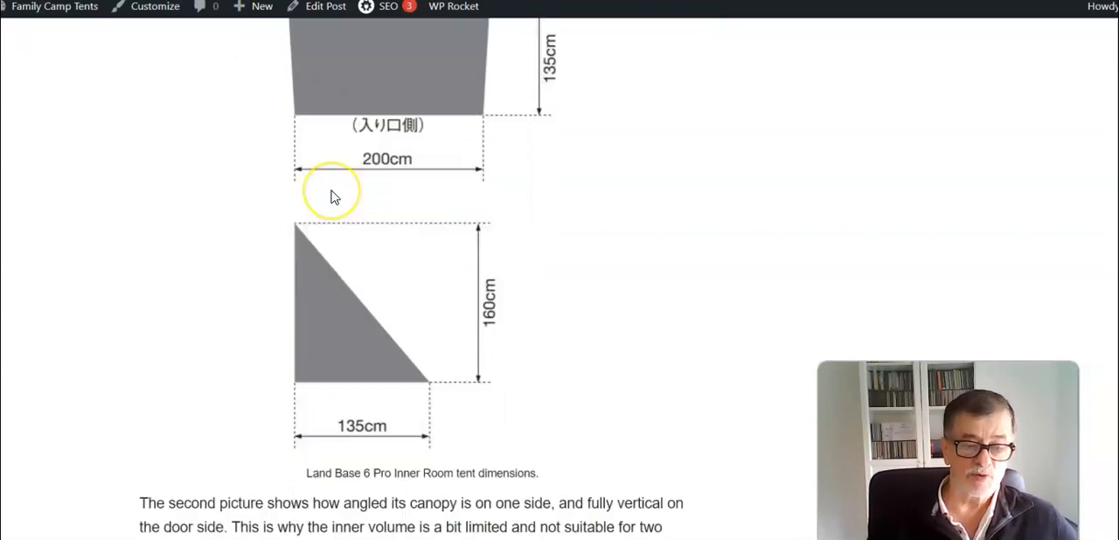
# Scroll down past the Mat & Sheet Set section and its photos.
pyautogui.scroll(-3)
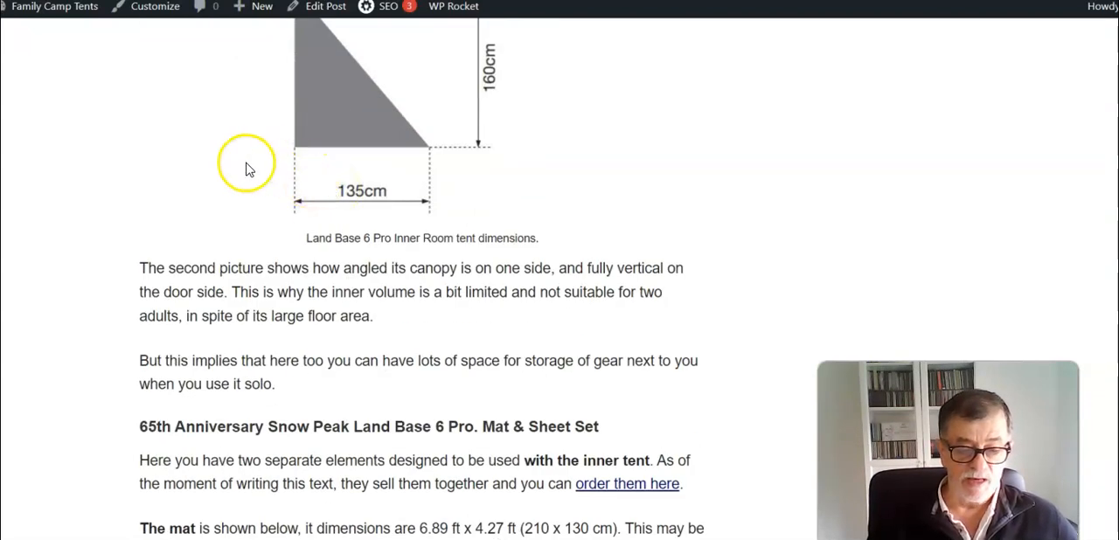
pyautogui.scroll(-3)
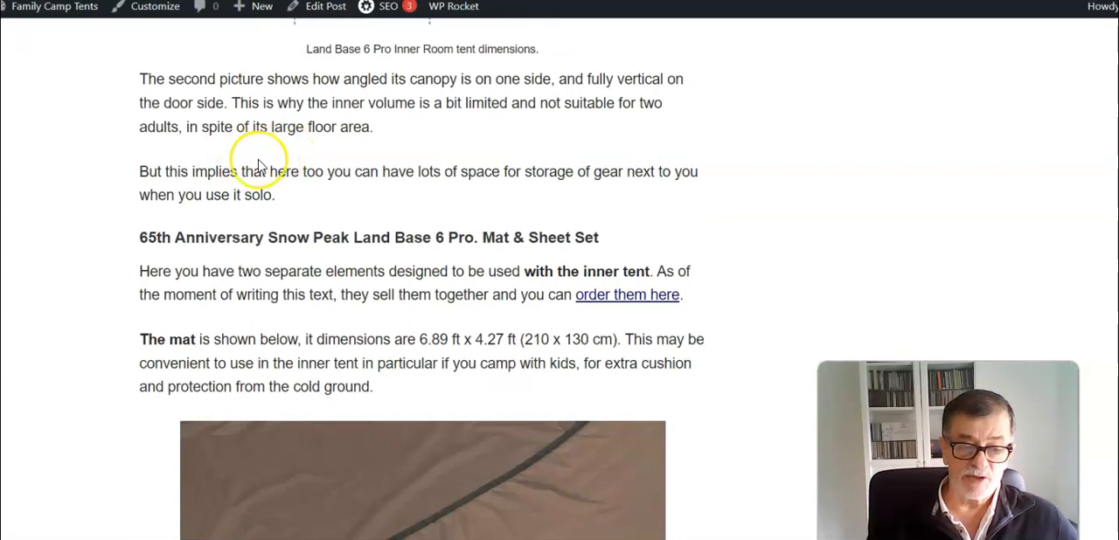
pyautogui.scroll(-3)
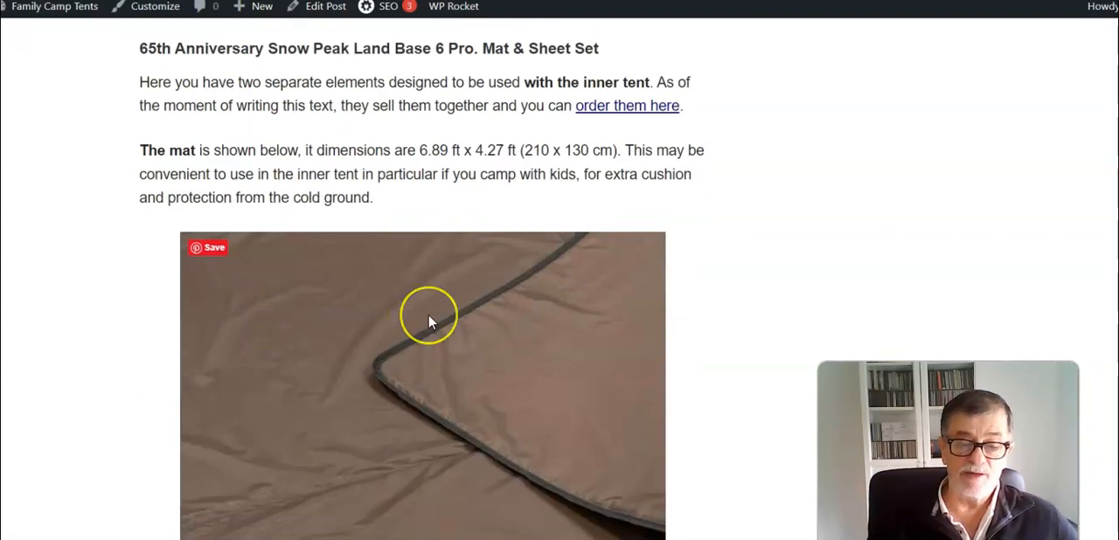
pyautogui.moveTo(411, 308)
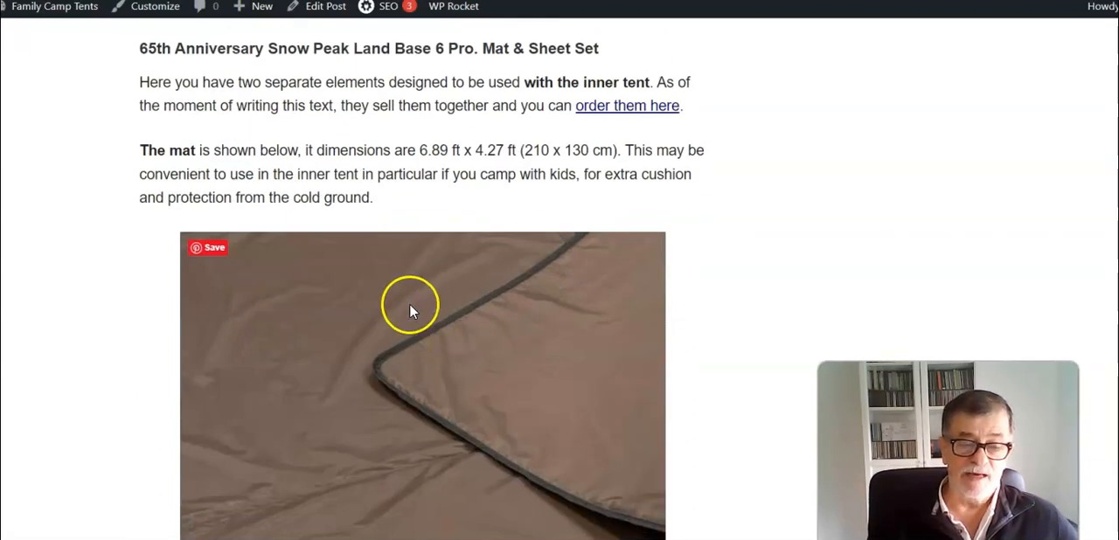
pyautogui.scroll(-3)
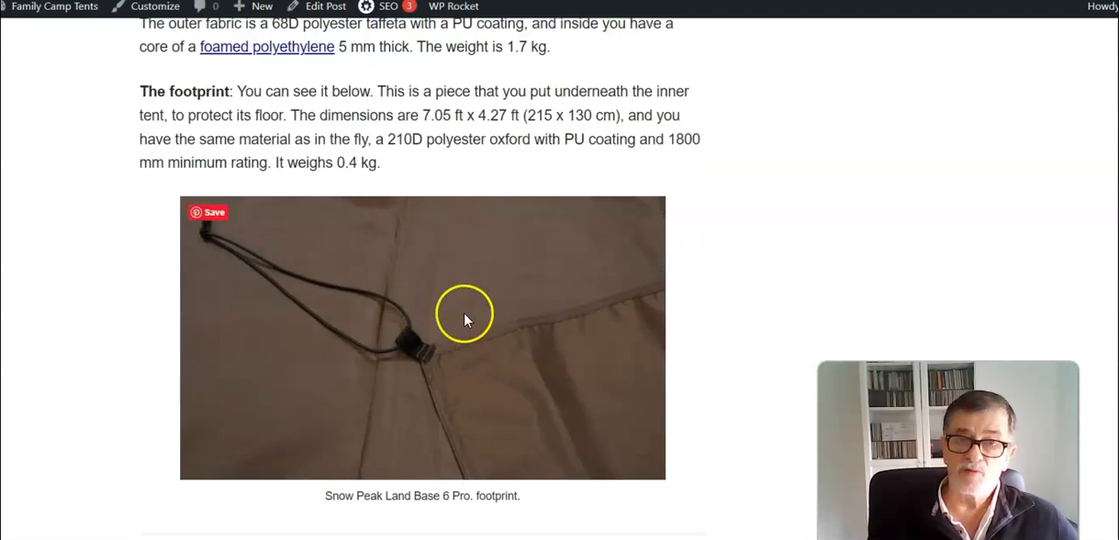
pyautogui.moveTo(472, 349)
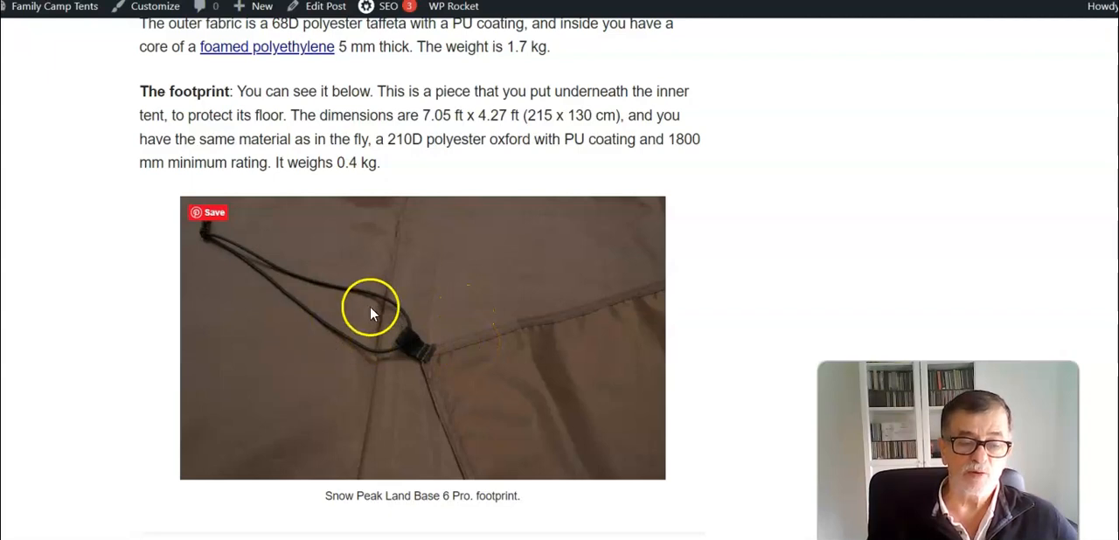
pyautogui.scroll(-3)
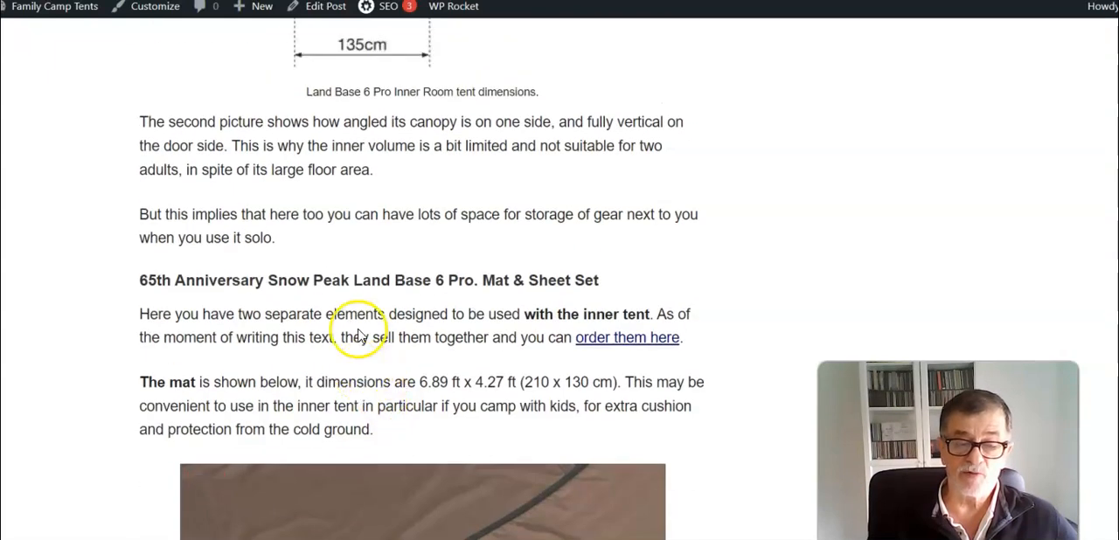
# Continue past the footprint photo and caption to the Final thoughts, rating, pros & cons heading.
pyautogui.scroll(3)
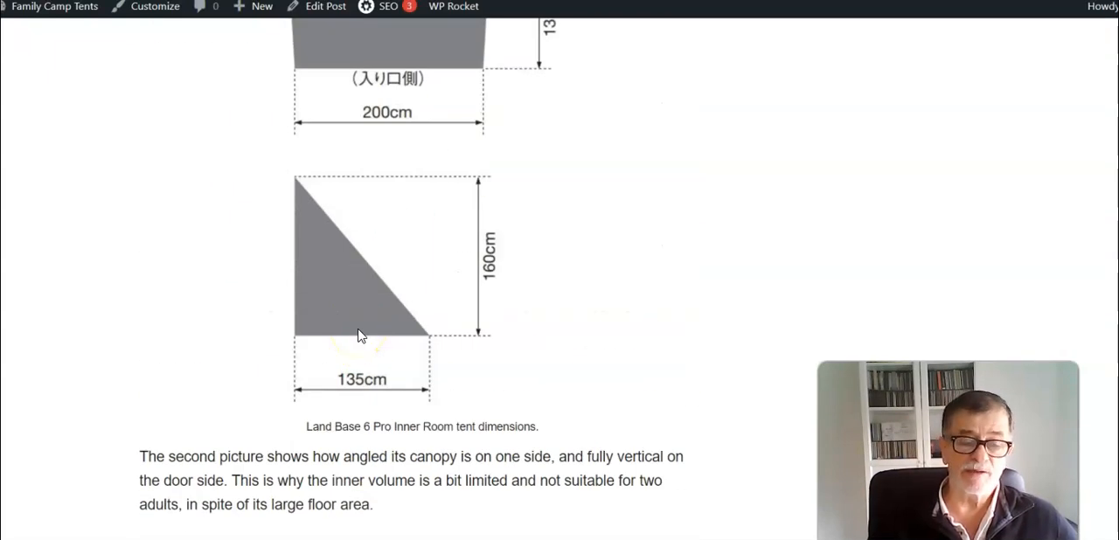
pyautogui.scroll(-3)
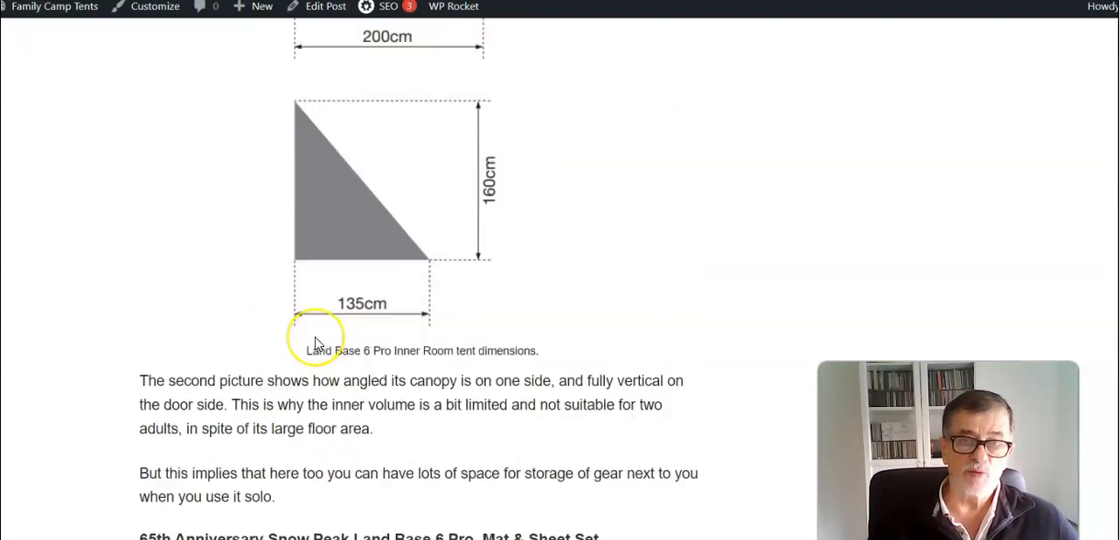
pyautogui.scroll(-3)
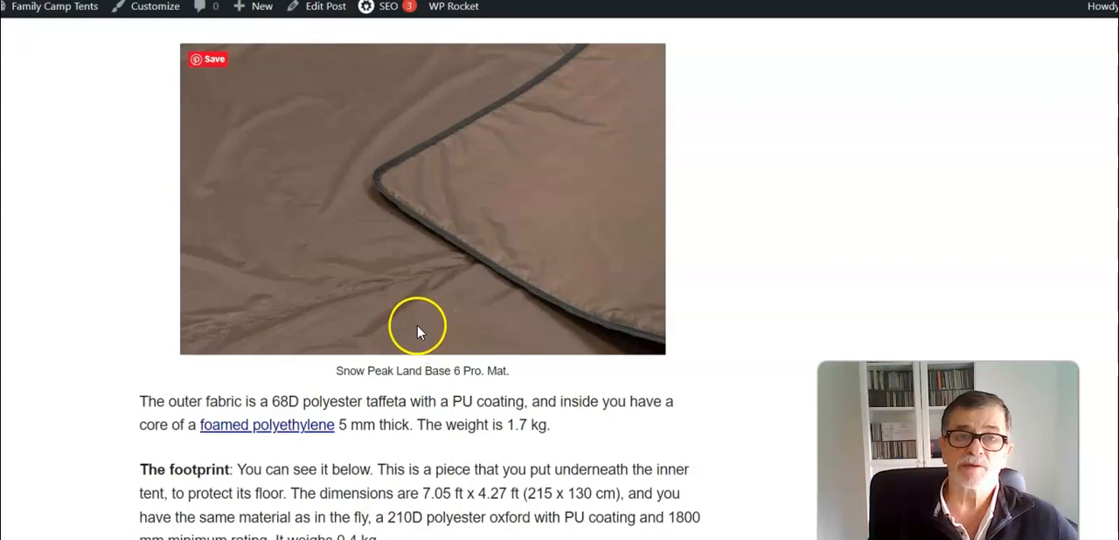
pyautogui.scroll(-3)
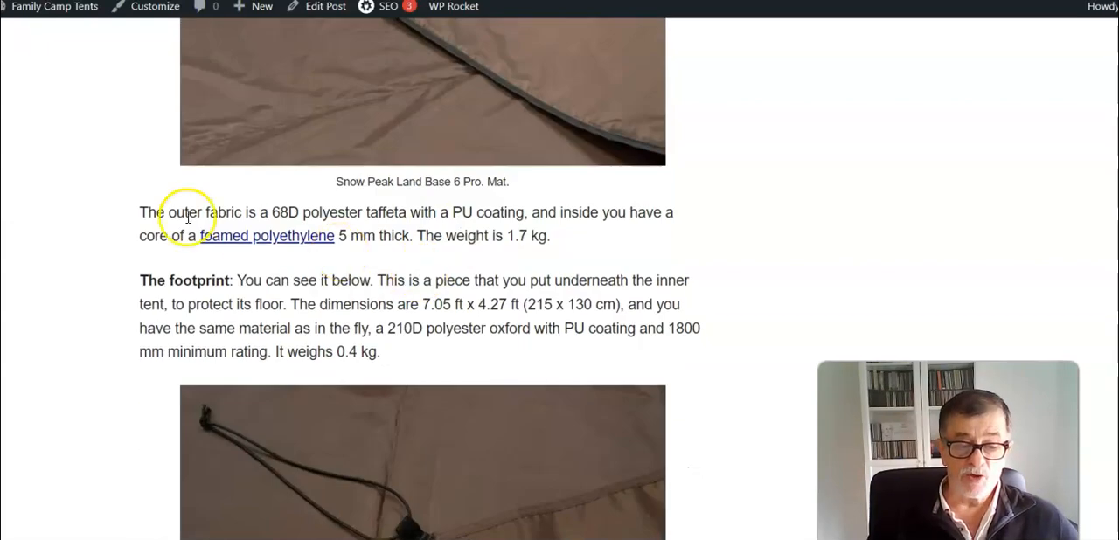
pyautogui.scroll(-3)
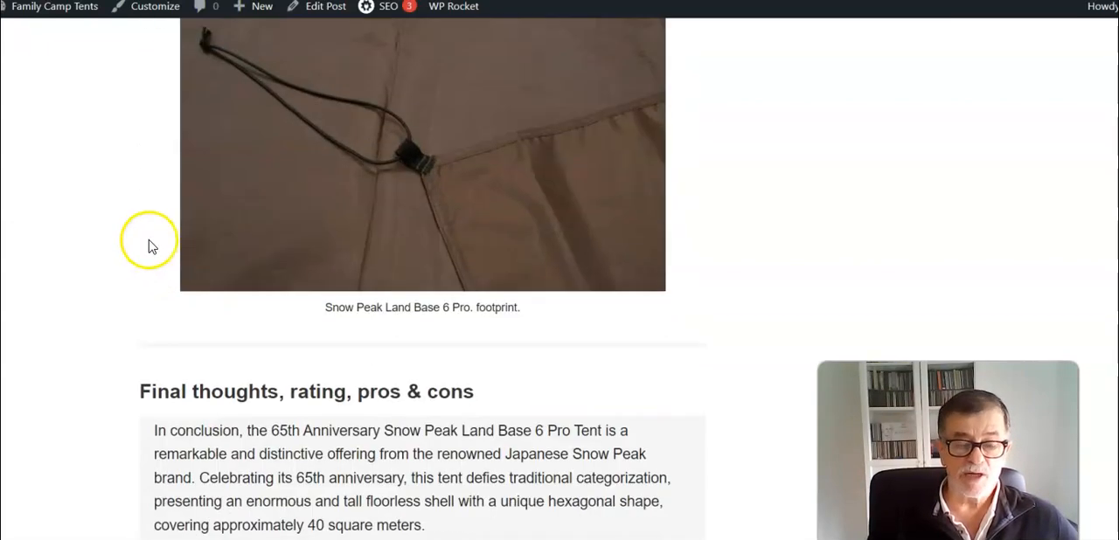
# Scroll through the conclusion to the rating box with its 8.8 score, criteria bars, pros and cons.
pyautogui.scroll(-3)
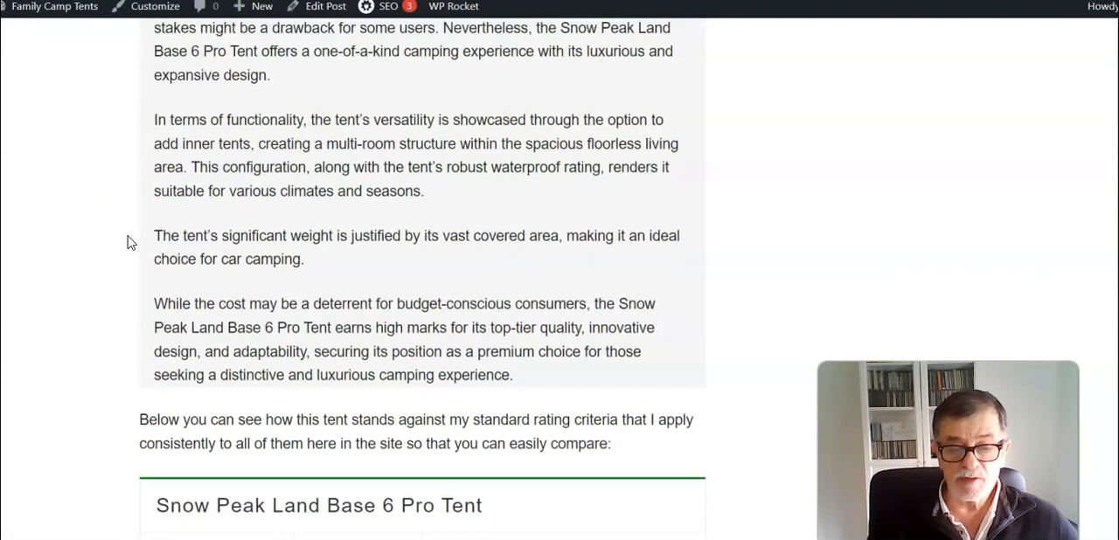
pyautogui.scroll(-3)
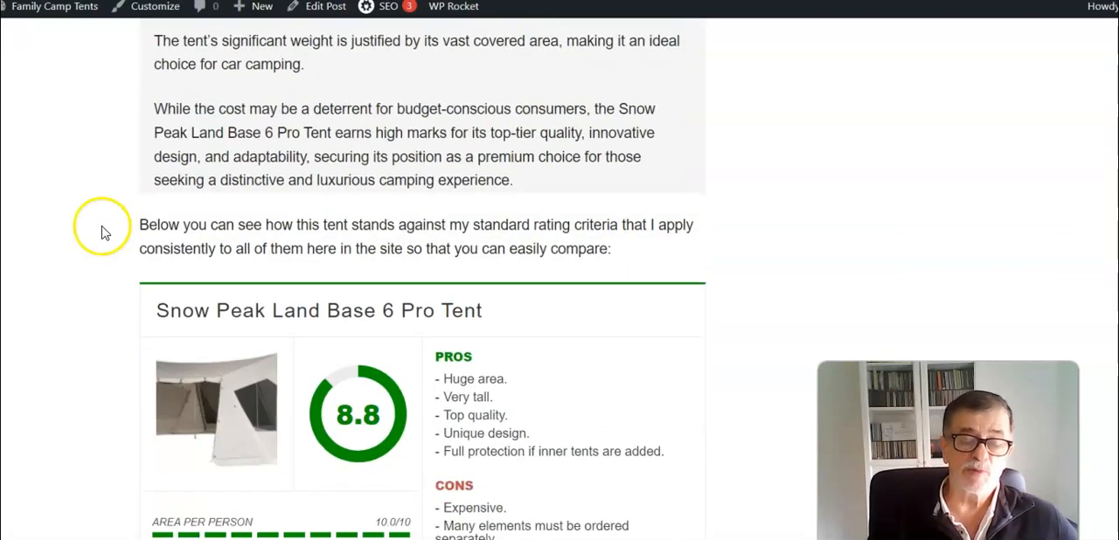
pyautogui.scroll(-3)
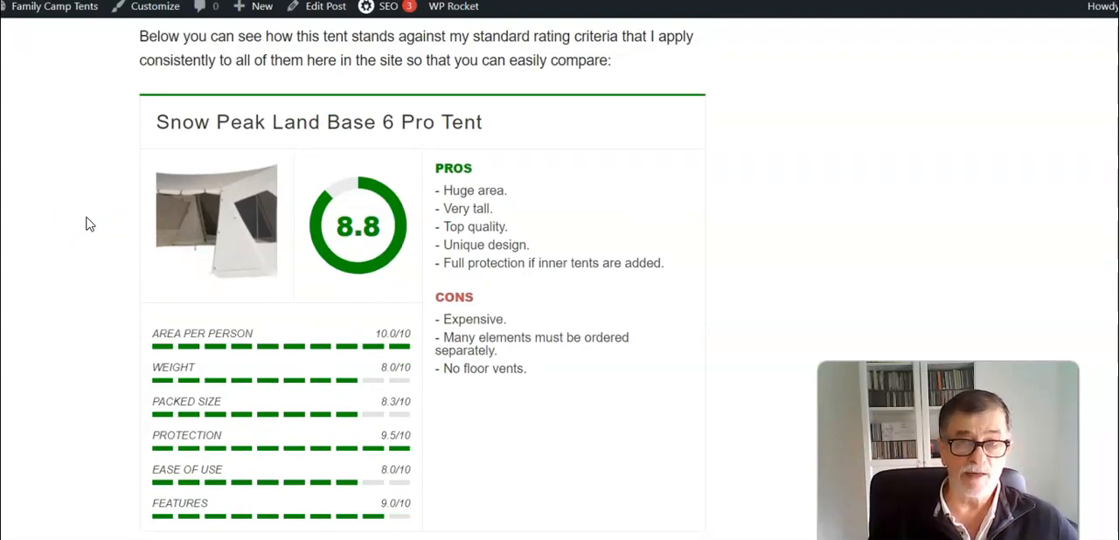
pyautogui.scroll(-3)
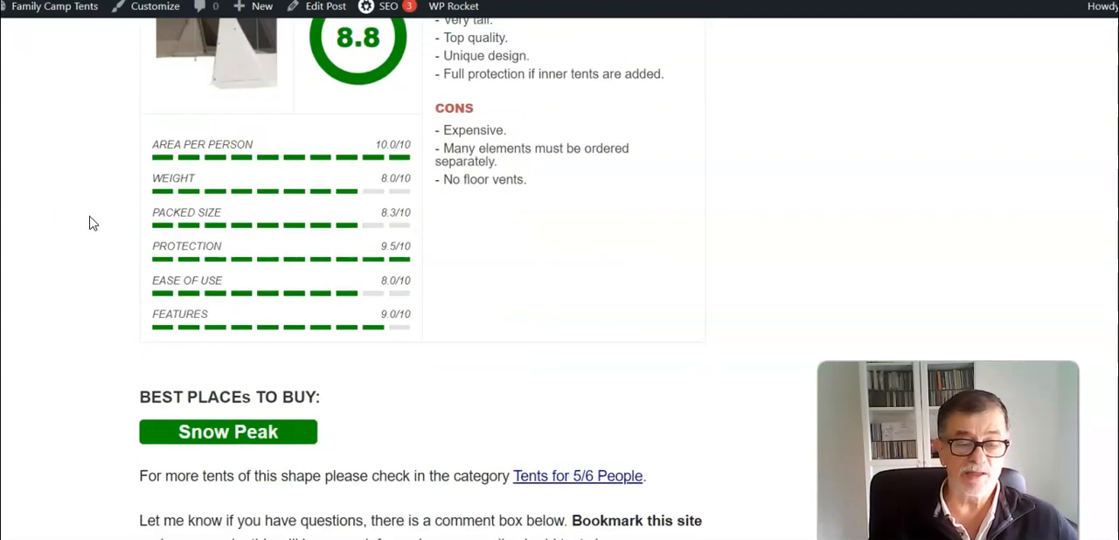
pyautogui.scroll(3)
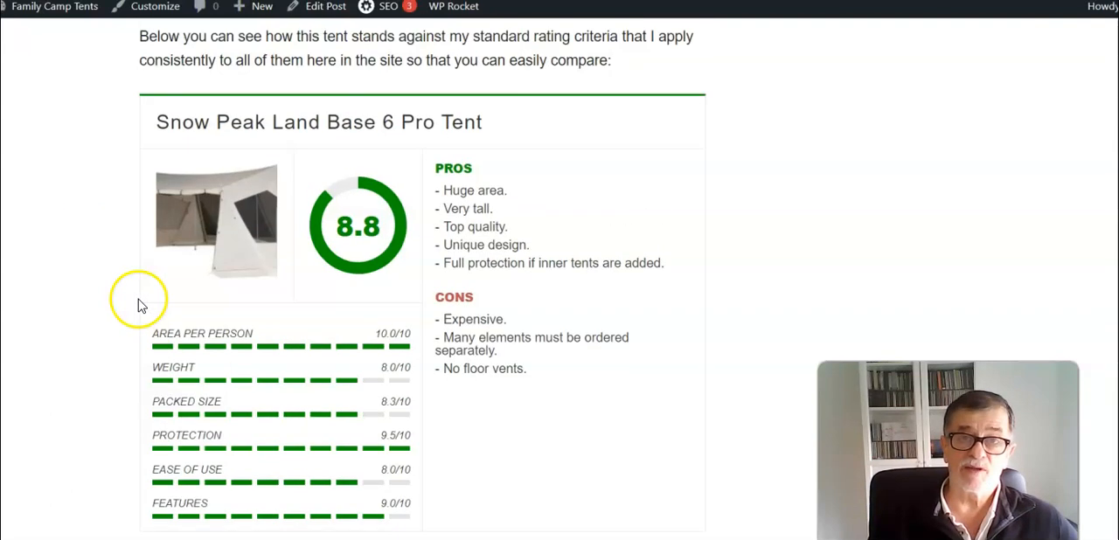
pyautogui.scroll(-3)
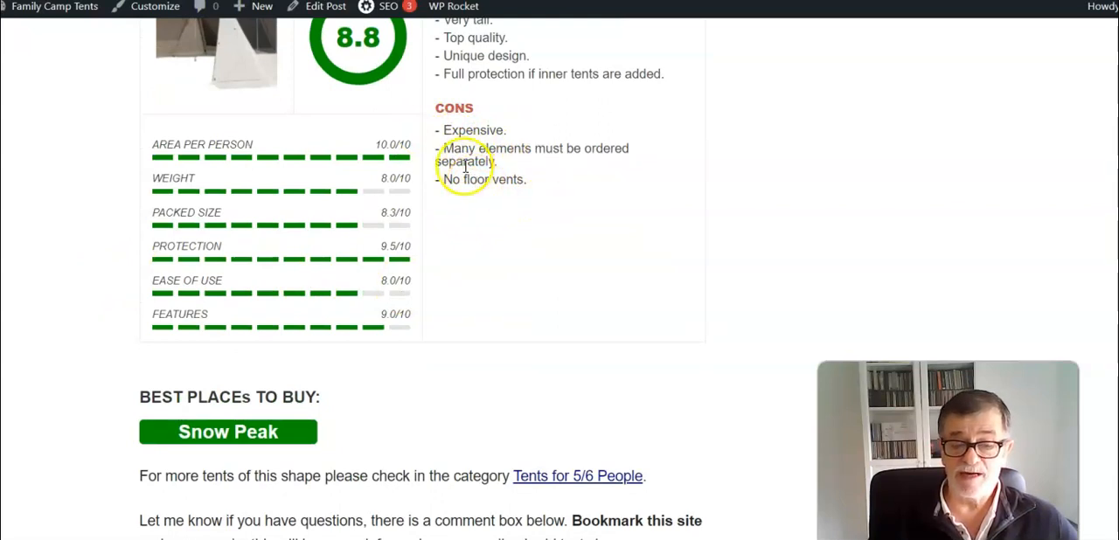
pyautogui.moveTo(415, 207)
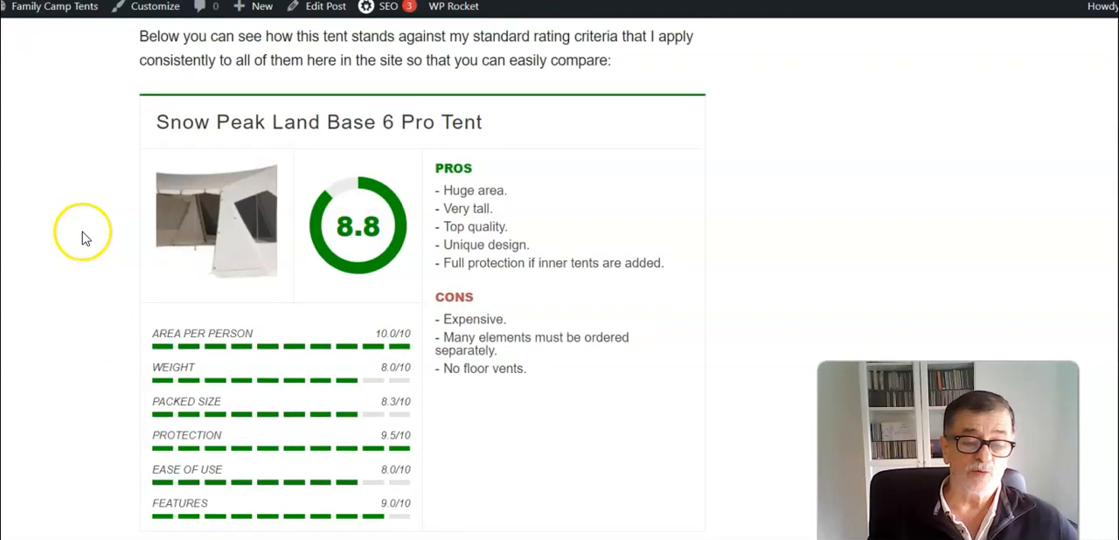
pyautogui.moveTo(77, 240)
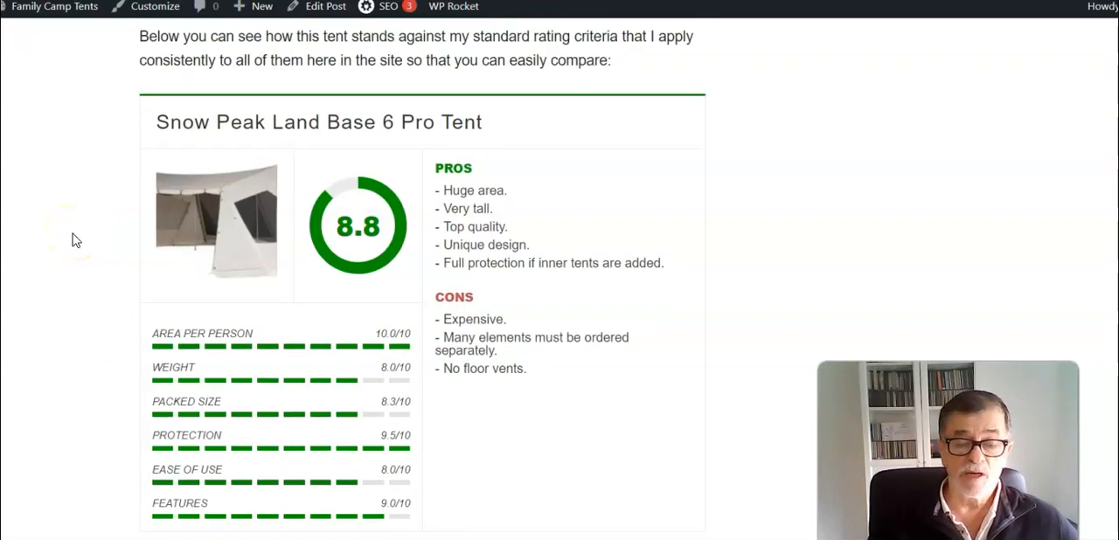
pyautogui.moveTo(76, 269)
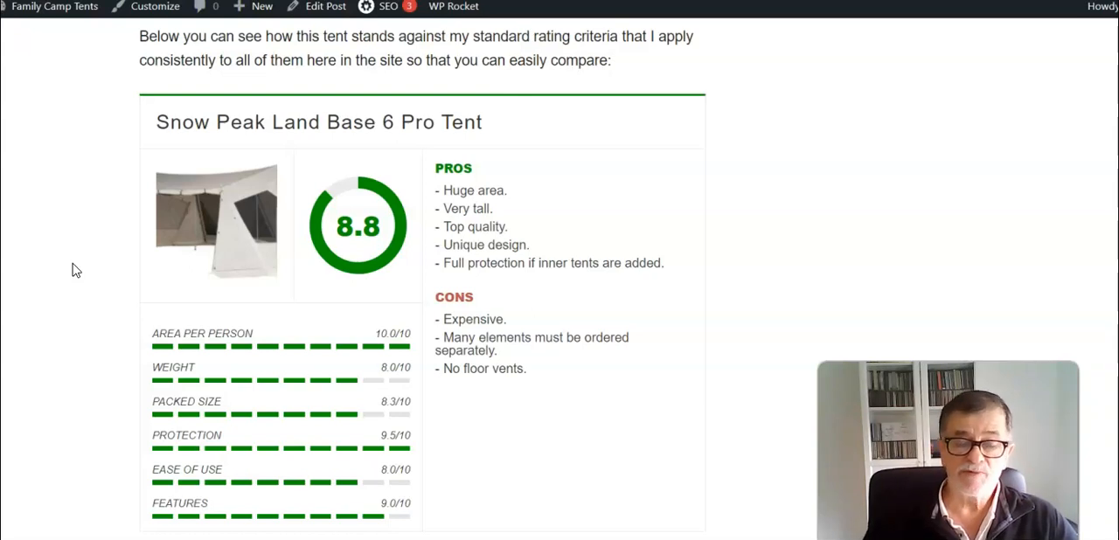
# Scroll below the rating box to the Best places to buy section and Snow Peak buy button.
pyautogui.scroll(-3)
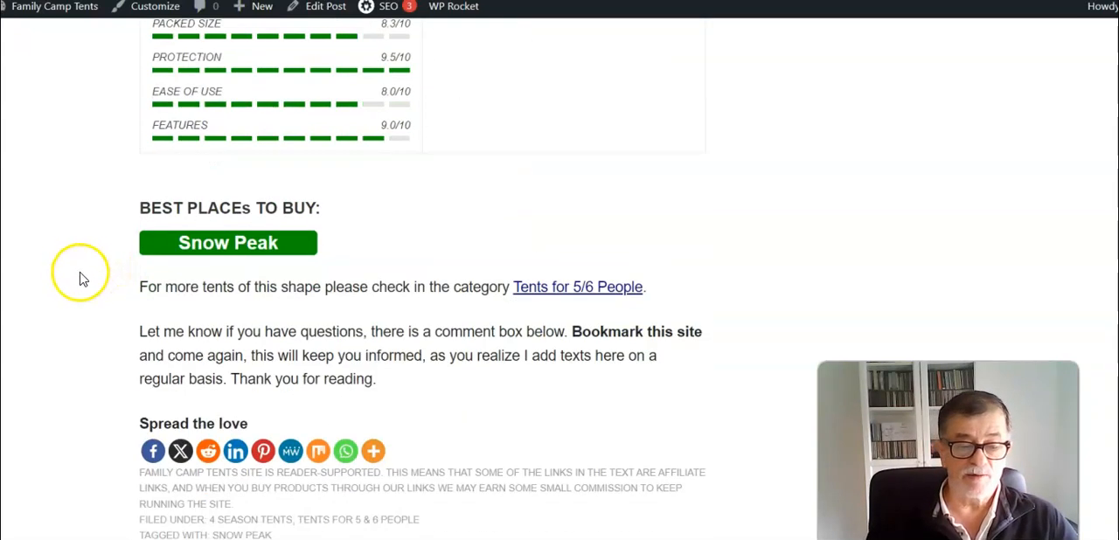
pyautogui.moveTo(67, 289)
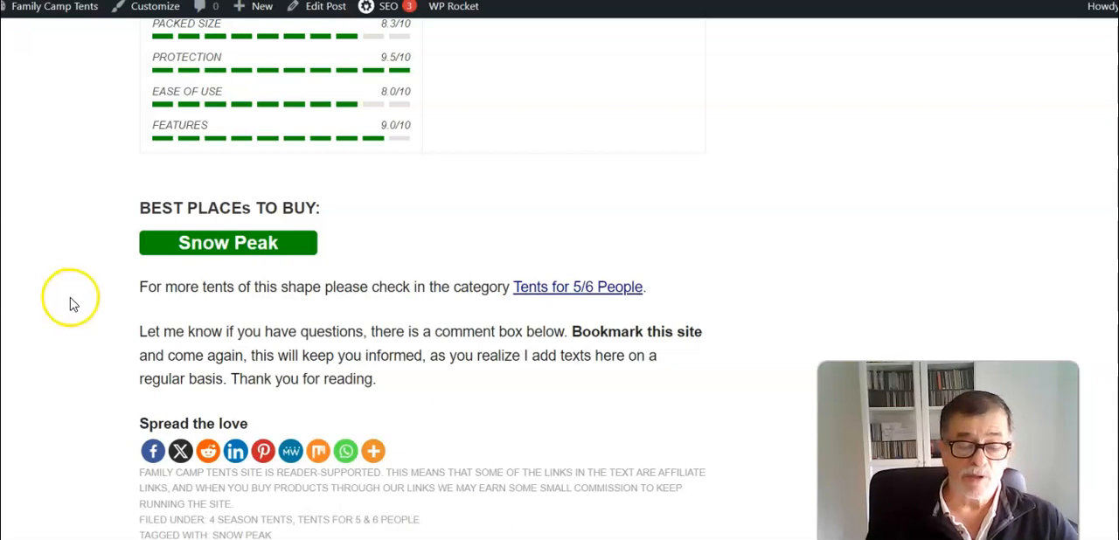
pyautogui.moveTo(388, 293)
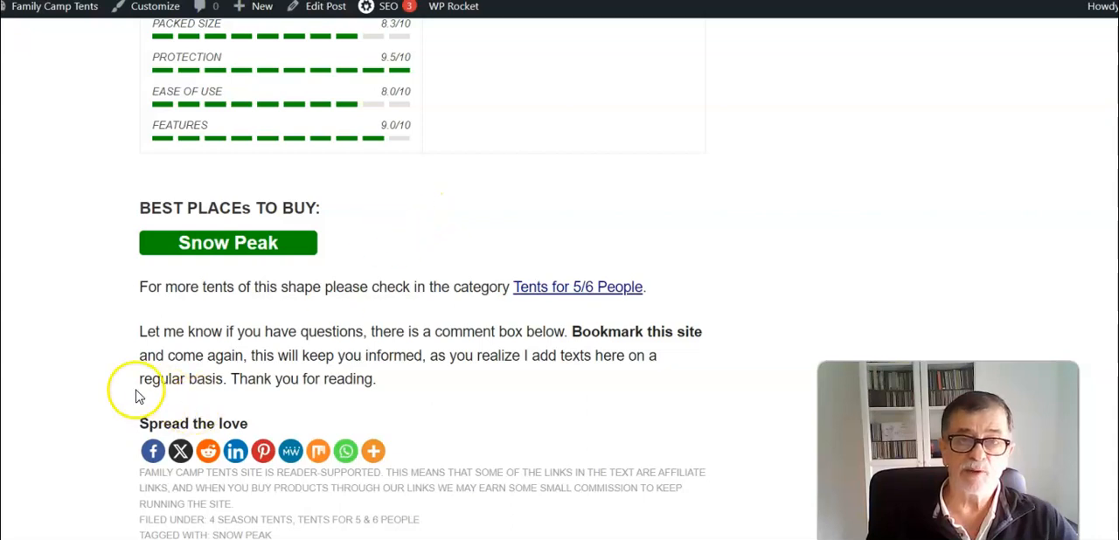
pyautogui.moveTo(122, 388)
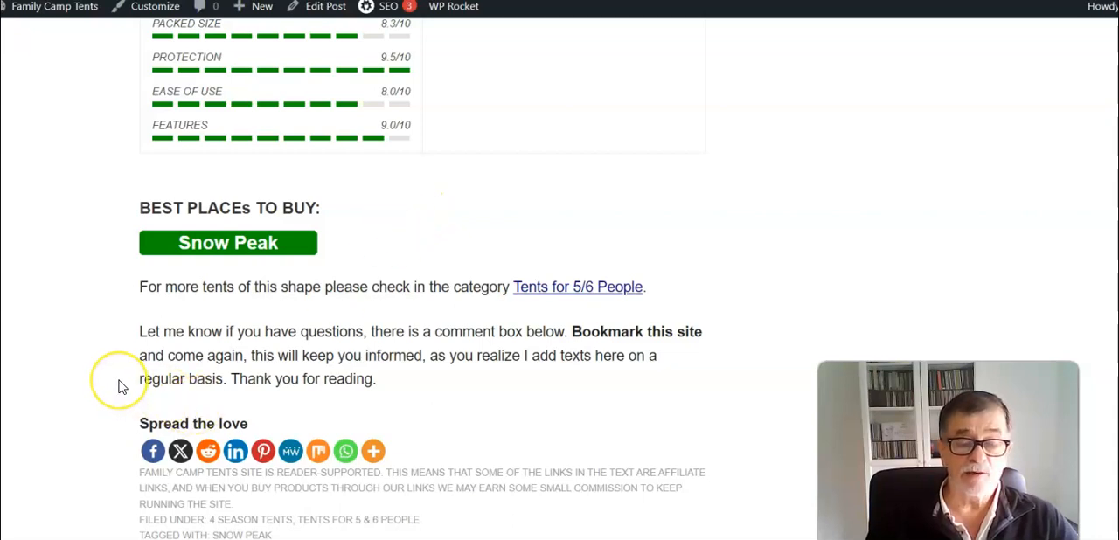
pyautogui.moveTo(33, 216)
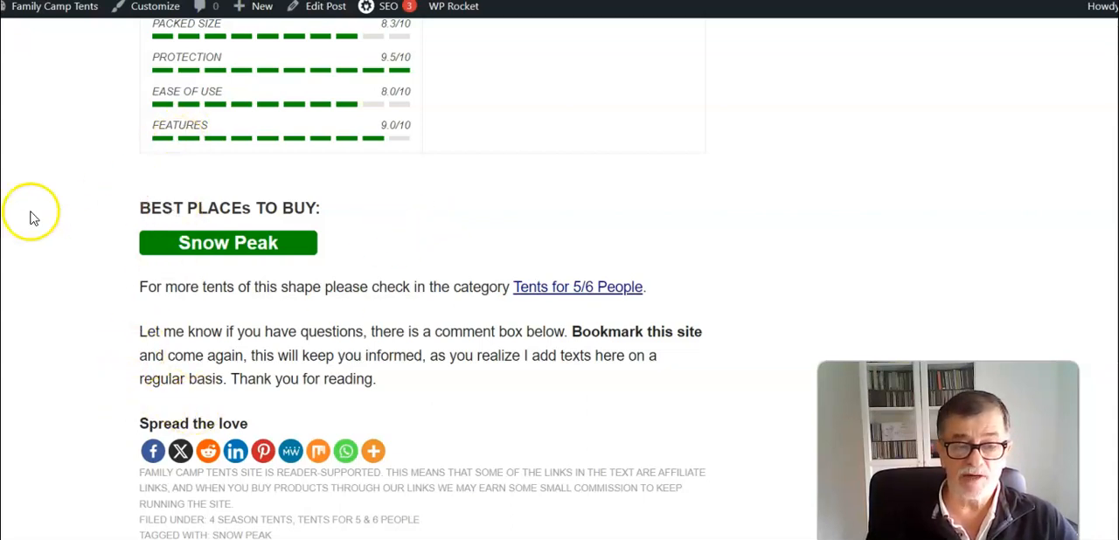